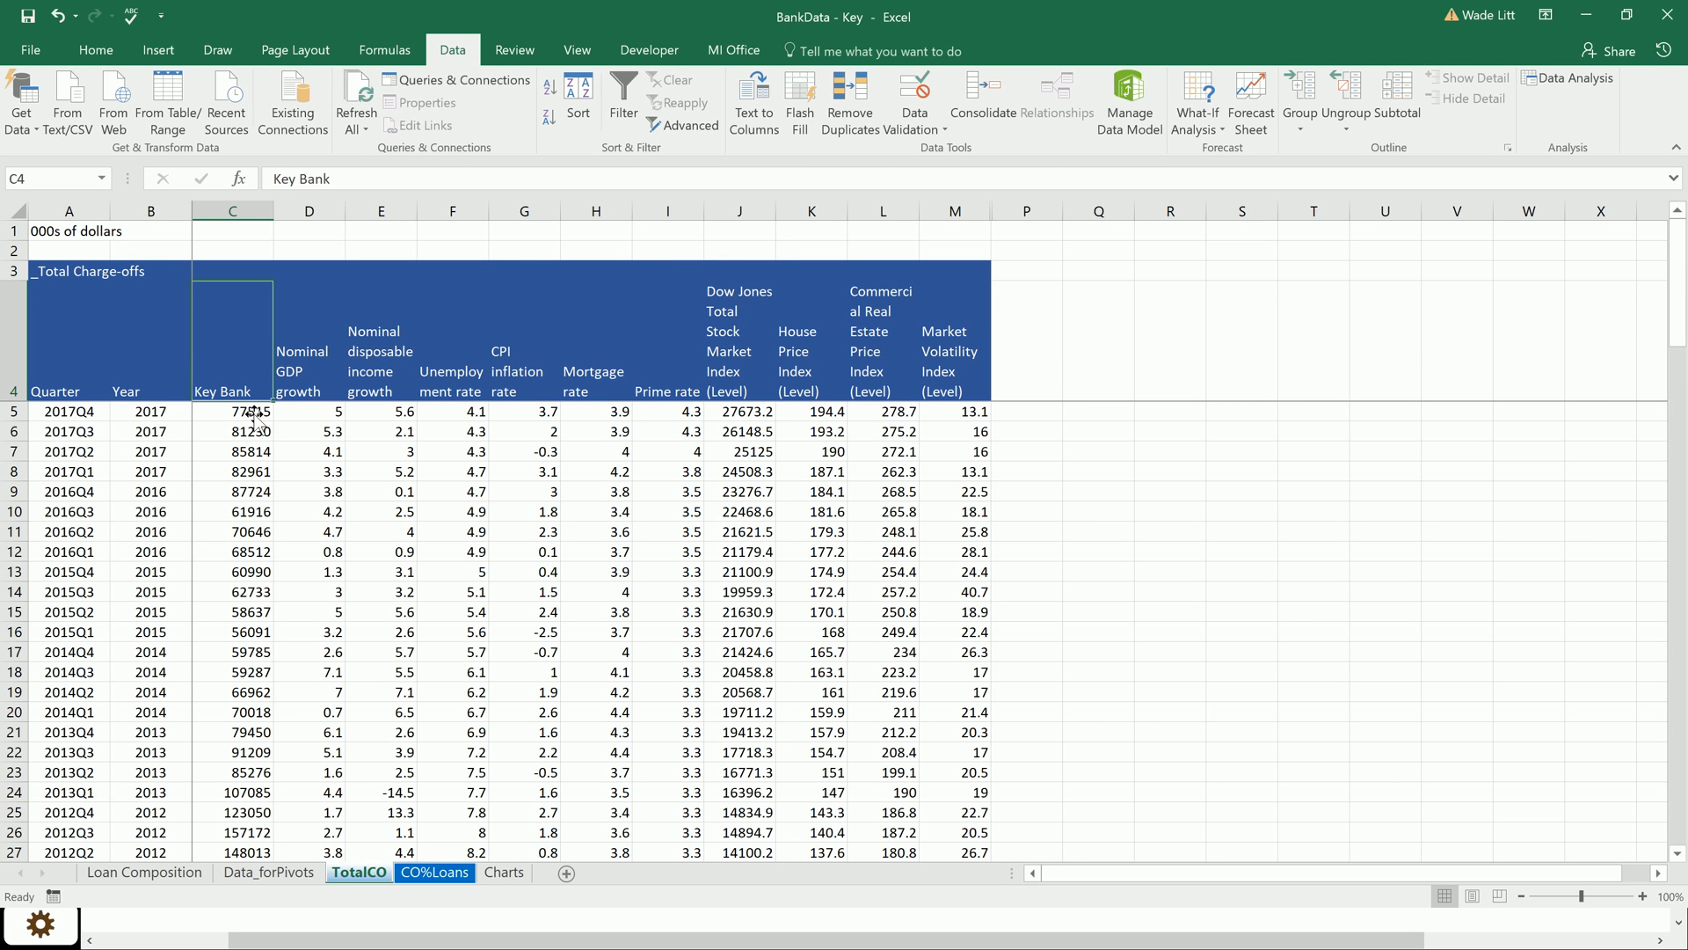
{"action": "mouse_move", "coordinate": [253, 552]}
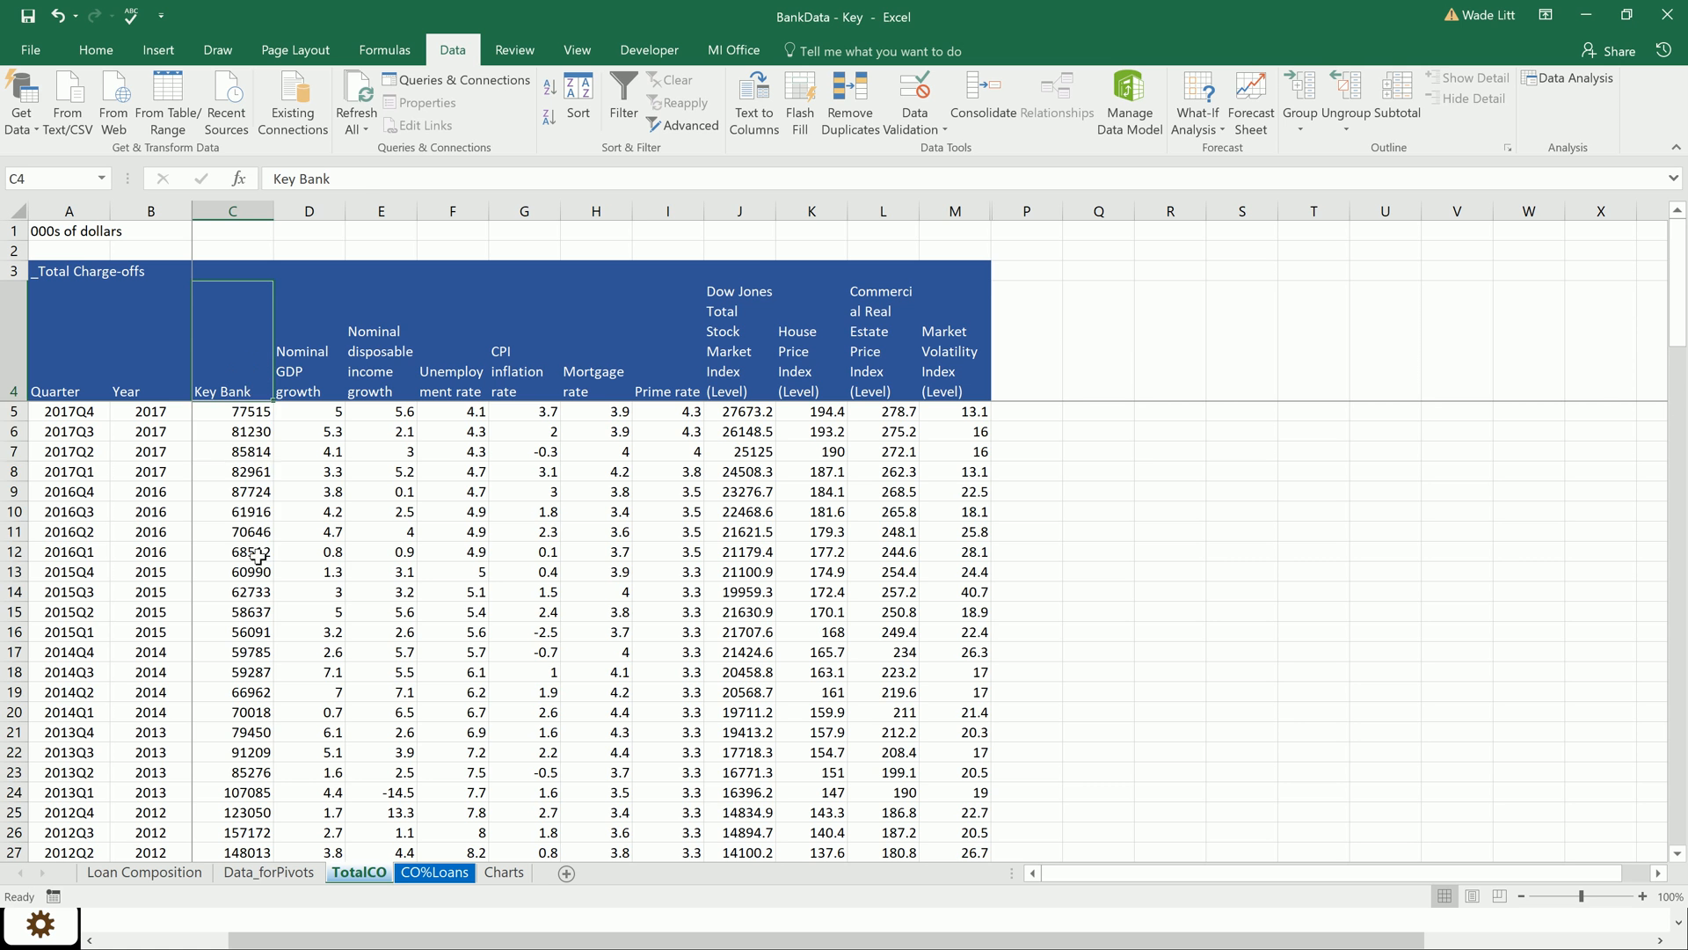
Step: Review the economic indicator column headings starting from the first quarter, 2017Q4
{"action": "left_click_drag", "start_coordinate": [232, 410], "coordinate": [232, 550]}
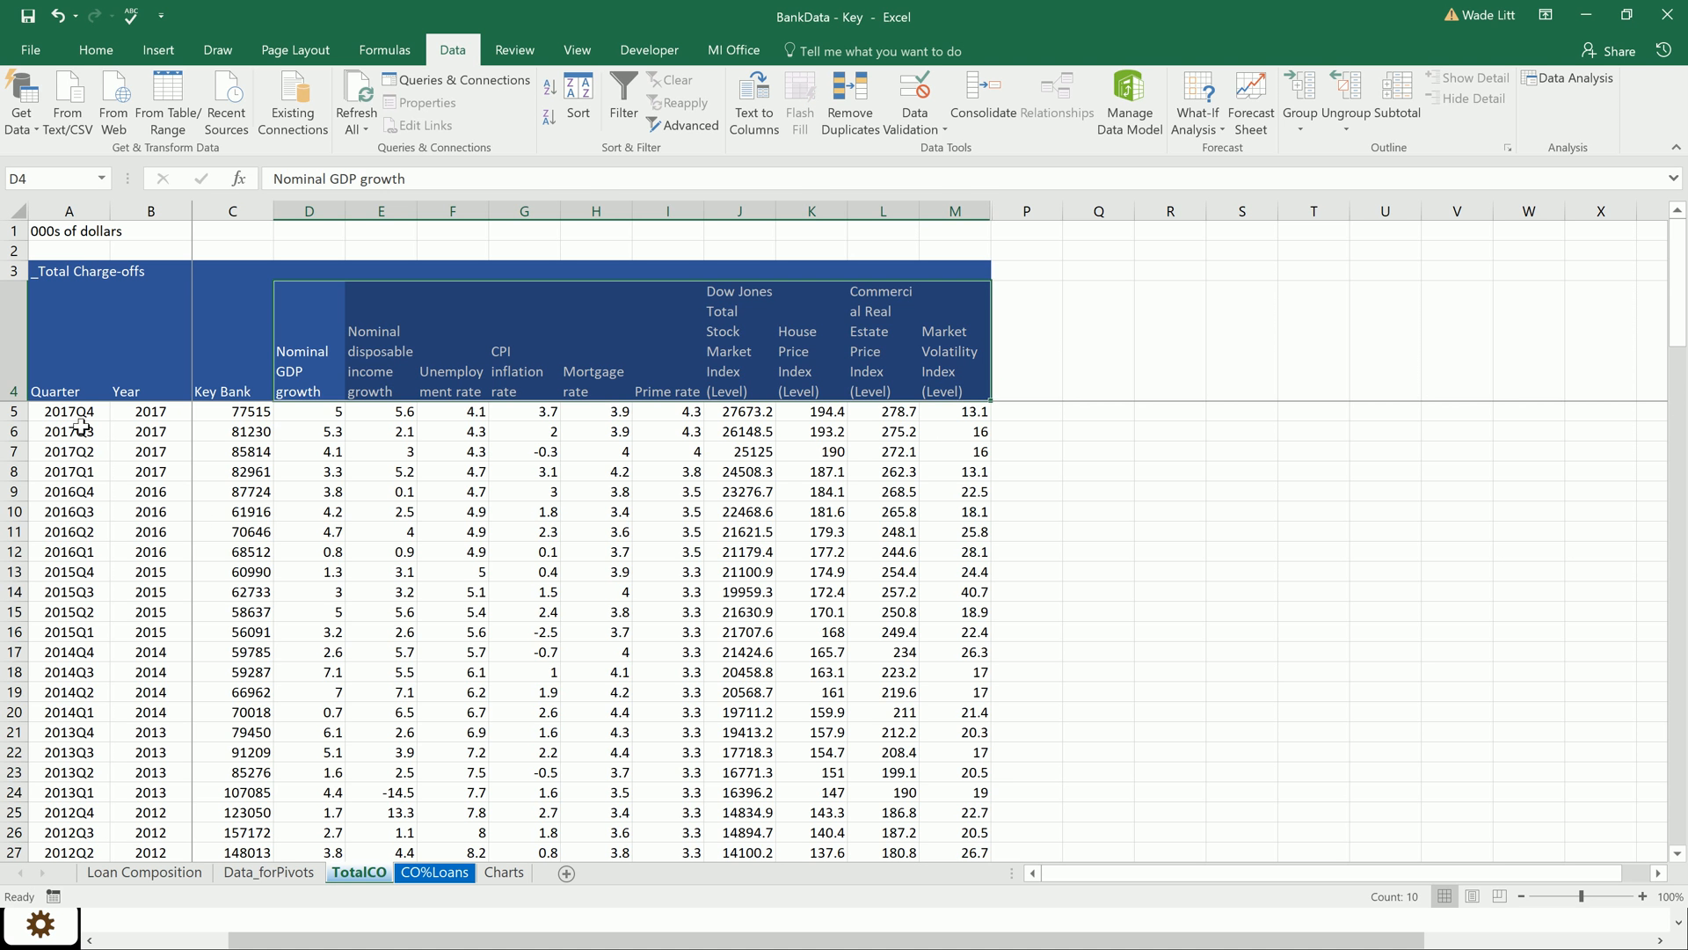
{"action": "left_click", "coordinate": [69, 412]}
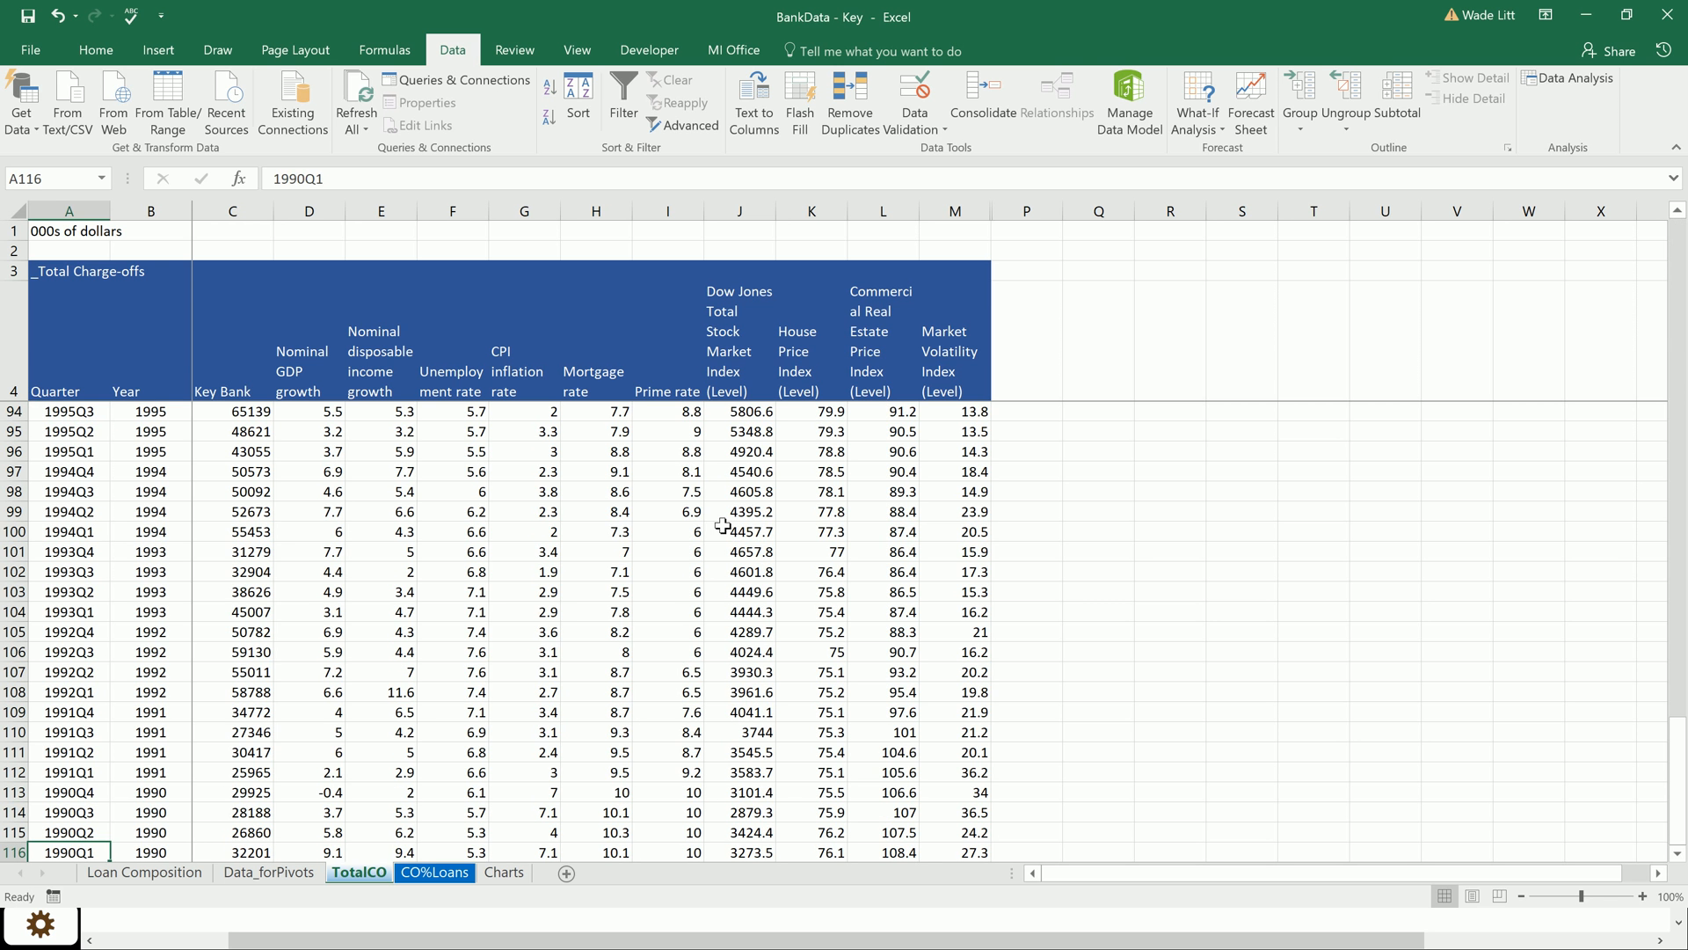
{"action": "left_click", "coordinate": [54, 391]}
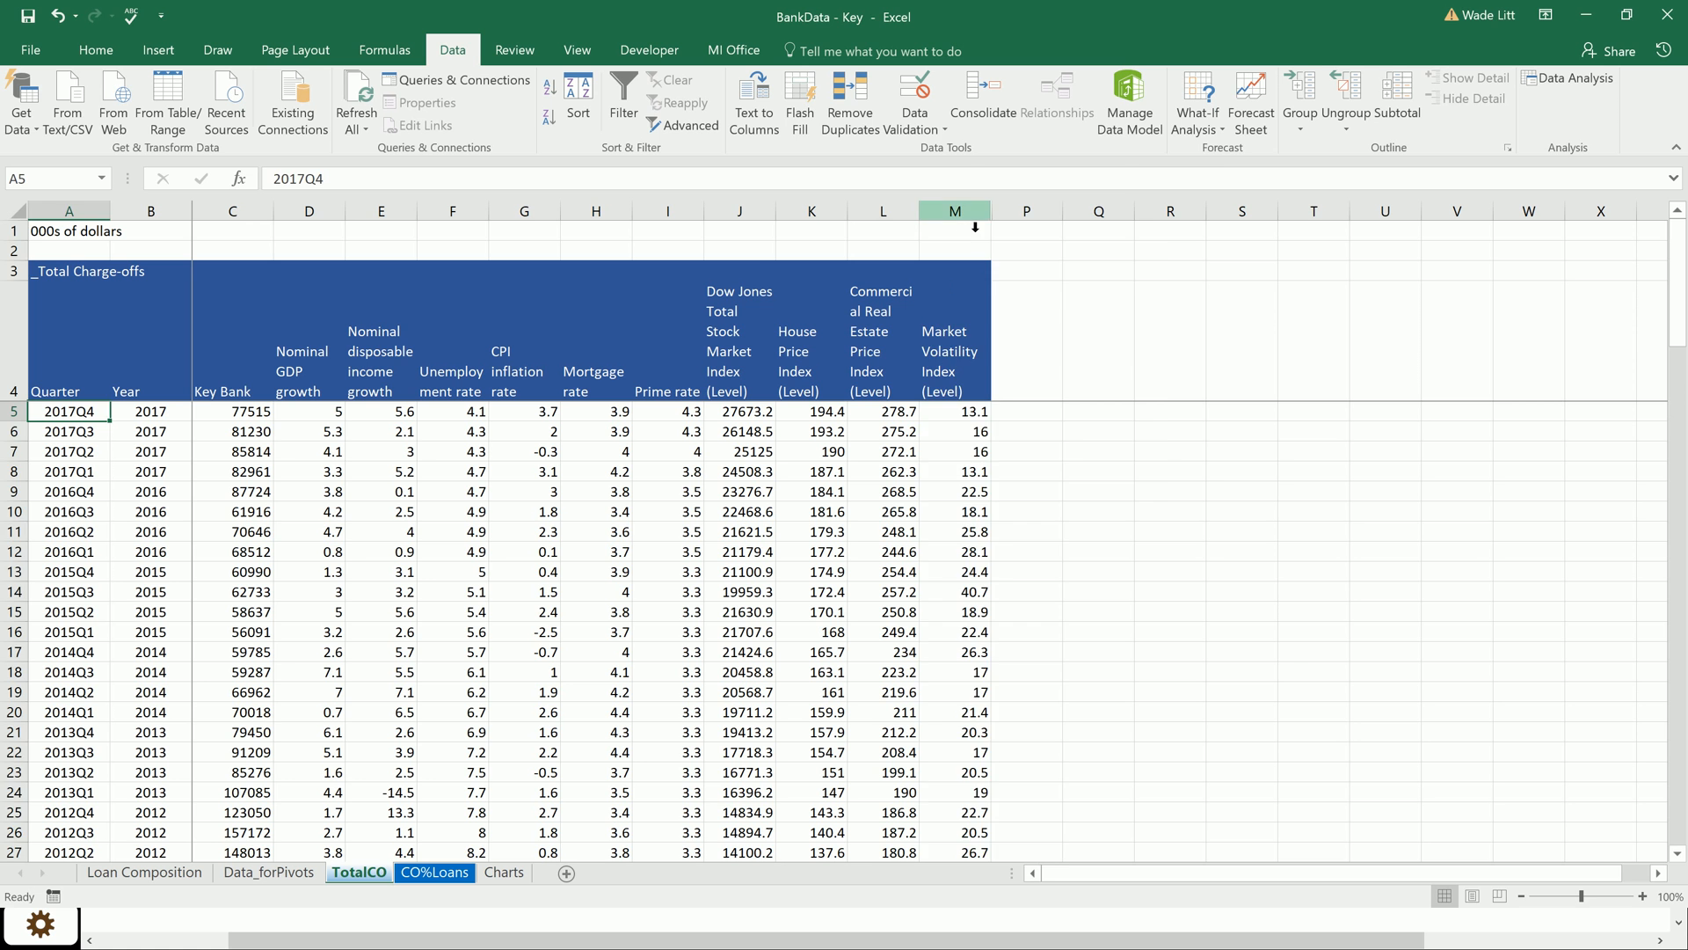
Step: Unhide the Great Recession and 2001 Recession columns after column M and check the quarters marked 1
{"action": "right_click", "coordinate": [955, 211]}
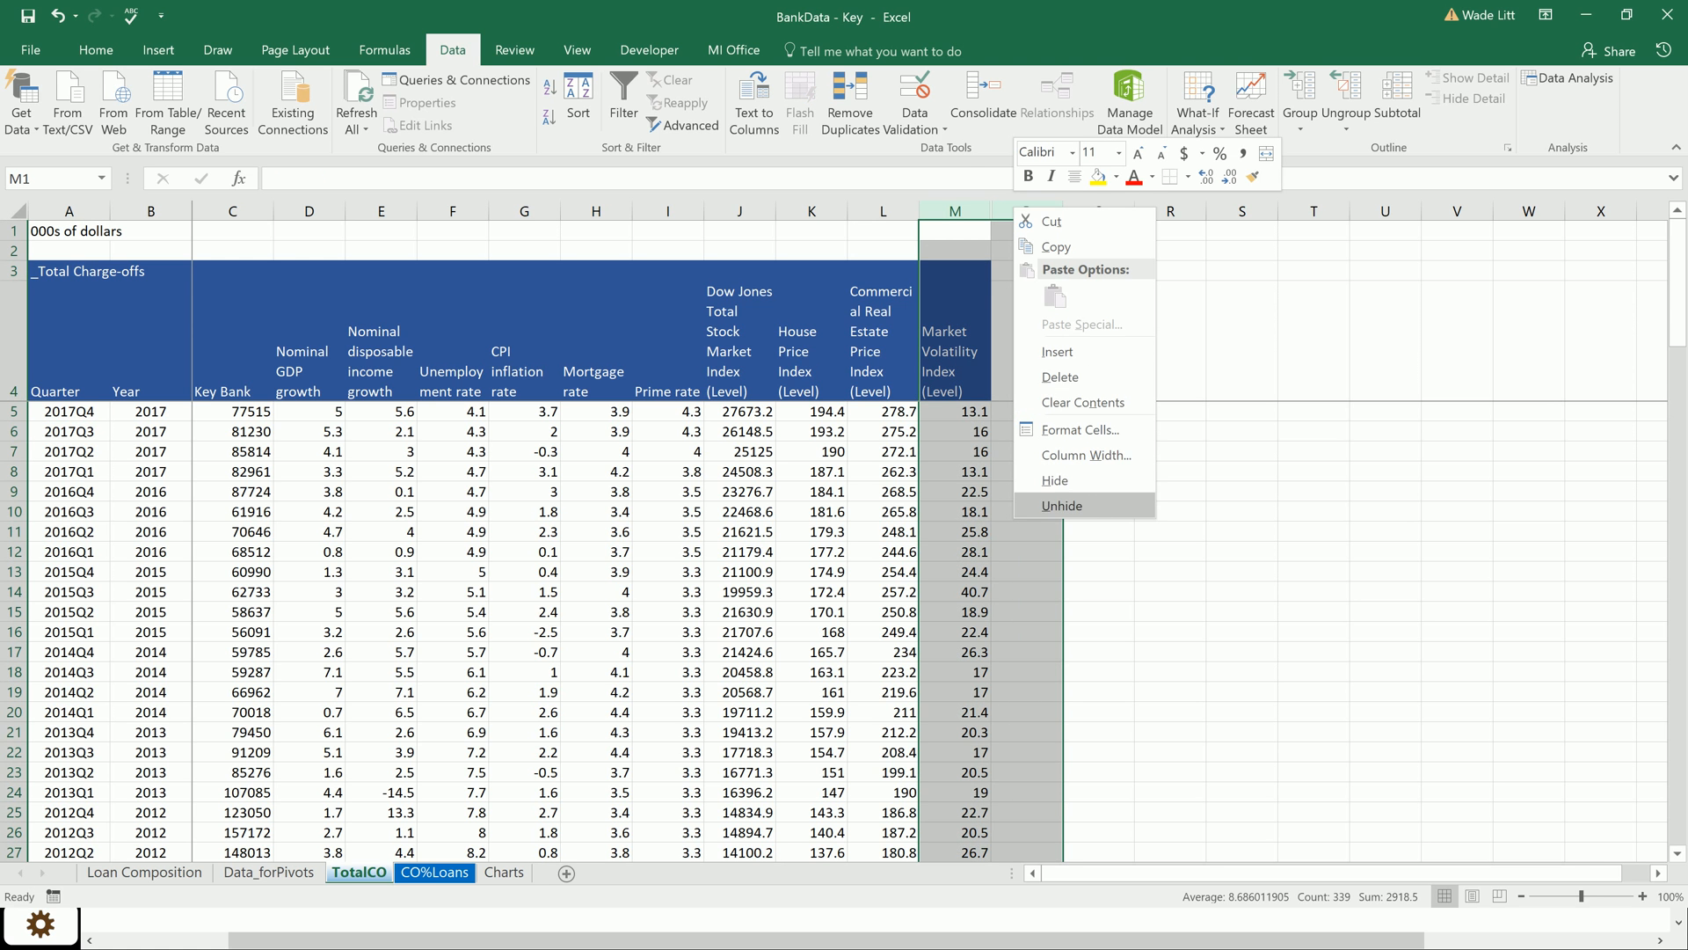
{"action": "left_click", "coordinate": [1062, 507]}
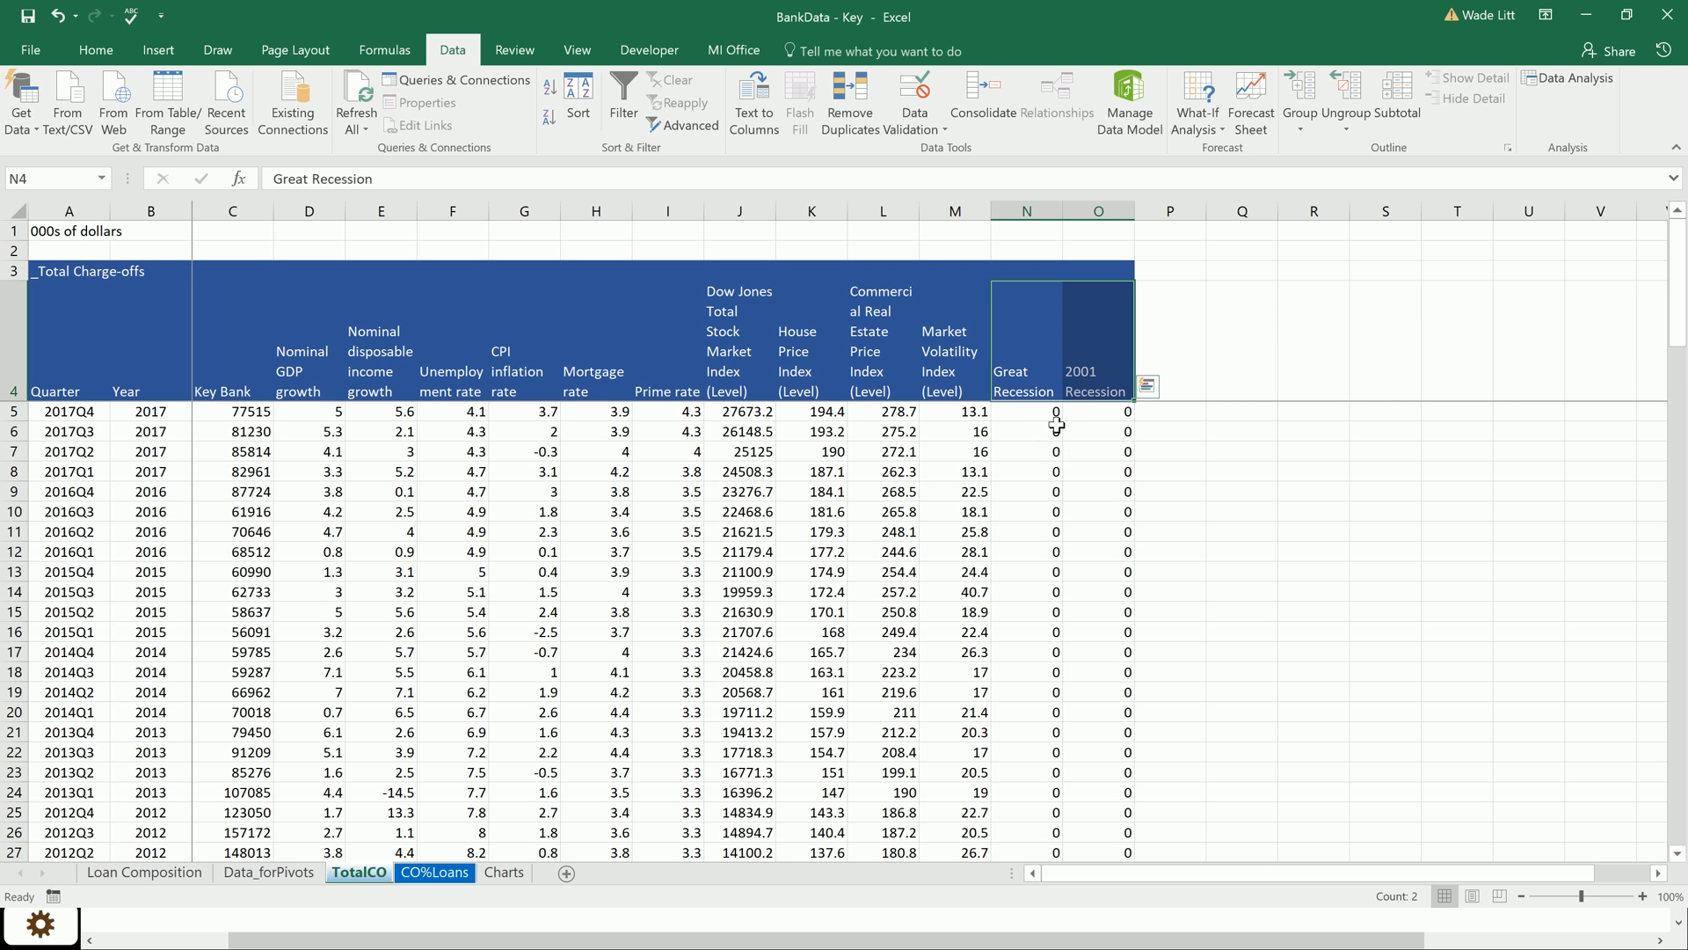
{"action": "mouse_move", "coordinate": [1081, 460]}
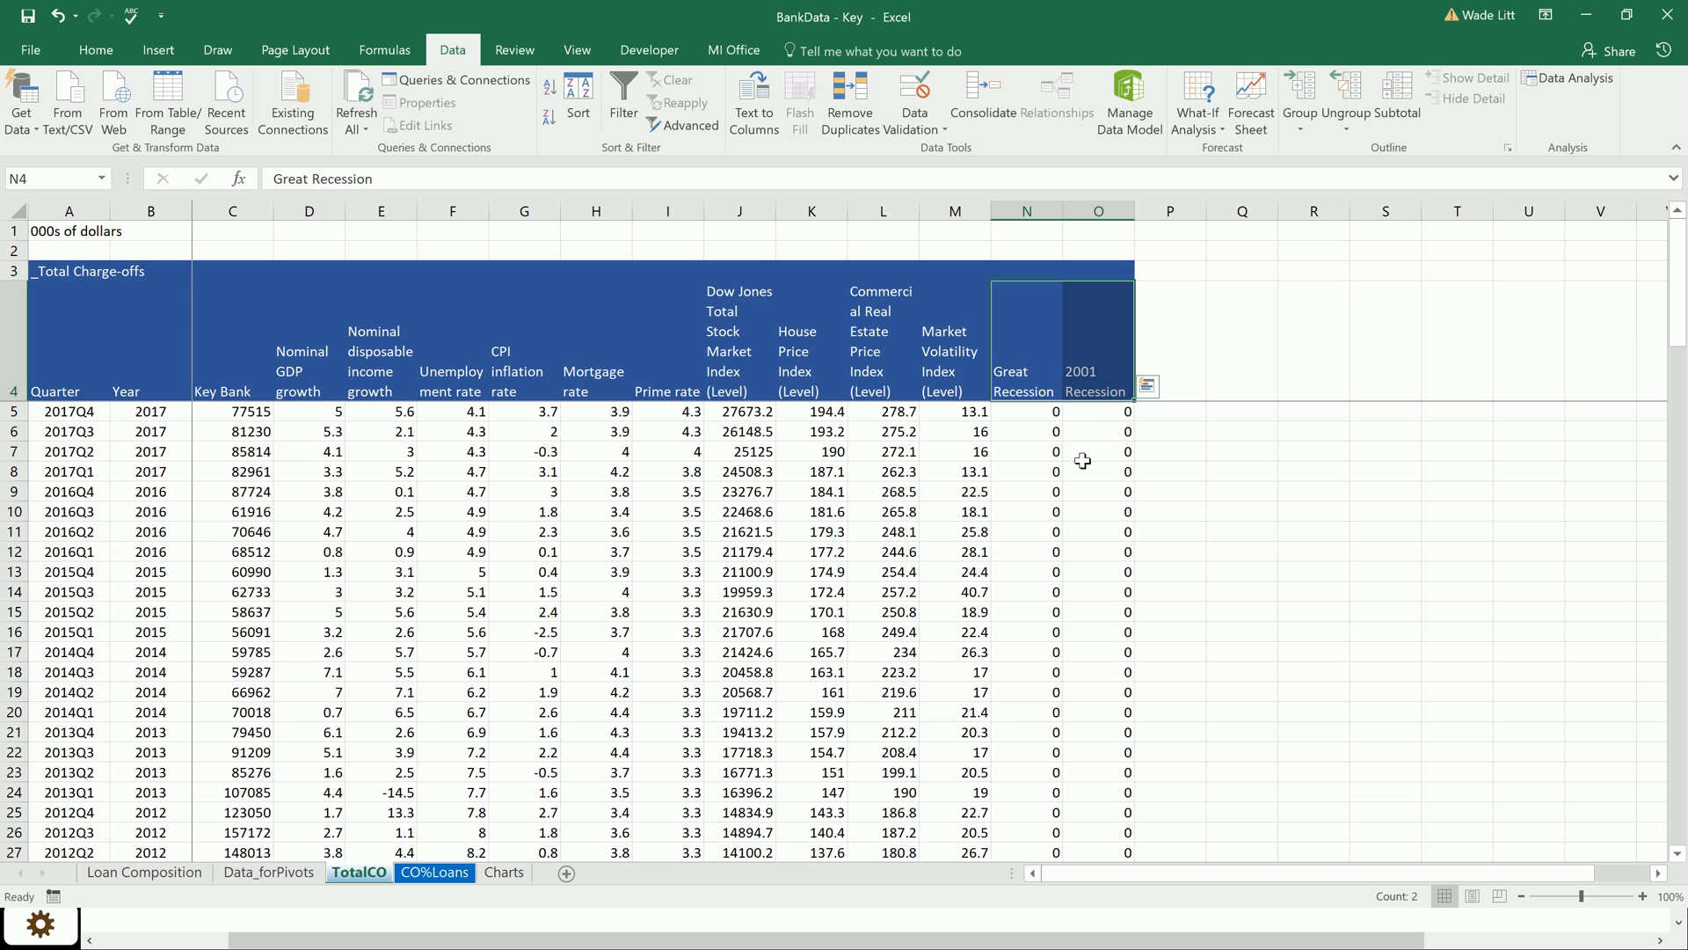
{"action": "mouse_move", "coordinate": [1092, 475]}
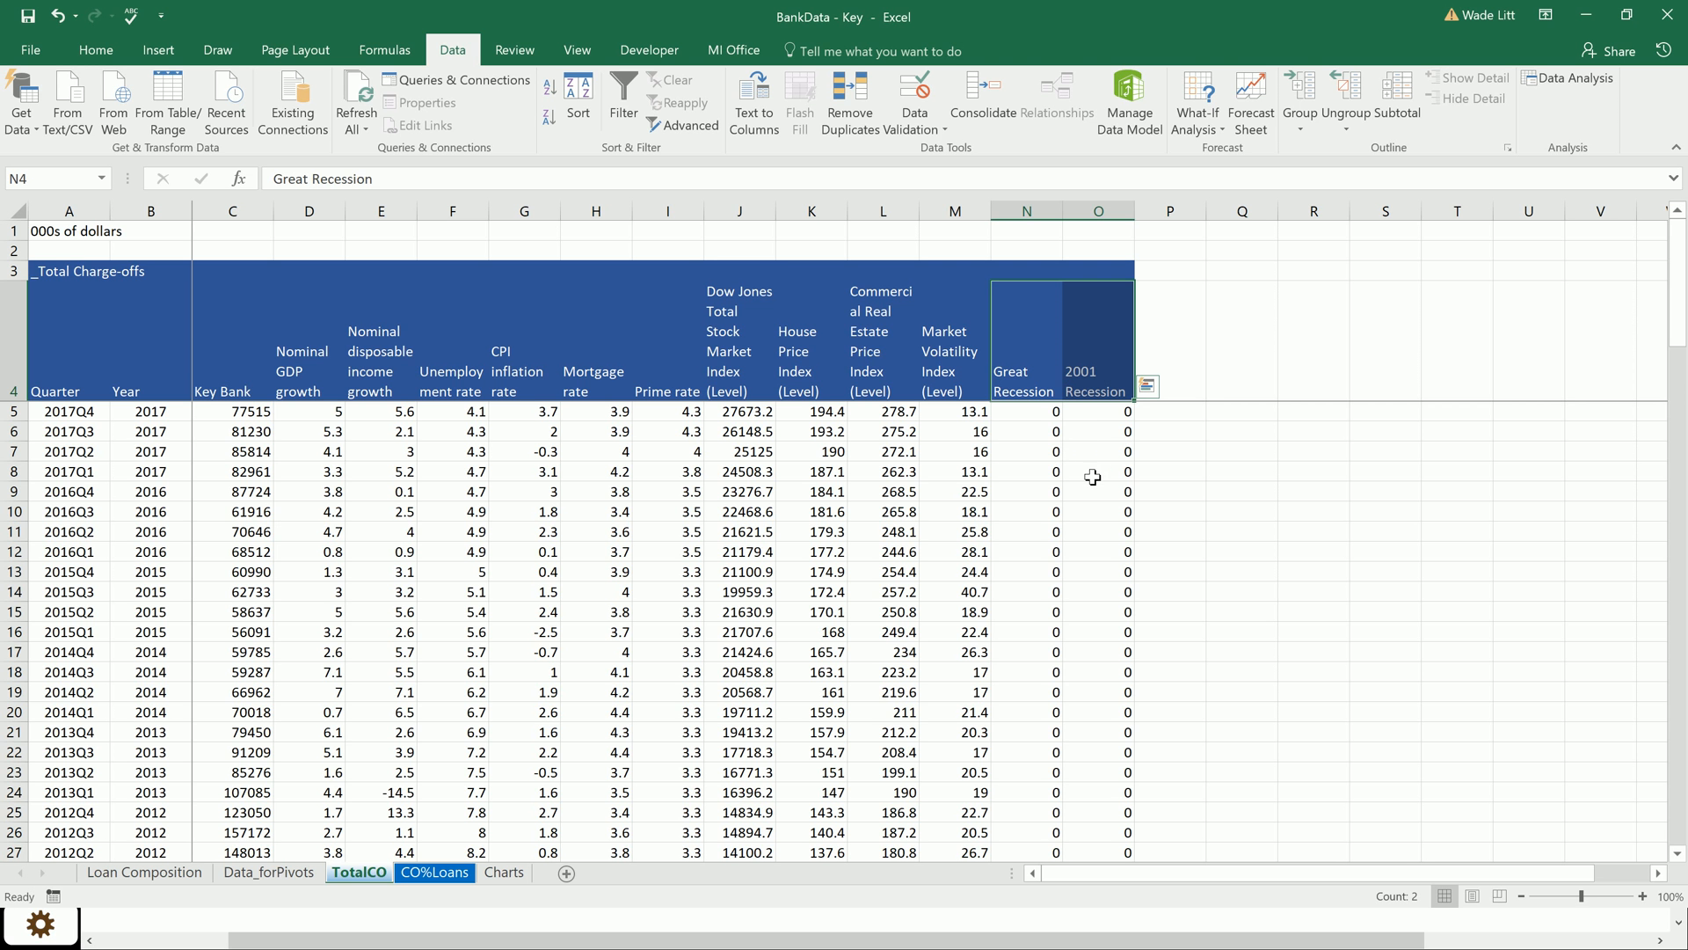
{"action": "mouse_move", "coordinate": [1003, 433]}
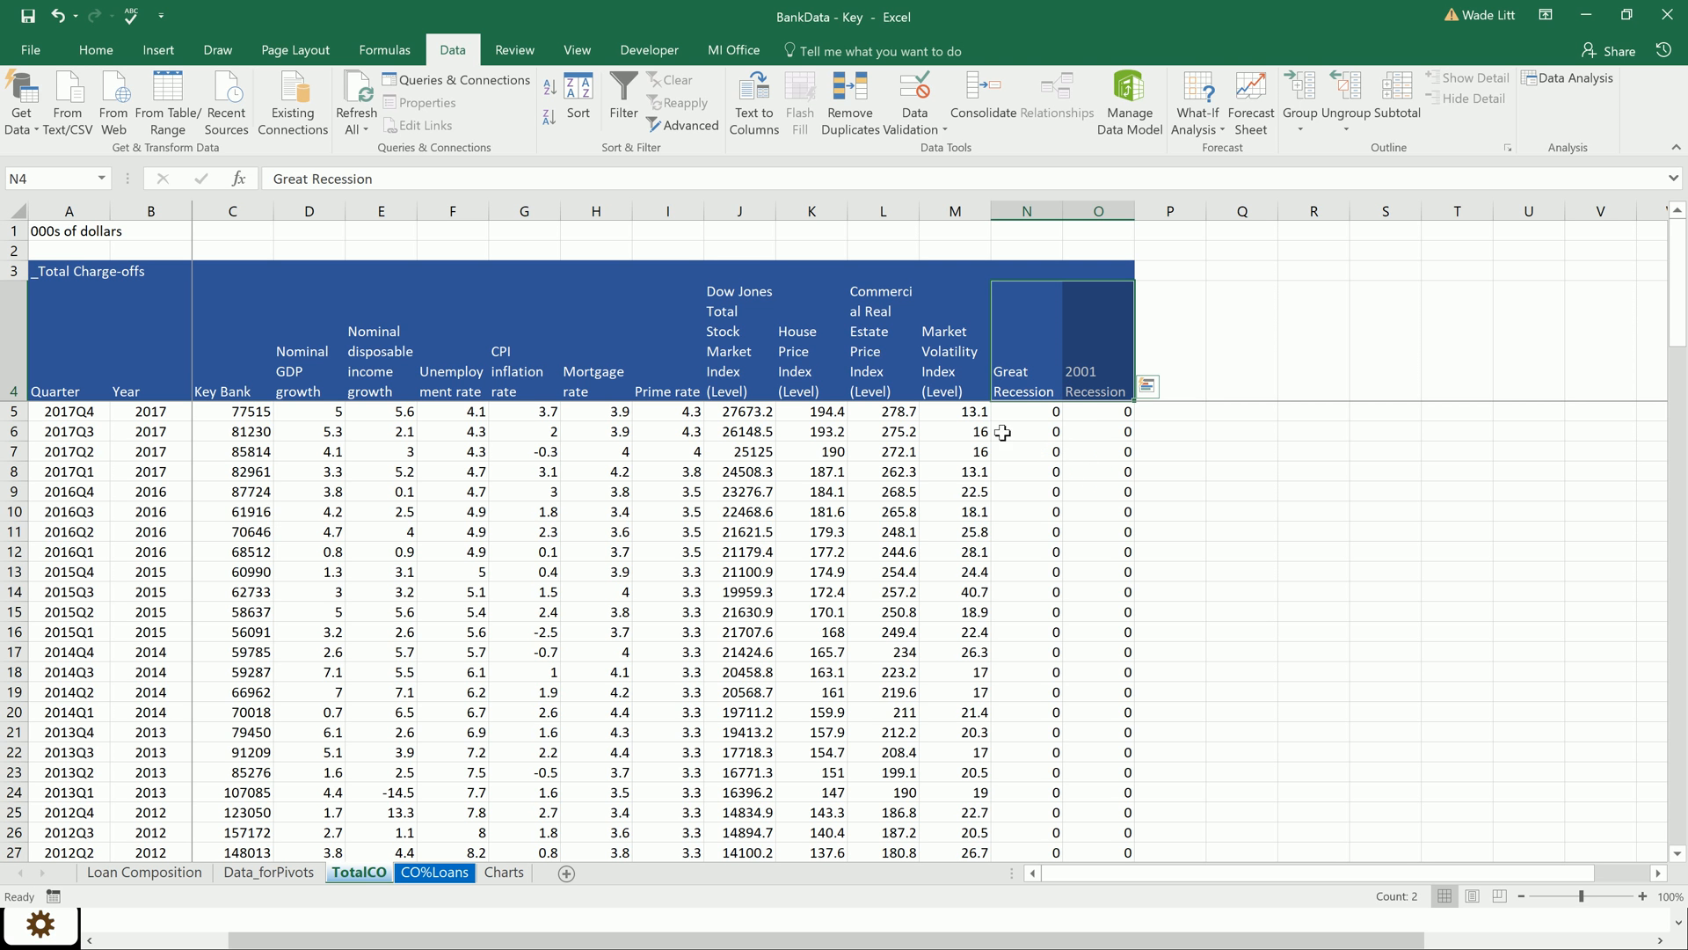
{"action": "left_click_drag", "start_coordinate": [1025, 412], "coordinate": [1025, 471]}
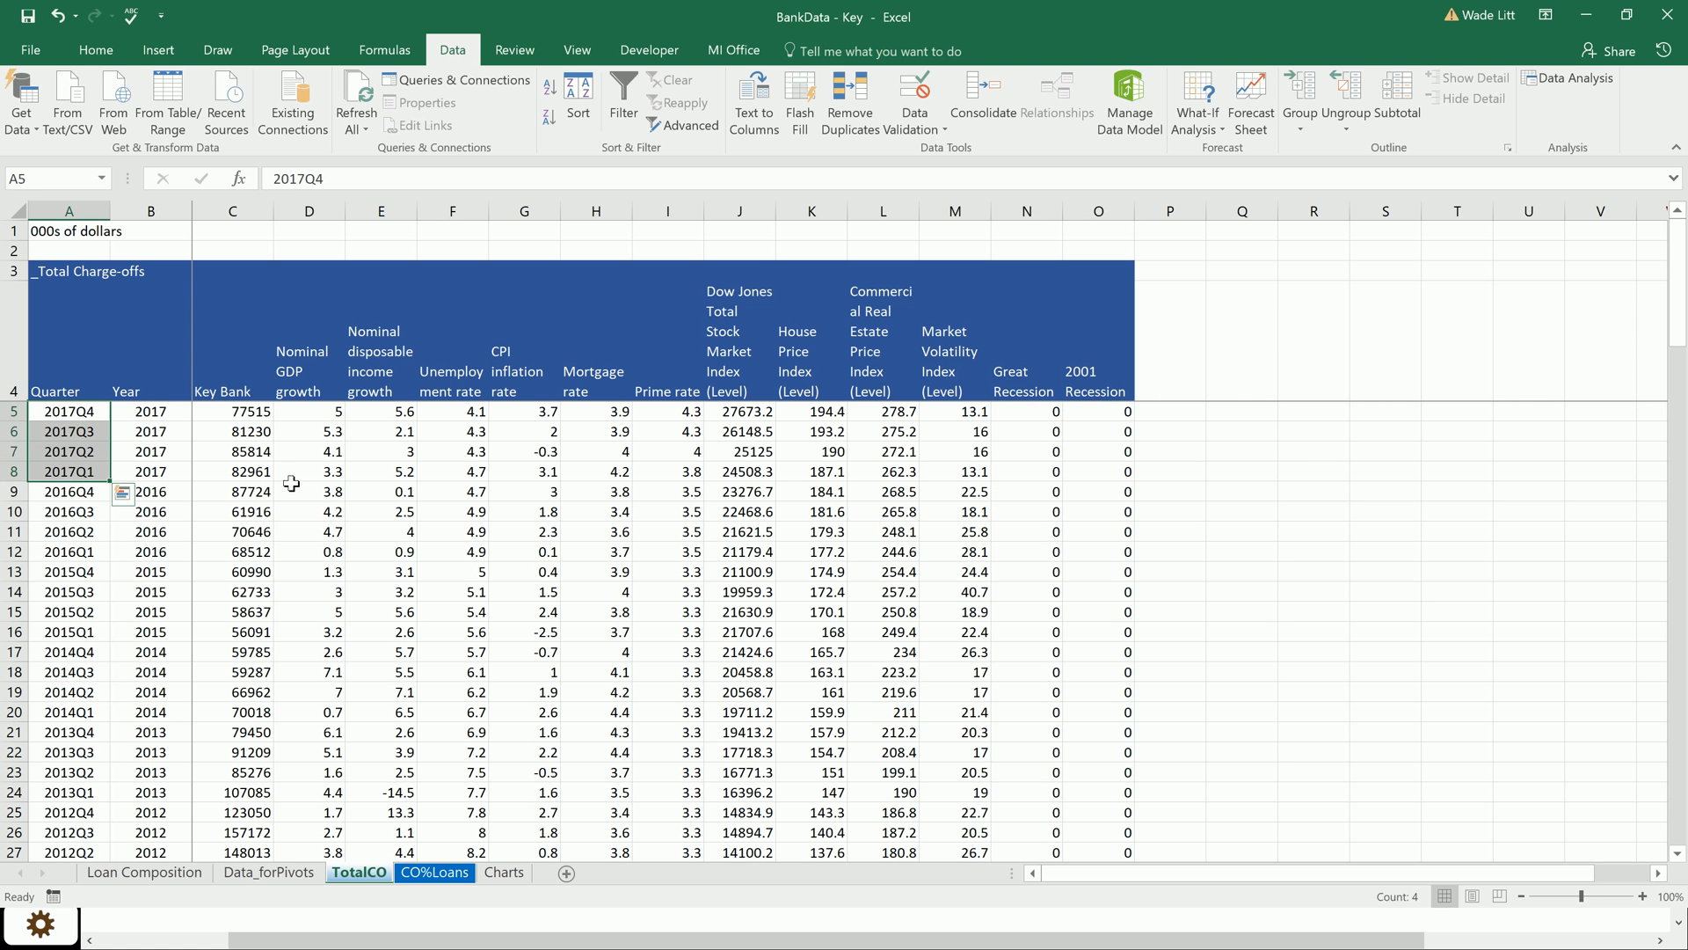
{"action": "scroll", "scroll_direction": "down", "scroll_amount": 3}
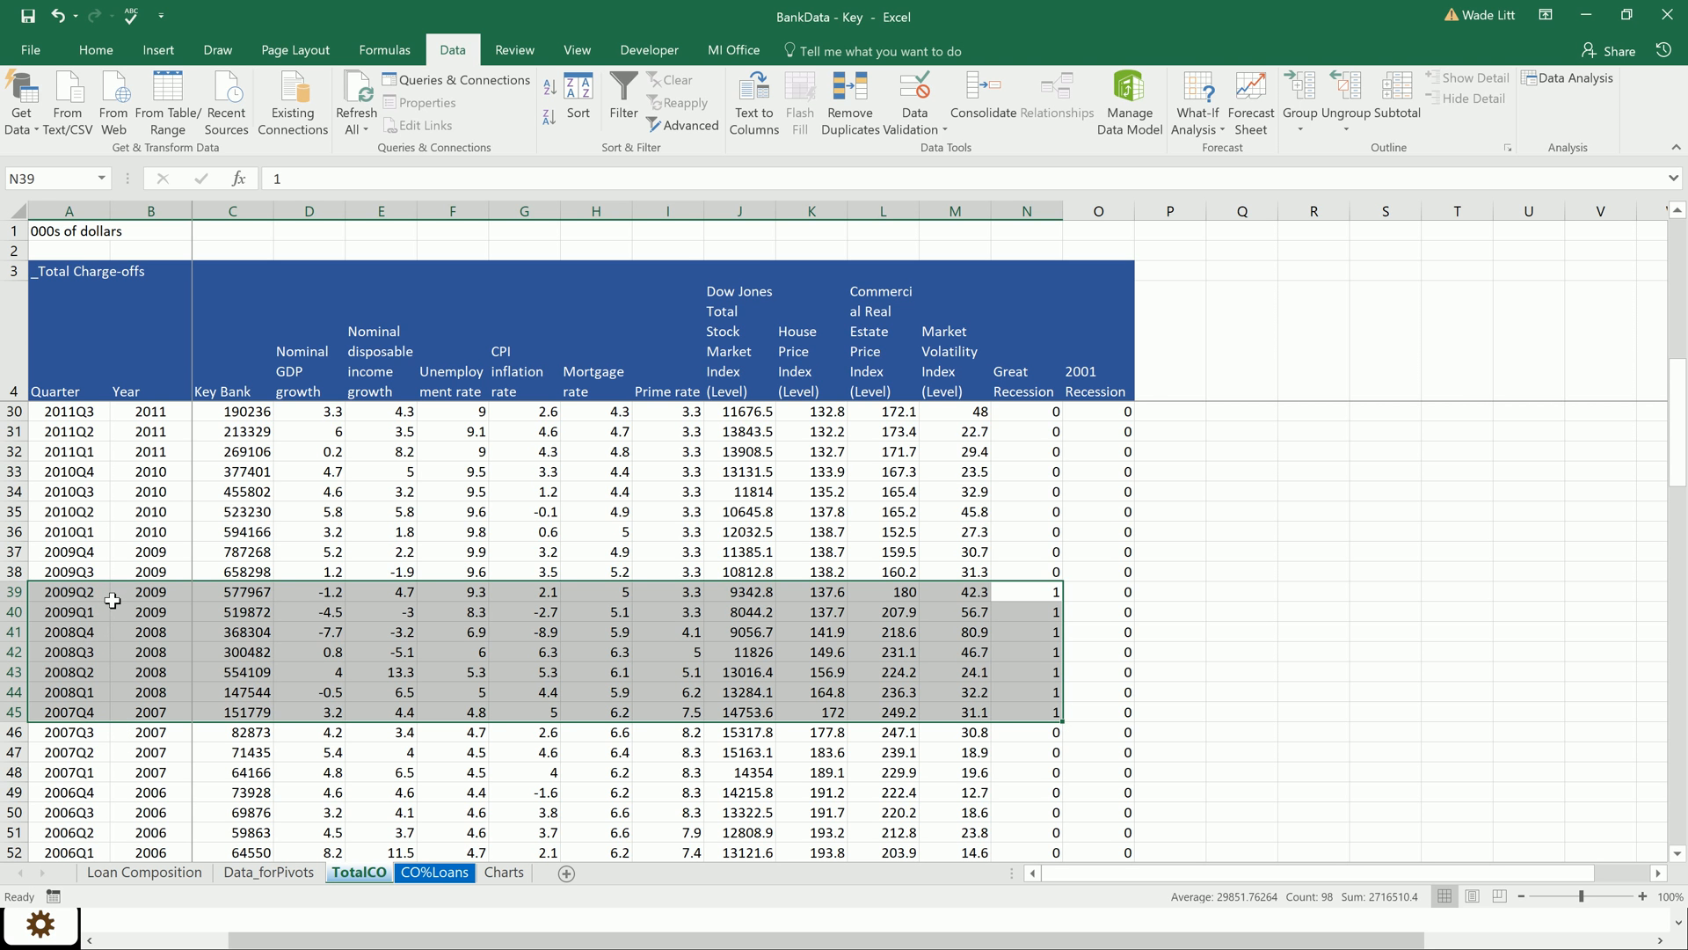
{"action": "mouse_move", "coordinate": [109, 602]}
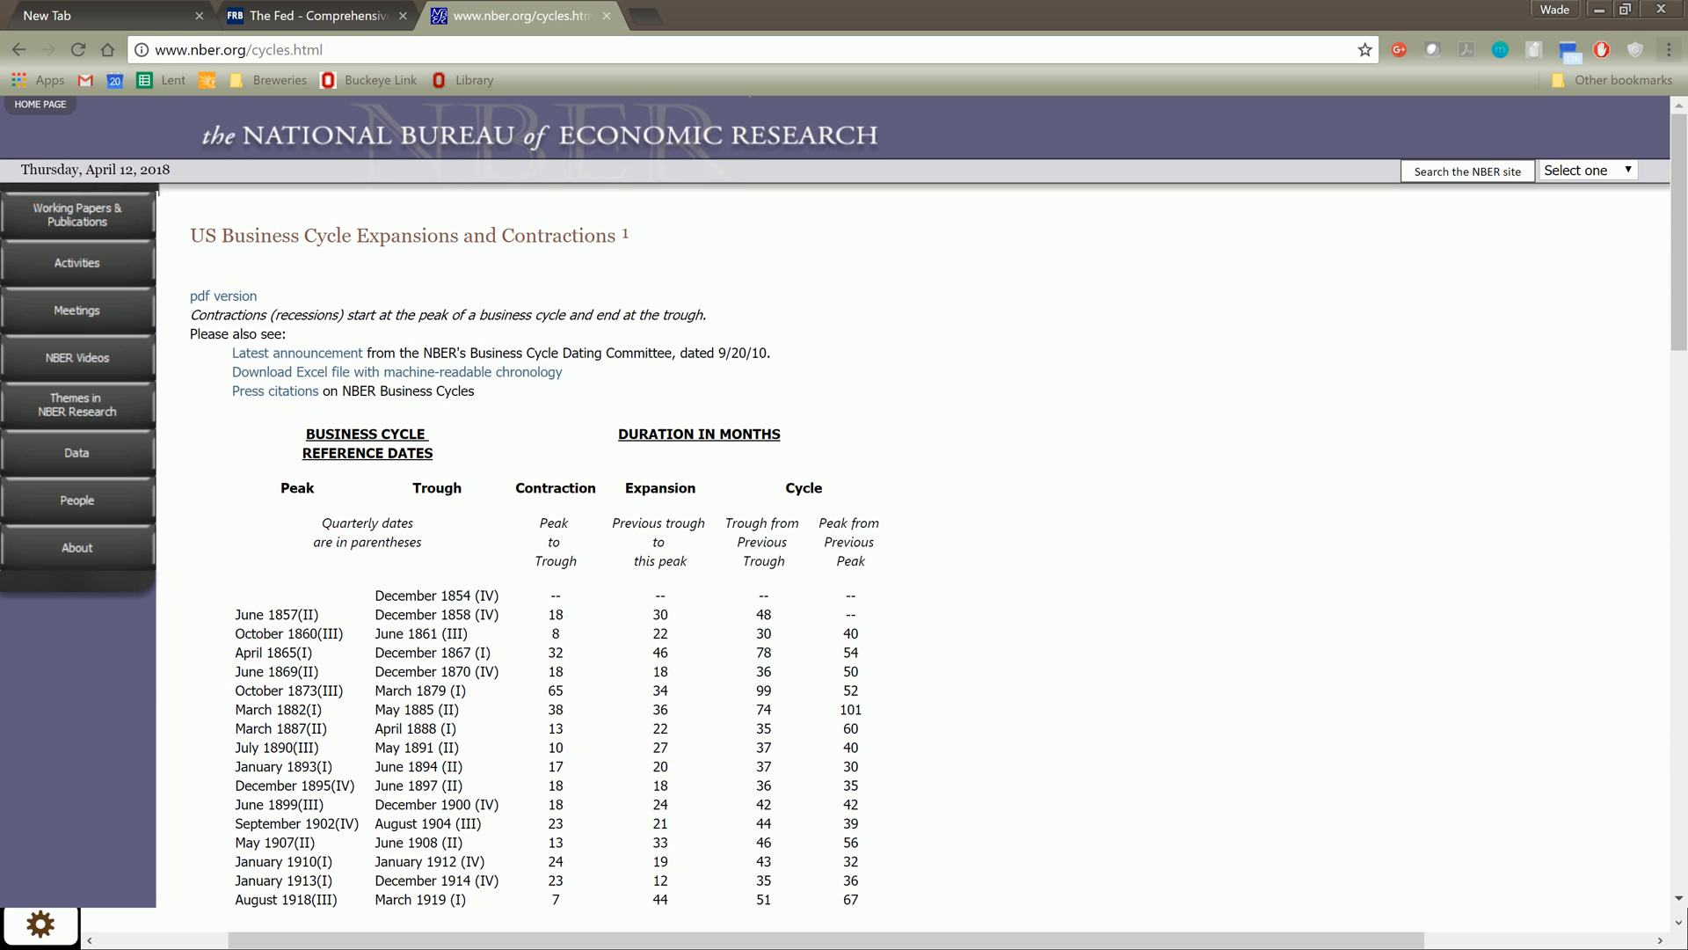
Step: Scroll the nber.org/cycles.html page to the US business cycle peak and trough dates table
{"action": "scroll", "scroll_direction": "down", "scroll_amount": 3}
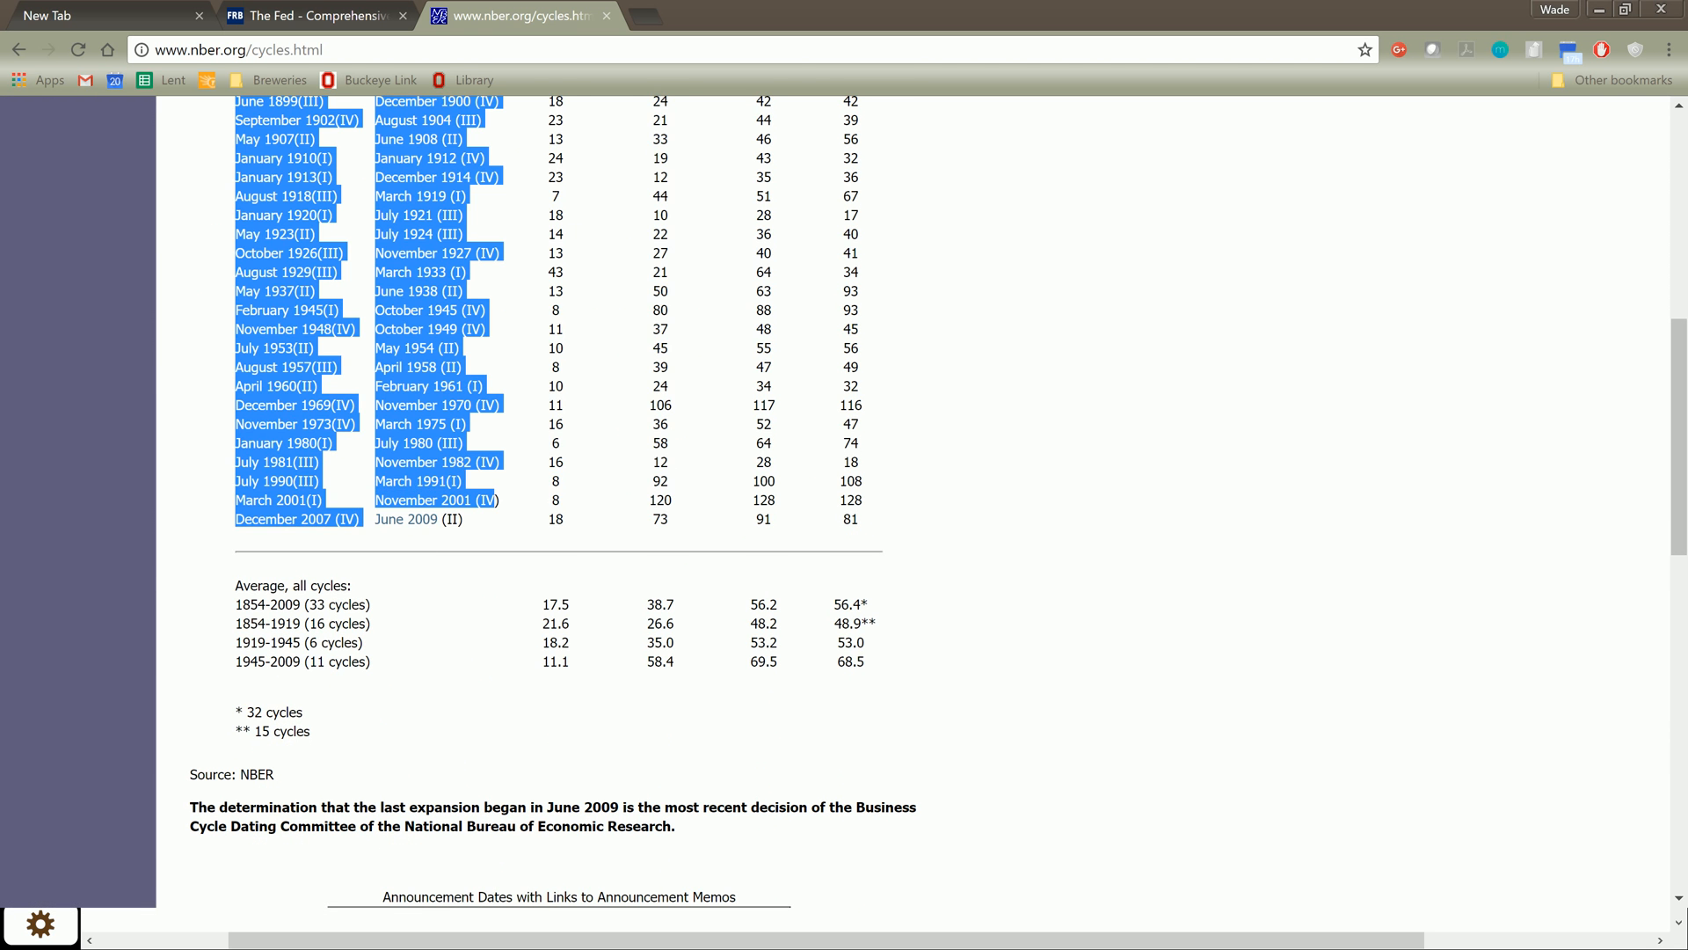
{"action": "left_click", "coordinate": [337, 544]}
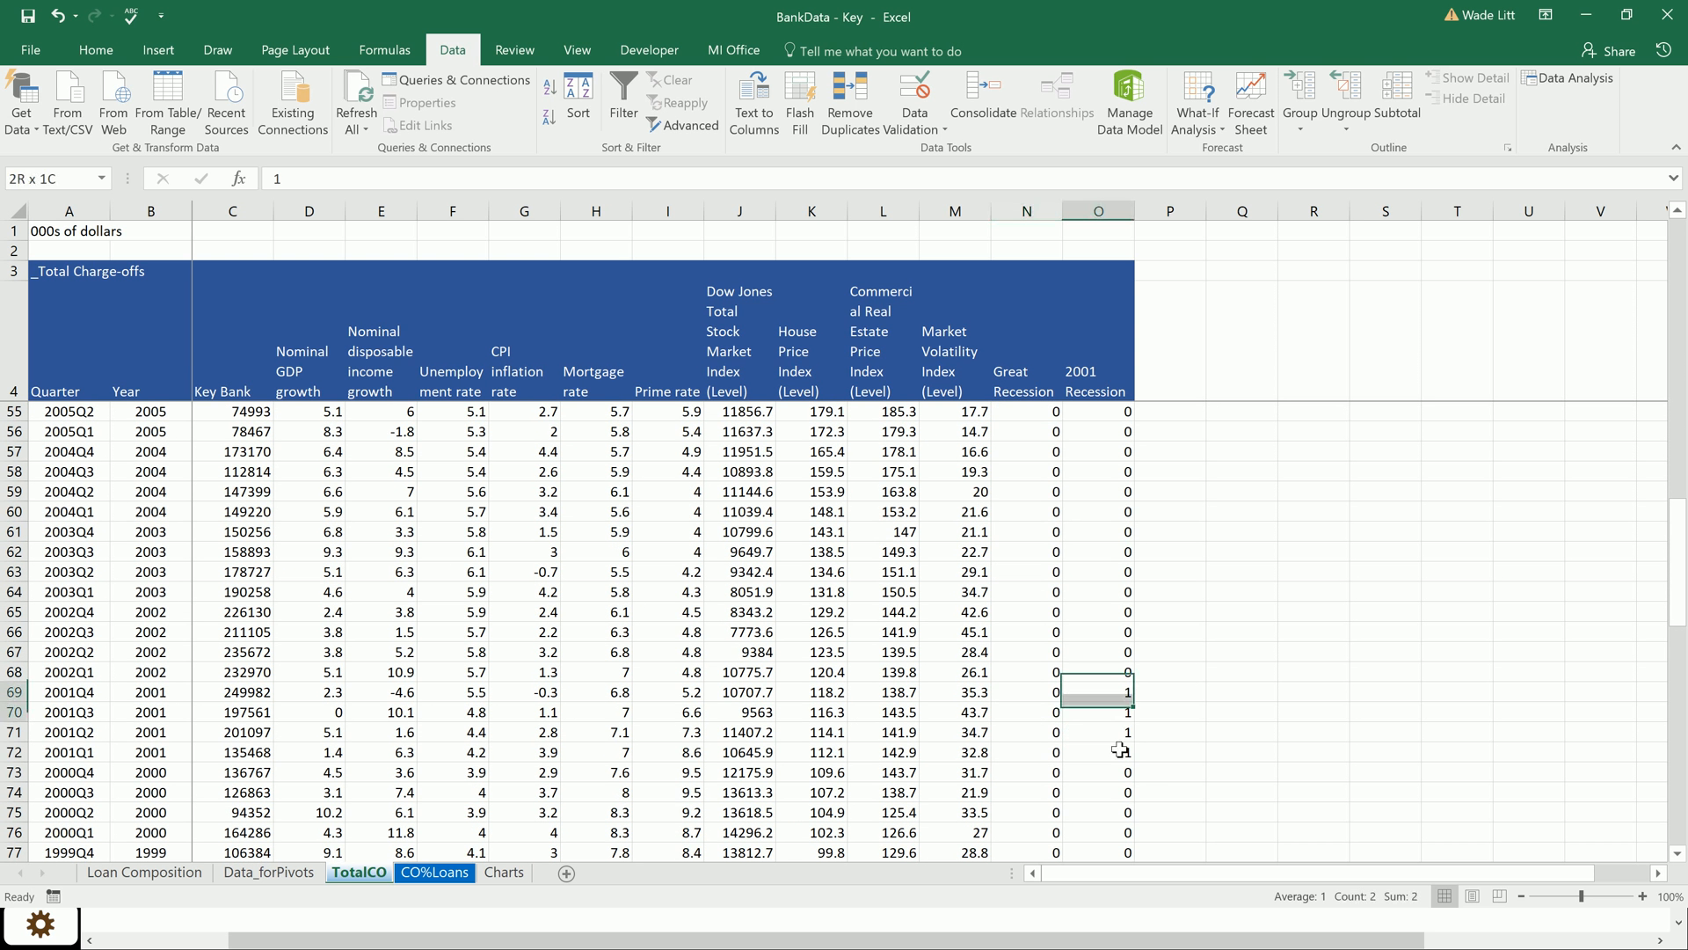
Step: Label cell C4 'Charge-offs' and cell C2 'KeyBank' above the Key Bank data
{"action": "left_click_drag", "start_coordinate": [1098, 693], "coordinate": [1097, 753]}
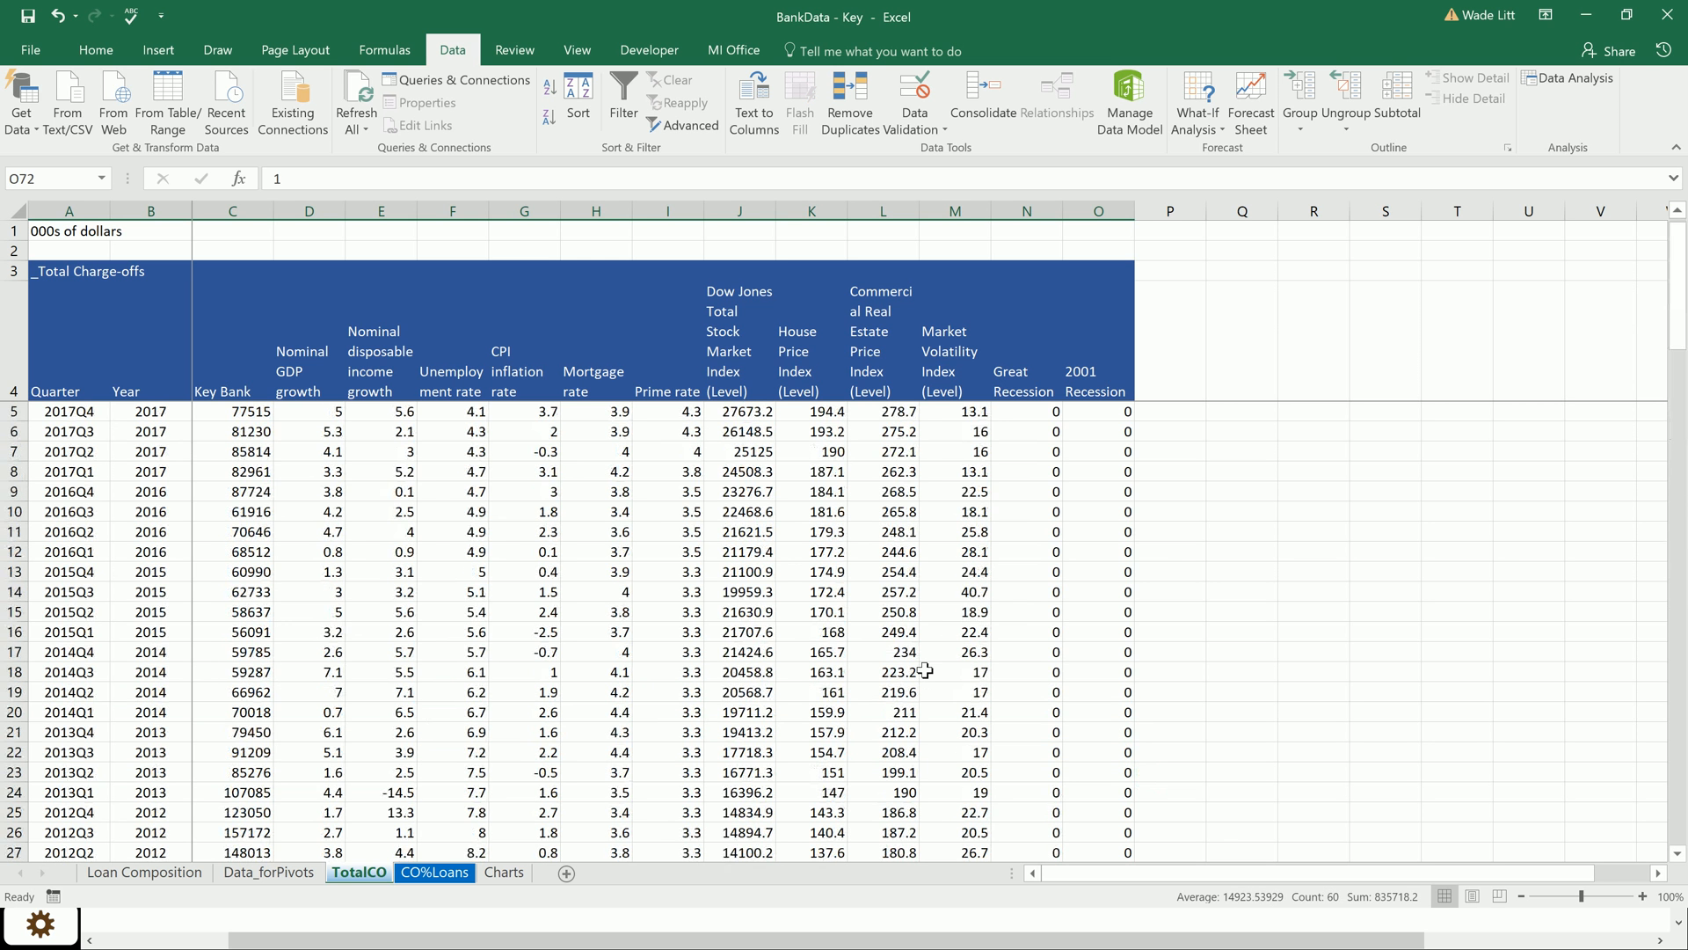
{"action": "mouse_move", "coordinate": [883, 688]}
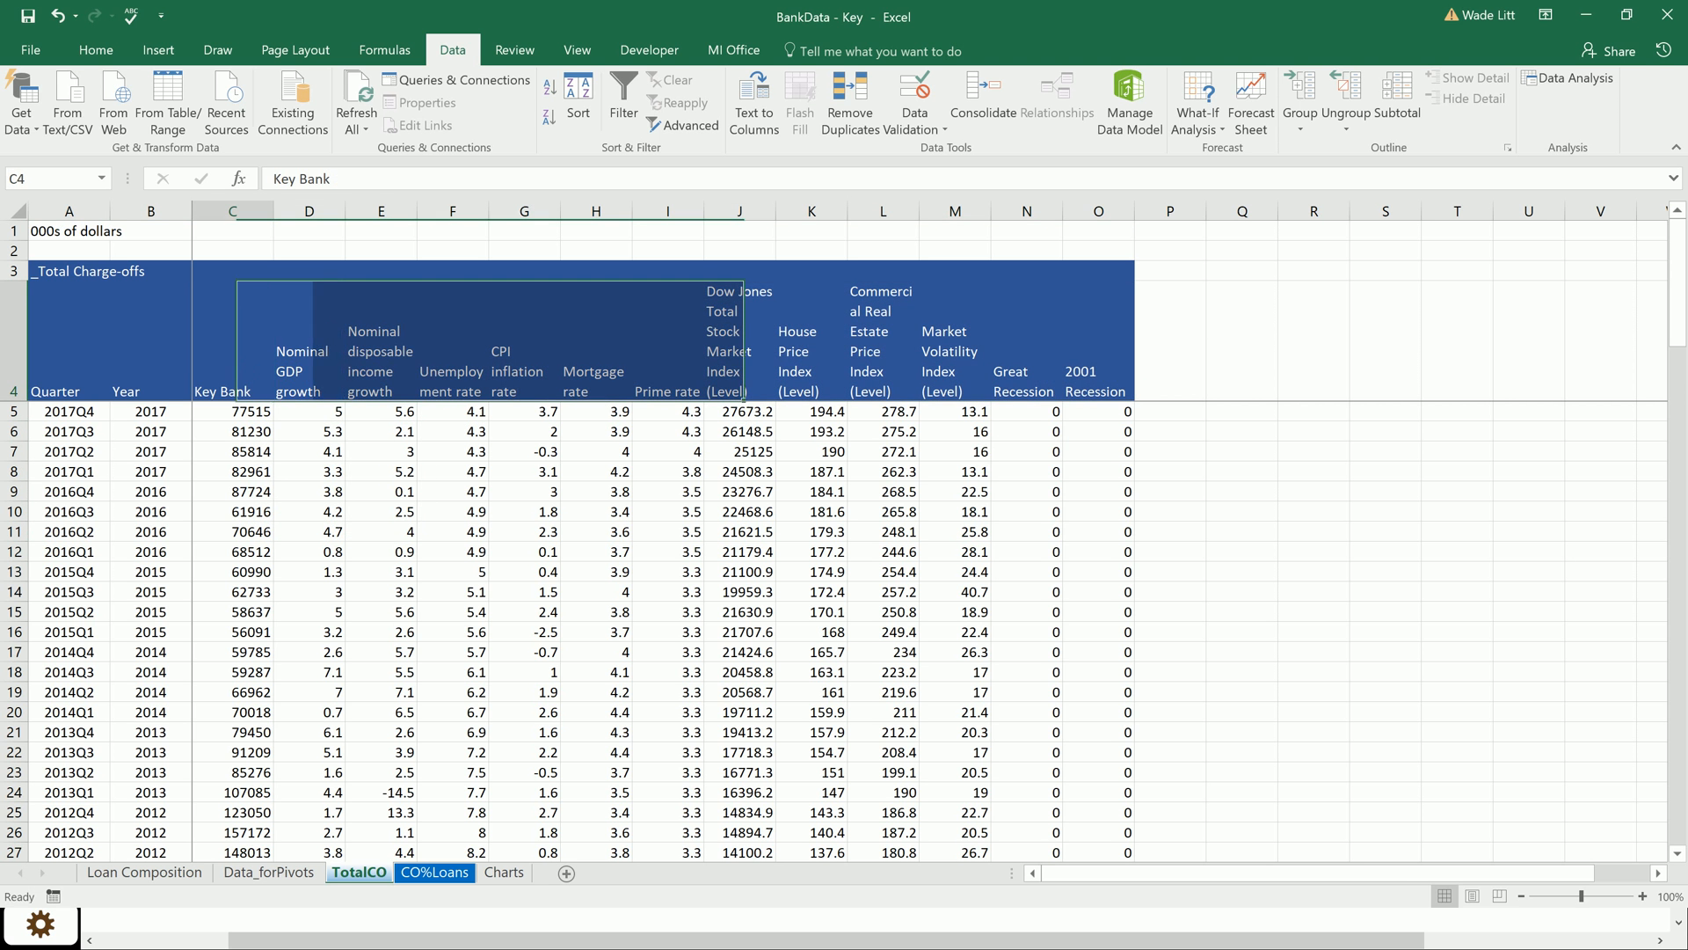
{"action": "type", "text": "Charge-offs"}
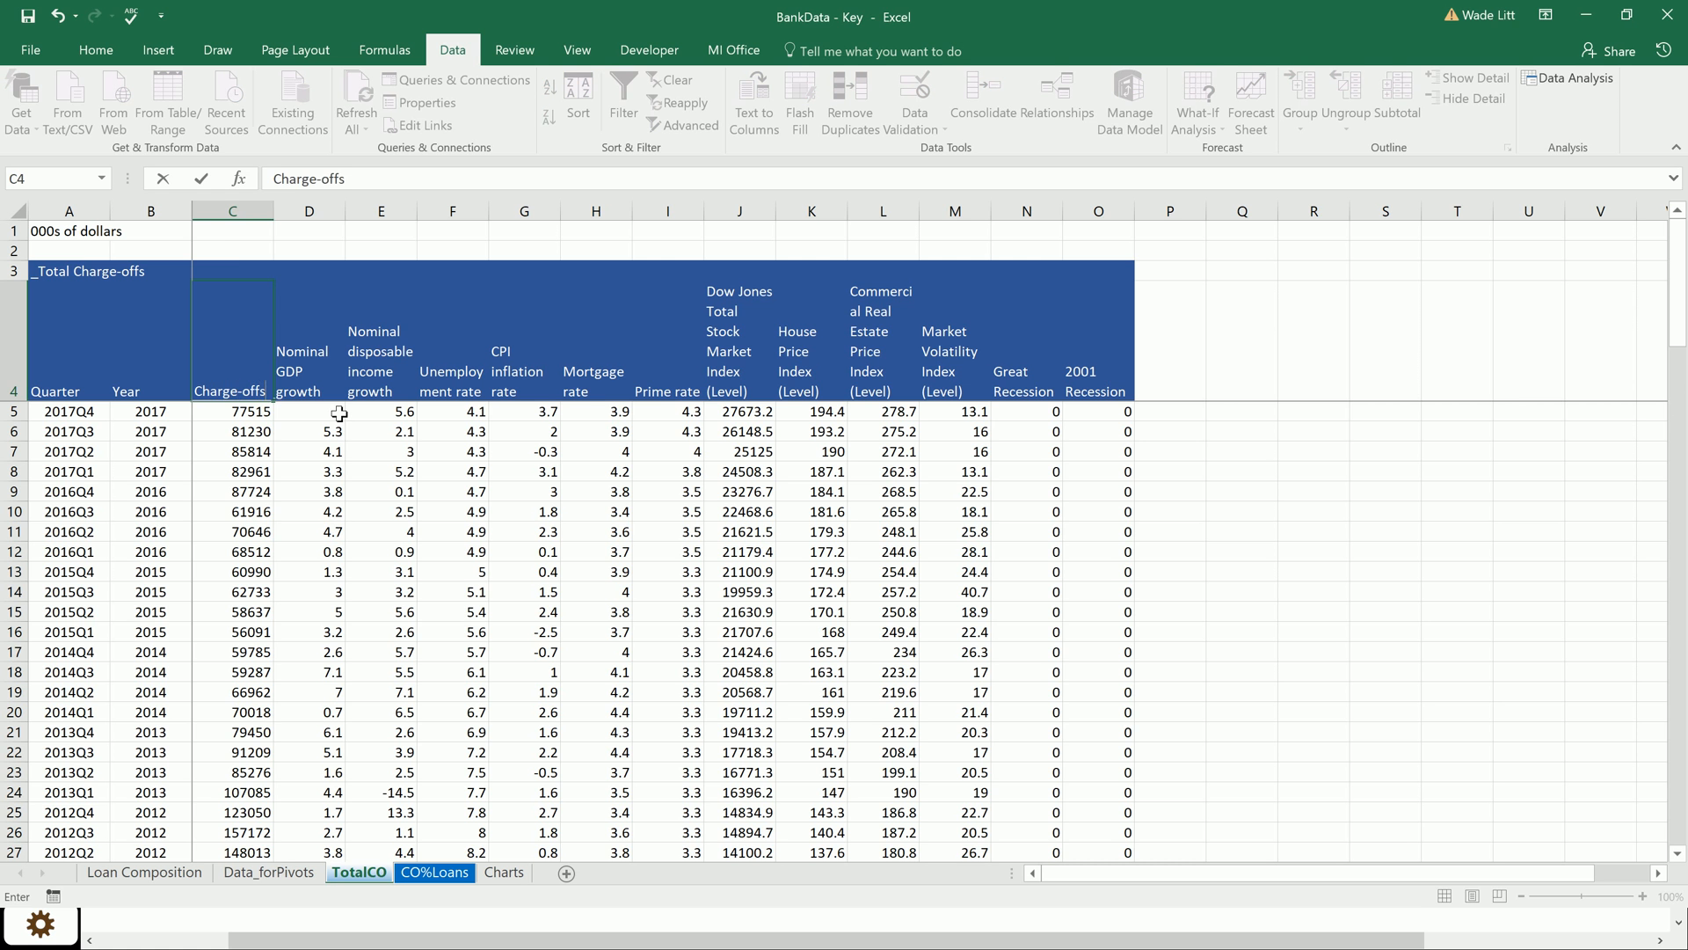
{"action": "left_click", "coordinate": [232, 250]}
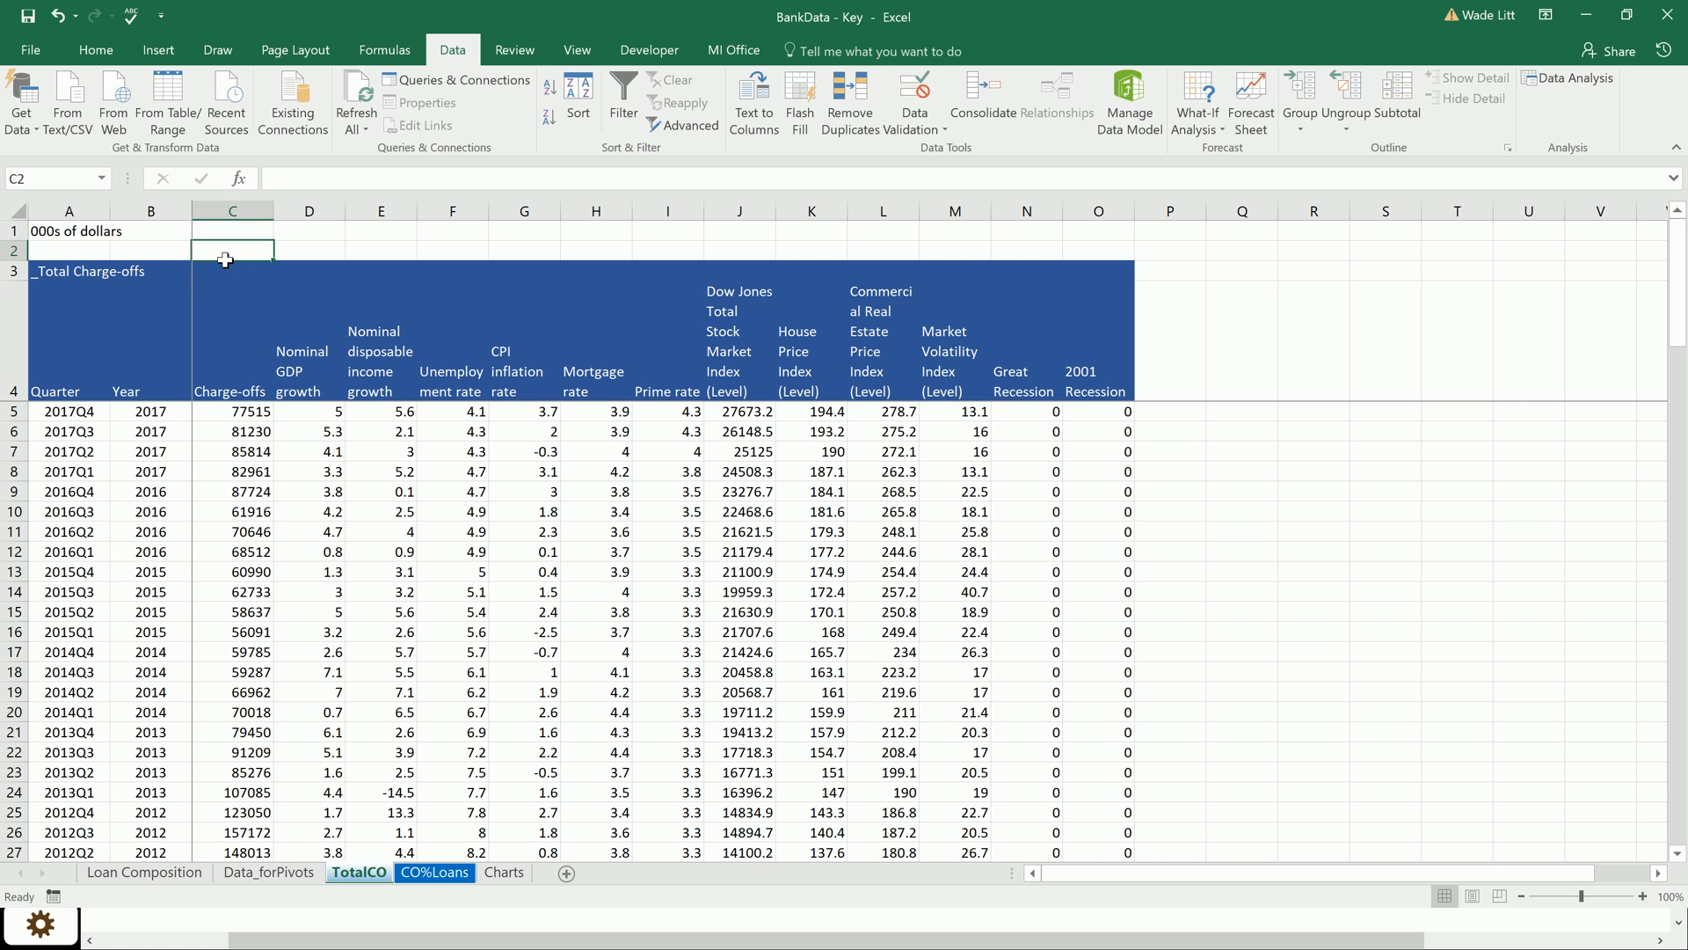
{"action": "type", "text": "KeyBank"}
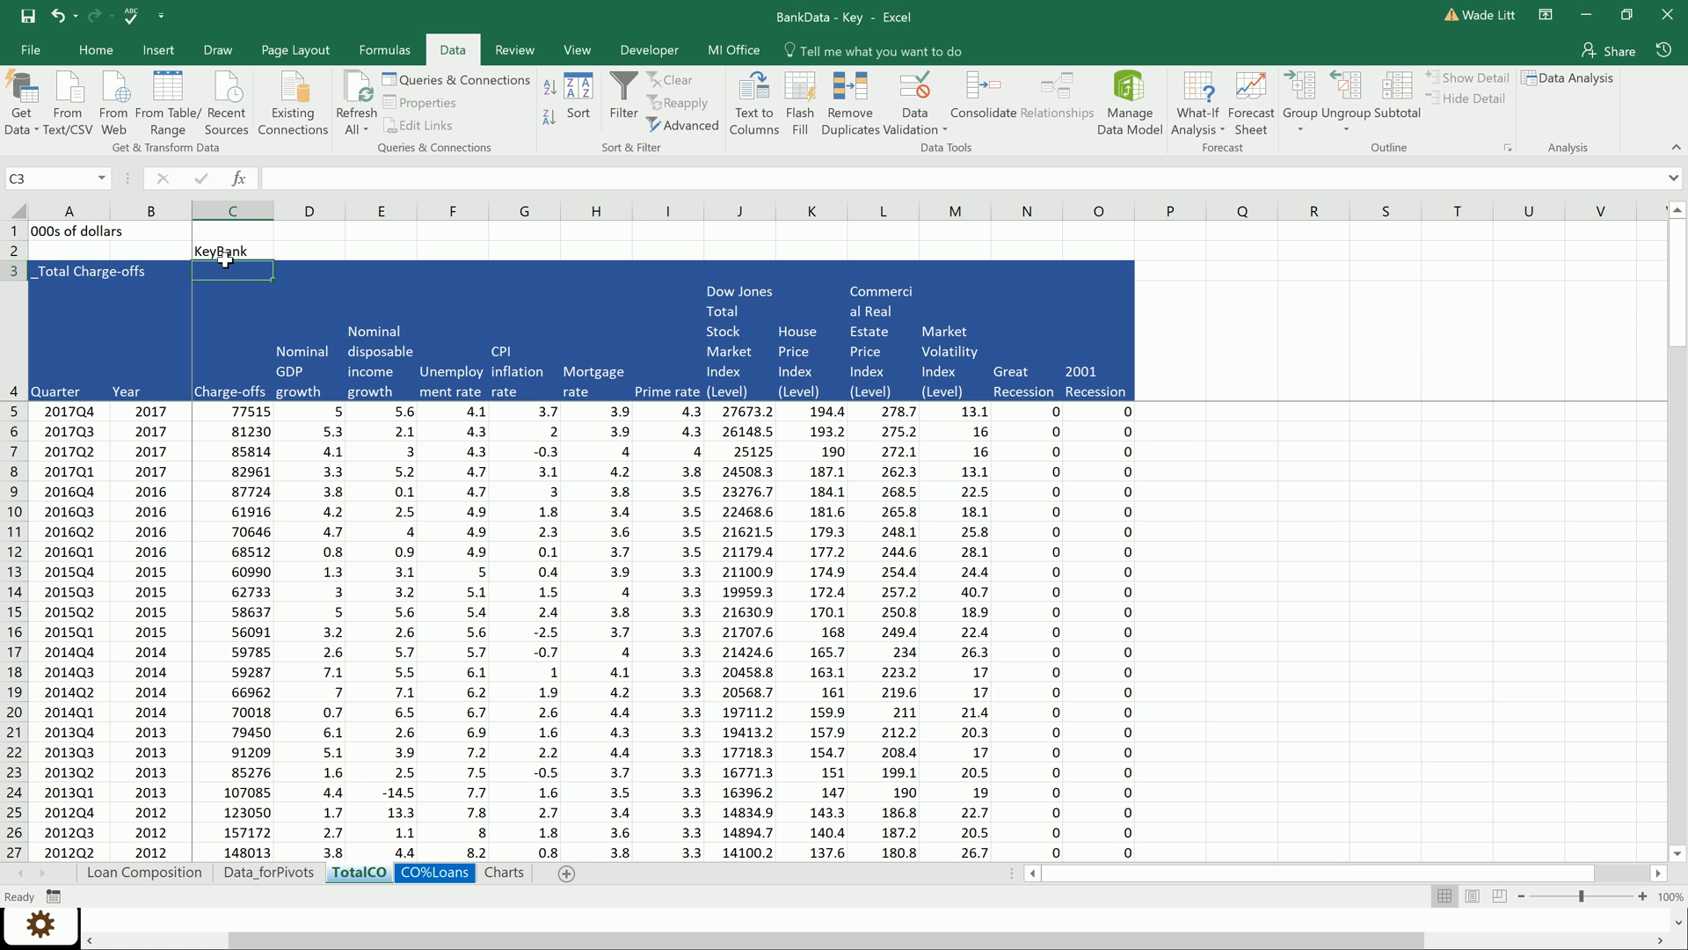
{"action": "left_click", "coordinate": [232, 390]}
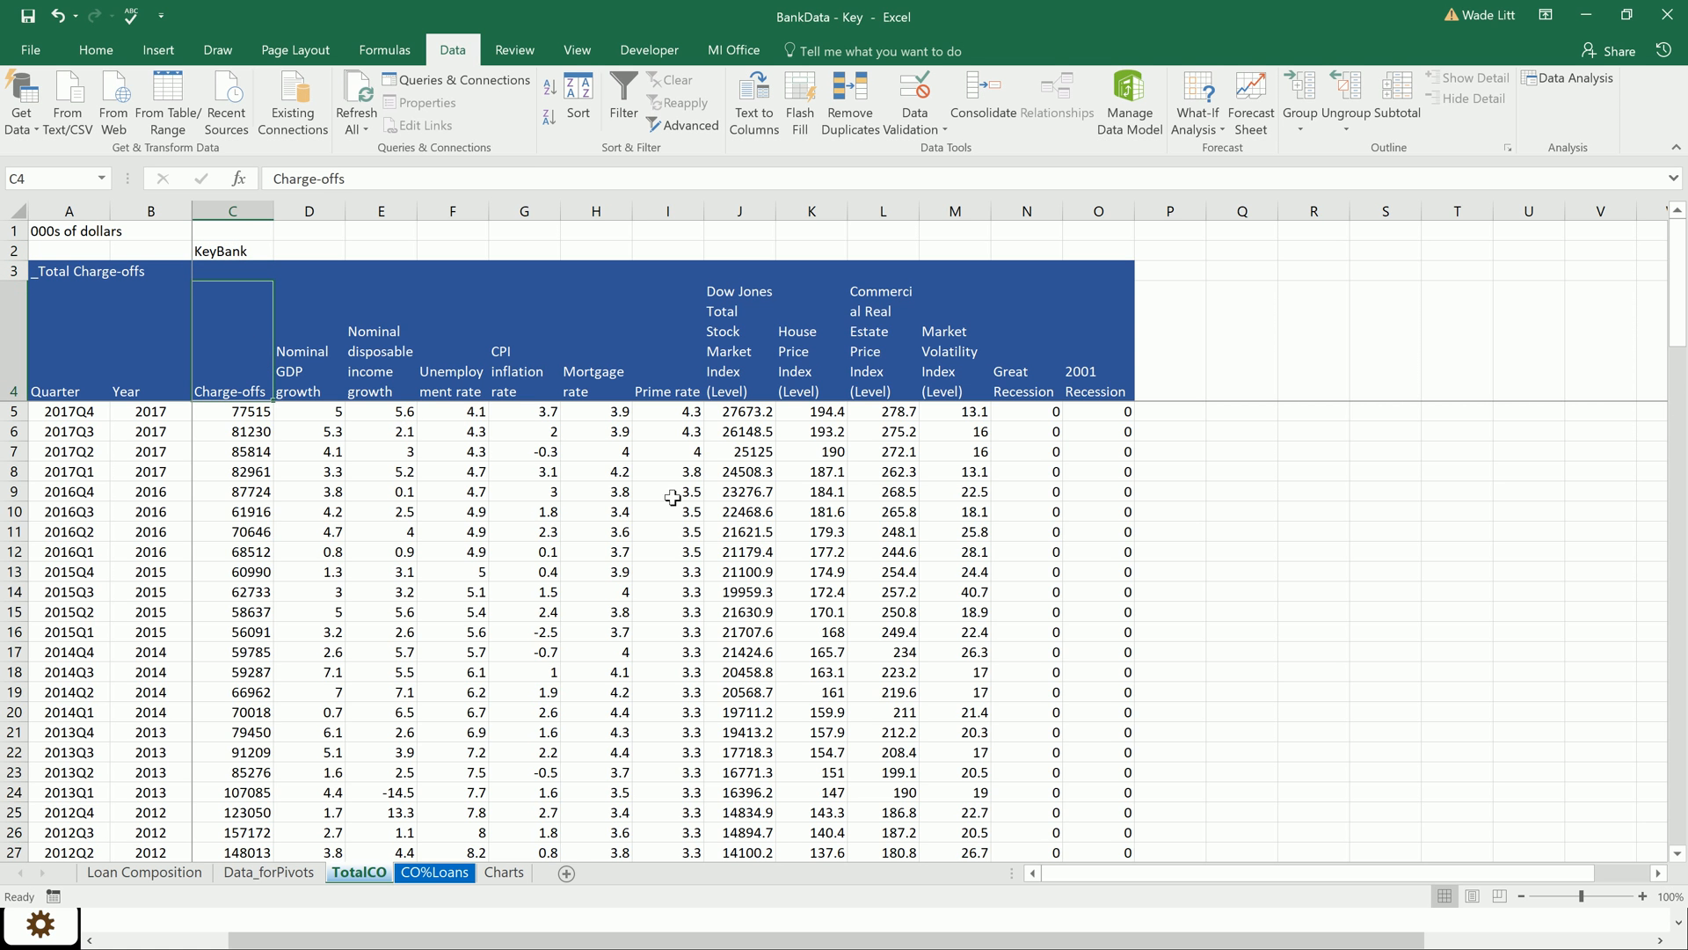
{"action": "mouse_move", "coordinate": [1129, 390]}
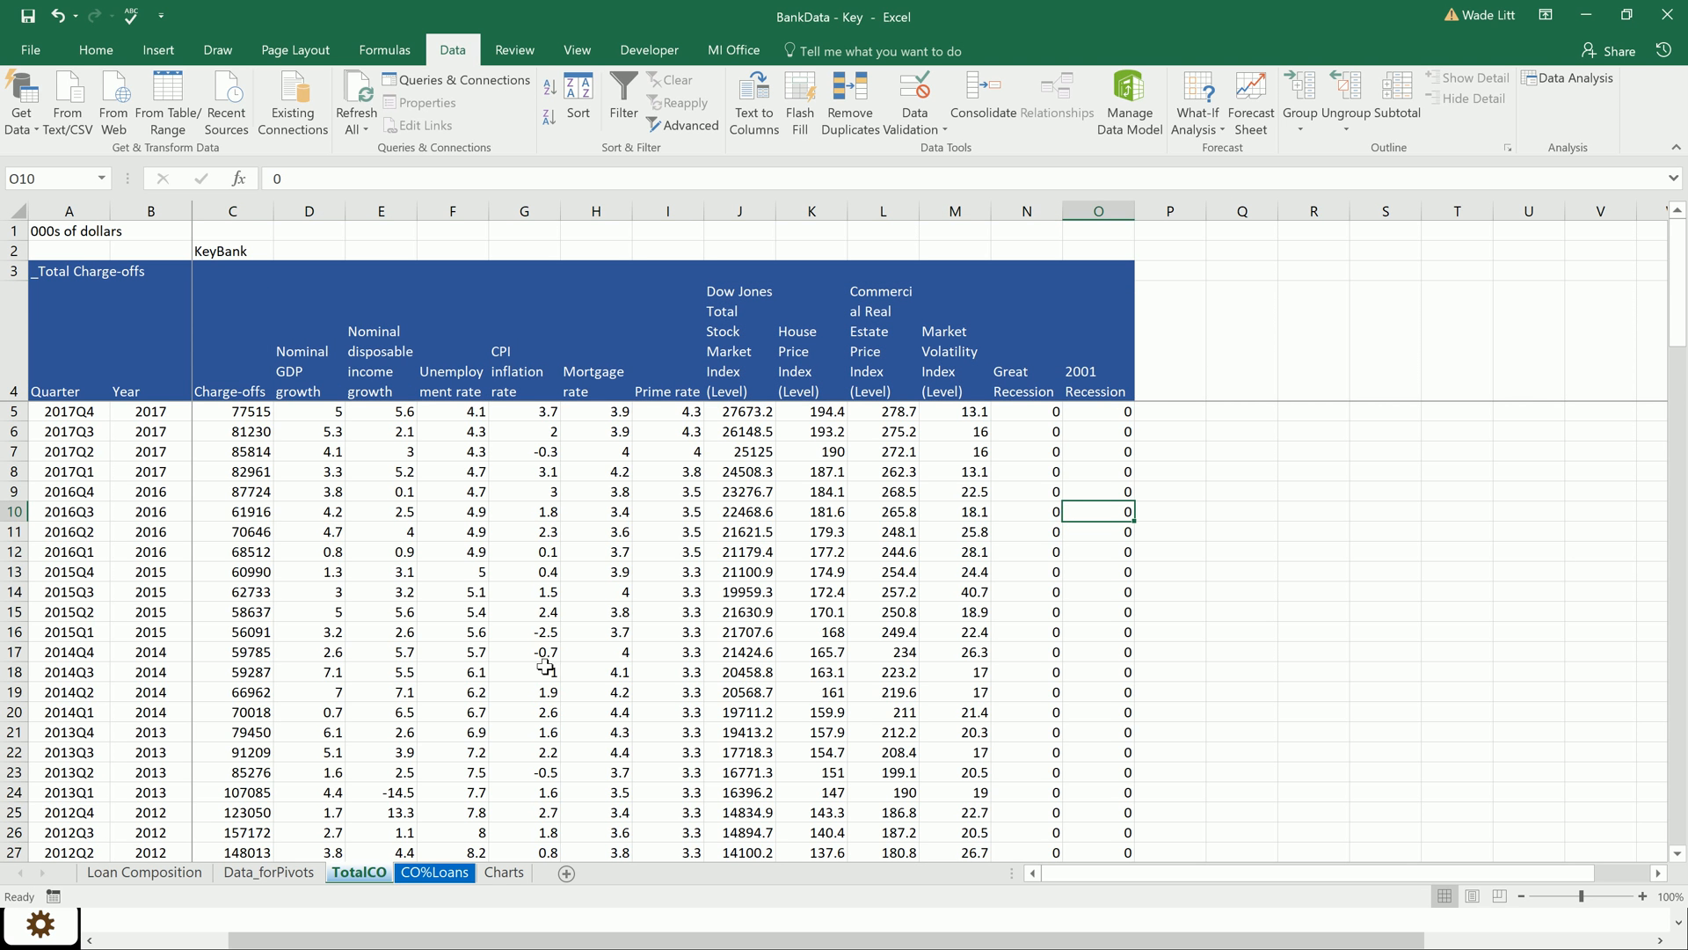
{"action": "mouse_move", "coordinate": [521, 470]}
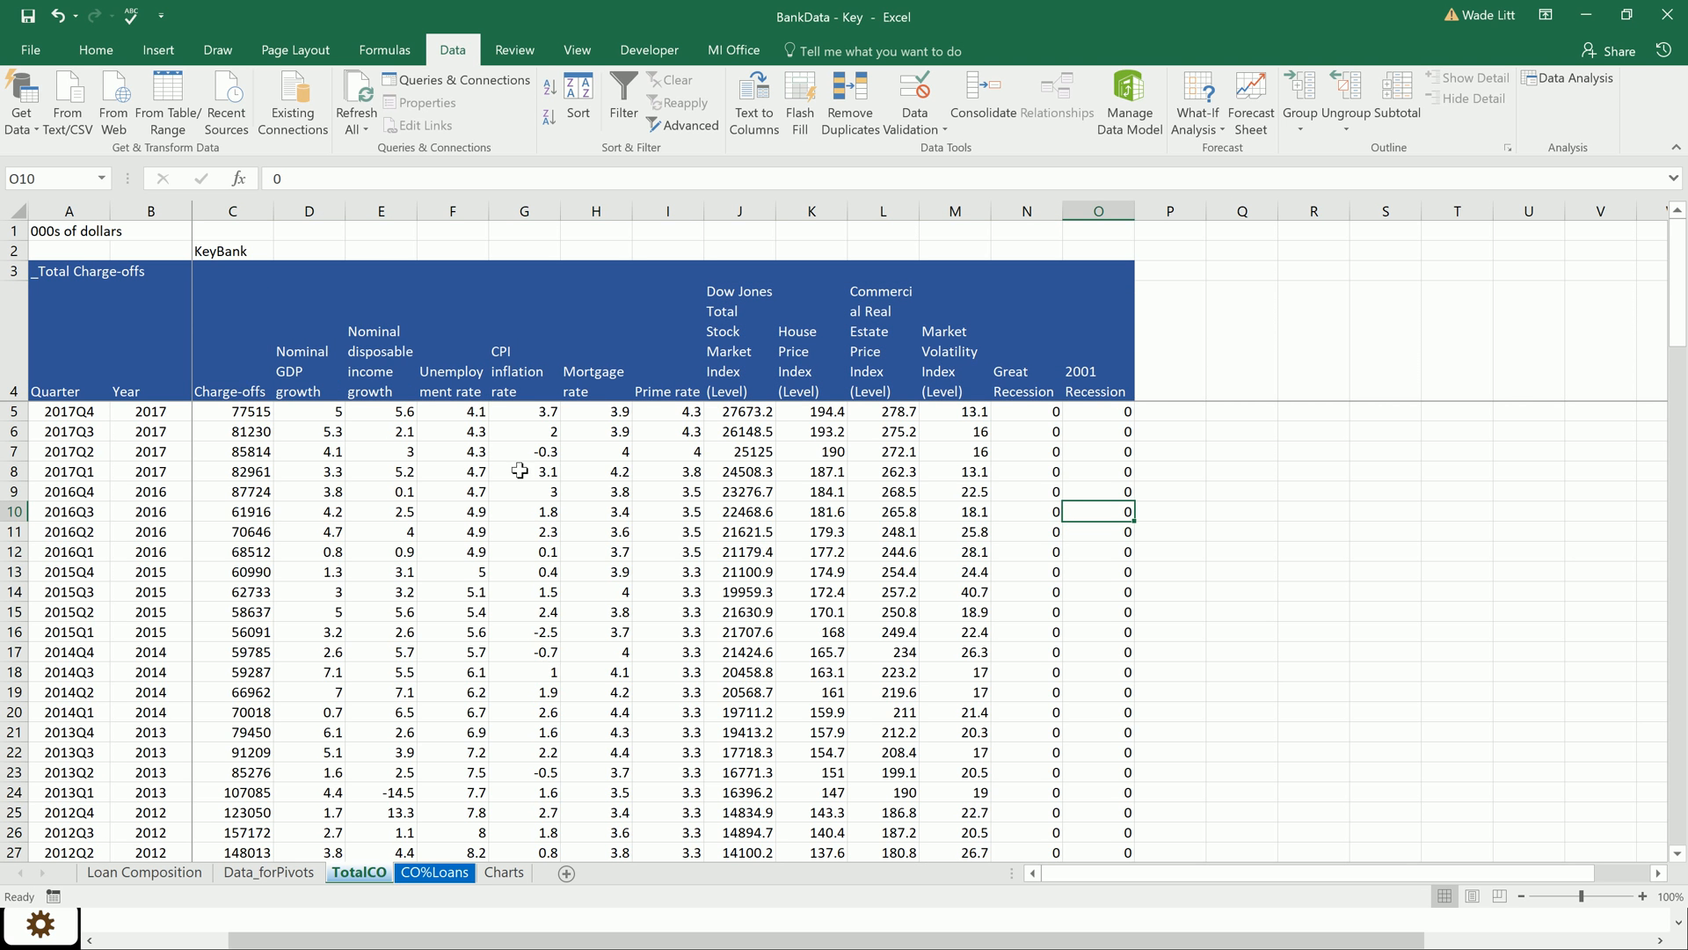
{"action": "mouse_move", "coordinate": [799, 679]}
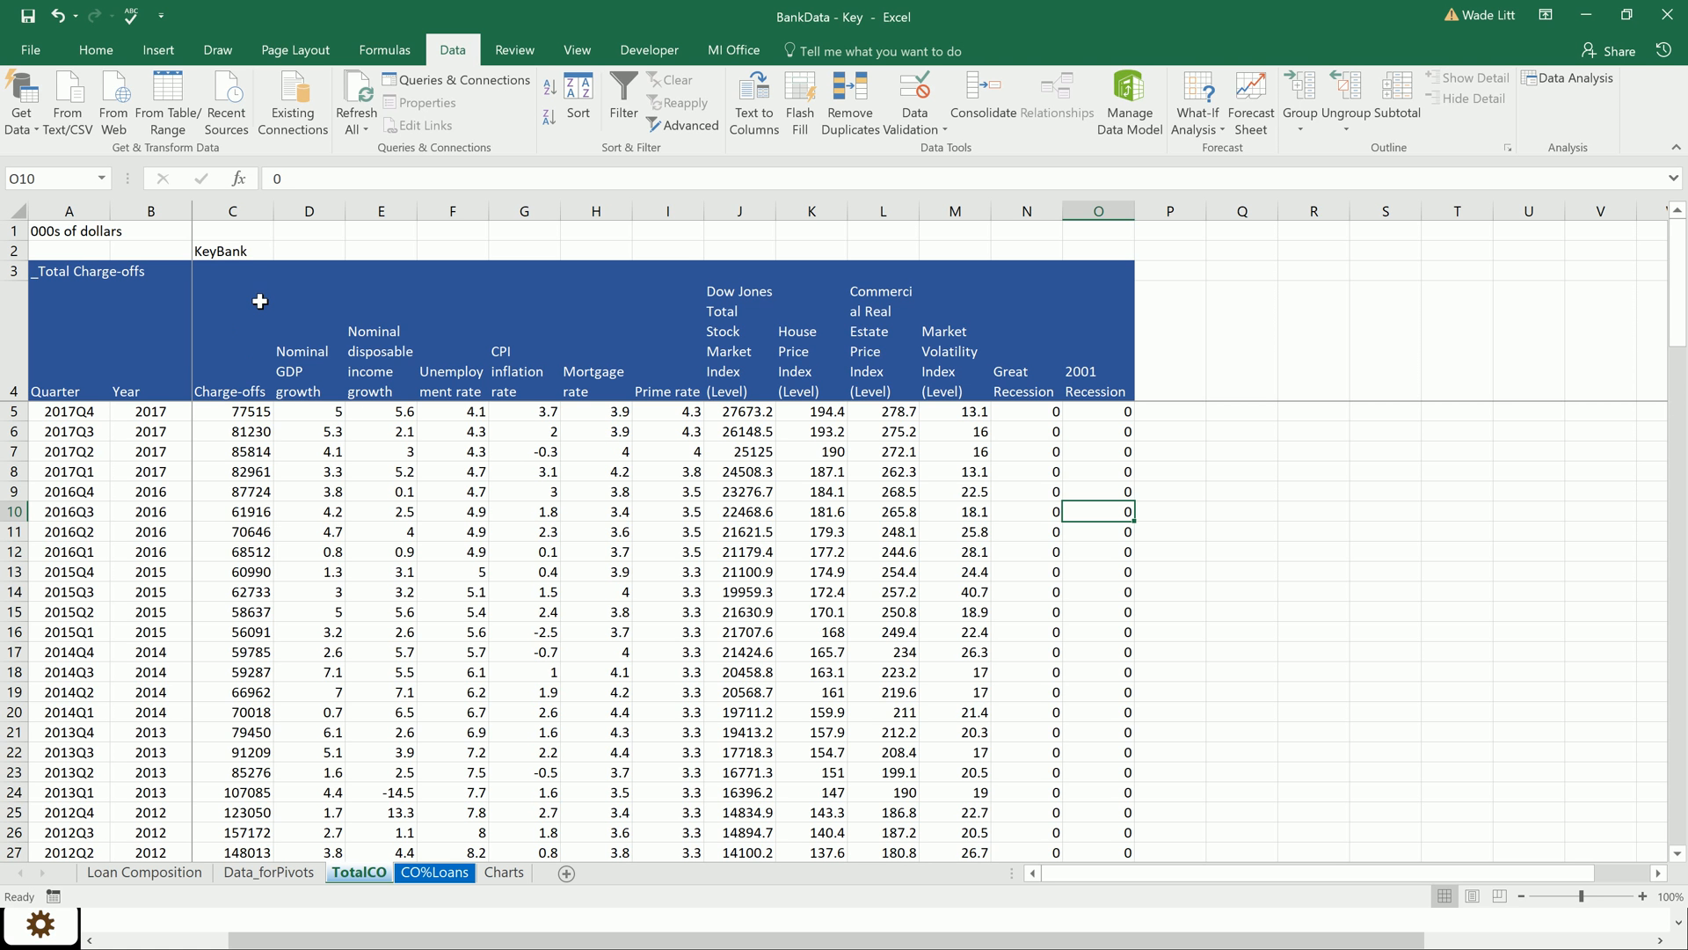
{"action": "mouse_move", "coordinate": [264, 271]}
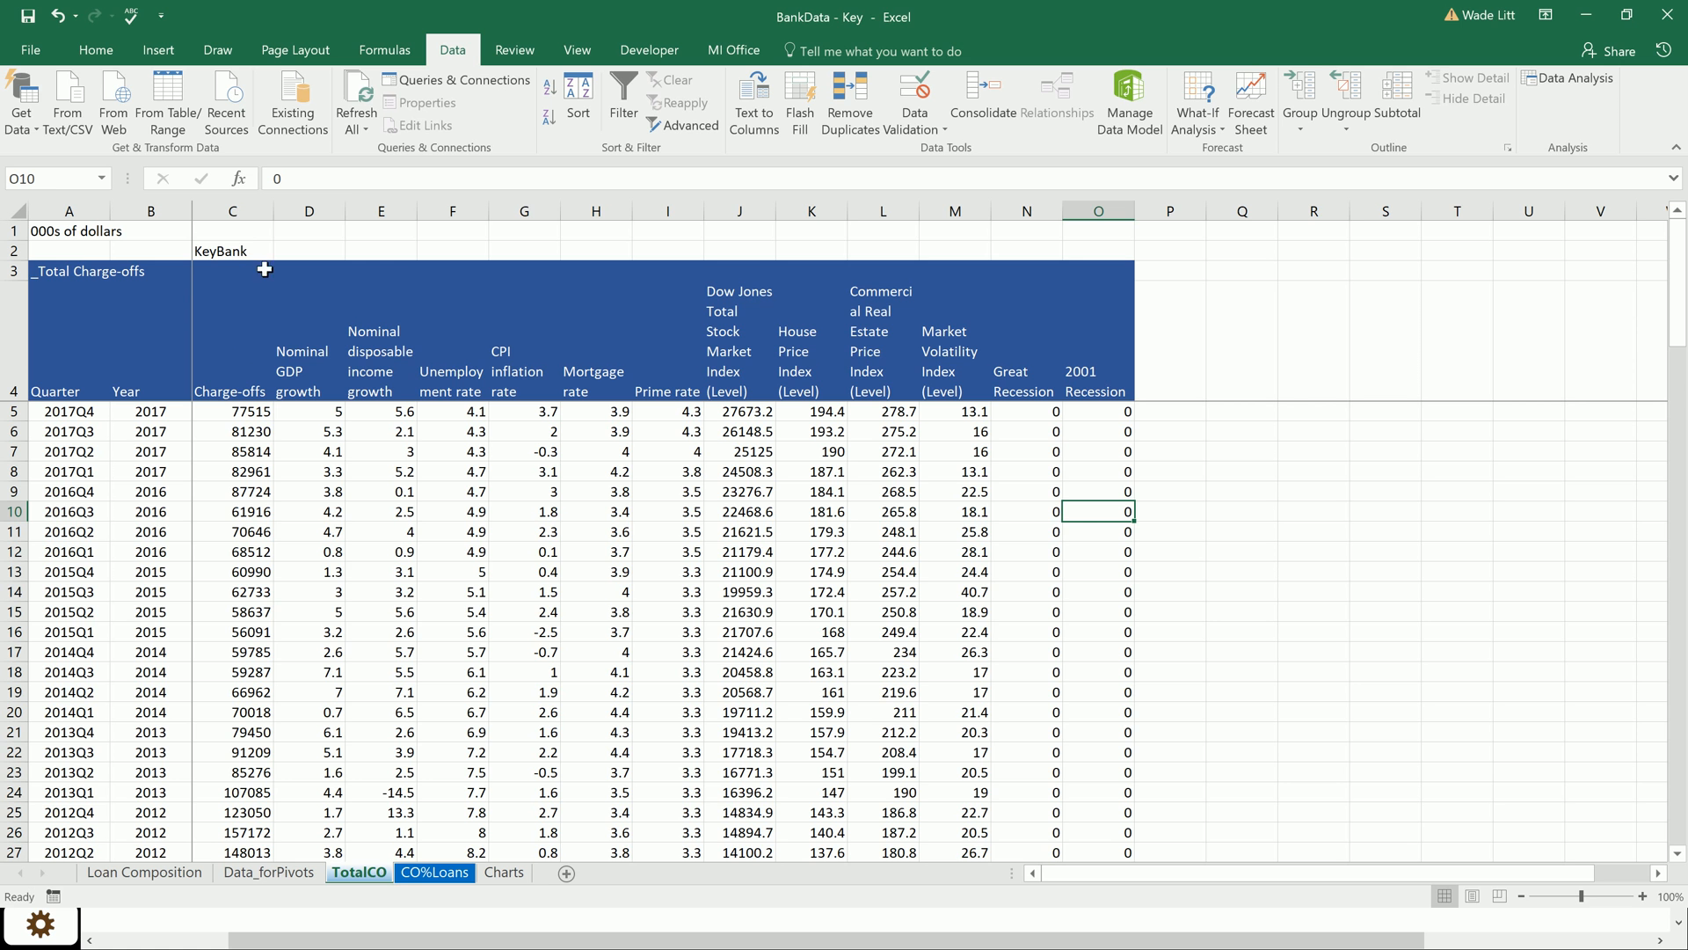
{"action": "mouse_move", "coordinate": [243, 362]}
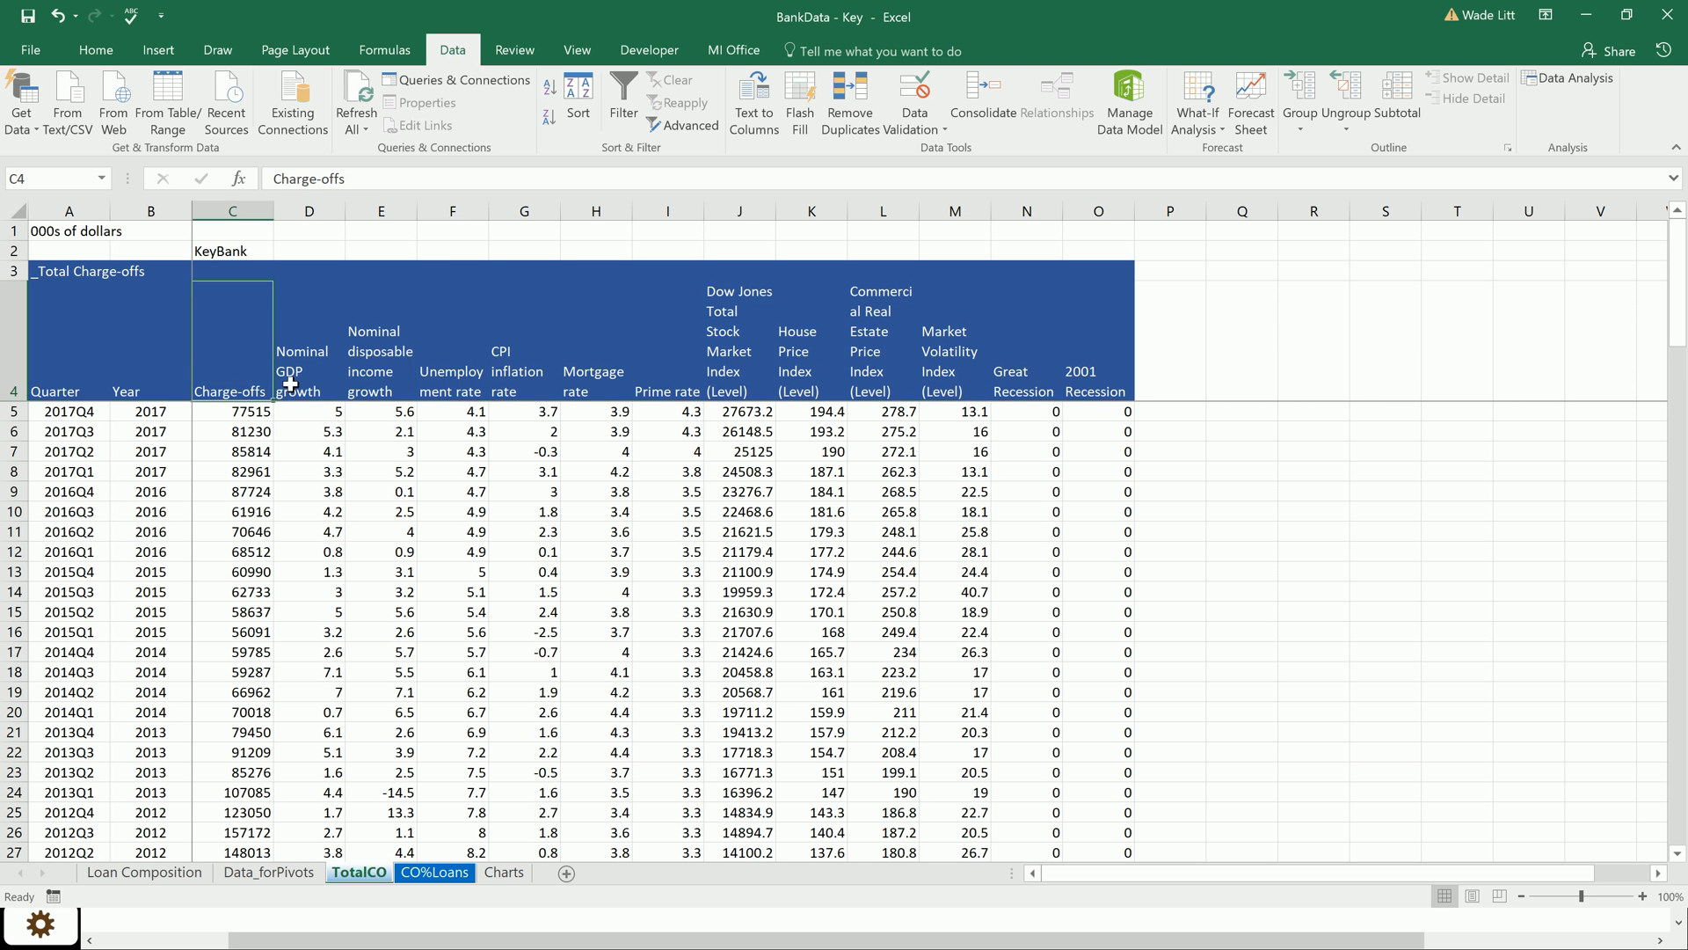
{"action": "mouse_move", "coordinate": [515, 412]}
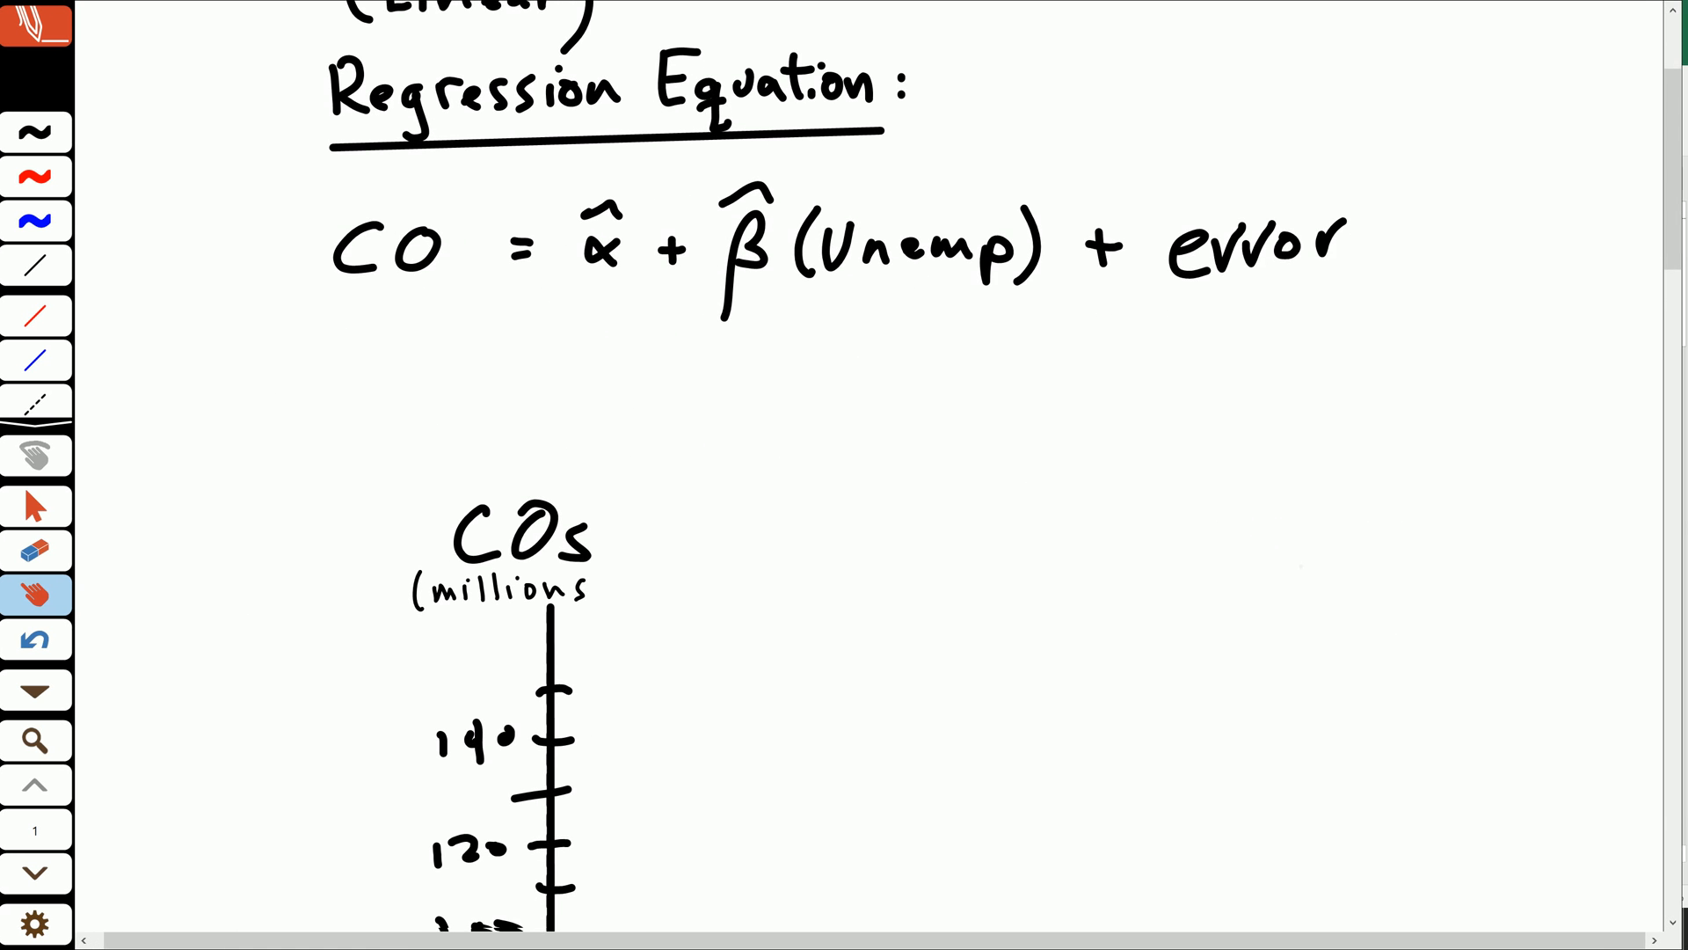
Step: Scroll to the Unemp axis marked 2 to 10 and dismiss the page options menu
{"action": "scroll", "scroll_direction": "down", "scroll_amount": 3}
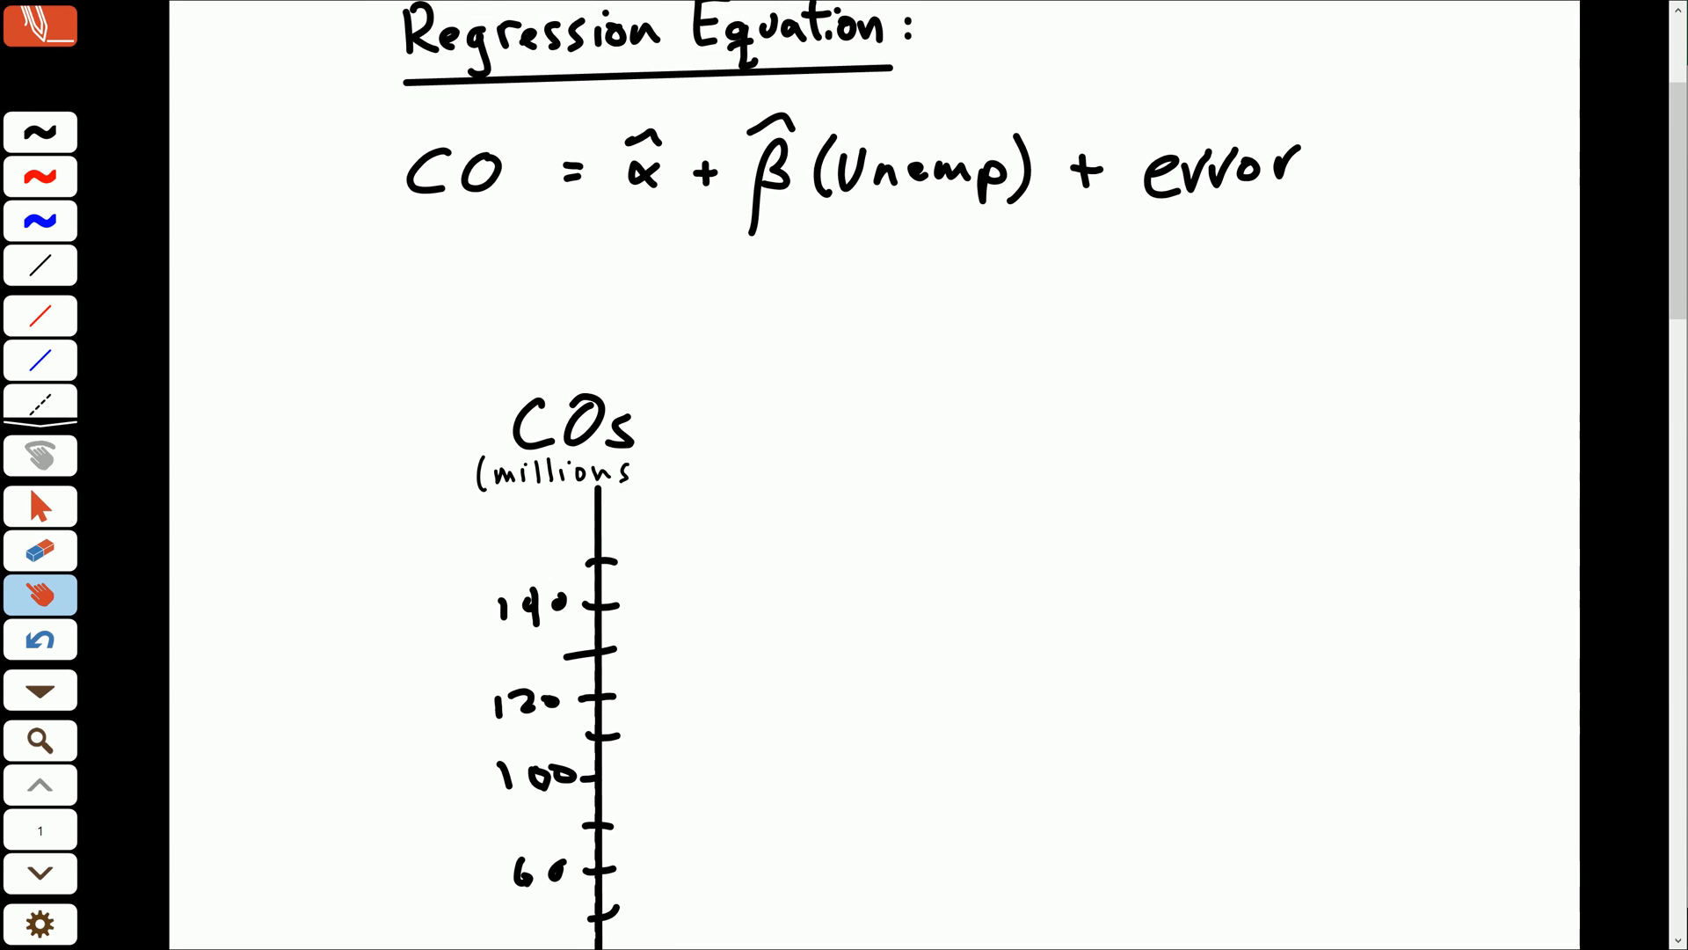
{"action": "scroll", "scroll_direction": "down", "scroll_amount": 3}
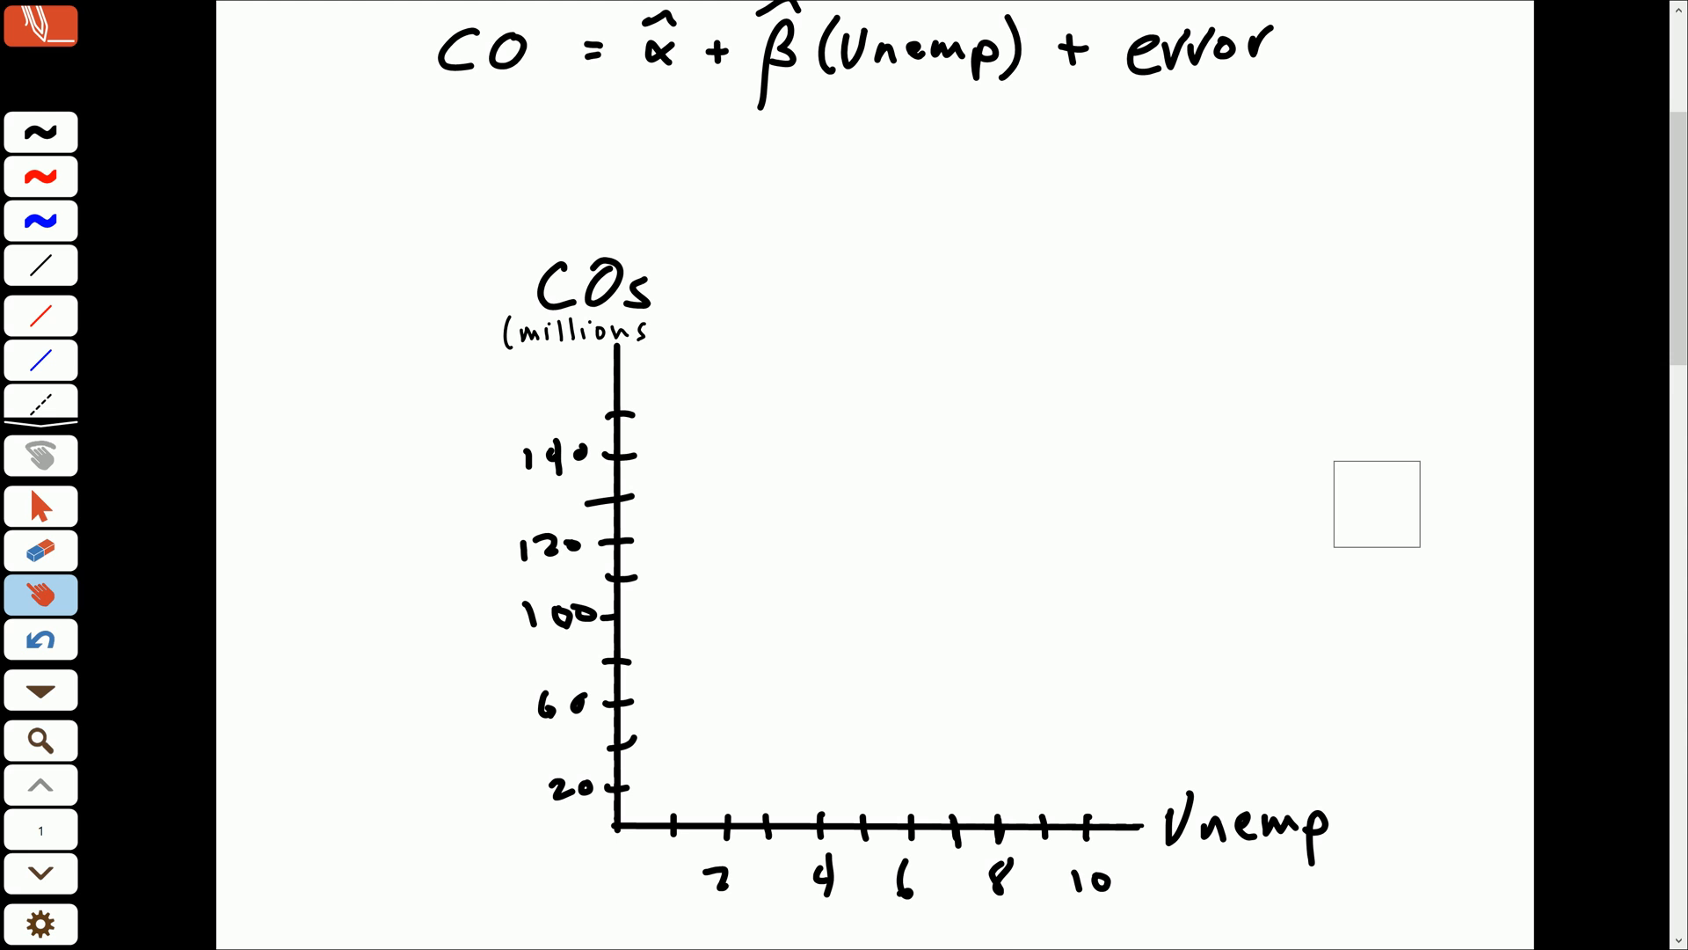
{"action": "right_click", "coordinate": [1377, 503]}
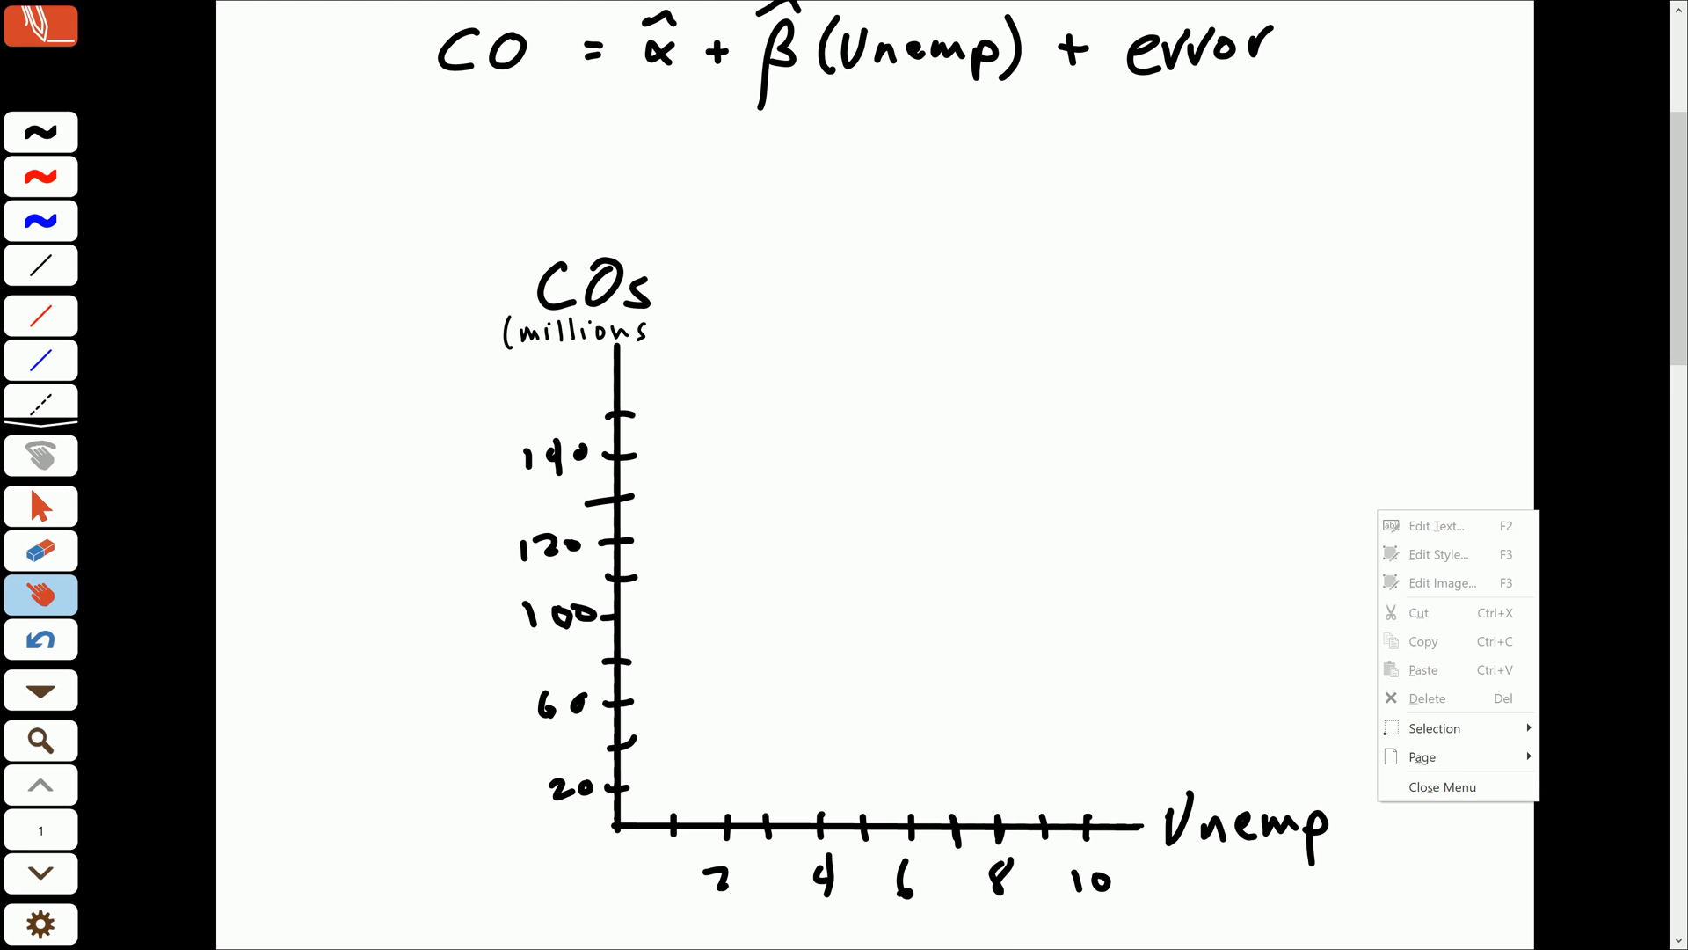
{"action": "left_click", "coordinate": [1442, 786]}
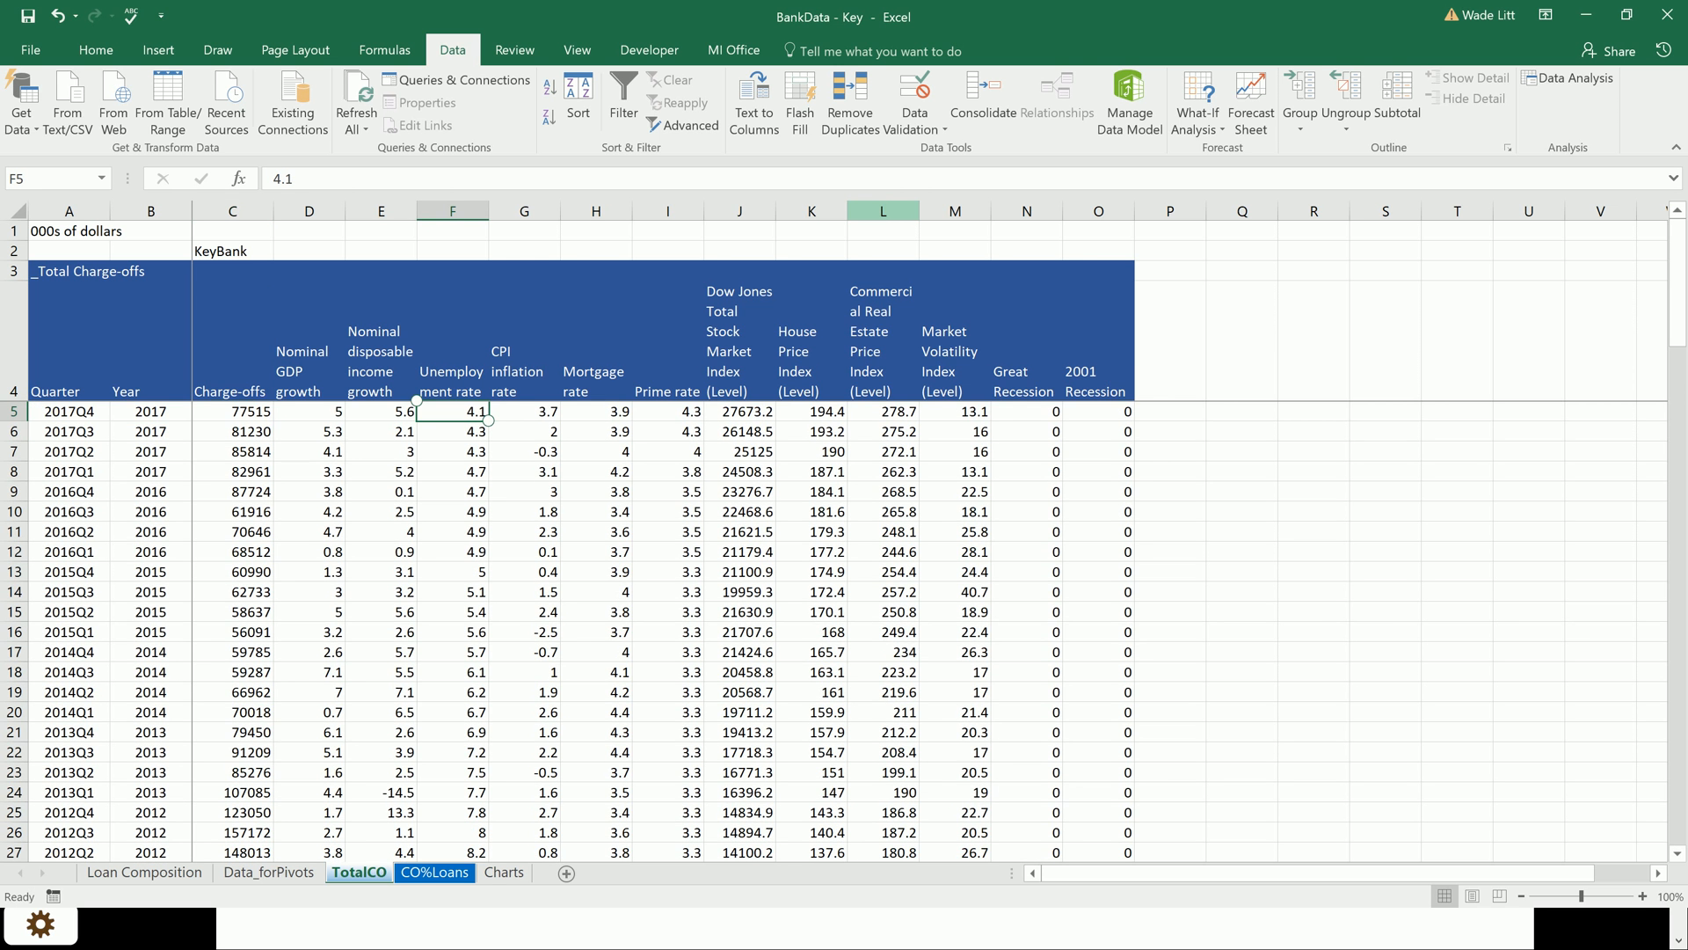
{"action": "left_click", "coordinate": [232, 412]}
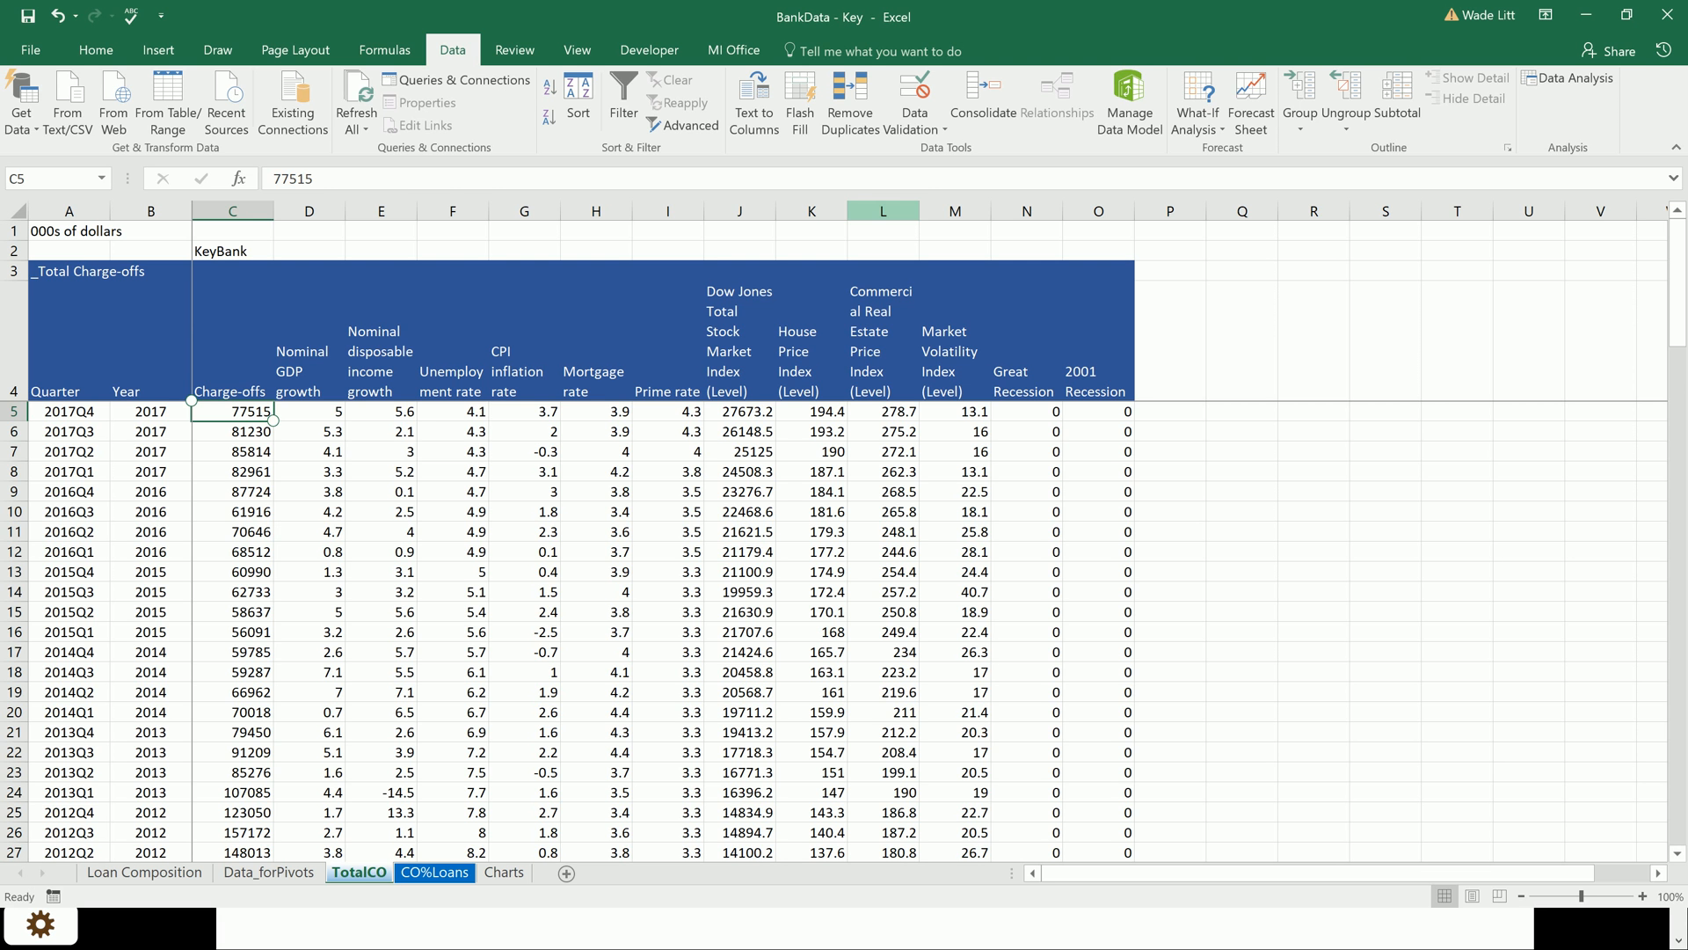
{"action": "left_click", "coordinate": [232, 471]}
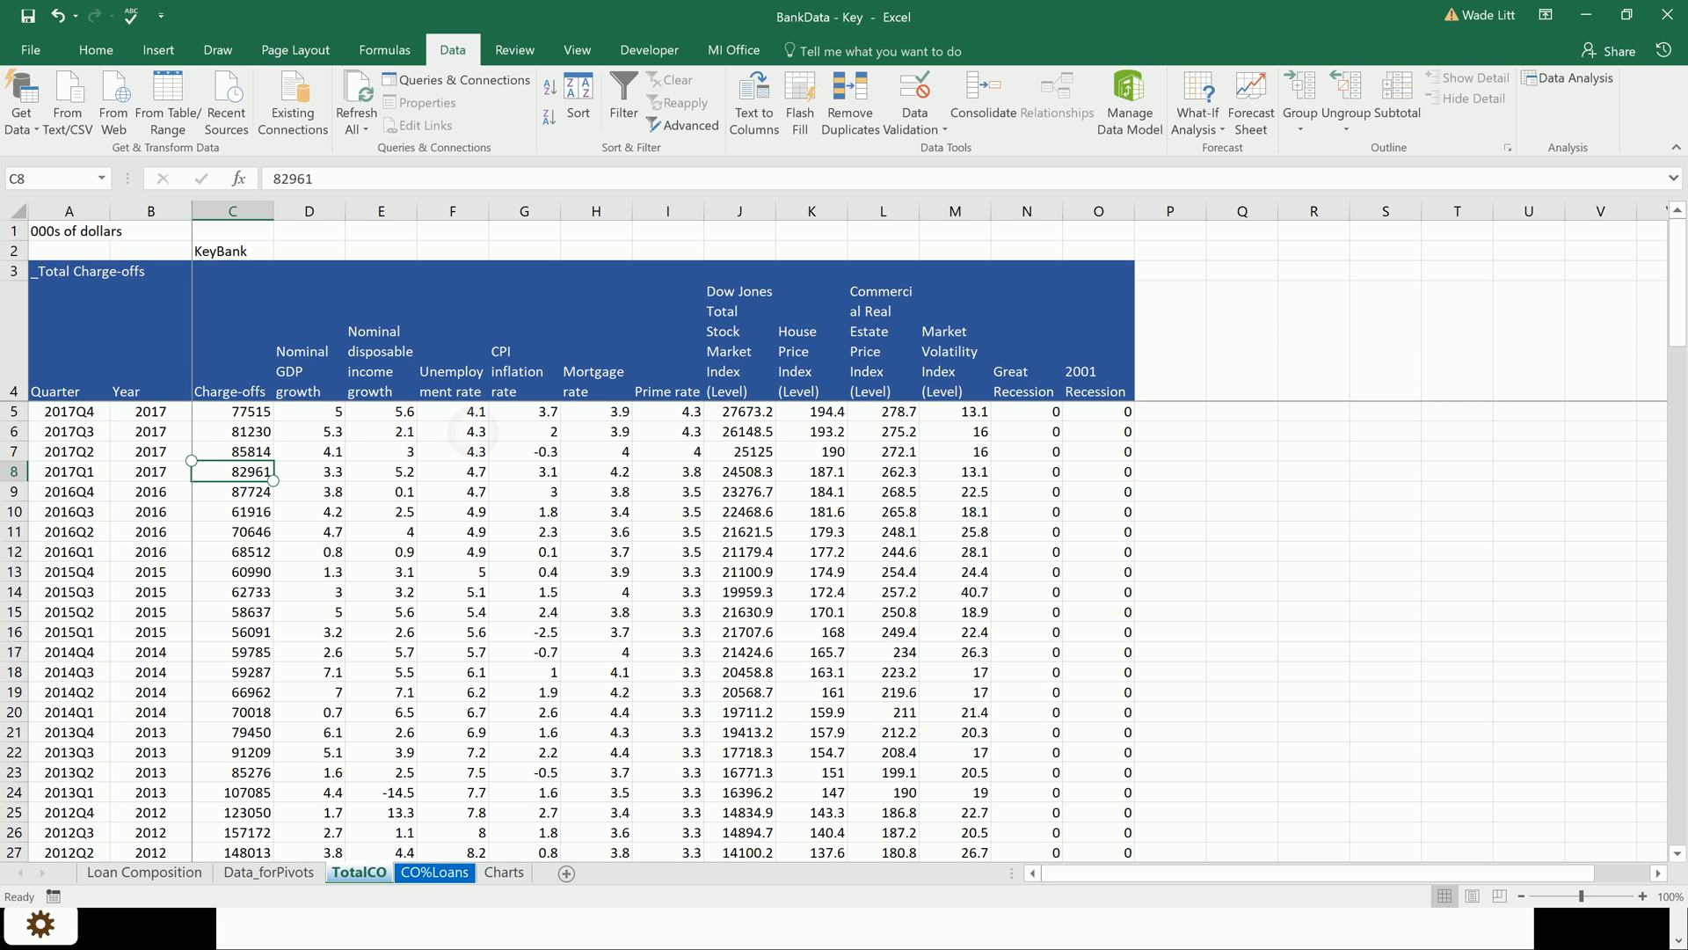
{"action": "left_click", "coordinate": [452, 577]}
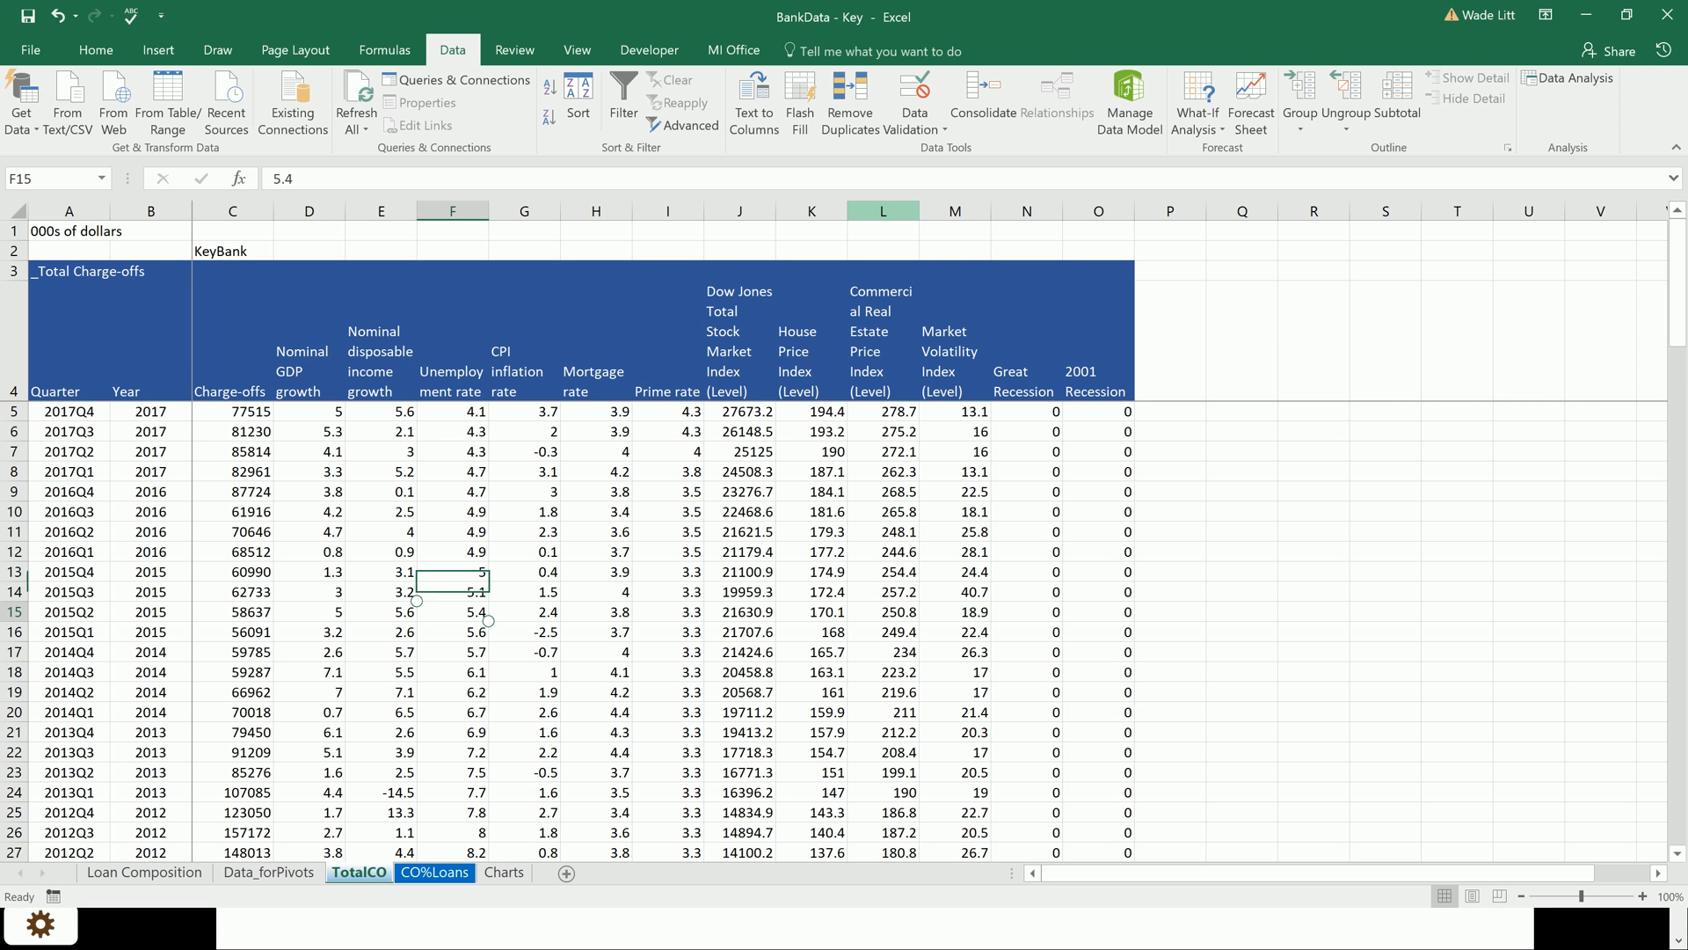
{"action": "left_click", "coordinate": [460, 612]}
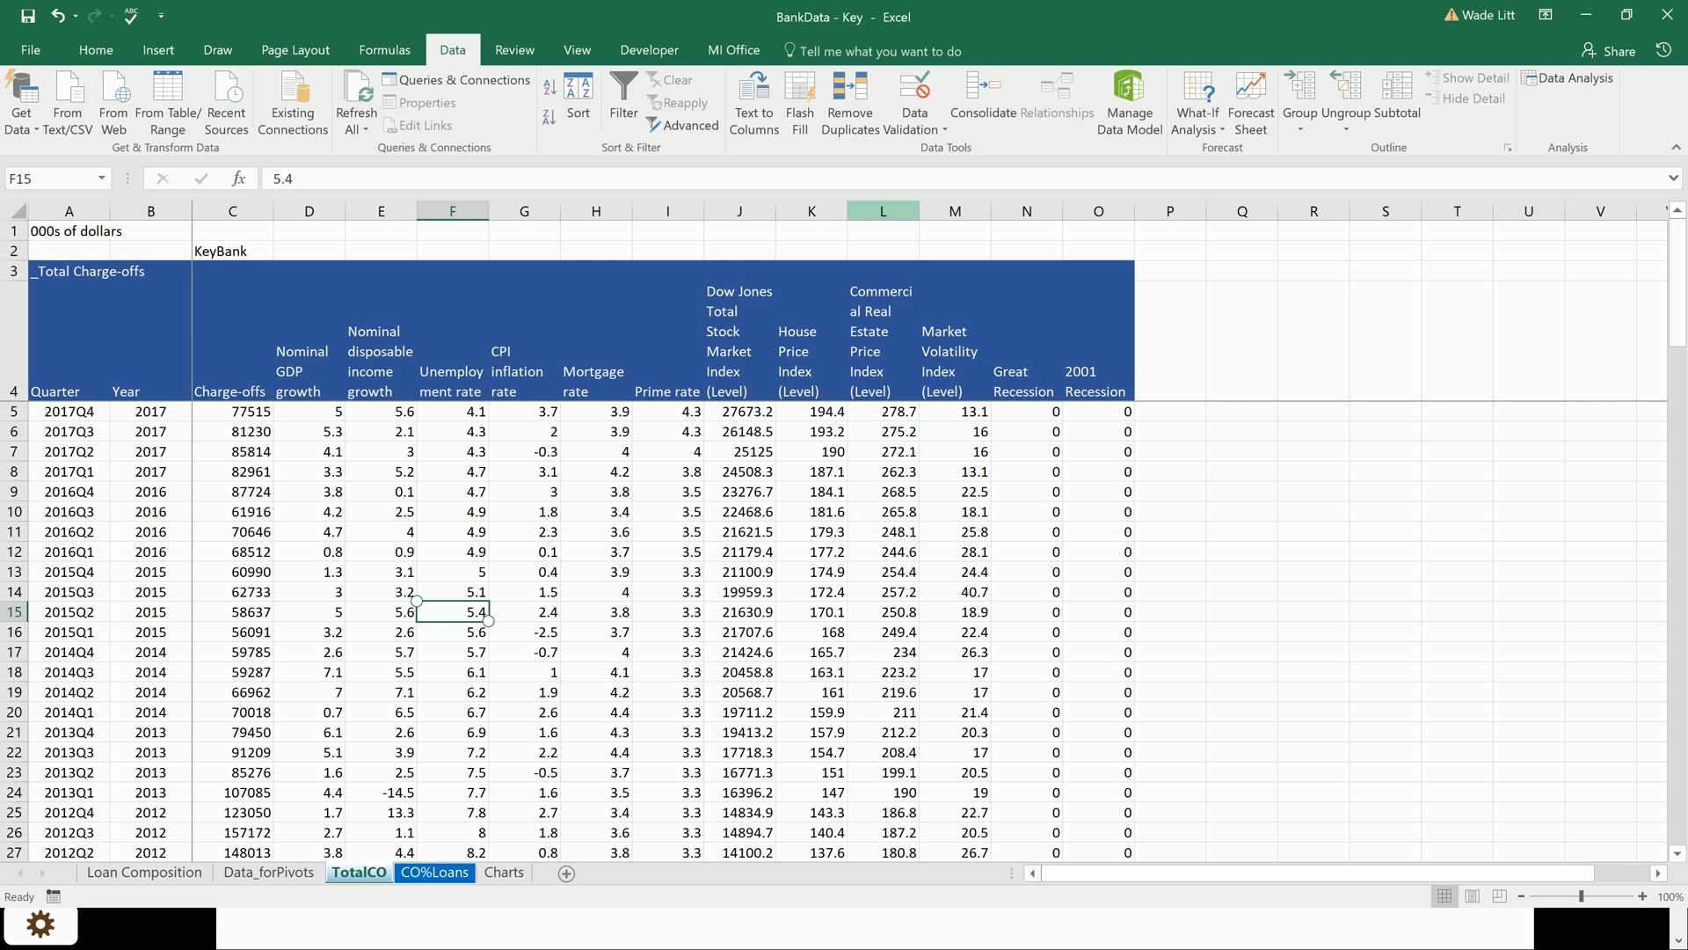
{"action": "left_click", "coordinate": [470, 773]}
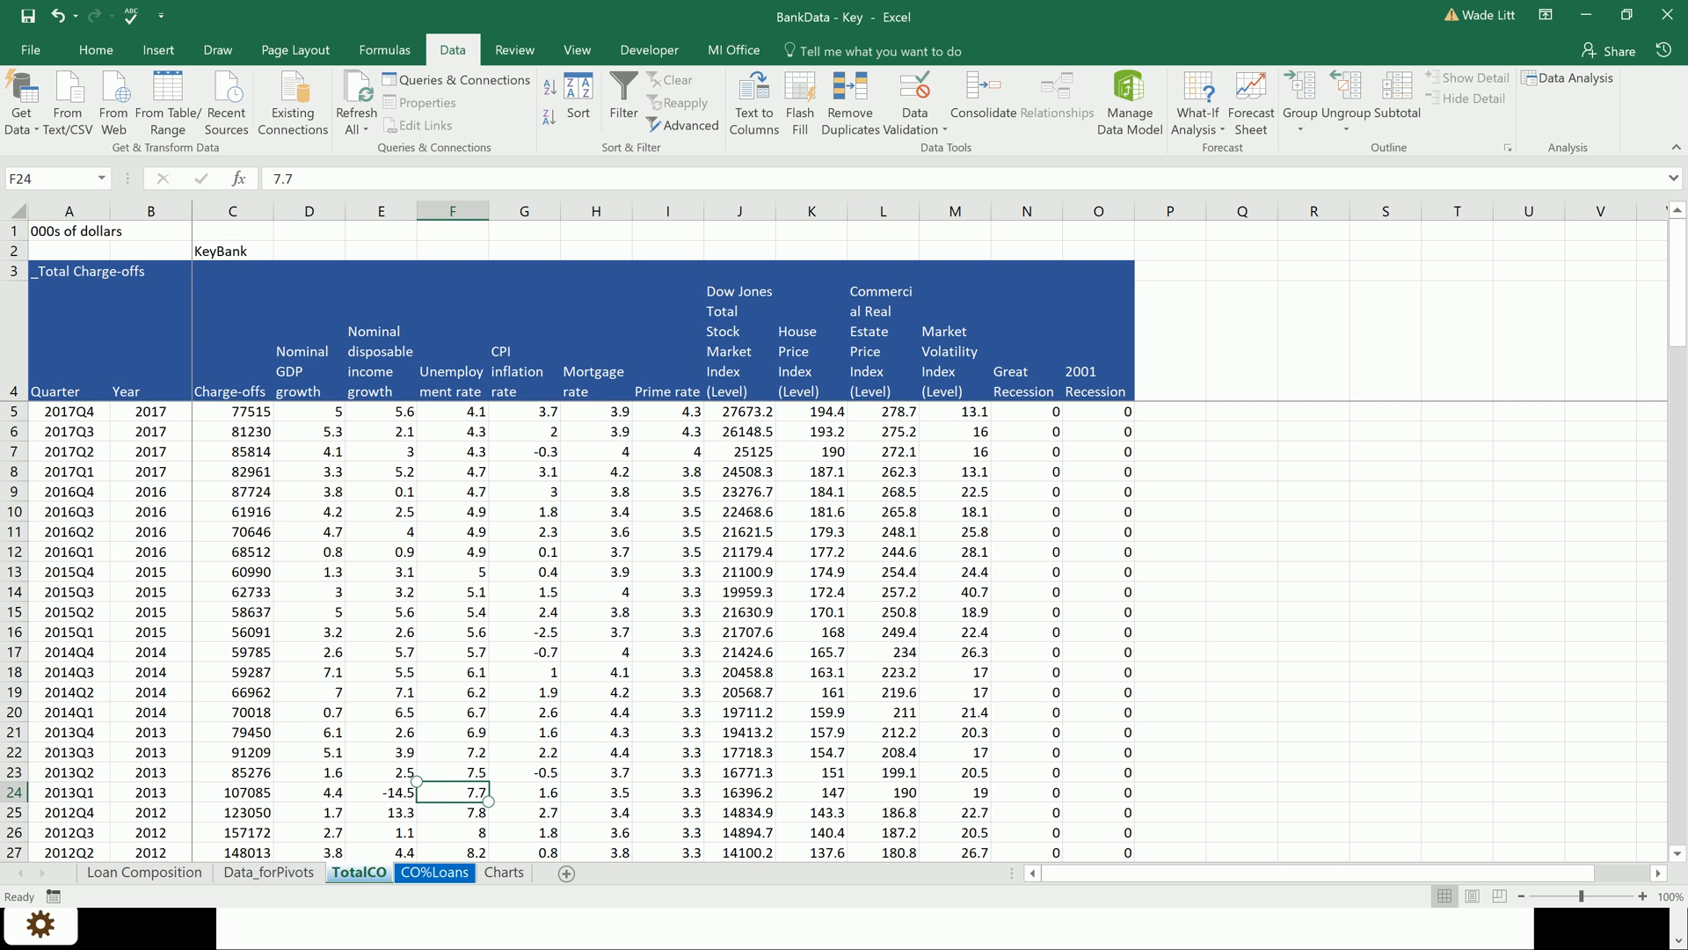
{"action": "left_click", "coordinate": [232, 834]}
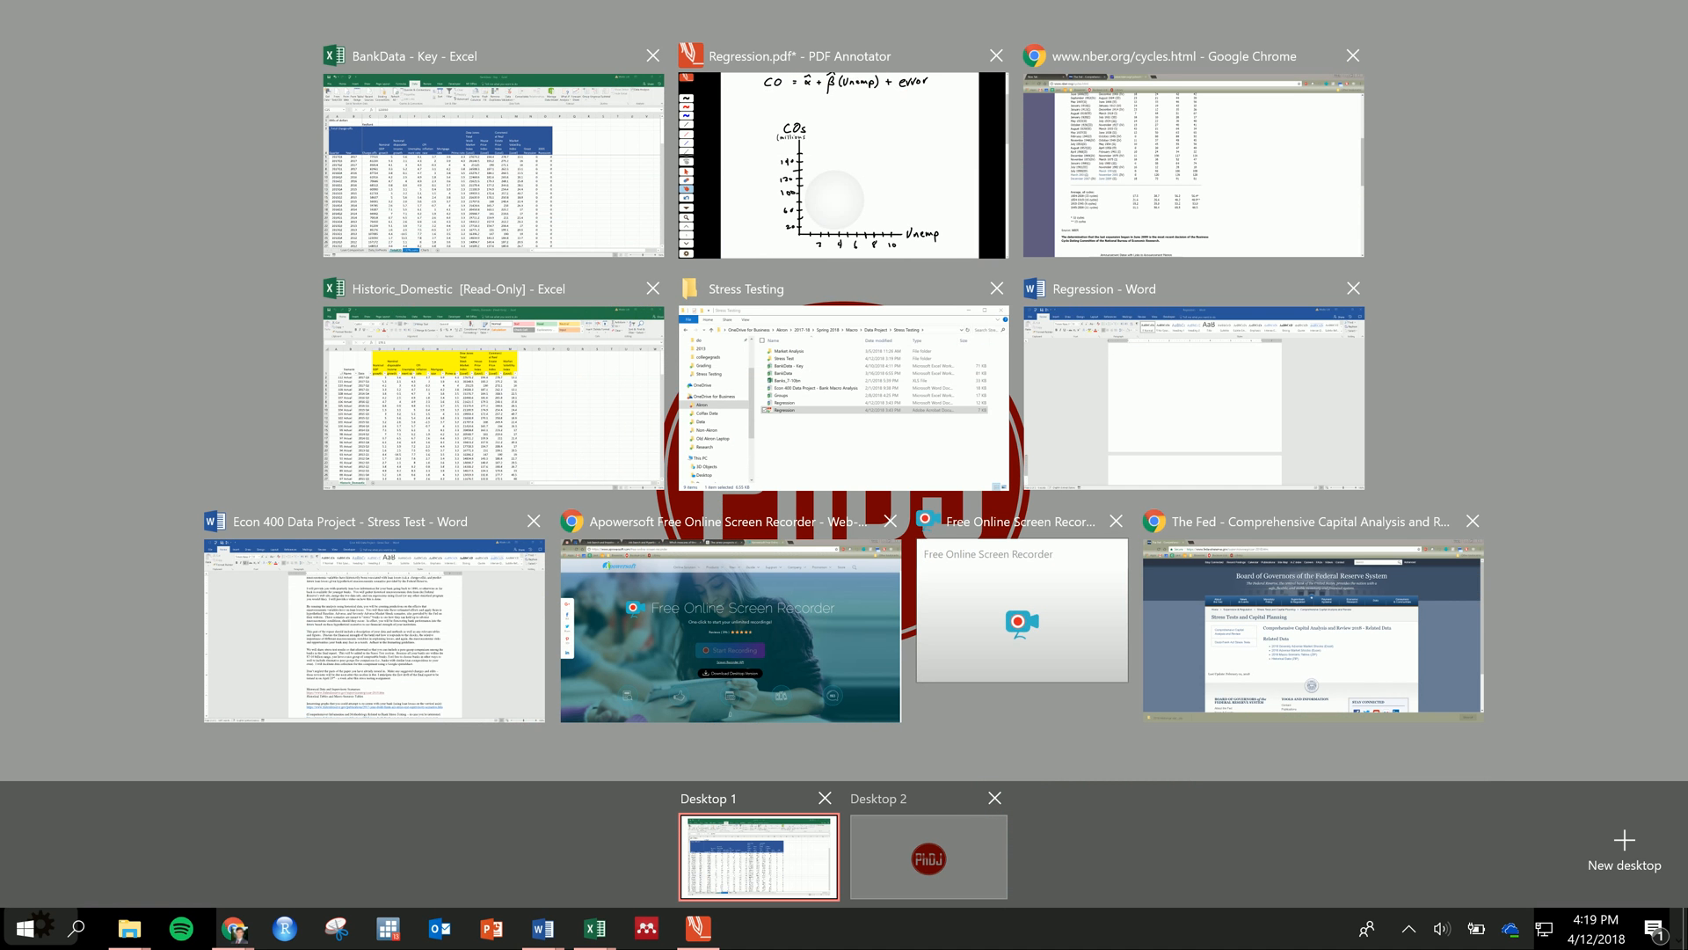
Step: Dot charge-off versus unemployment points above 4 and near 10, reading values from the spreadsheet
{"action": "left_click", "coordinate": [837, 158]}
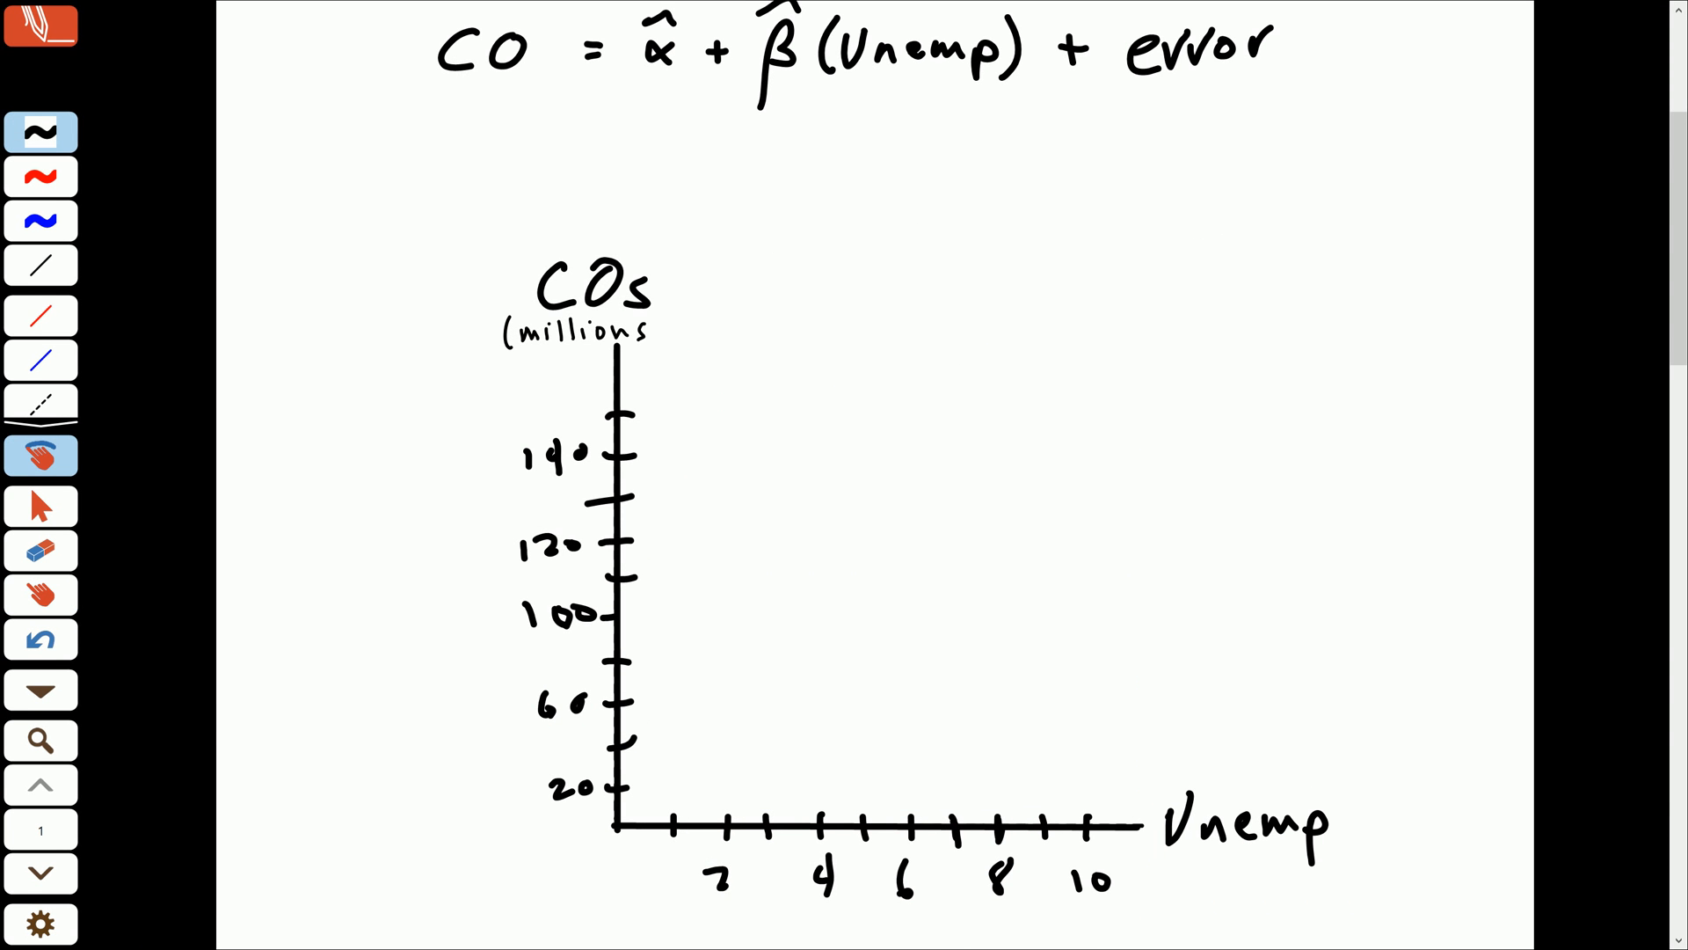
{"action": "left_click", "coordinate": [817, 682]}
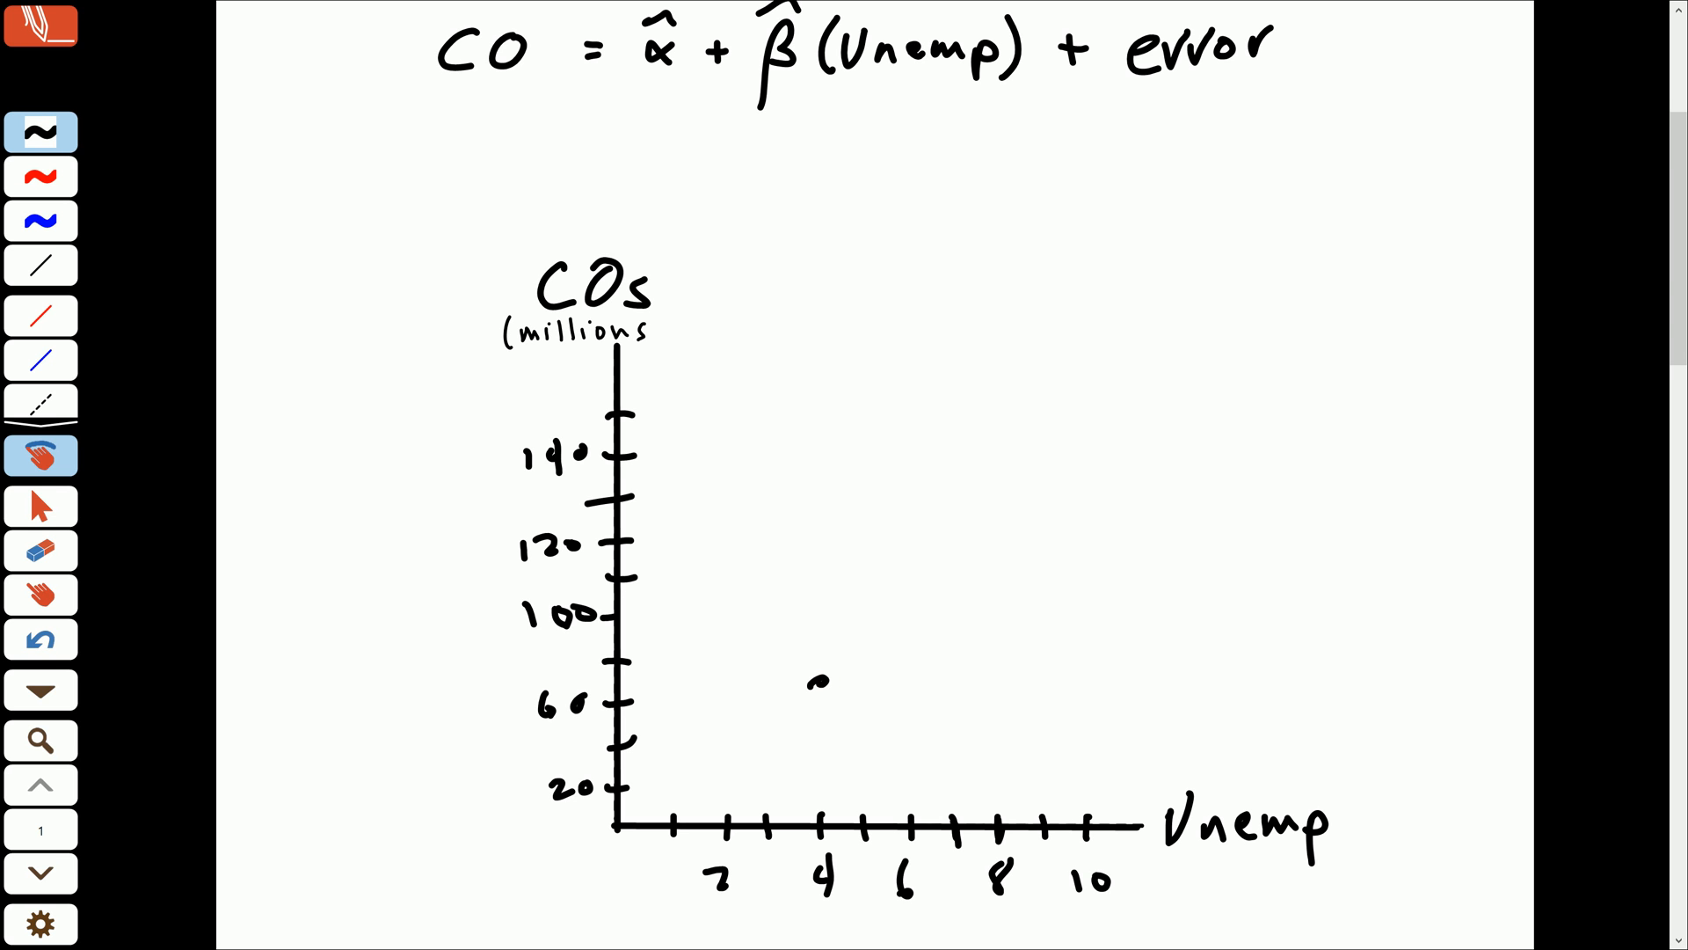
{"action": "left_click", "coordinate": [978, 603]}
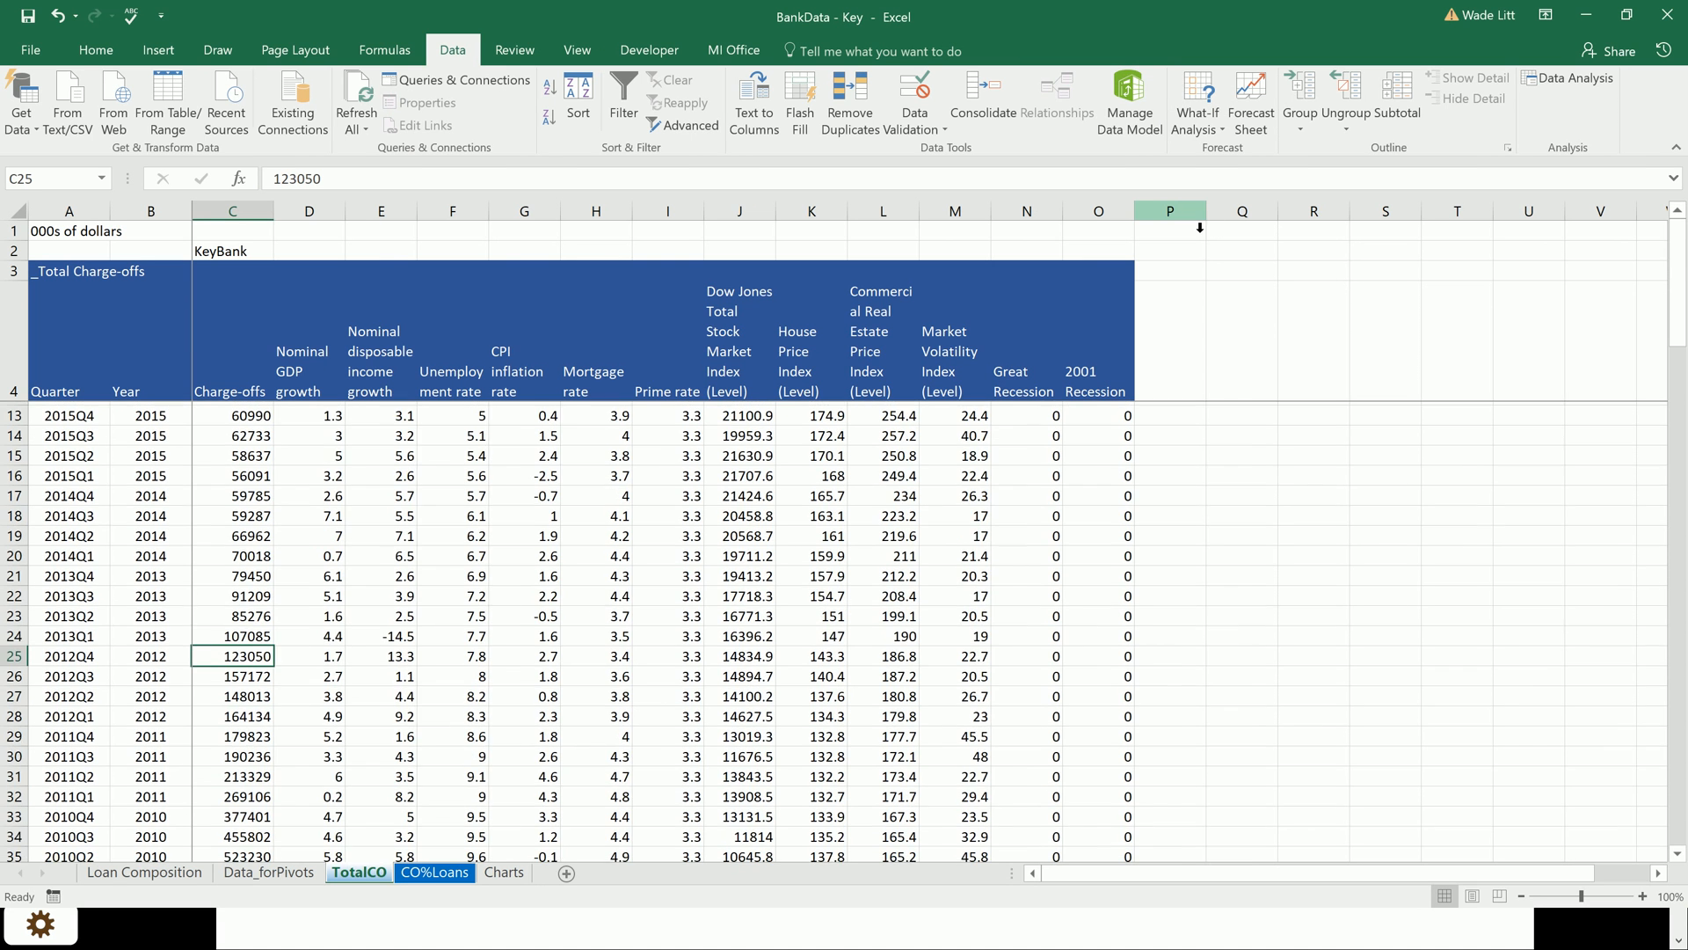
{"action": "scroll", "scroll_direction": "down", "scroll_amount": 3}
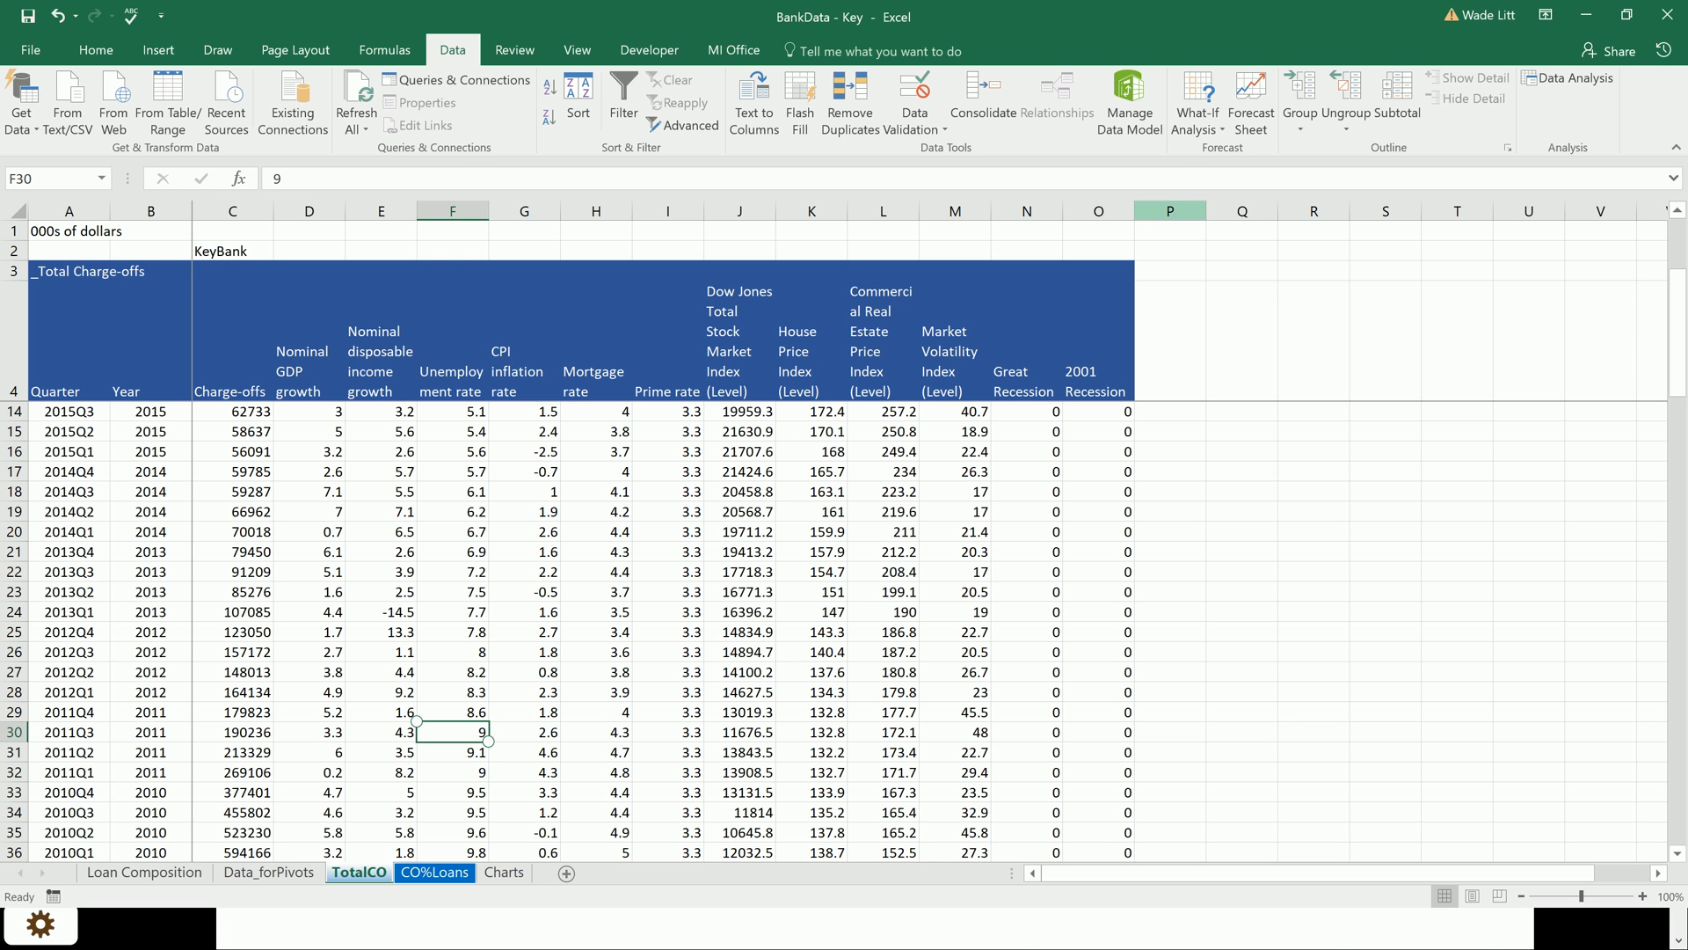
{"action": "left_click", "coordinate": [232, 753]}
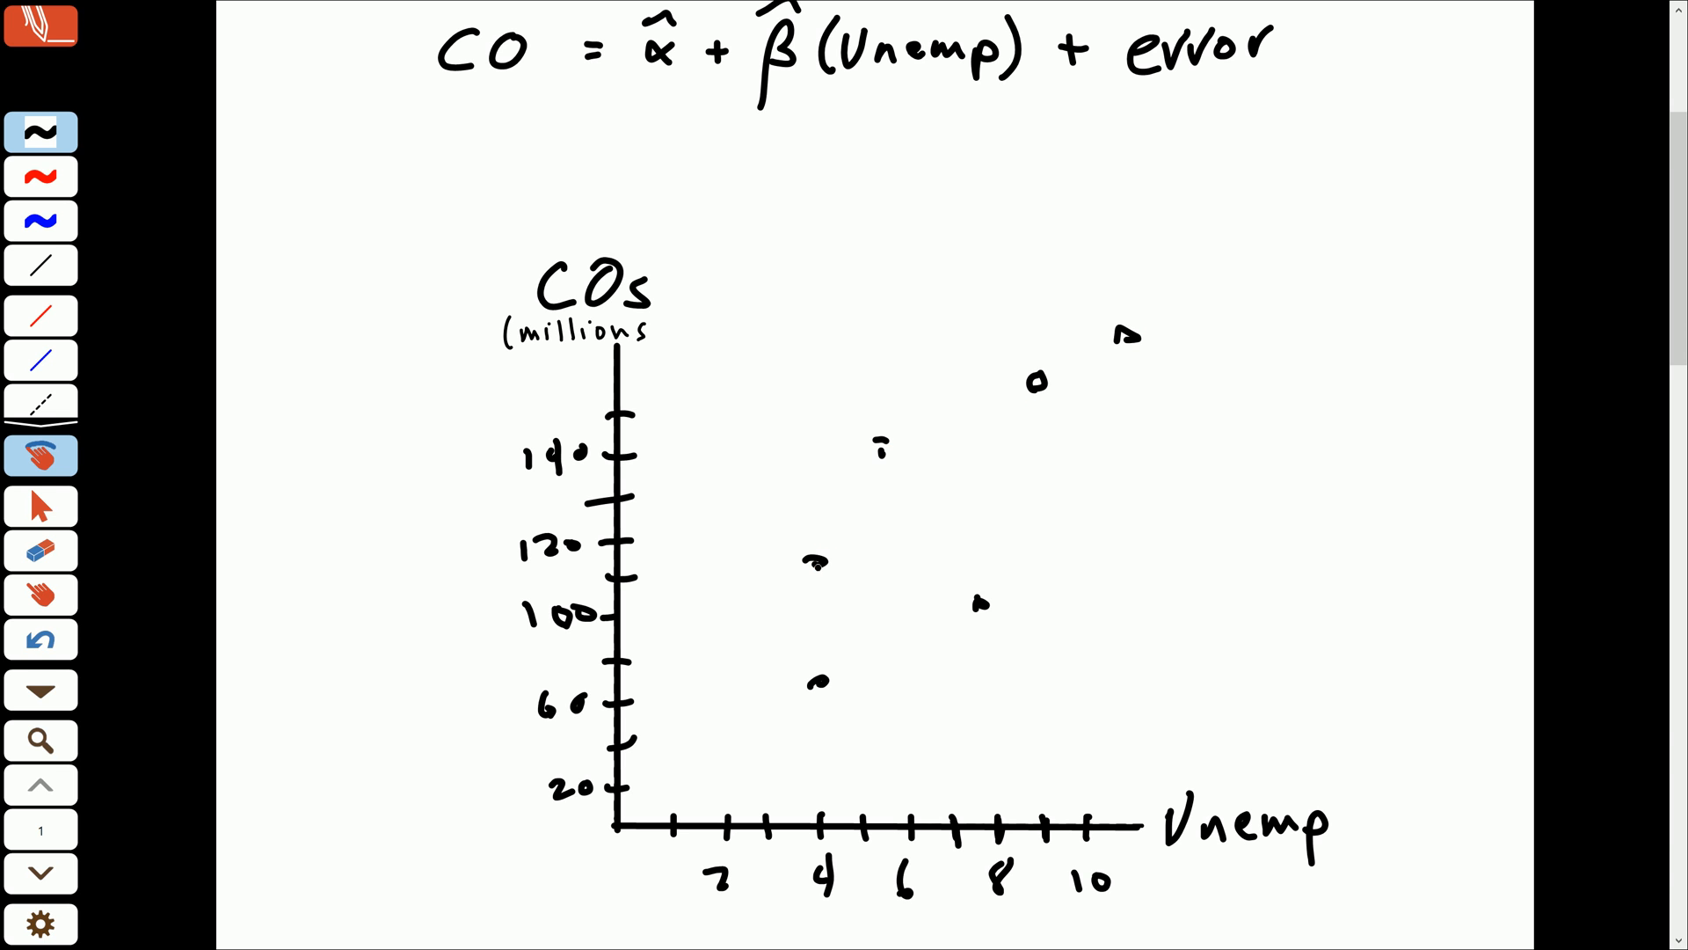
{"action": "left_click", "coordinate": [1096, 557]}
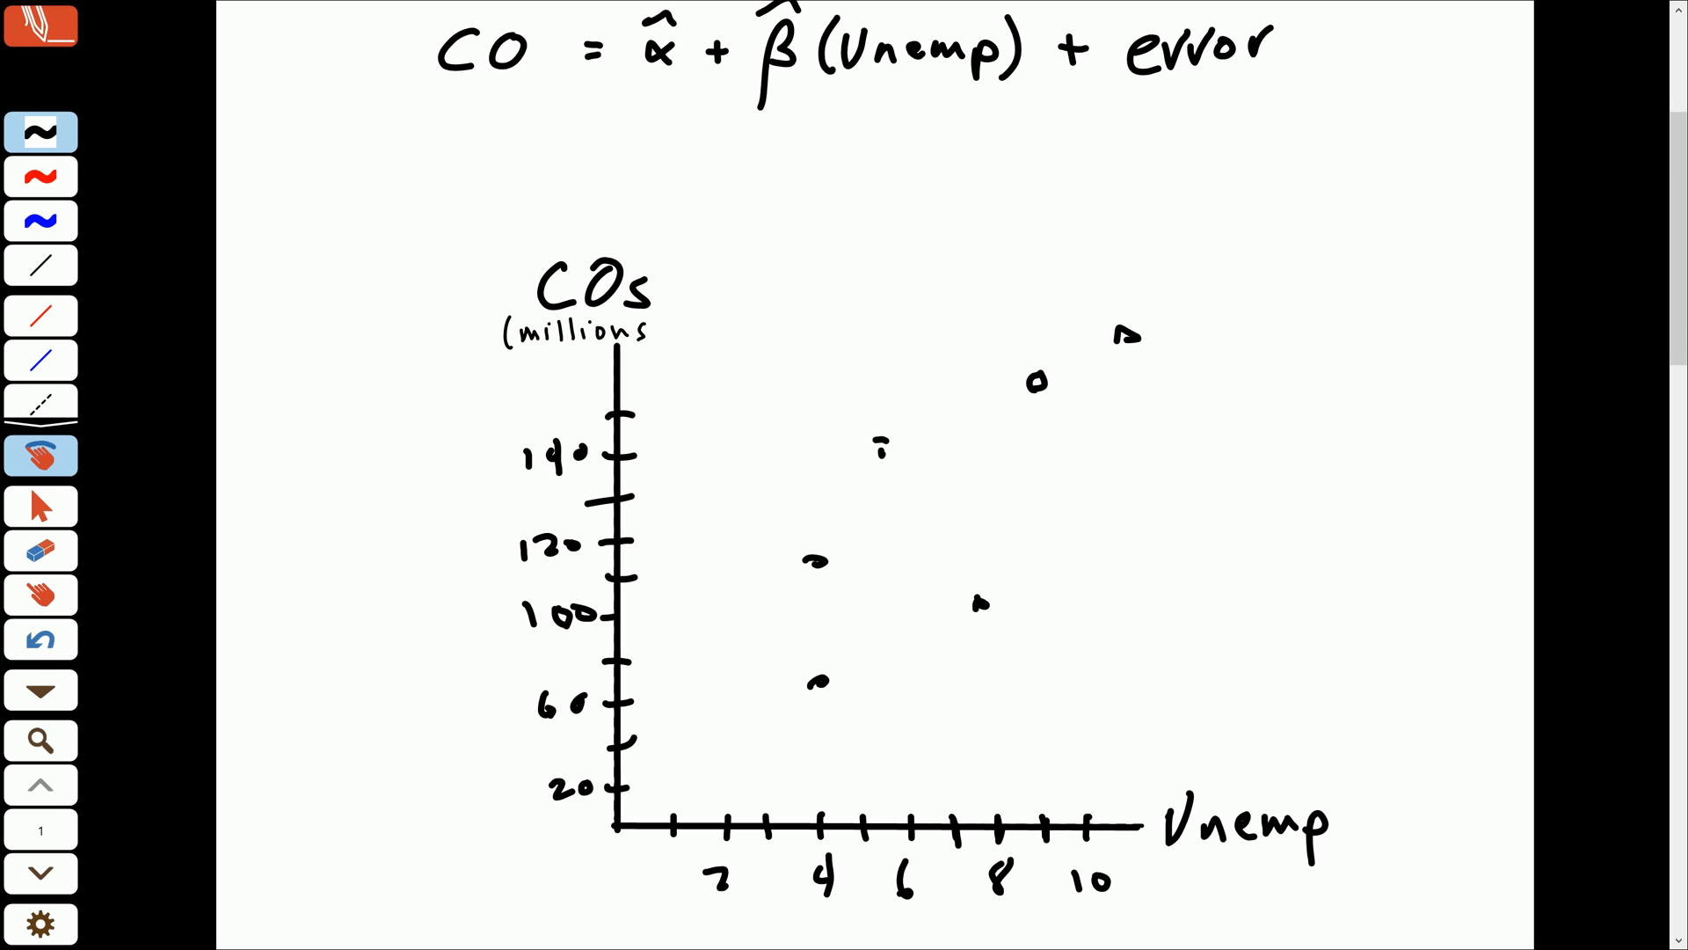
{"action": "left_click", "coordinate": [1126, 526]}
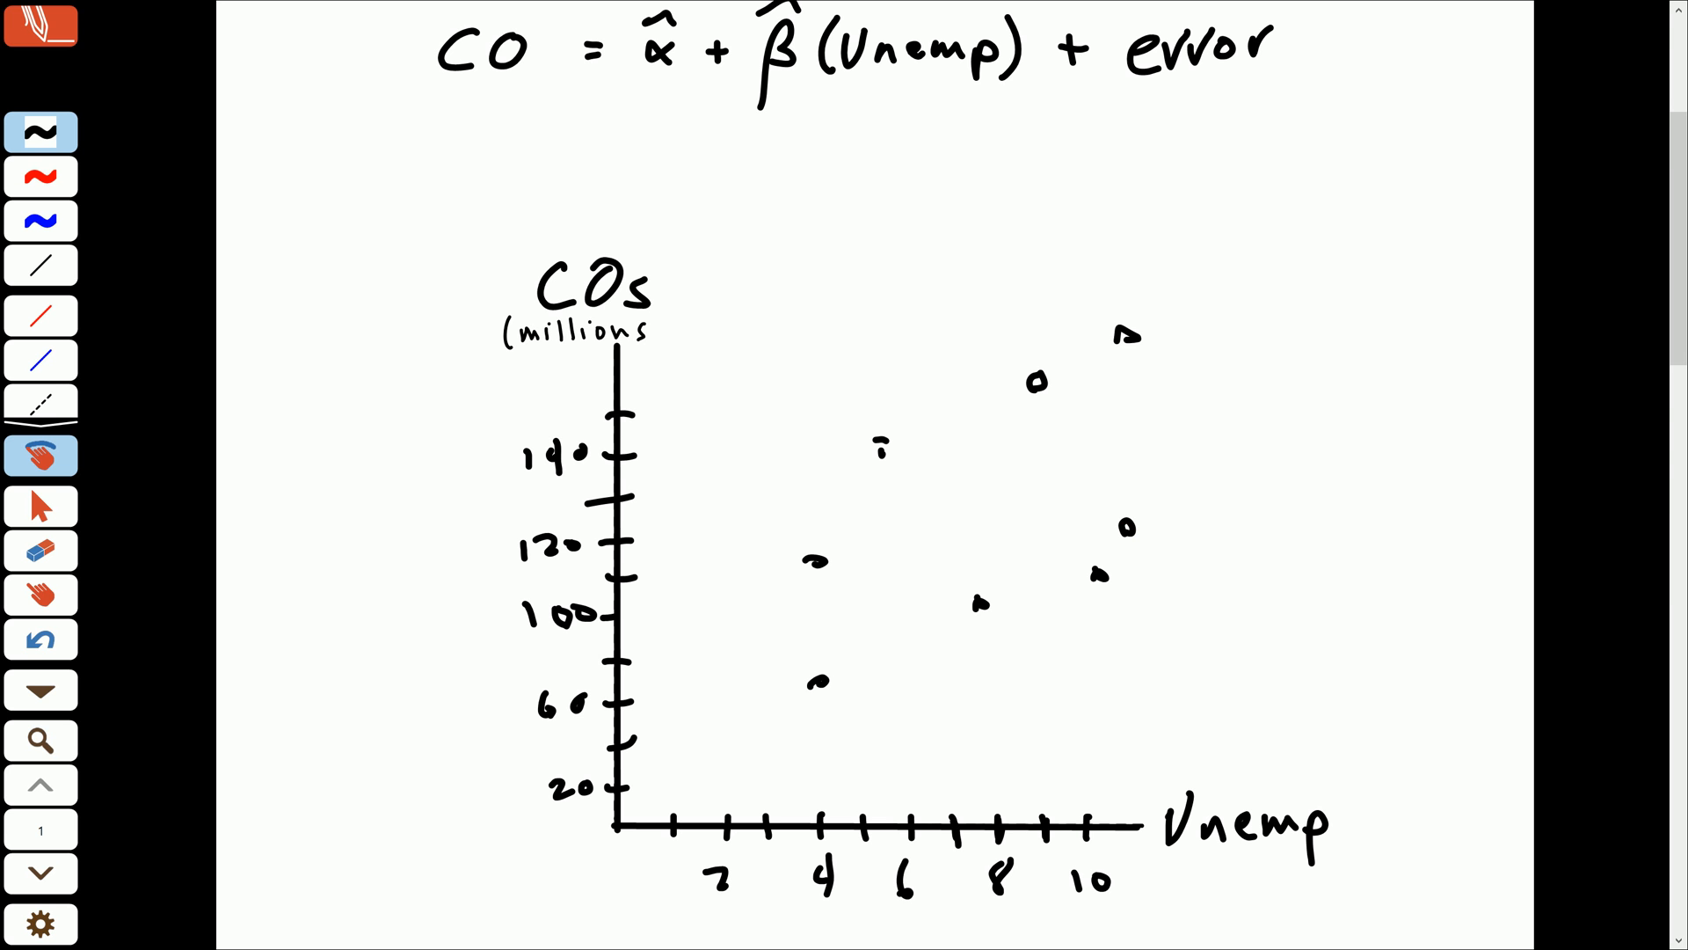
Step: Handwrite '(Linear) Regression Equation:' and 'y = b + mx', then return to the chart
{"action": "scroll", "scroll_direction": "down", "scroll_amount": 3}
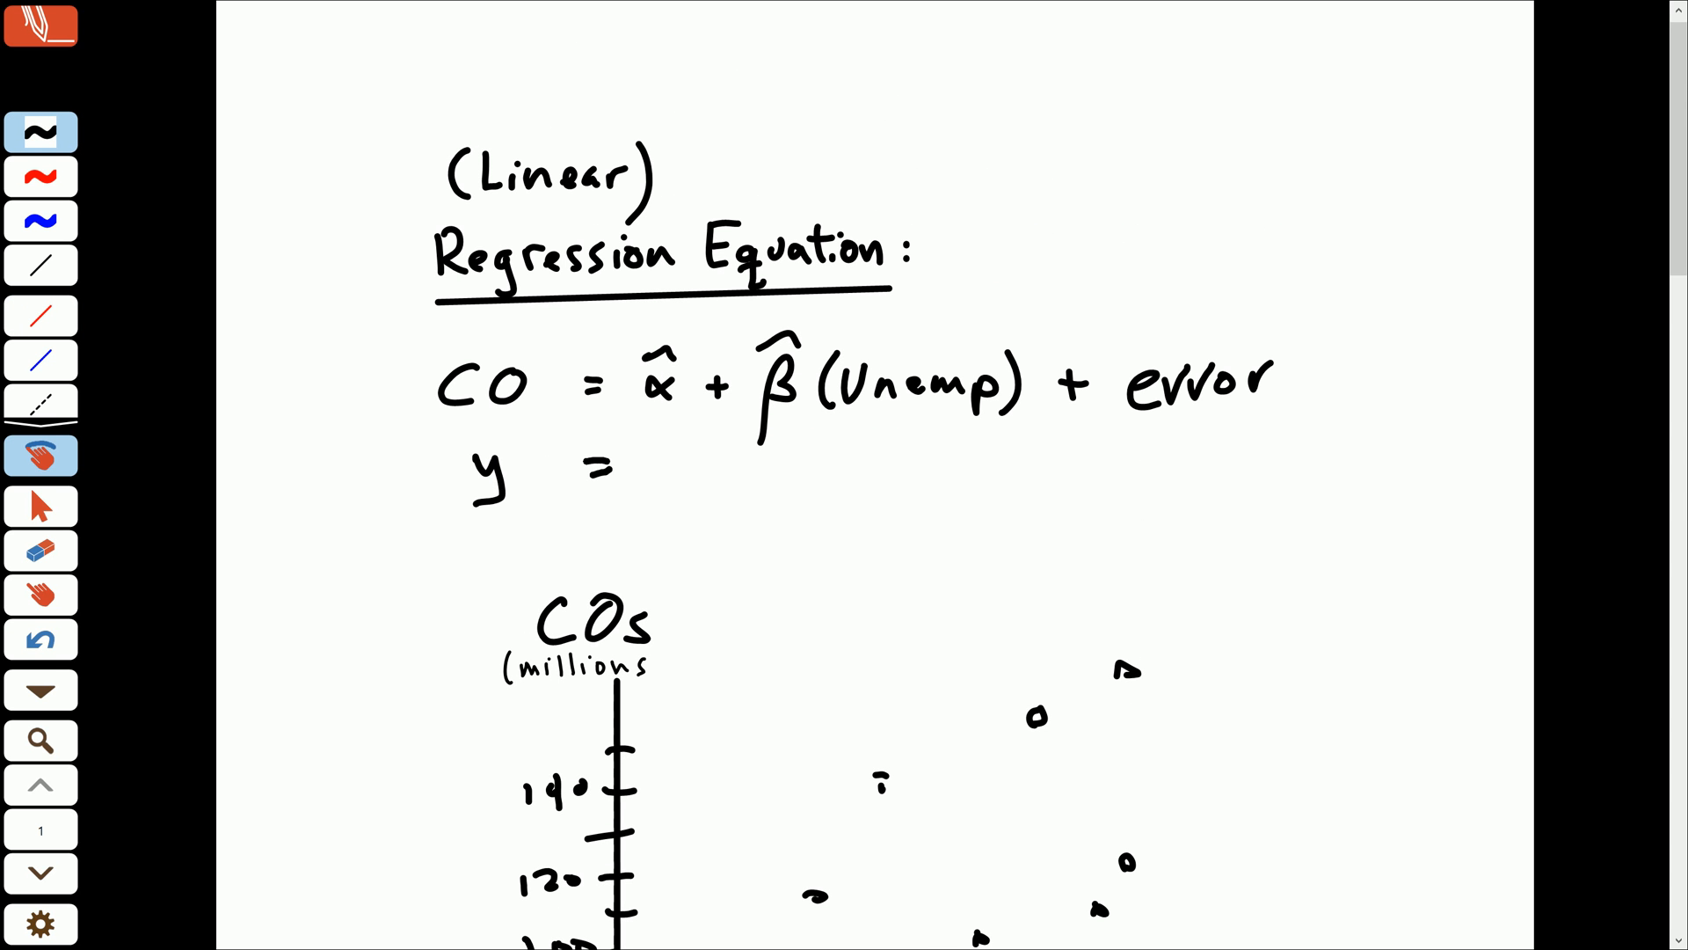
{"action": "type", "text": "b + mx"}
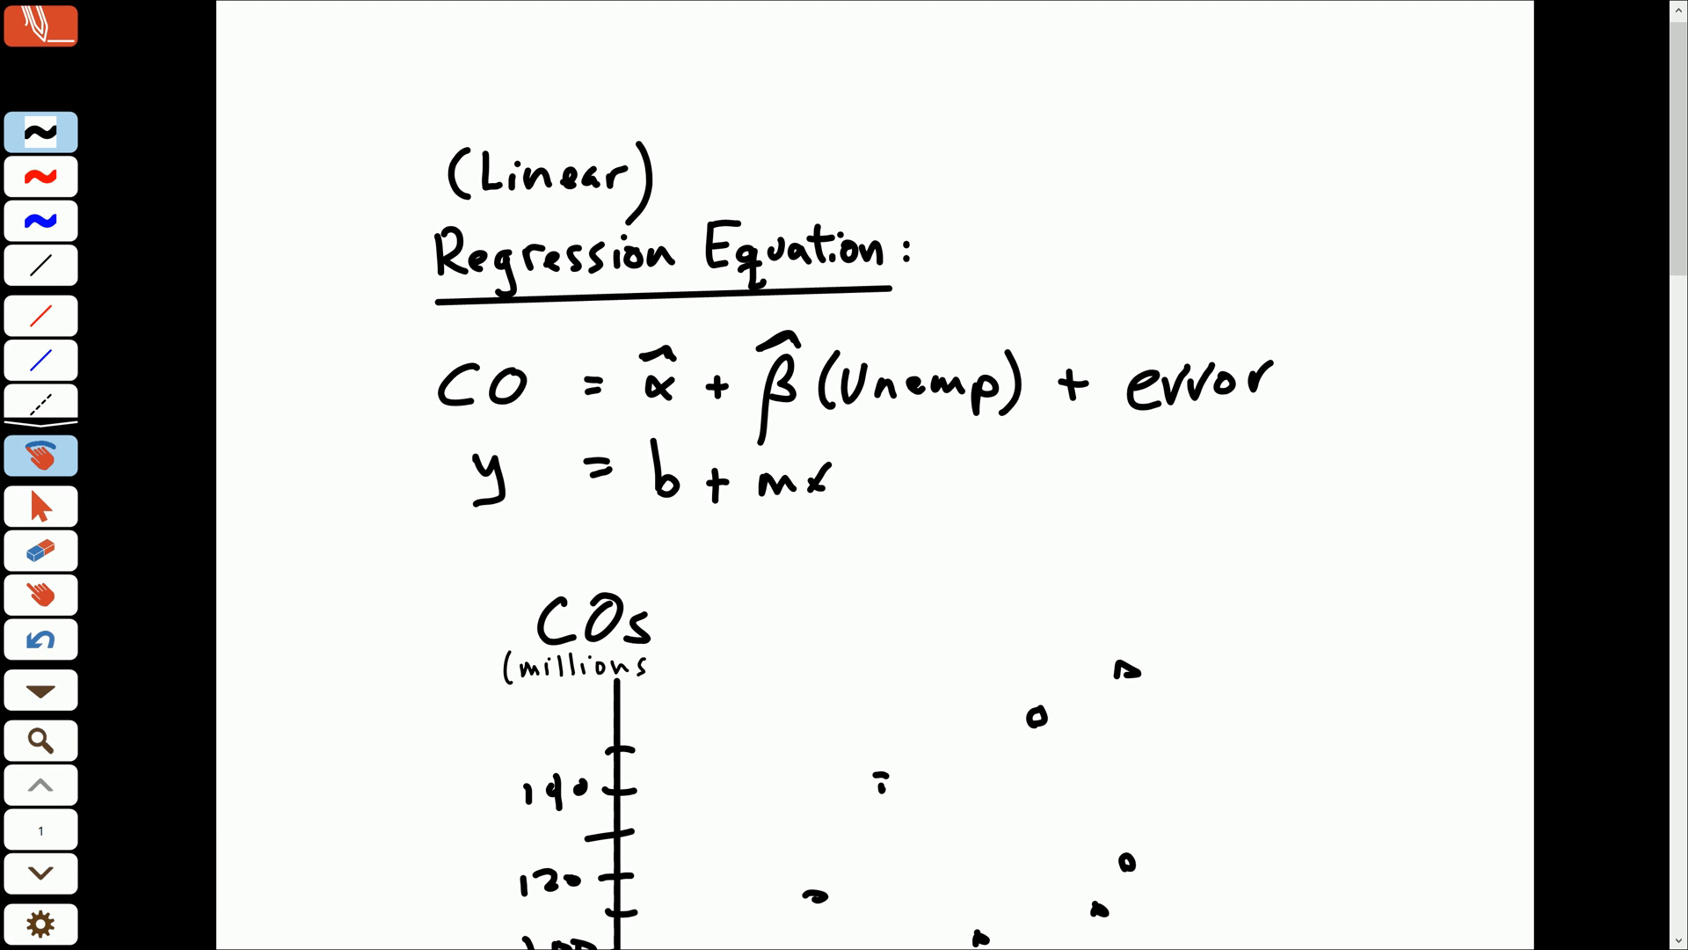
{"action": "scroll", "scroll_direction": "down", "scroll_amount": 3}
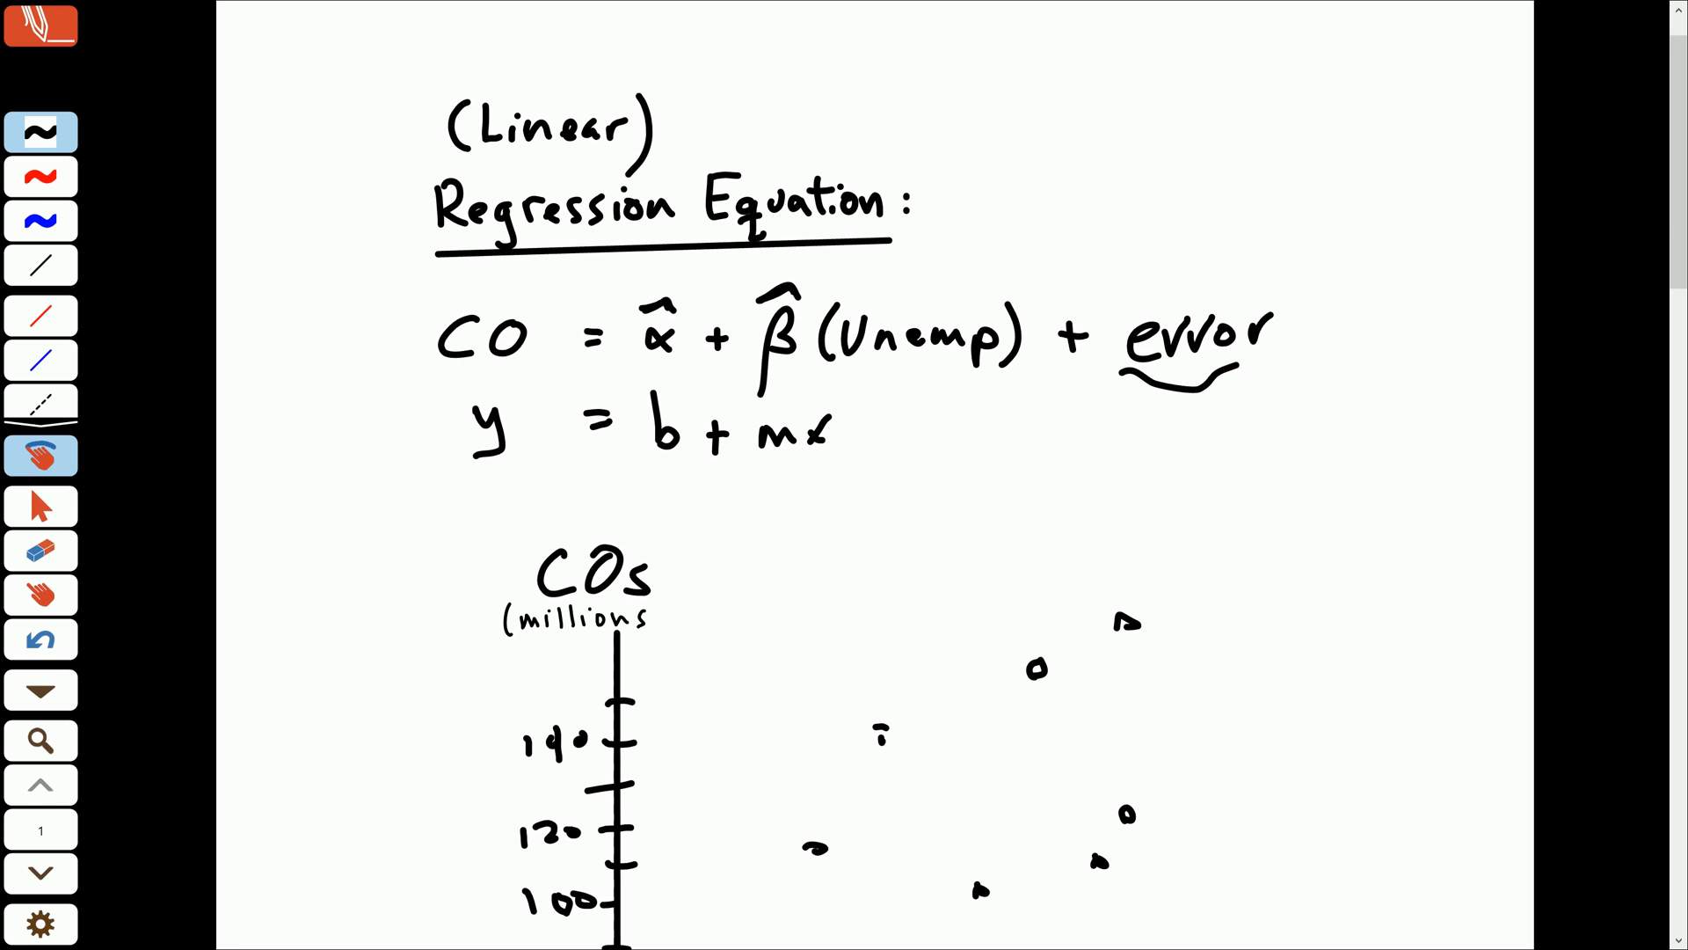
{"action": "scroll", "scroll_direction": "down", "scroll_amount": 3}
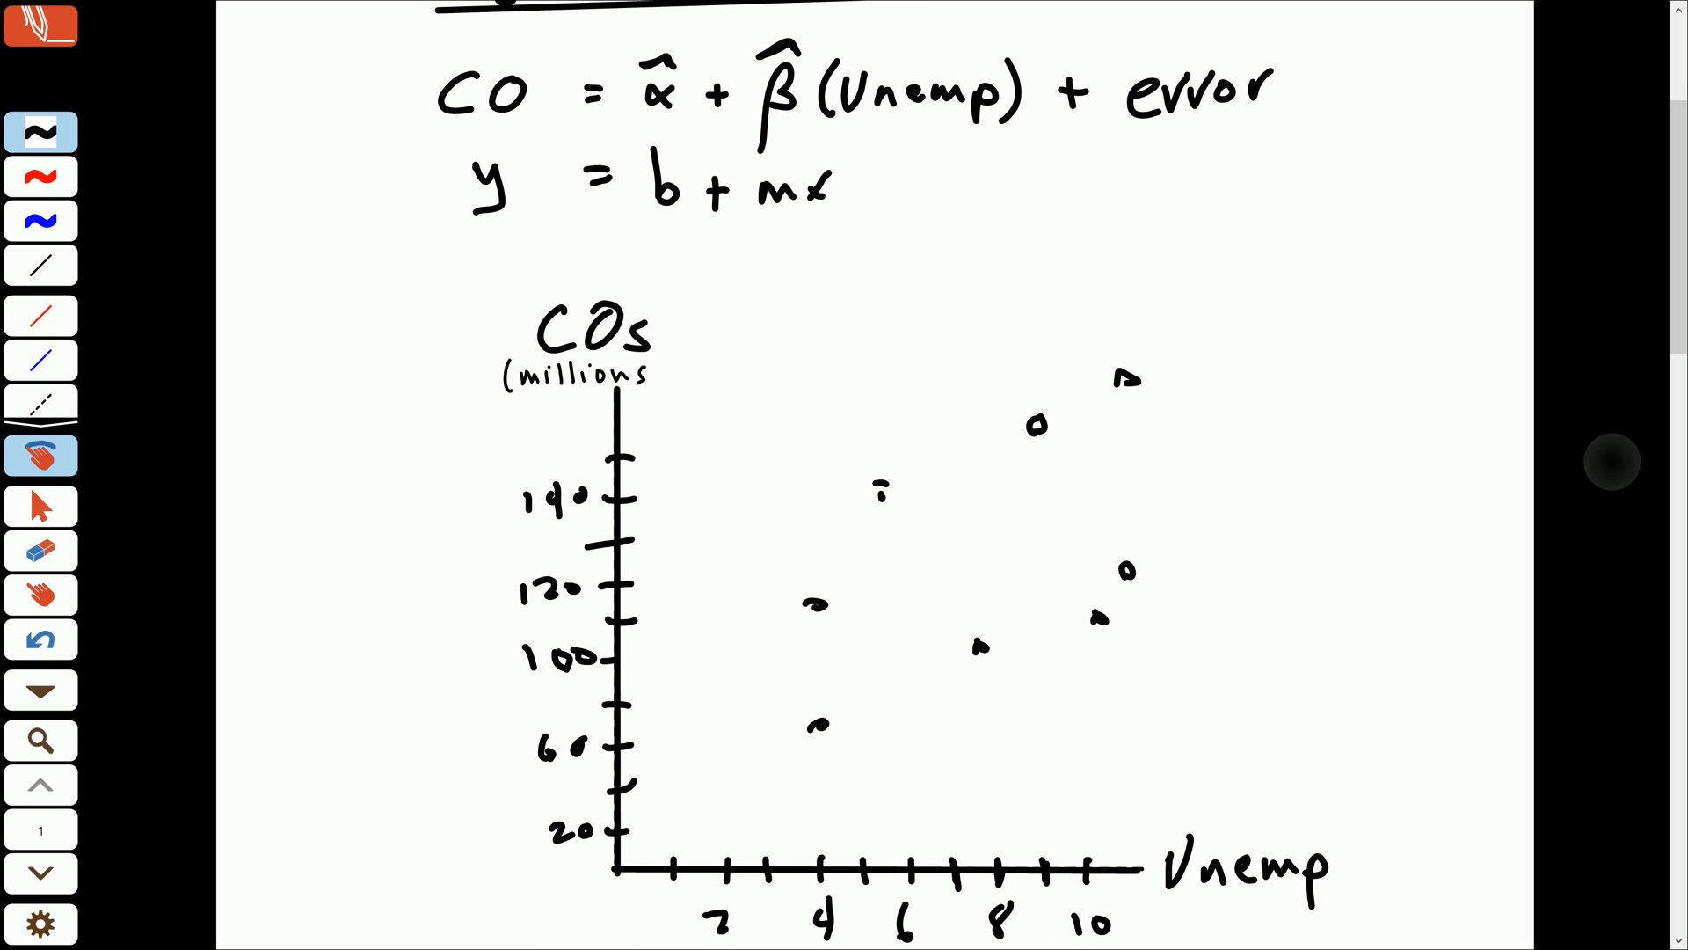
Step: Underline 'error' in red, try a flat red line with dashed residuals, then erase that trial line
{"action": "left_click", "coordinate": [39, 313]}
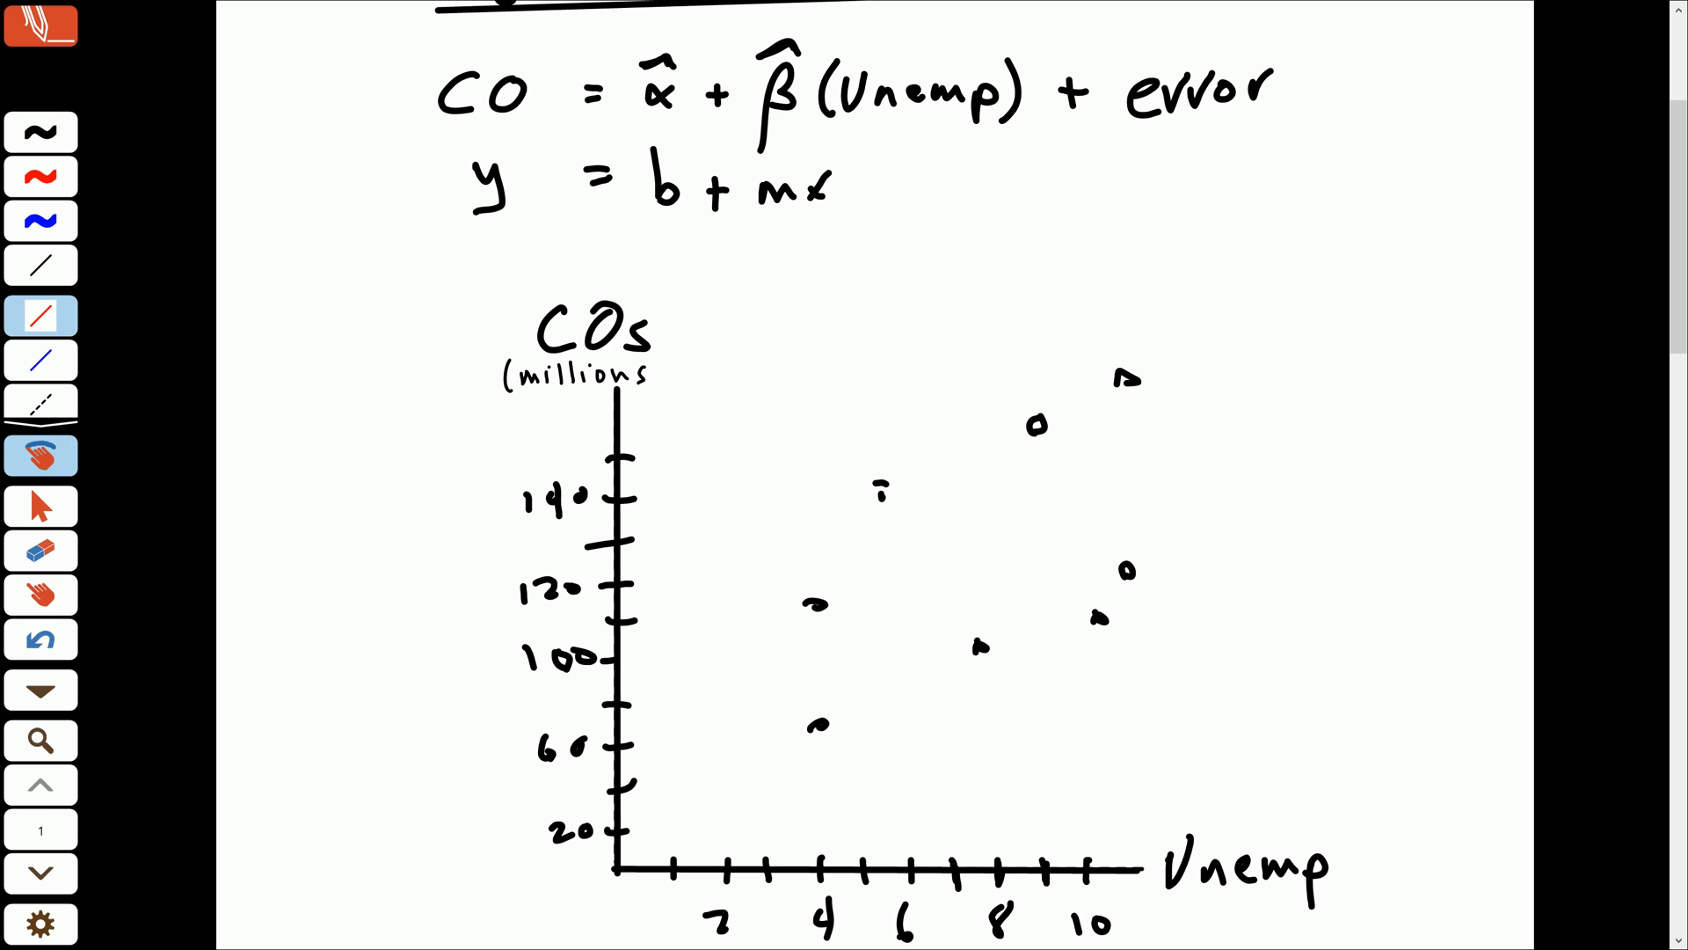
{"action": "left_click_drag", "start_coordinate": [1146, 129], "coordinate": [1228, 127]}
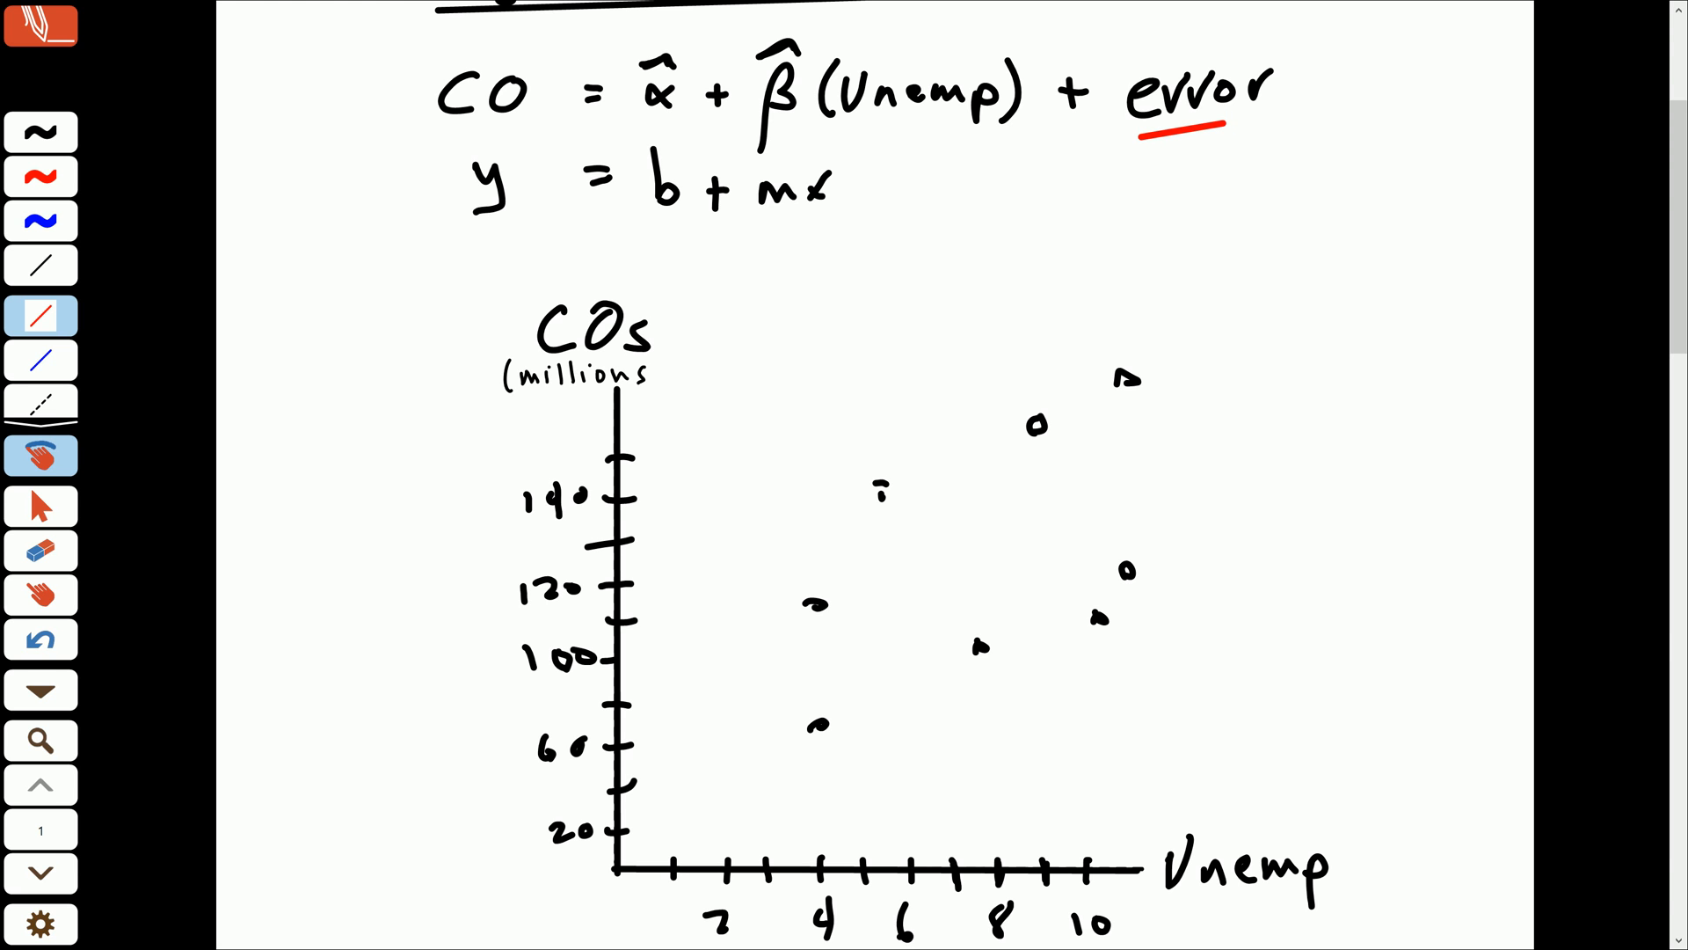
{"action": "left_click_drag", "start_coordinate": [684, 703], "coordinate": [1222, 705]}
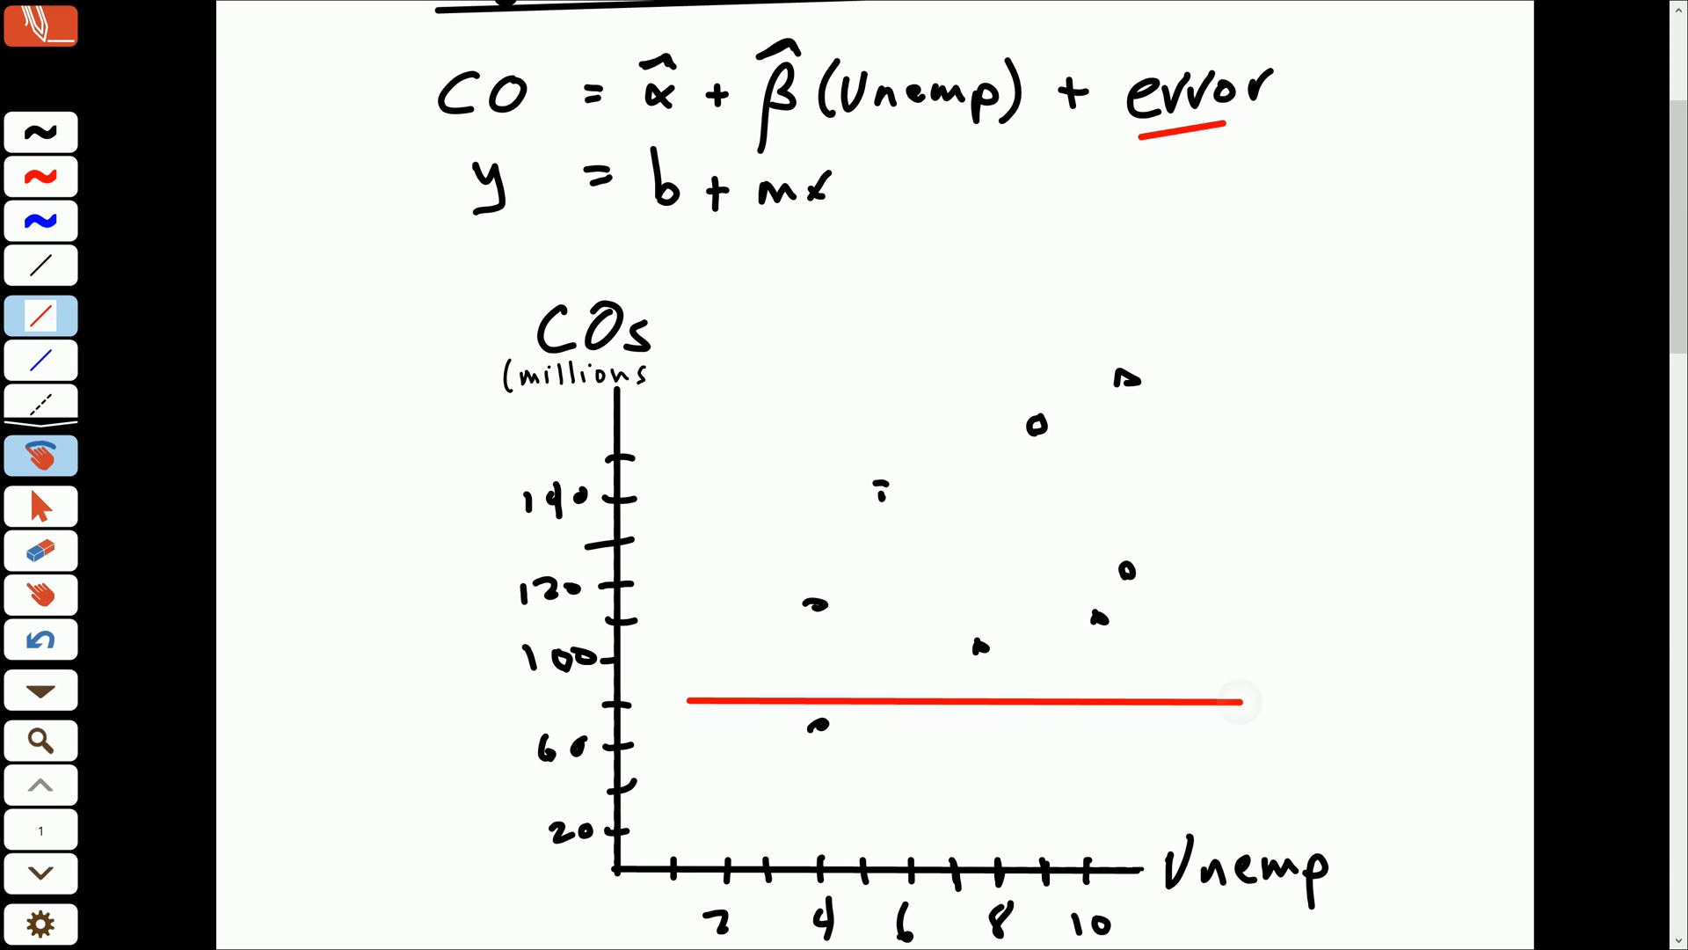
{"action": "left_click", "coordinate": [38, 176]}
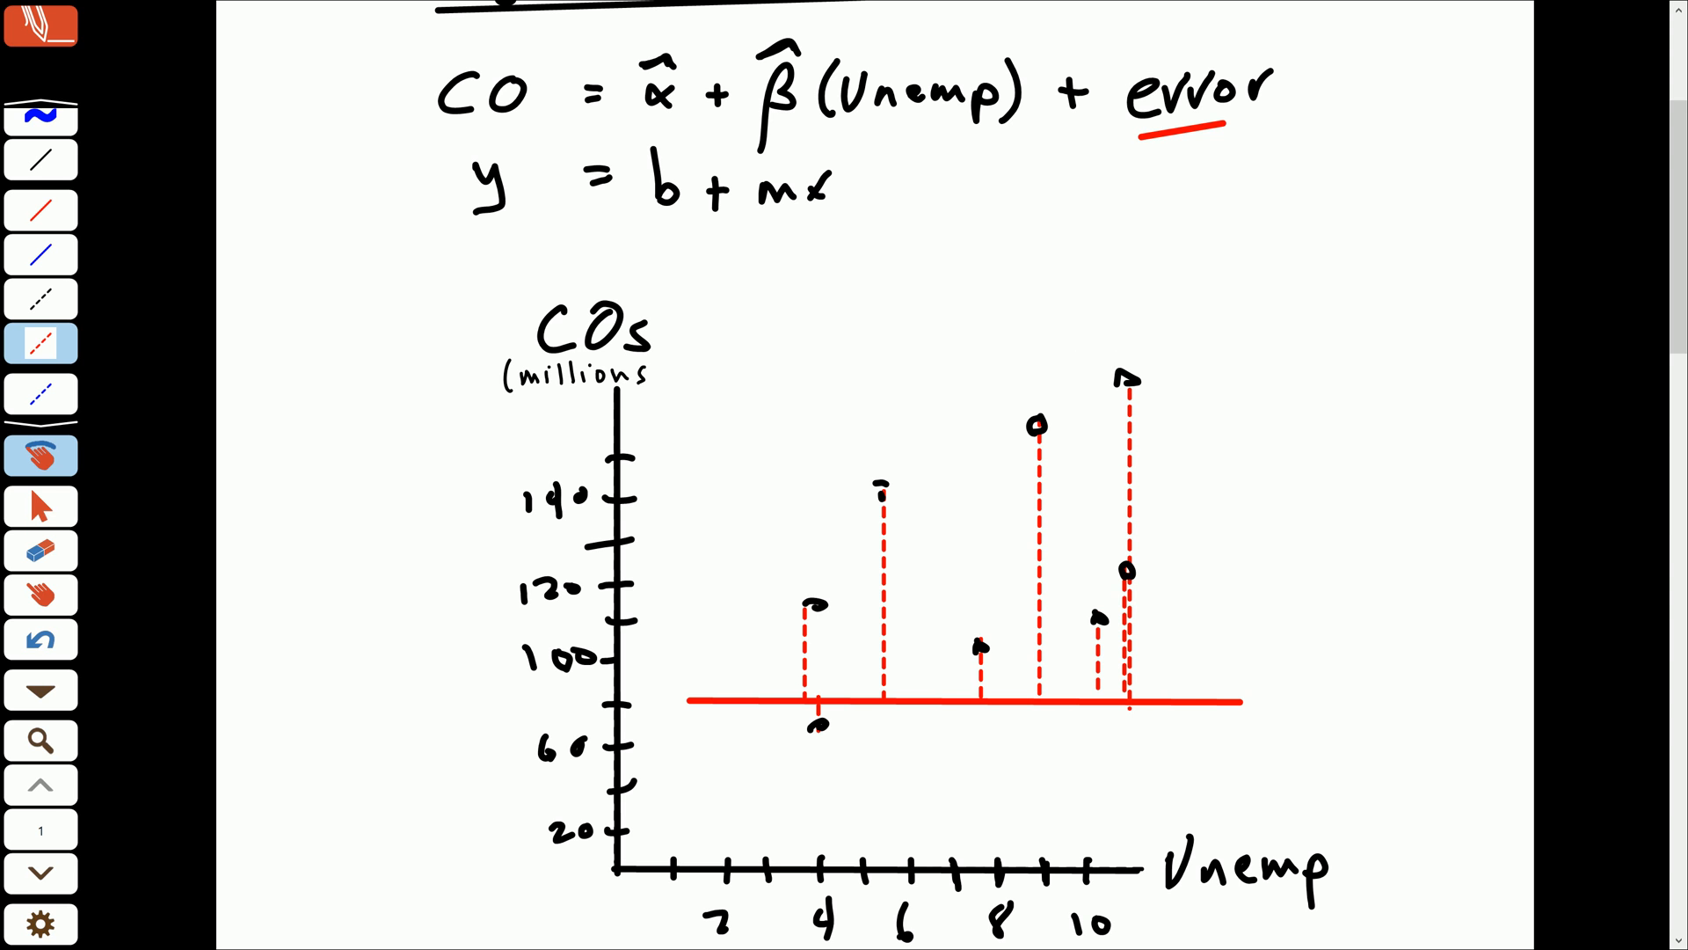
{"action": "left_click", "coordinate": [40, 550]}
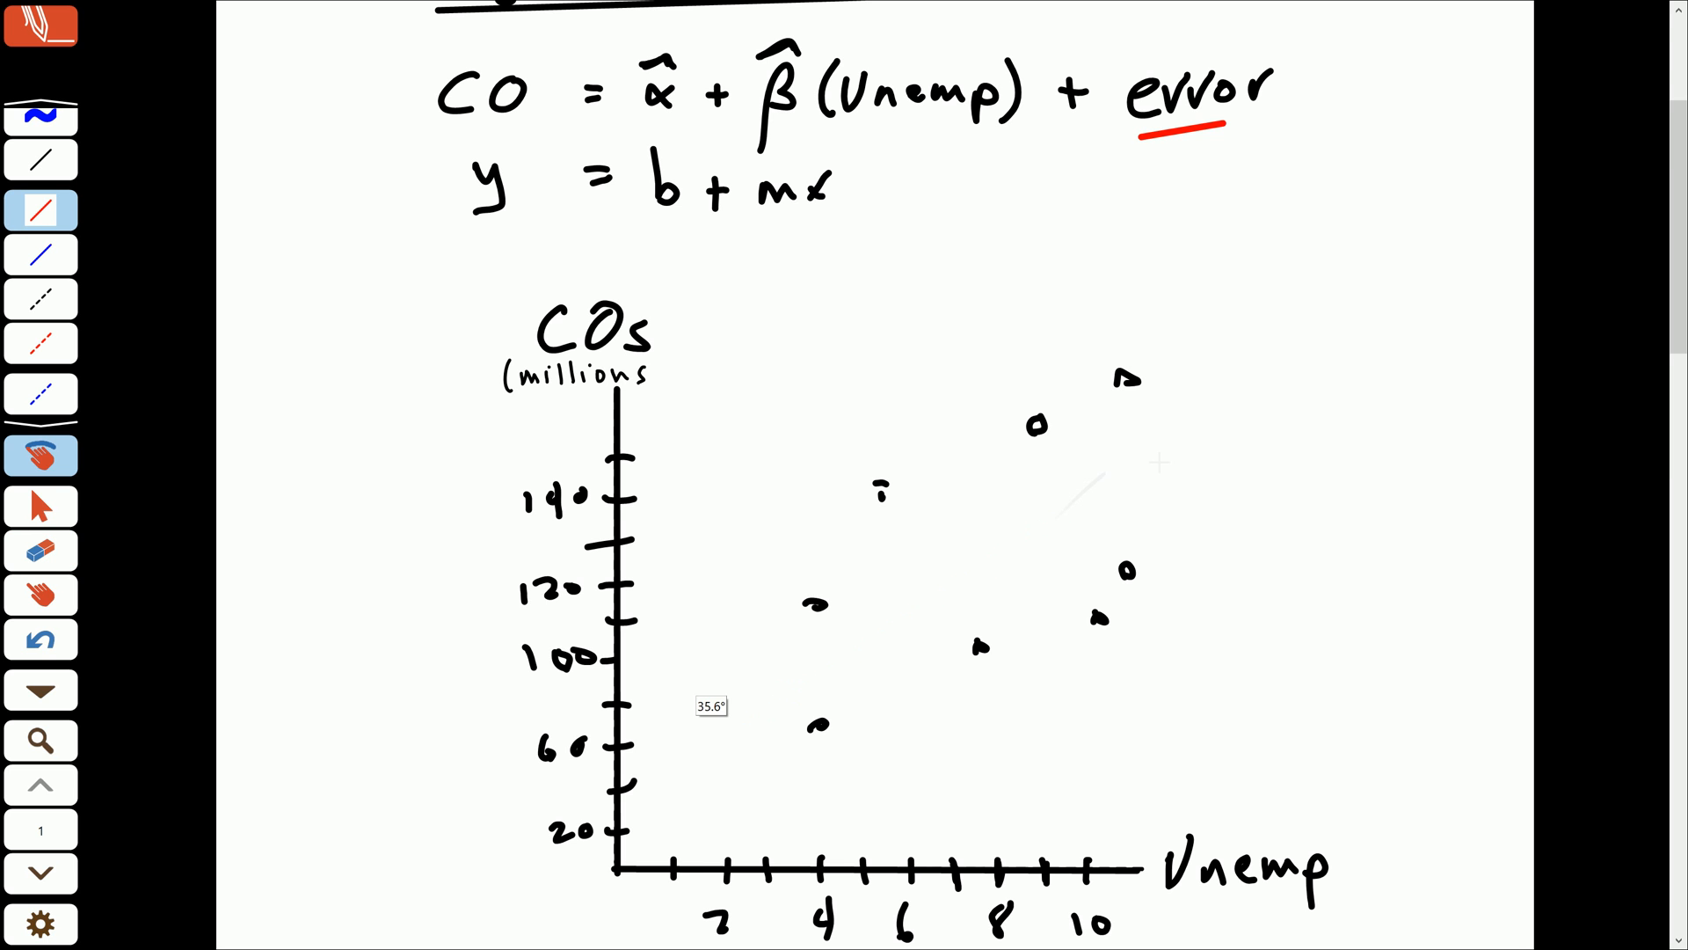
Step: Draw a sloped red best-fit line with a dashed residual and extend it down to the y-axis intercept
{"action": "left_click_drag", "start_coordinate": [742, 731], "coordinate": [1222, 391]}
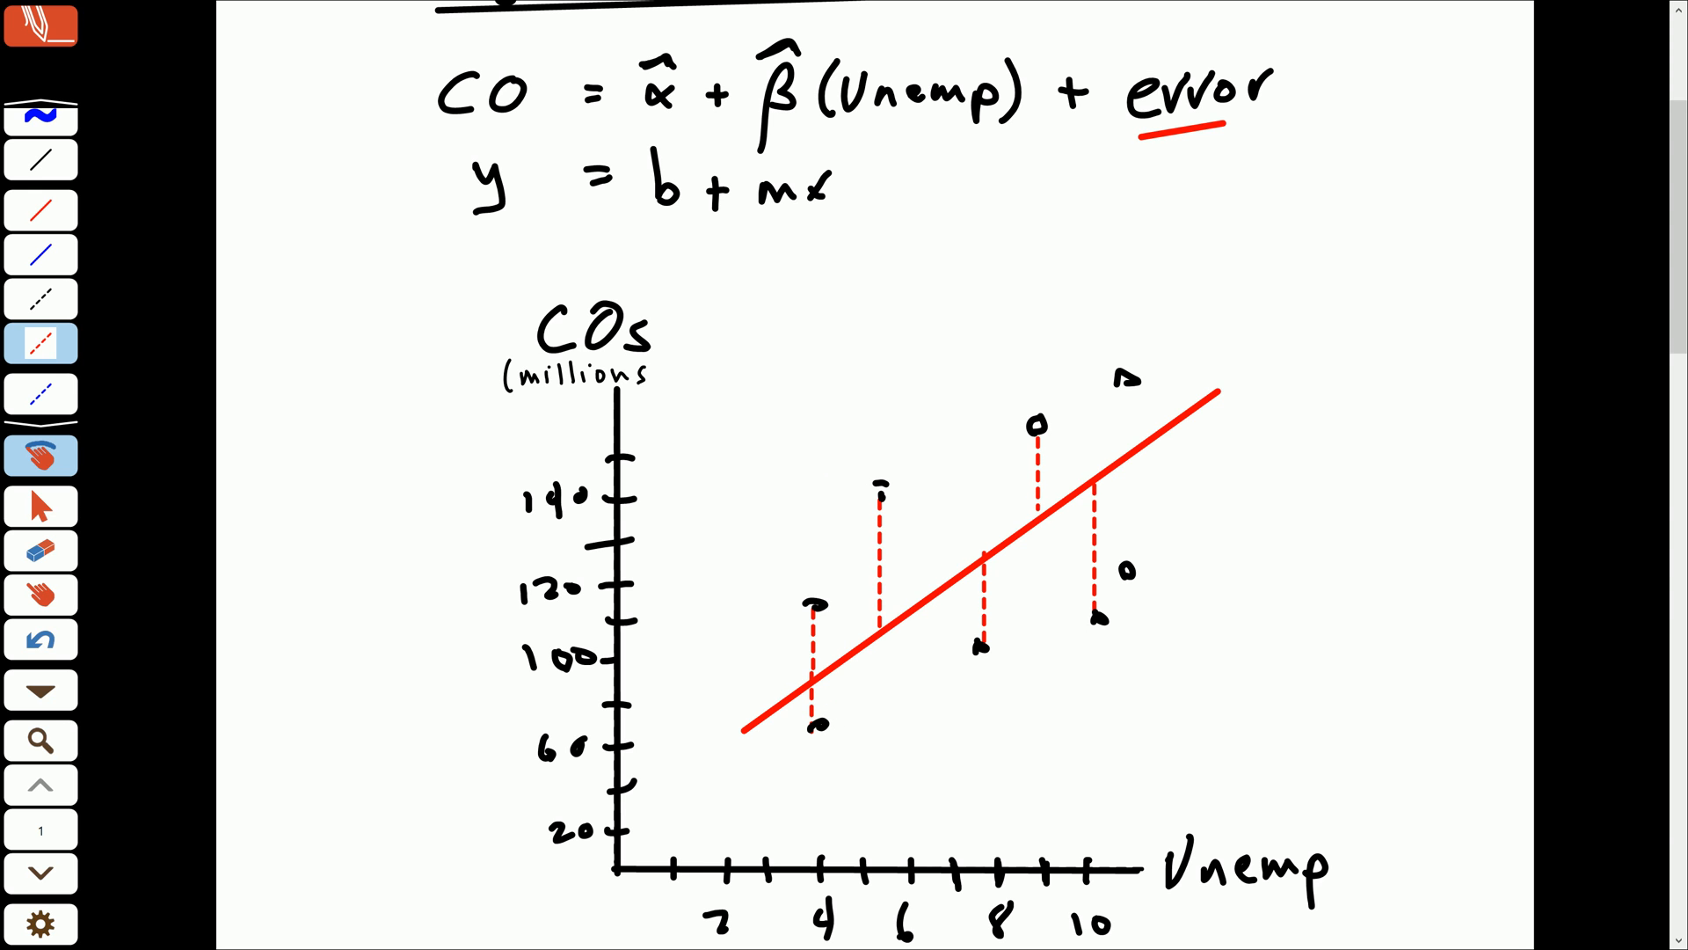
{"action": "left_click_drag", "start_coordinate": [1129, 386], "coordinate": [1128, 569]}
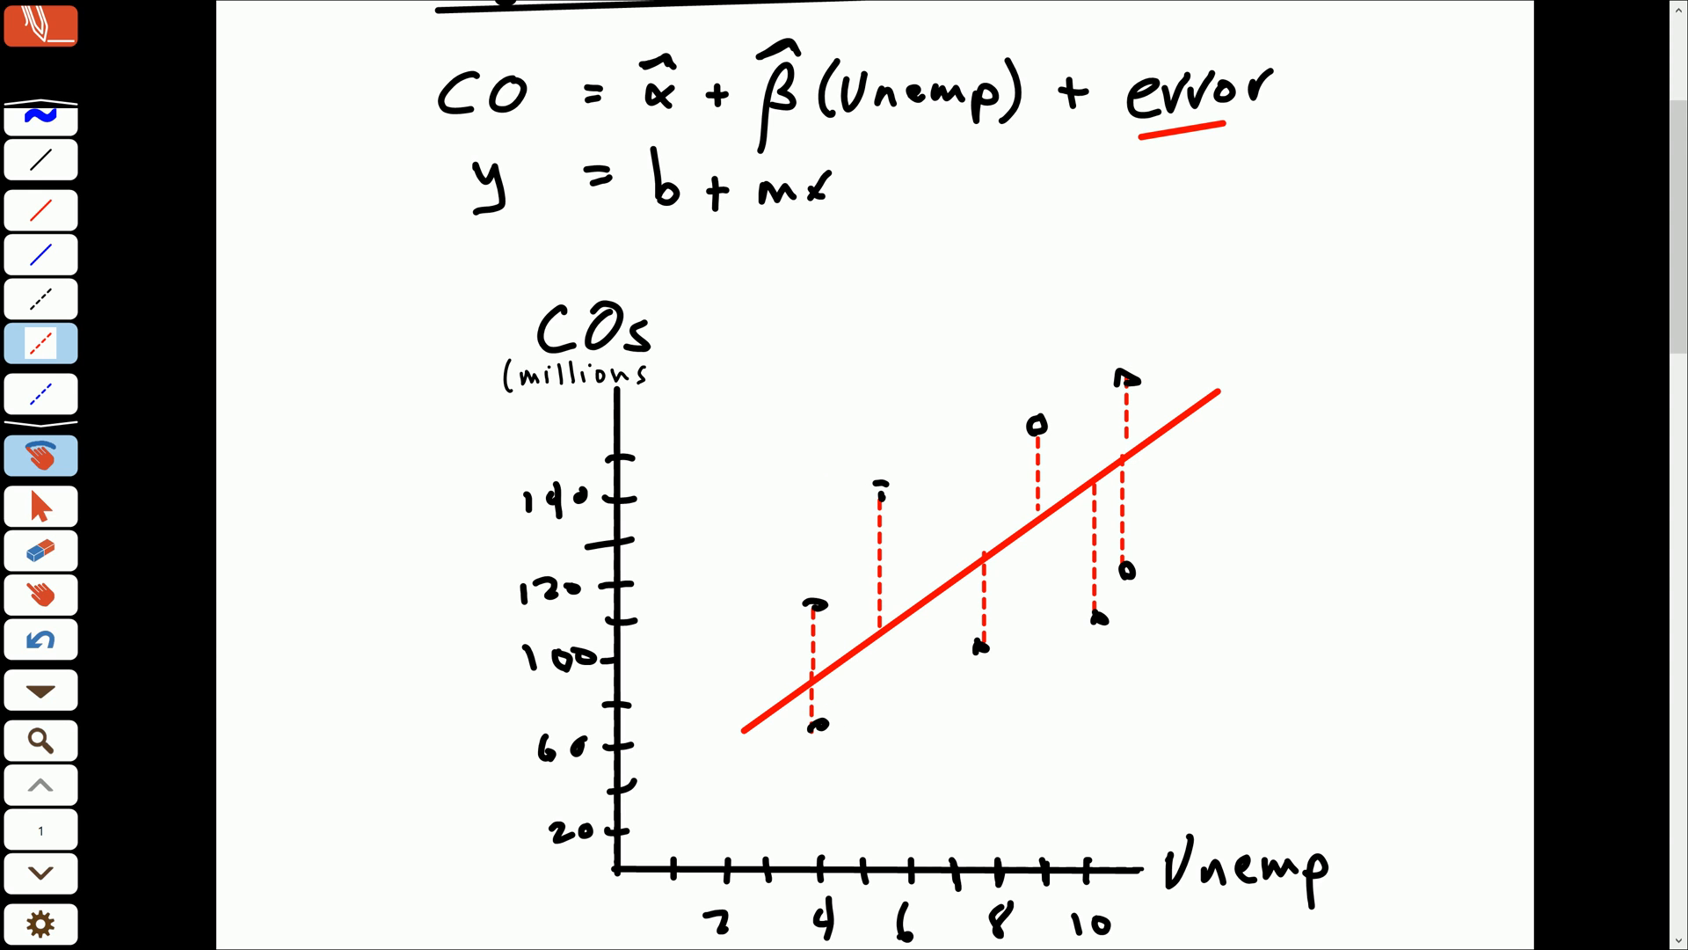
{"action": "left_click", "coordinate": [39, 208]}
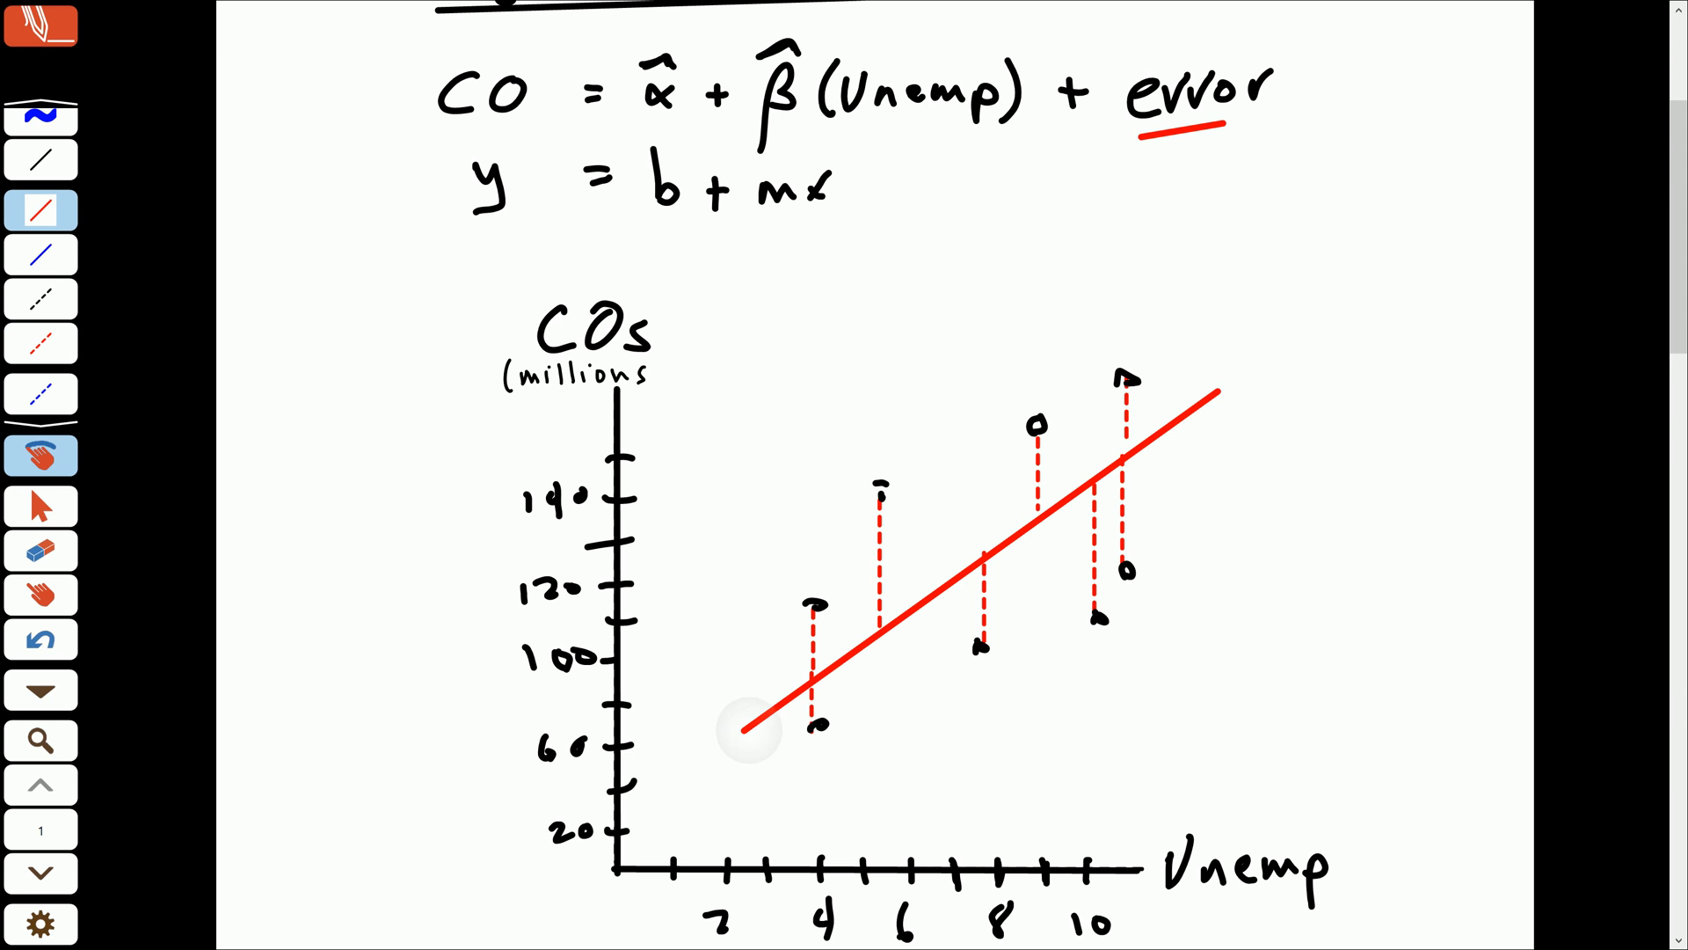
{"action": "left_click_drag", "start_coordinate": [742, 727], "coordinate": [619, 823]}
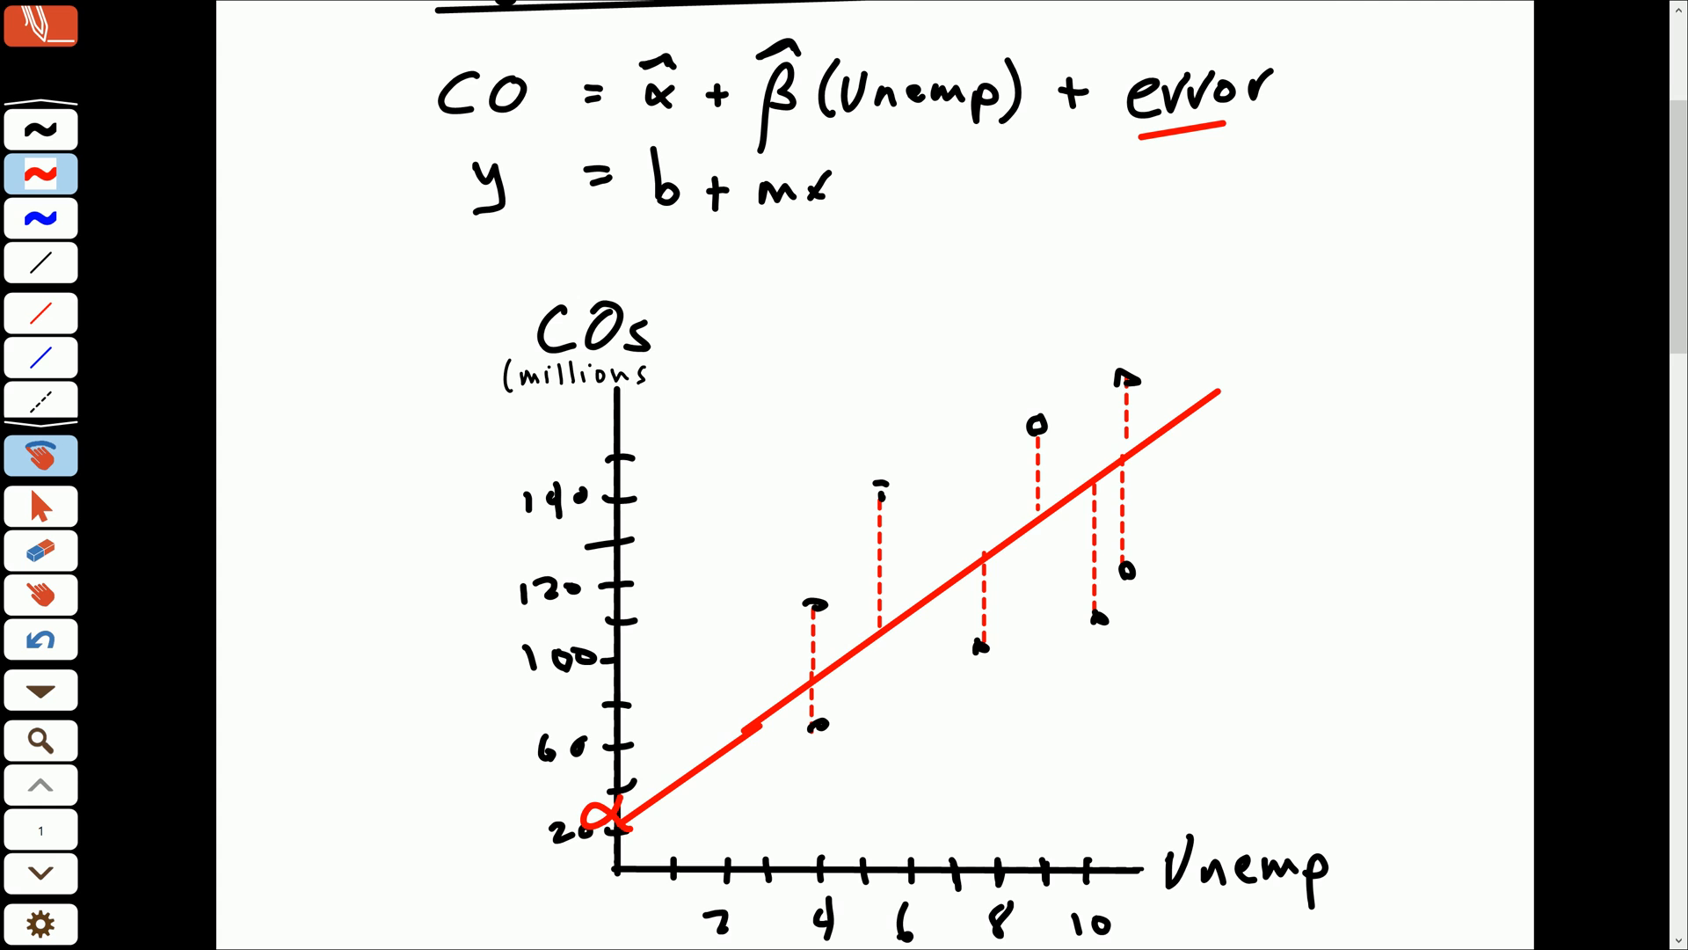
Step: Label the fit line 'slope = β' and scroll through the sketch back toward the BankData workbook
{"action": "scroll", "scroll_direction": "down", "scroll_amount": 3}
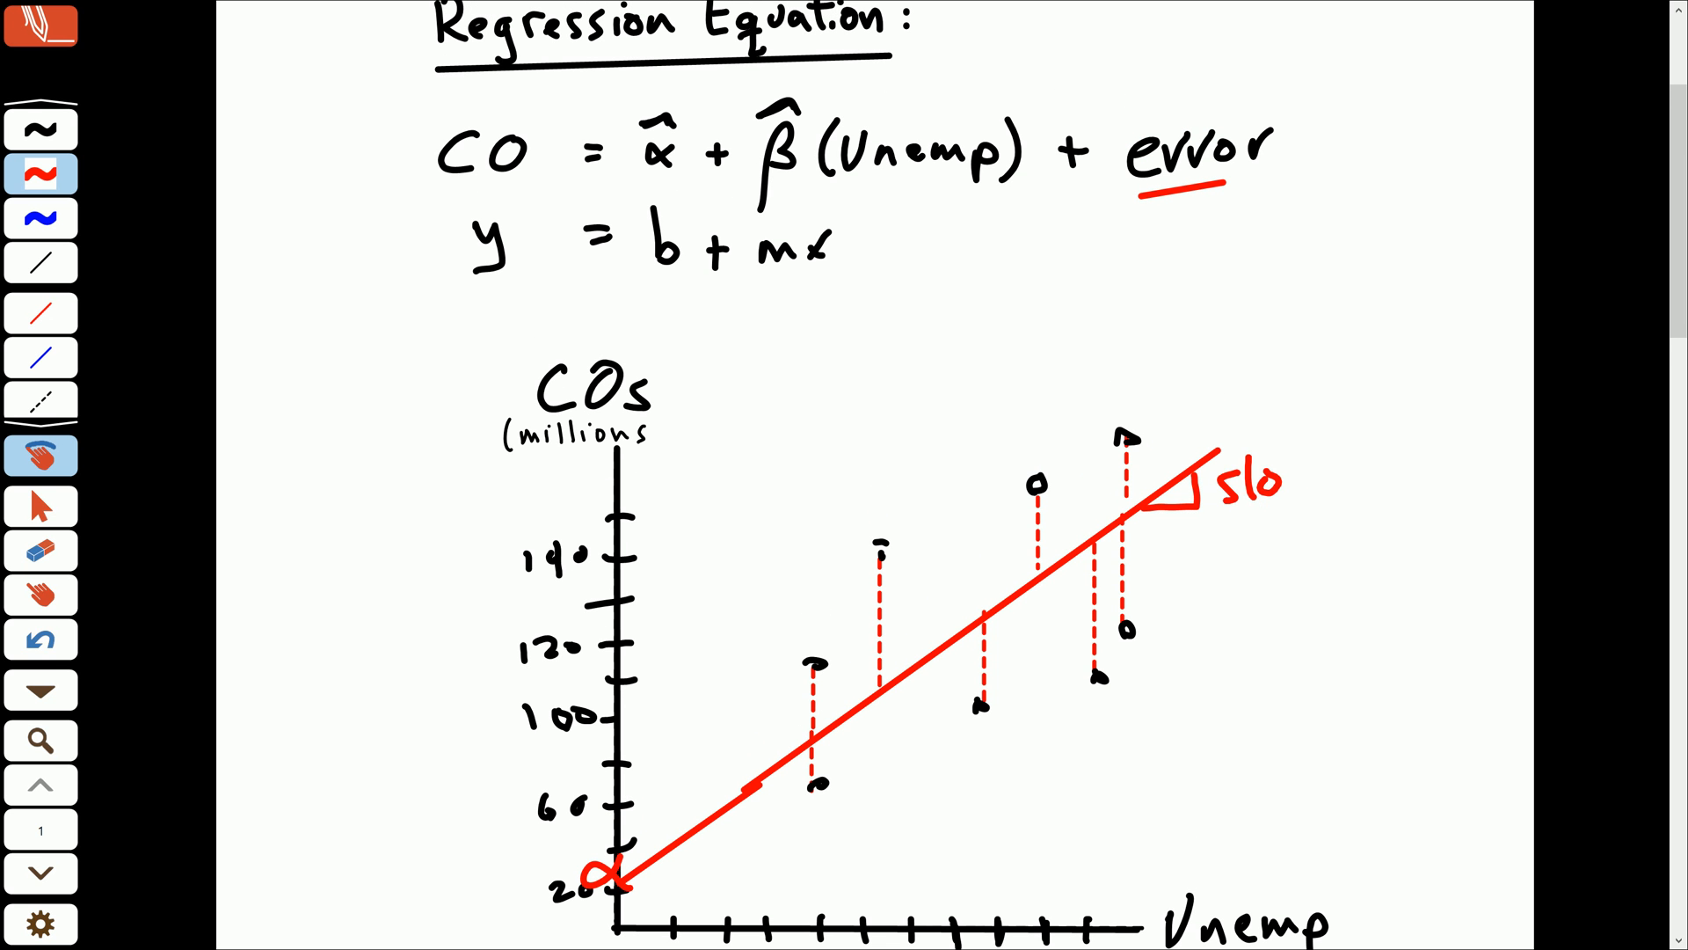
{"action": "type", "text": "pe=β"}
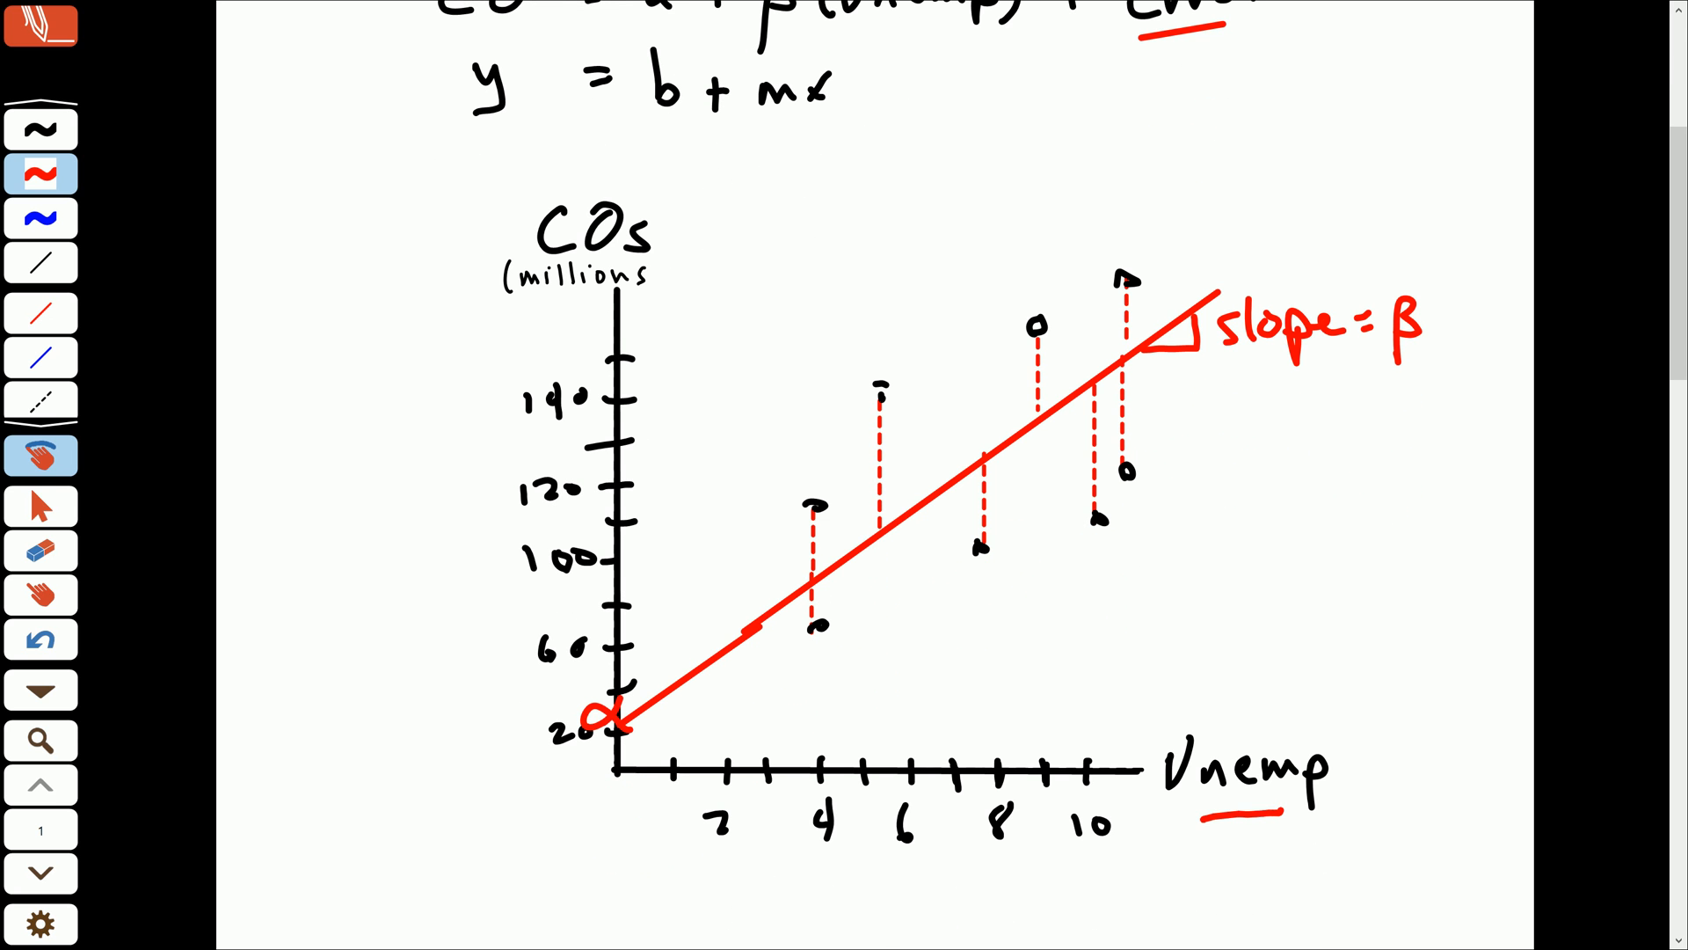
{"action": "scroll", "scroll_direction": "down", "scroll_amount": 3}
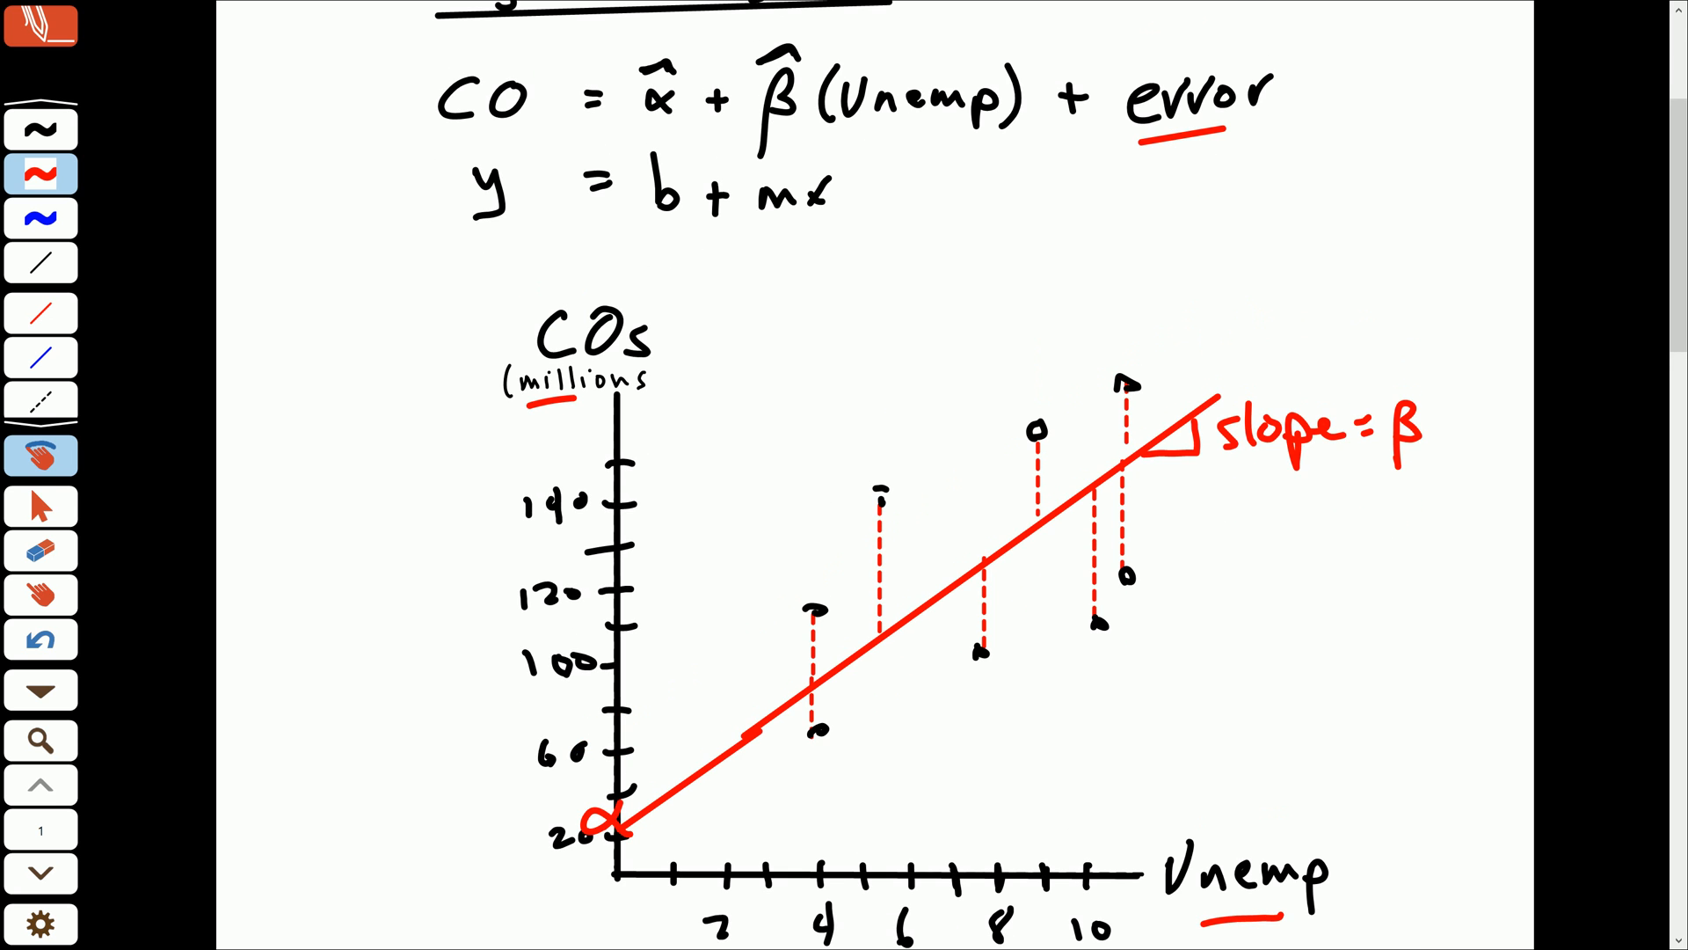
{"action": "scroll", "scroll_direction": "down", "scroll_amount": 3}
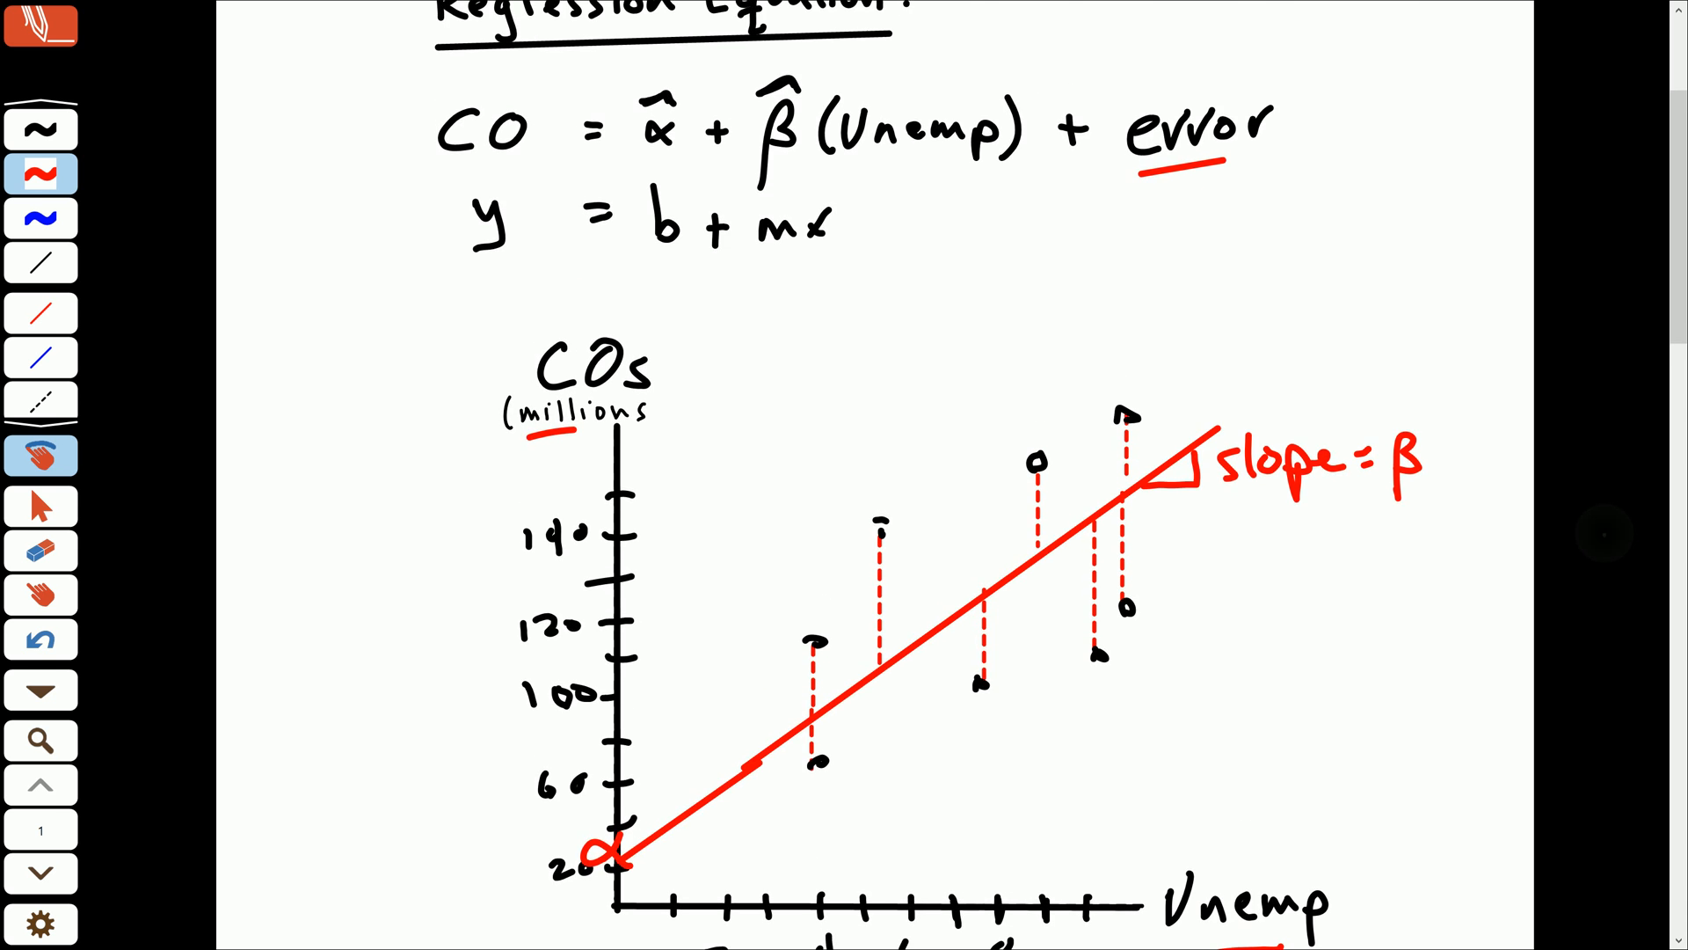
{"action": "scroll", "scroll_direction": "down", "scroll_amount": 3}
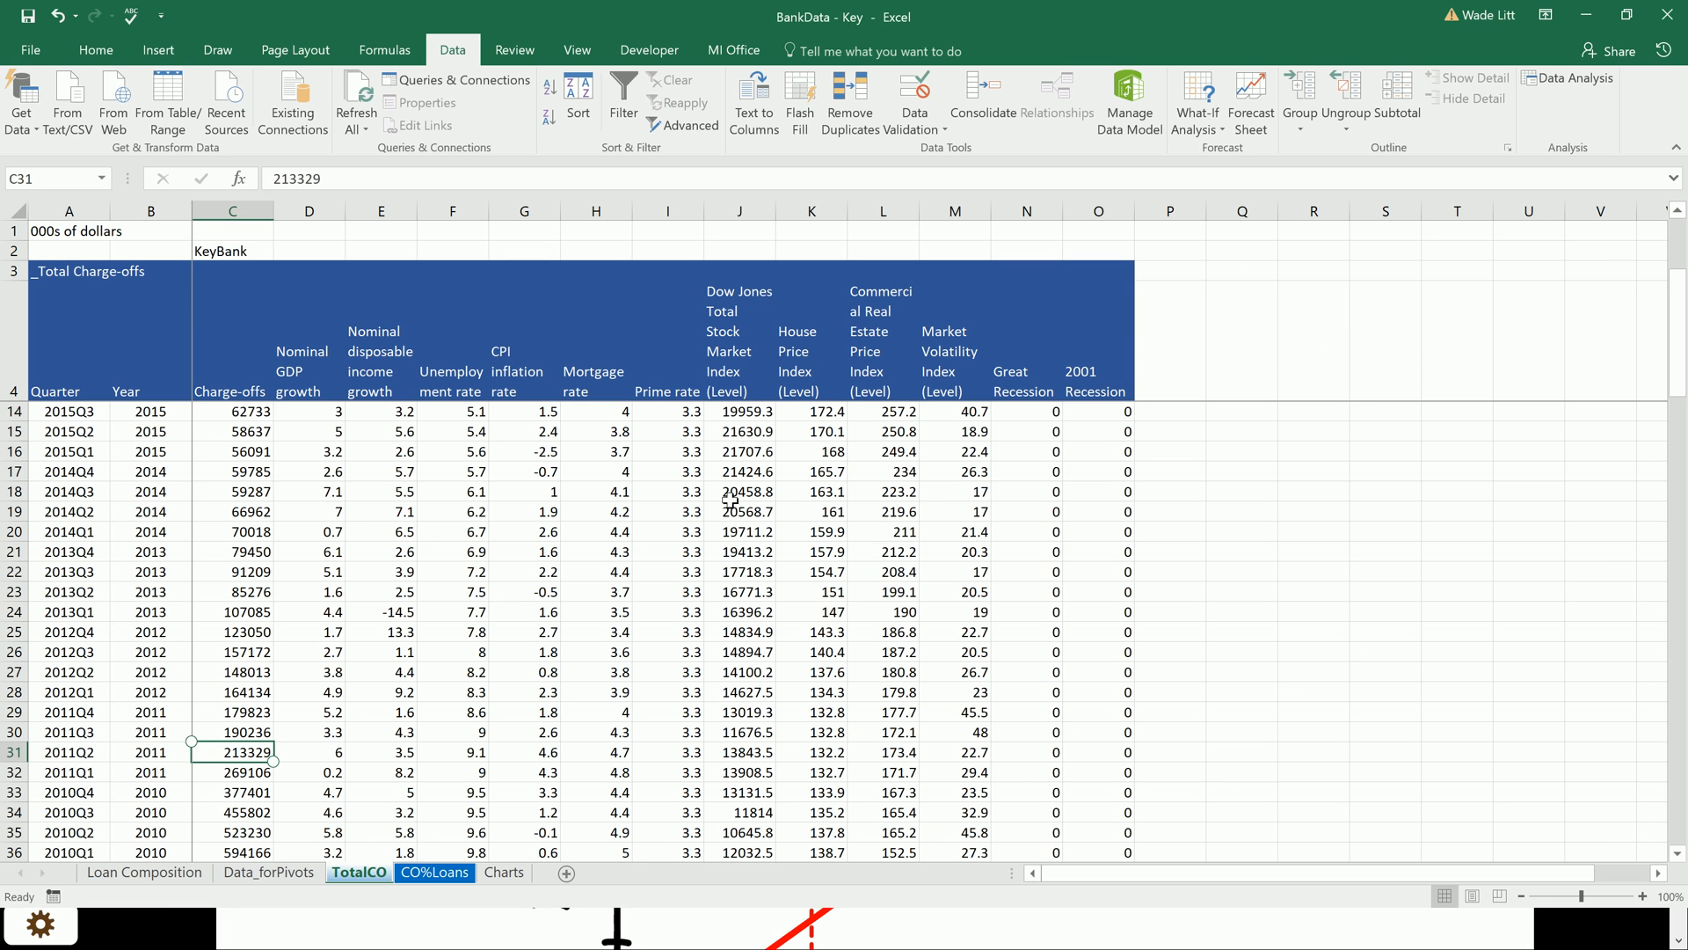
Step: From the TotalCO sheet, open the File Info page of the BankData - Key workbook
{"action": "left_click", "coordinate": [18, 922]}
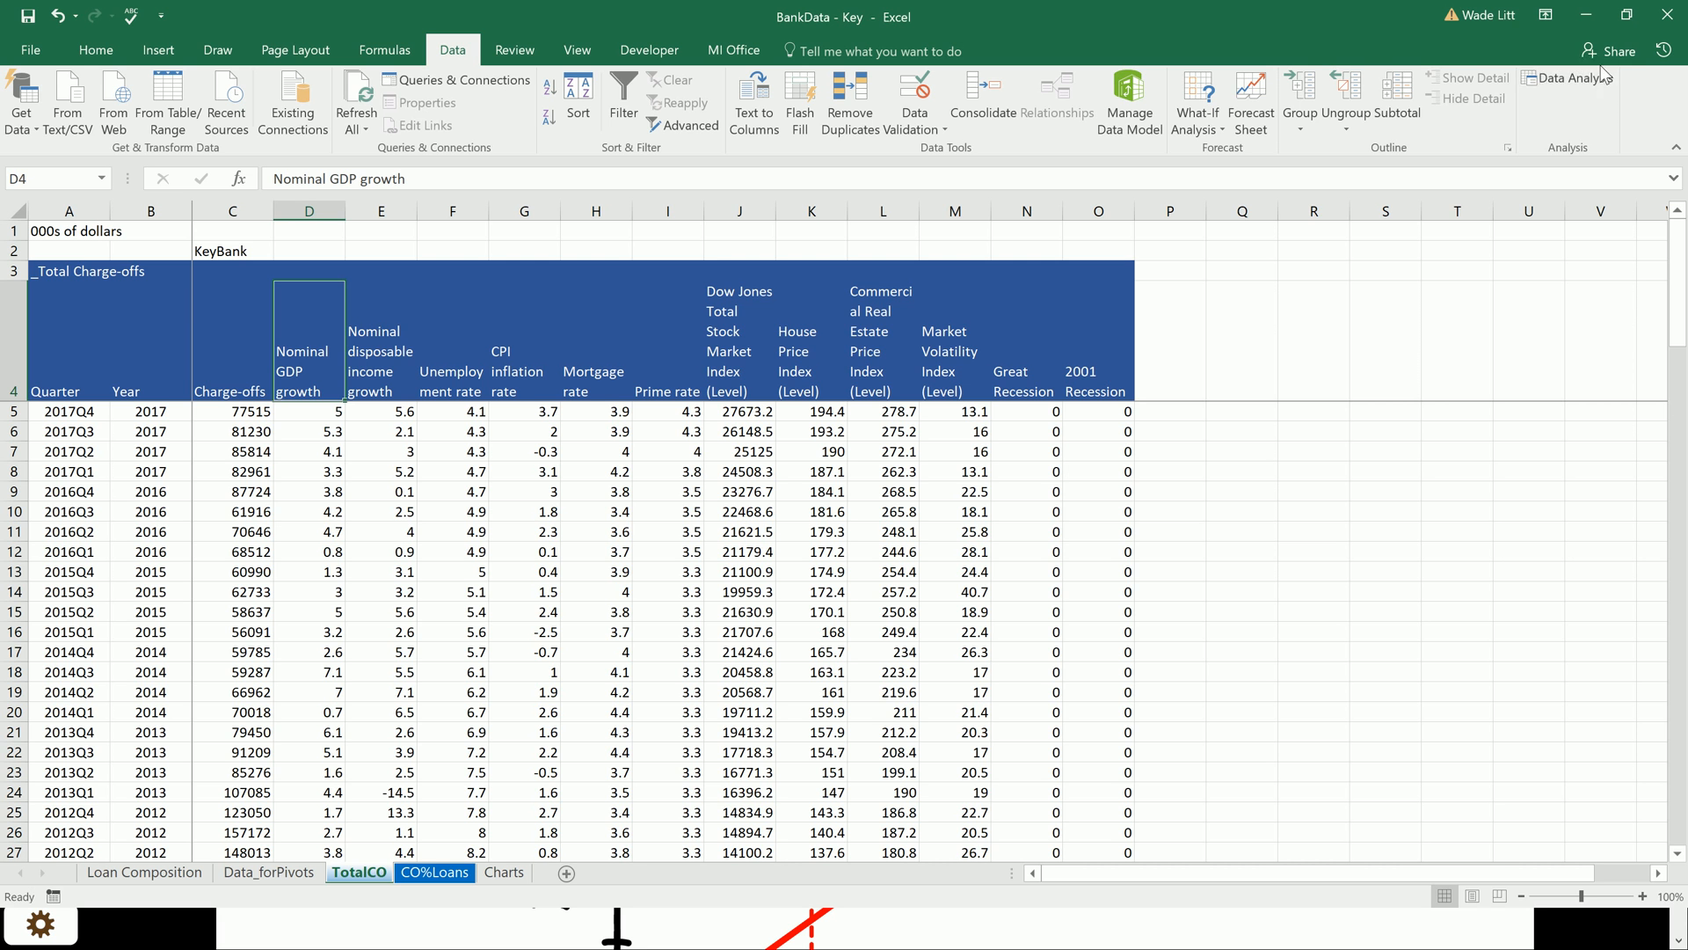
{"action": "mouse_move", "coordinate": [1561, 113]}
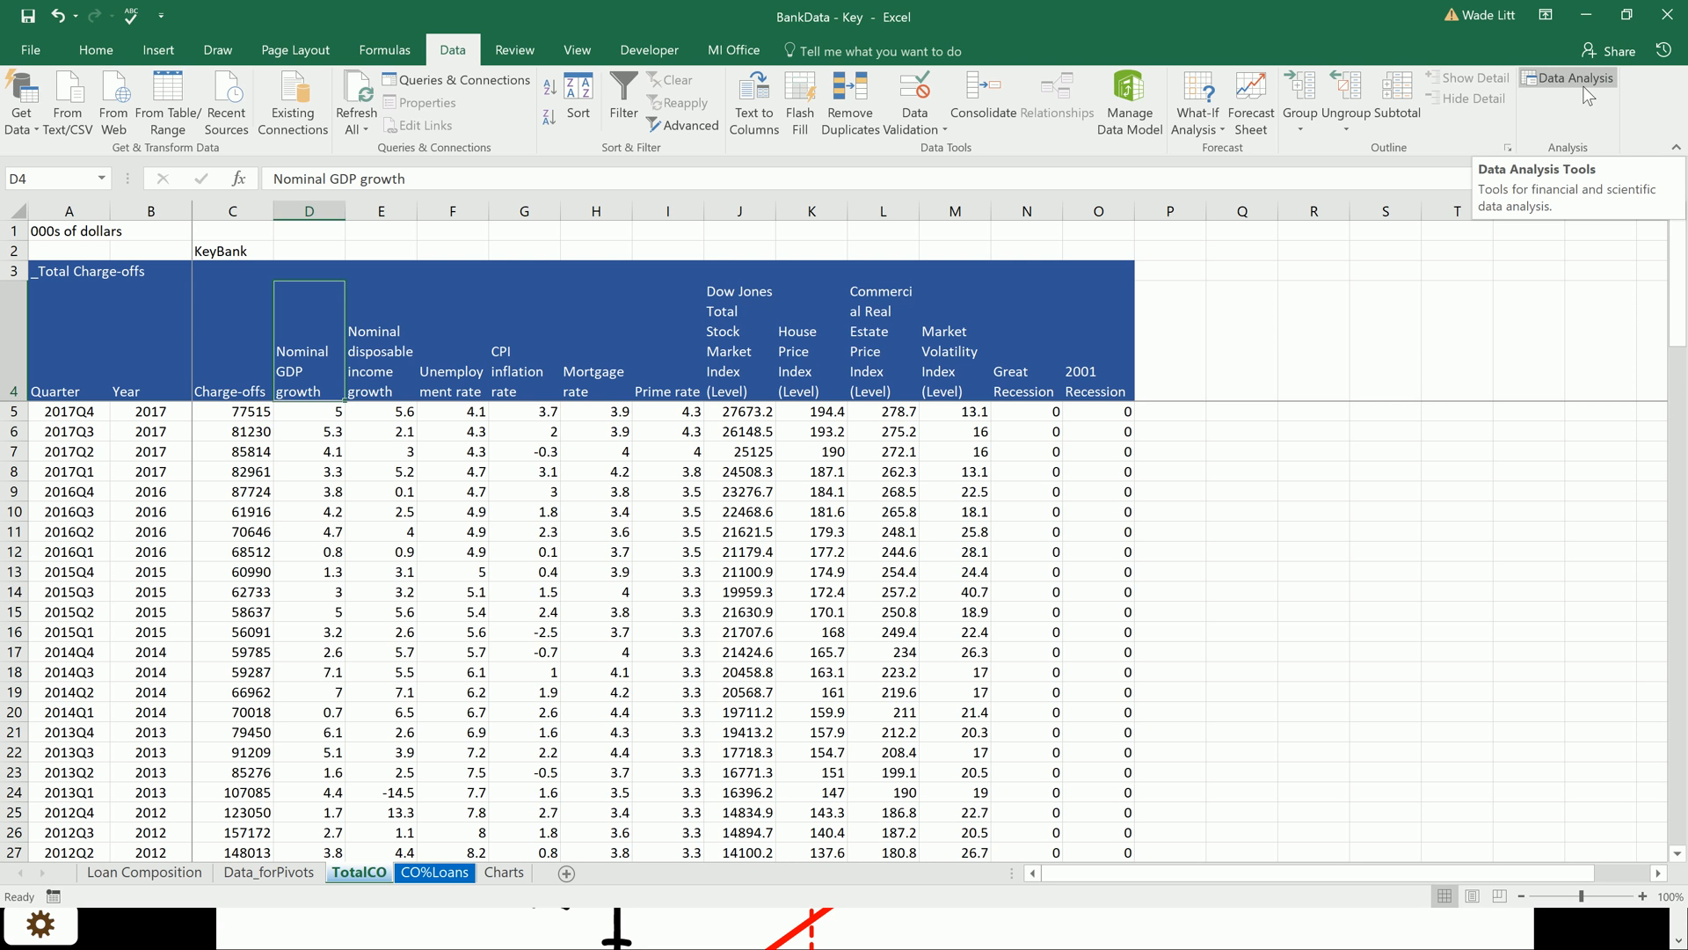
{"action": "left_click", "coordinate": [35, 49]}
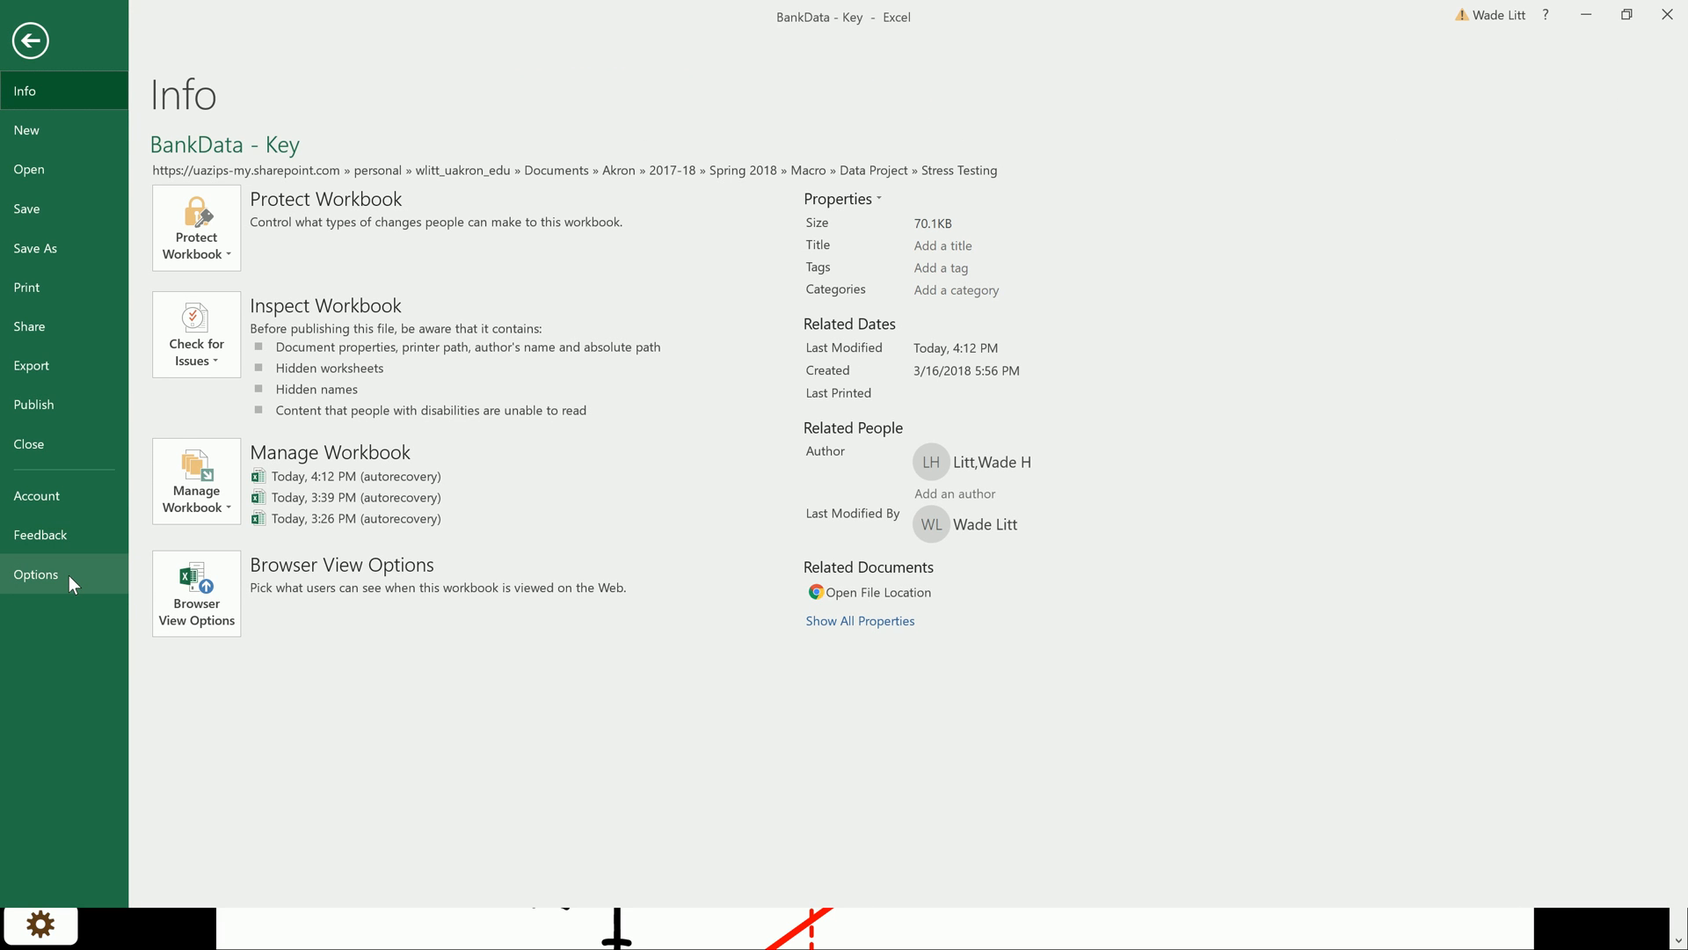
Step: Confirm Analysis ToolPak is checked in the Excel Add-ins list and return to the TotalCO sheet
{"action": "left_click", "coordinate": [35, 573]}
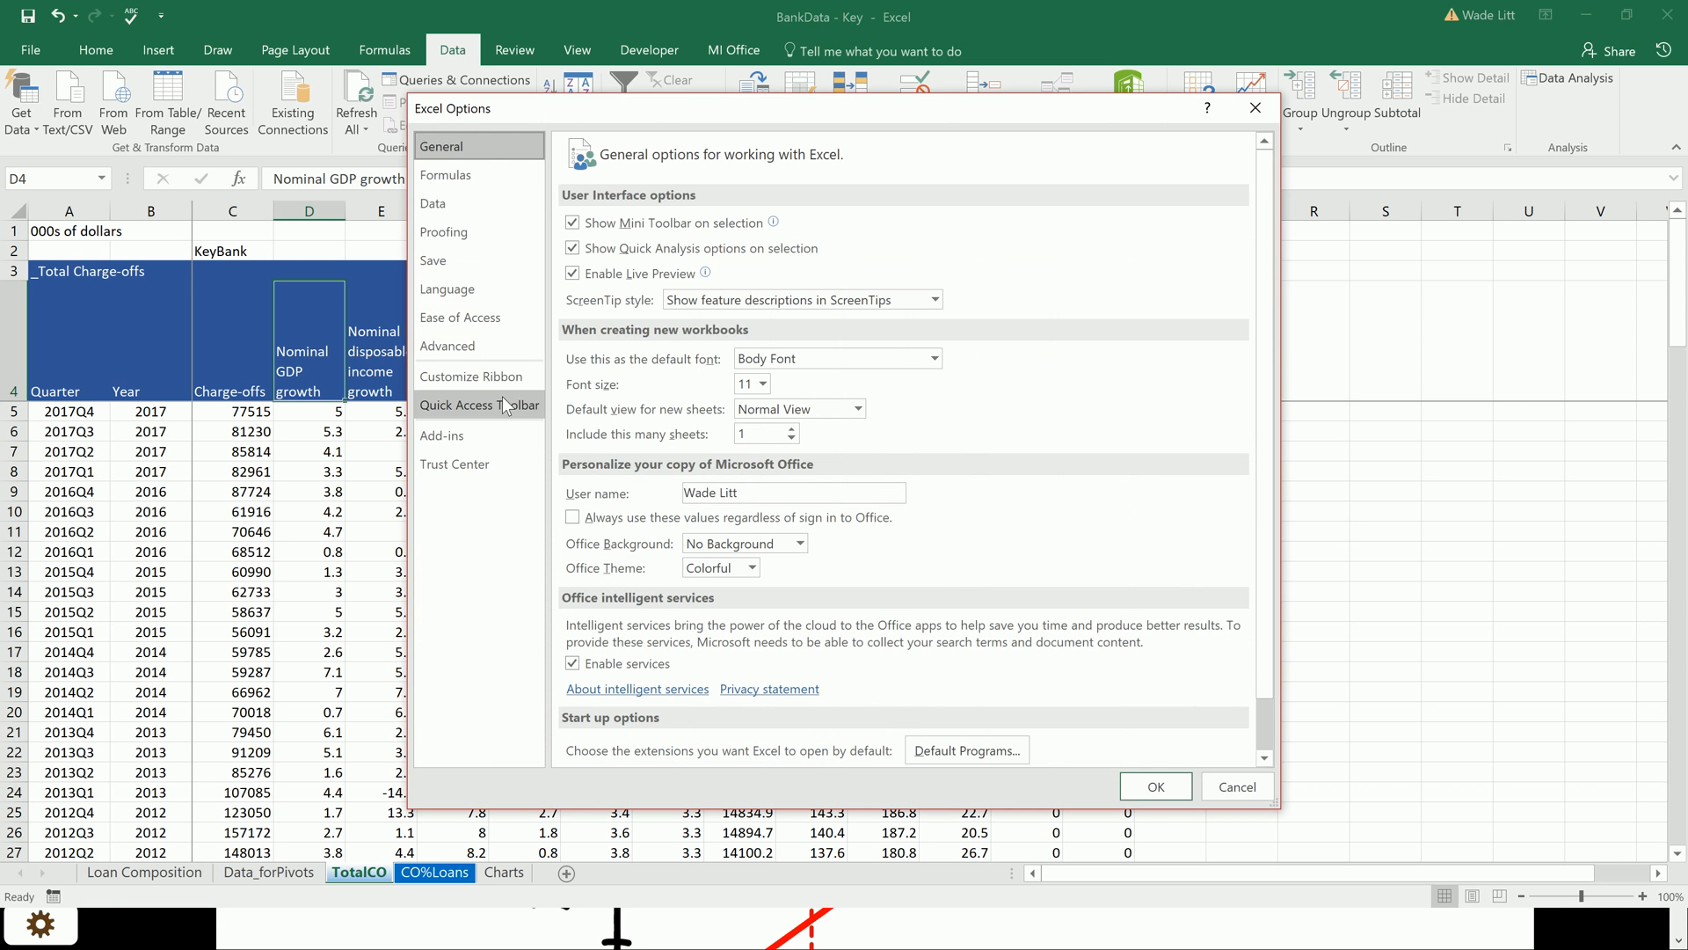
{"action": "left_click", "coordinate": [443, 436]}
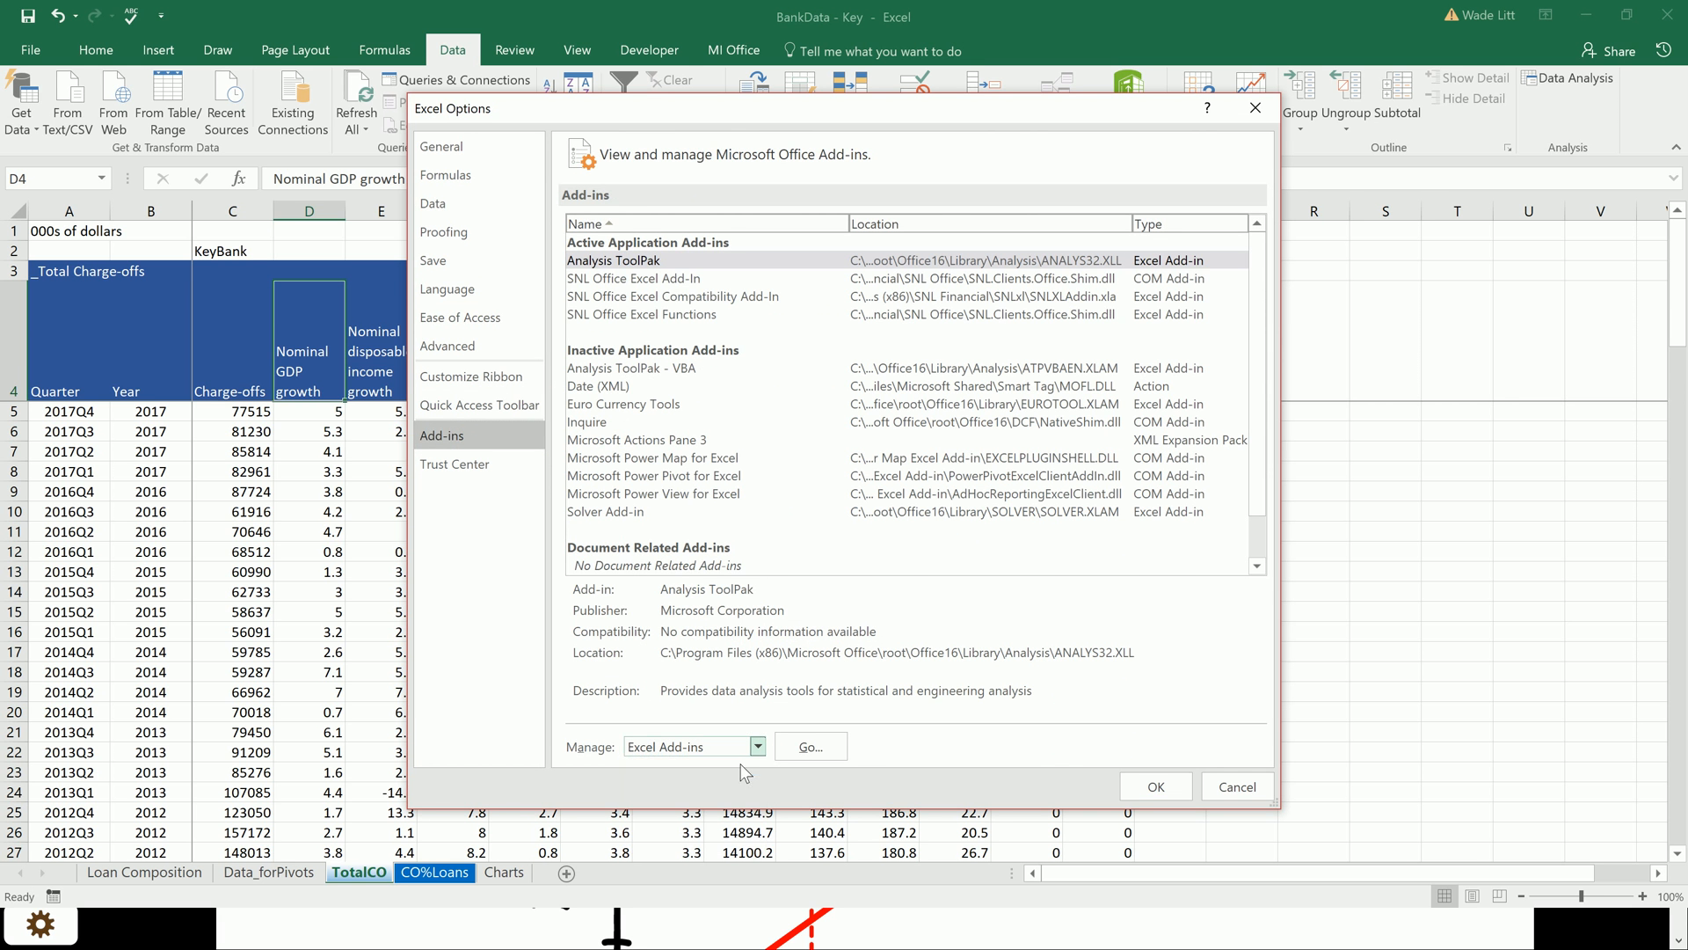
{"action": "left_click", "coordinate": [811, 745]}
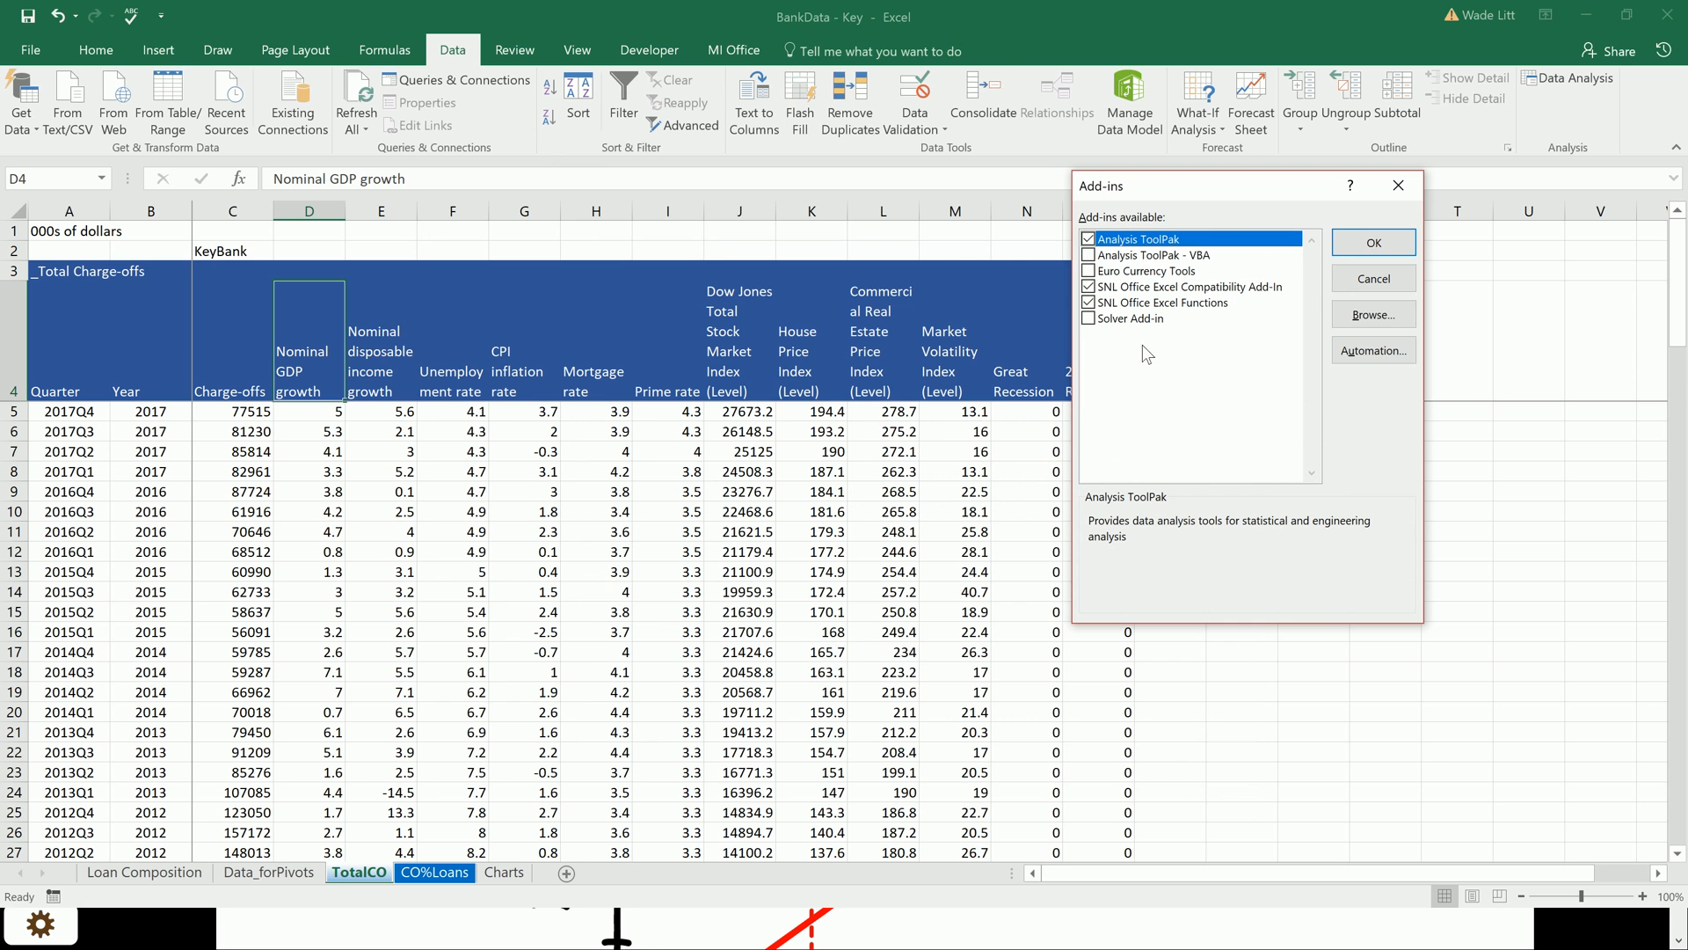
{"action": "left_click", "coordinate": [1087, 239]}
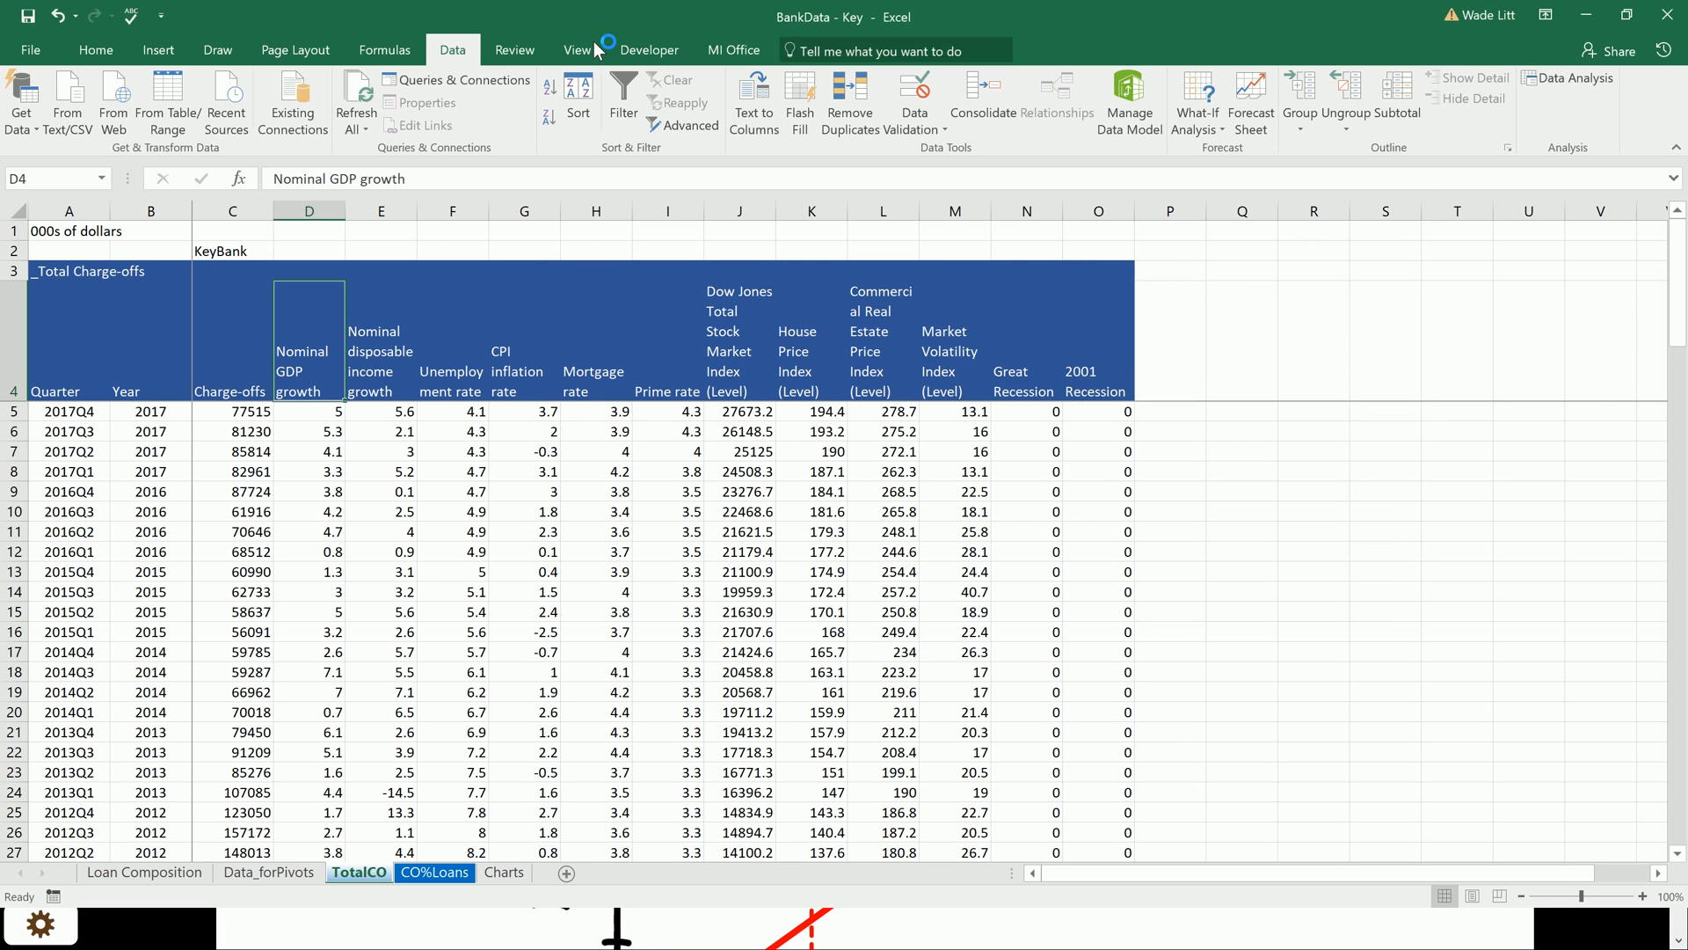
{"action": "mouse_move", "coordinate": [1579, 84]}
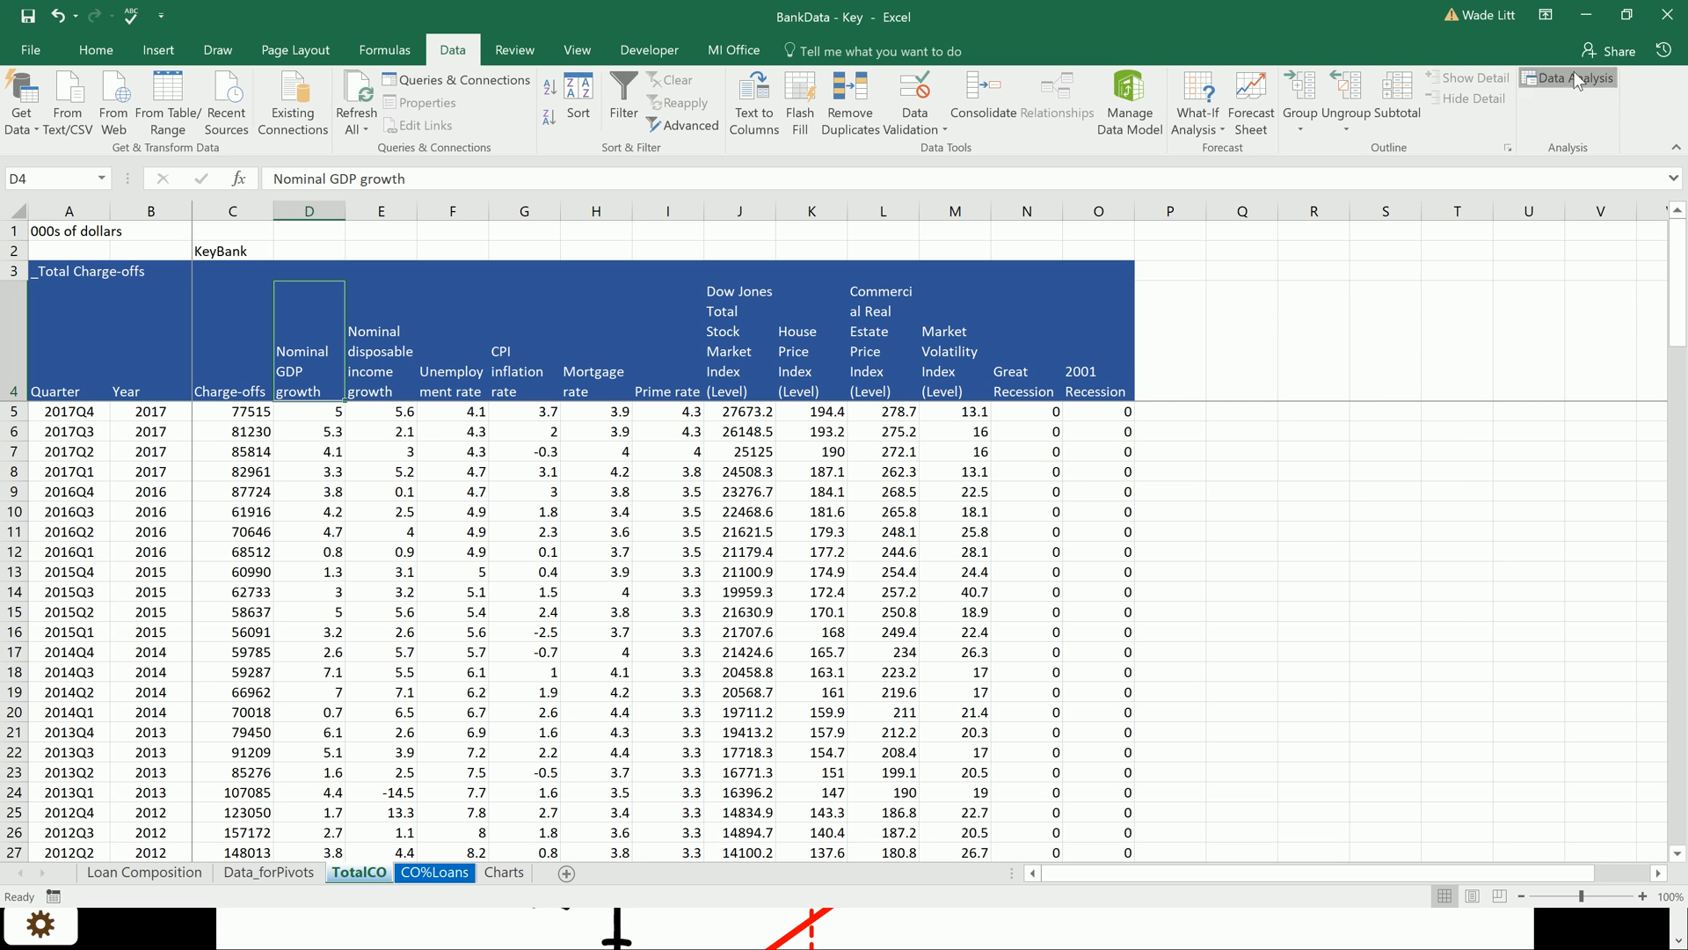
Step: Start a Regression with Y range $C$4:$C$116 and X range $D$4:$O$116
{"action": "left_click", "coordinate": [1572, 78]}
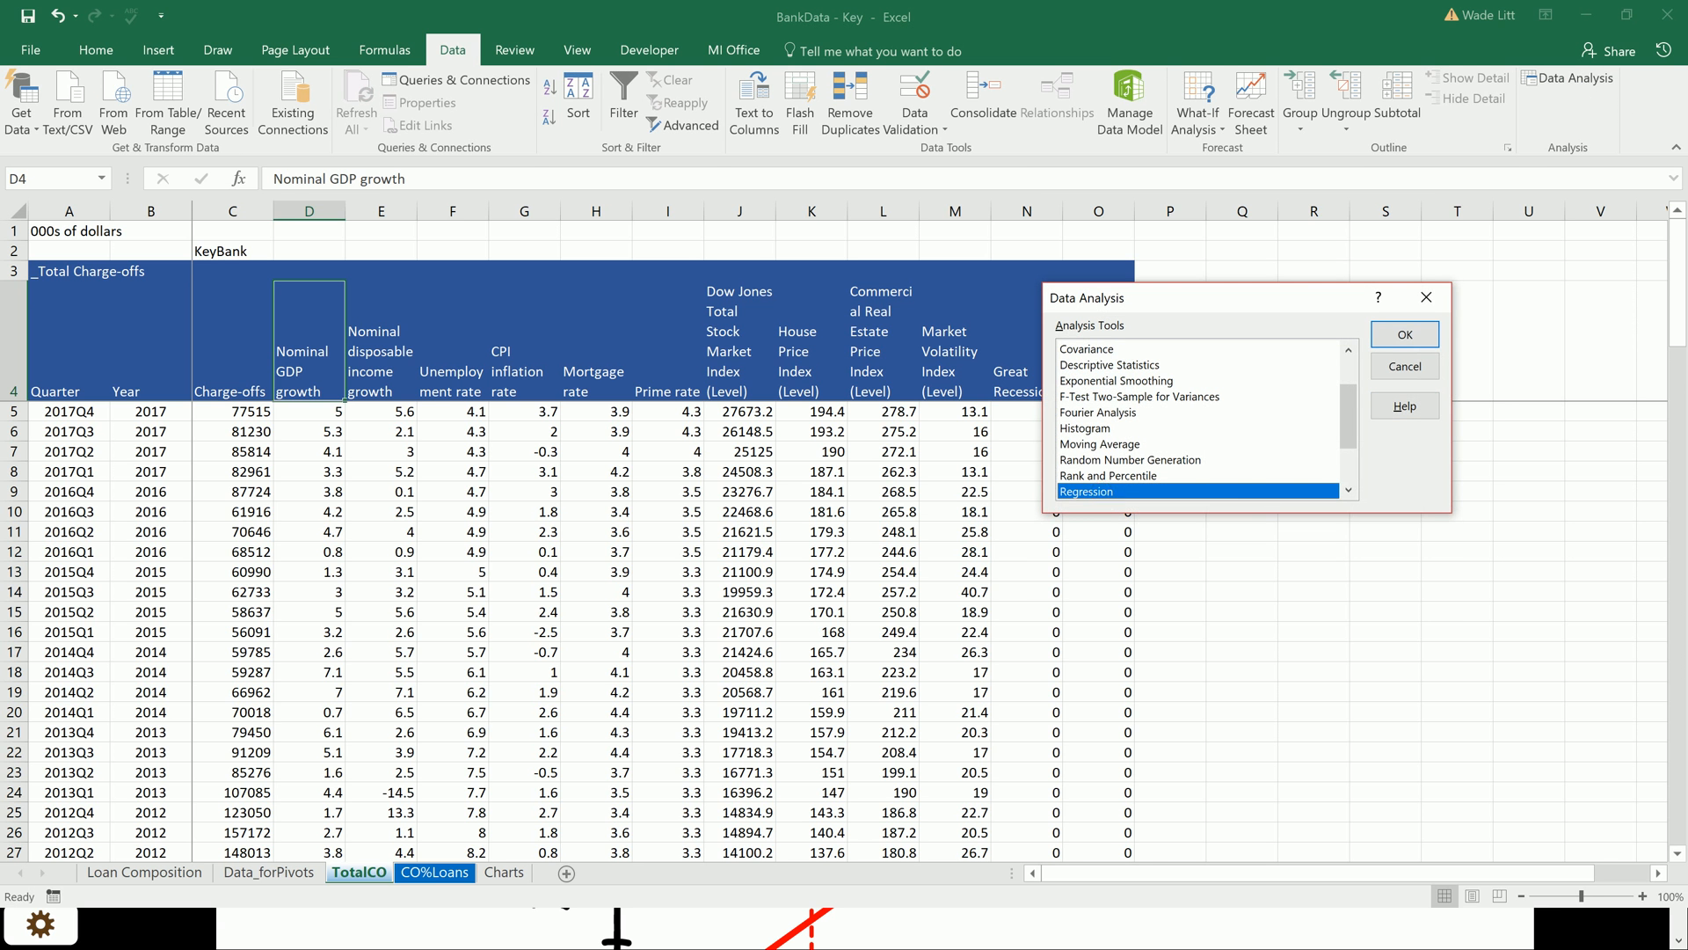
{"action": "left_click", "coordinate": [1403, 334]}
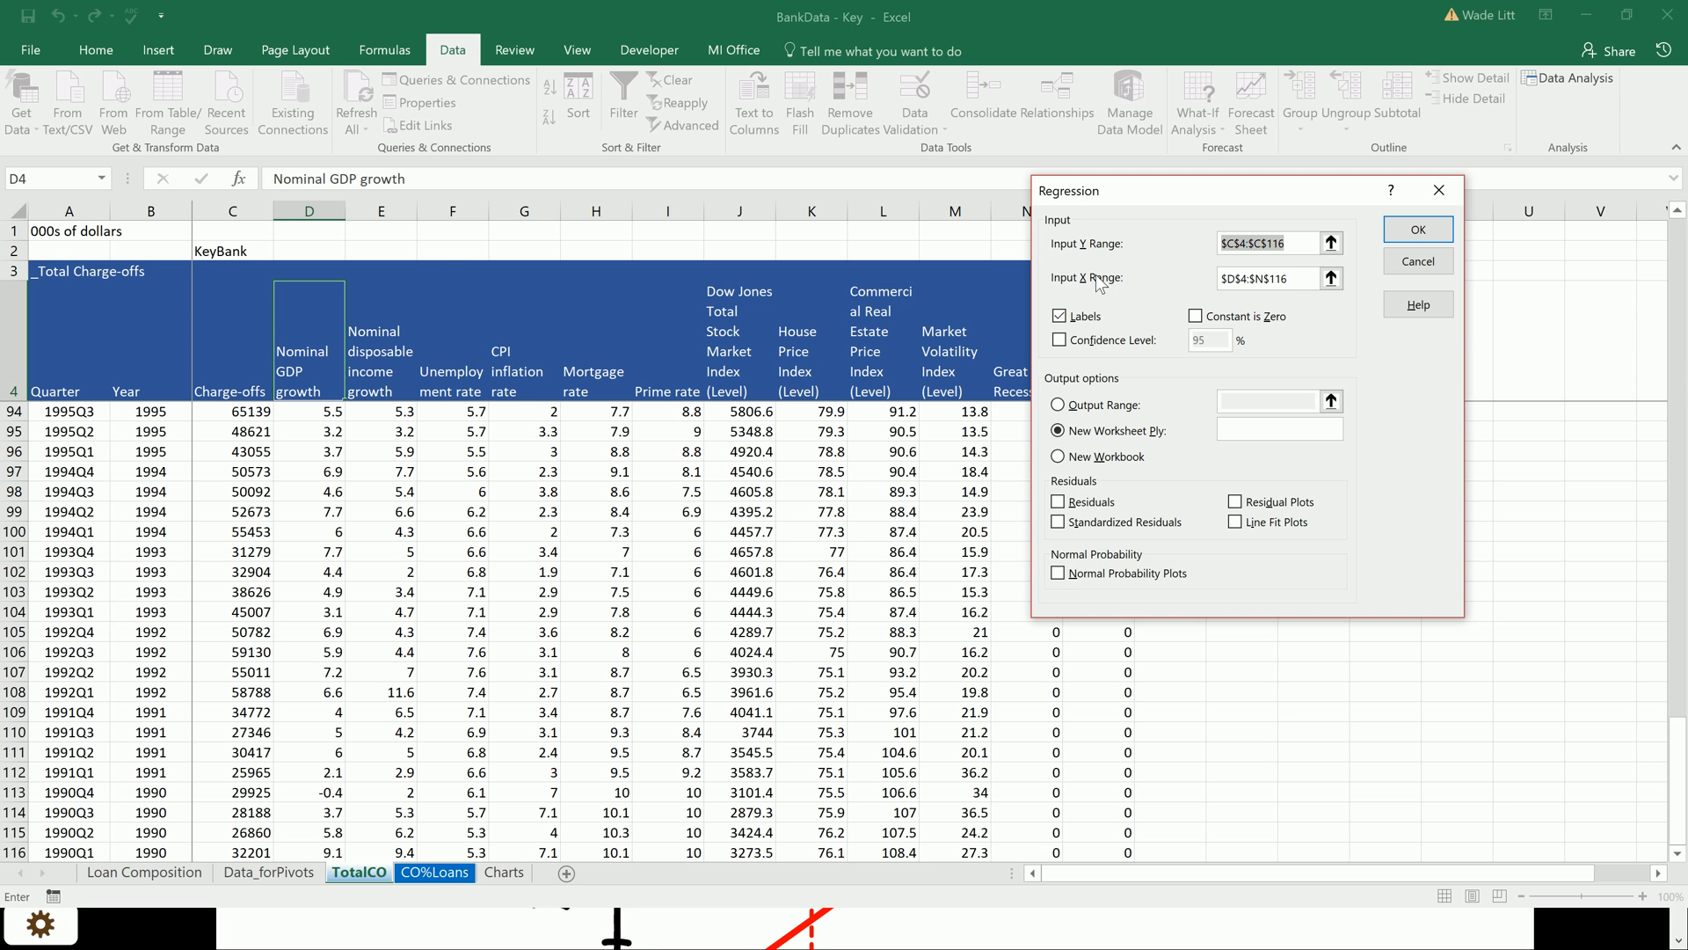
{"action": "mouse_move", "coordinate": [1078, 288]}
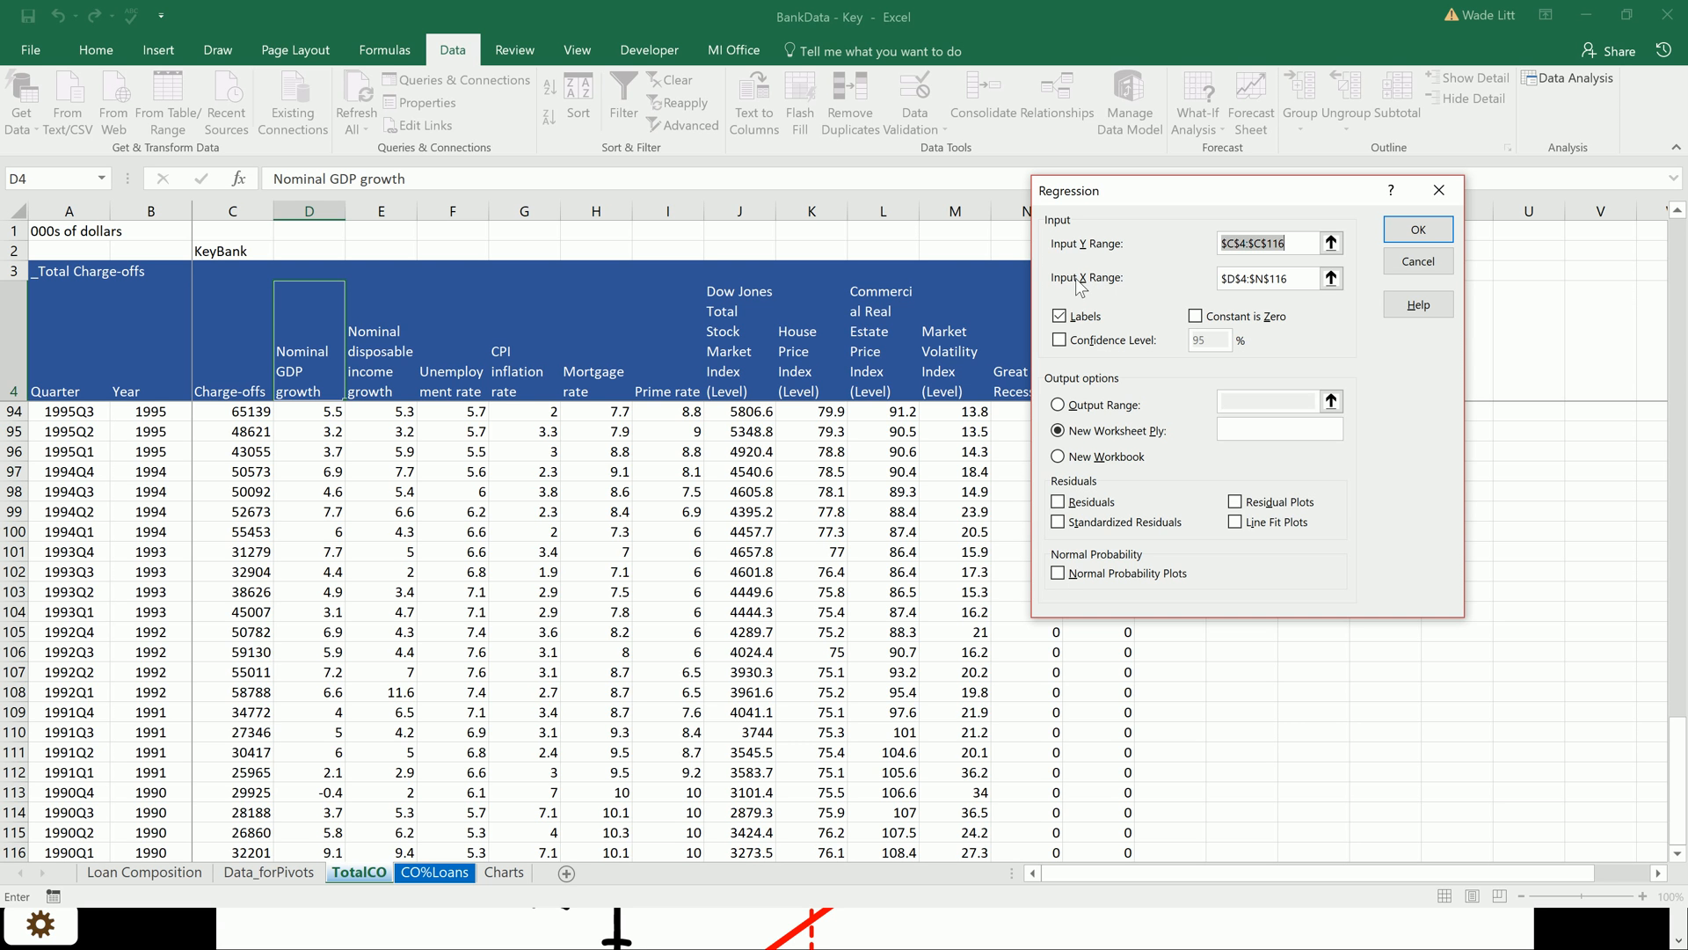
{"action": "left_click", "coordinate": [1333, 242]}
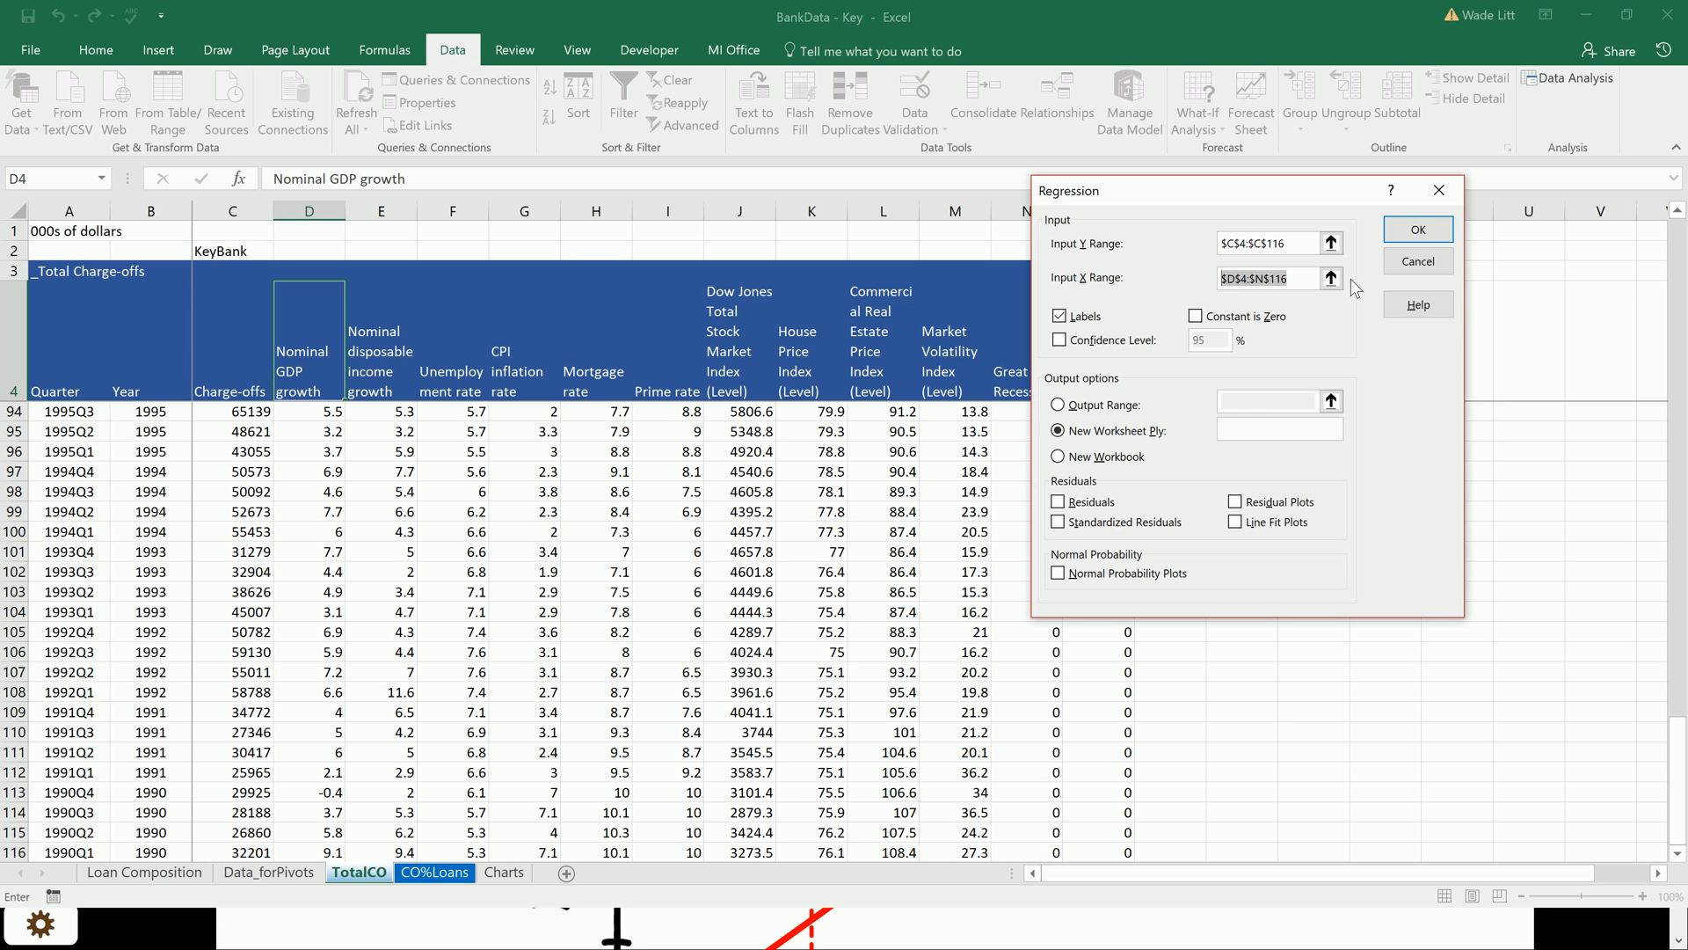
{"action": "left_click", "coordinate": [1329, 278]}
{"action": "type", "text": "O"}
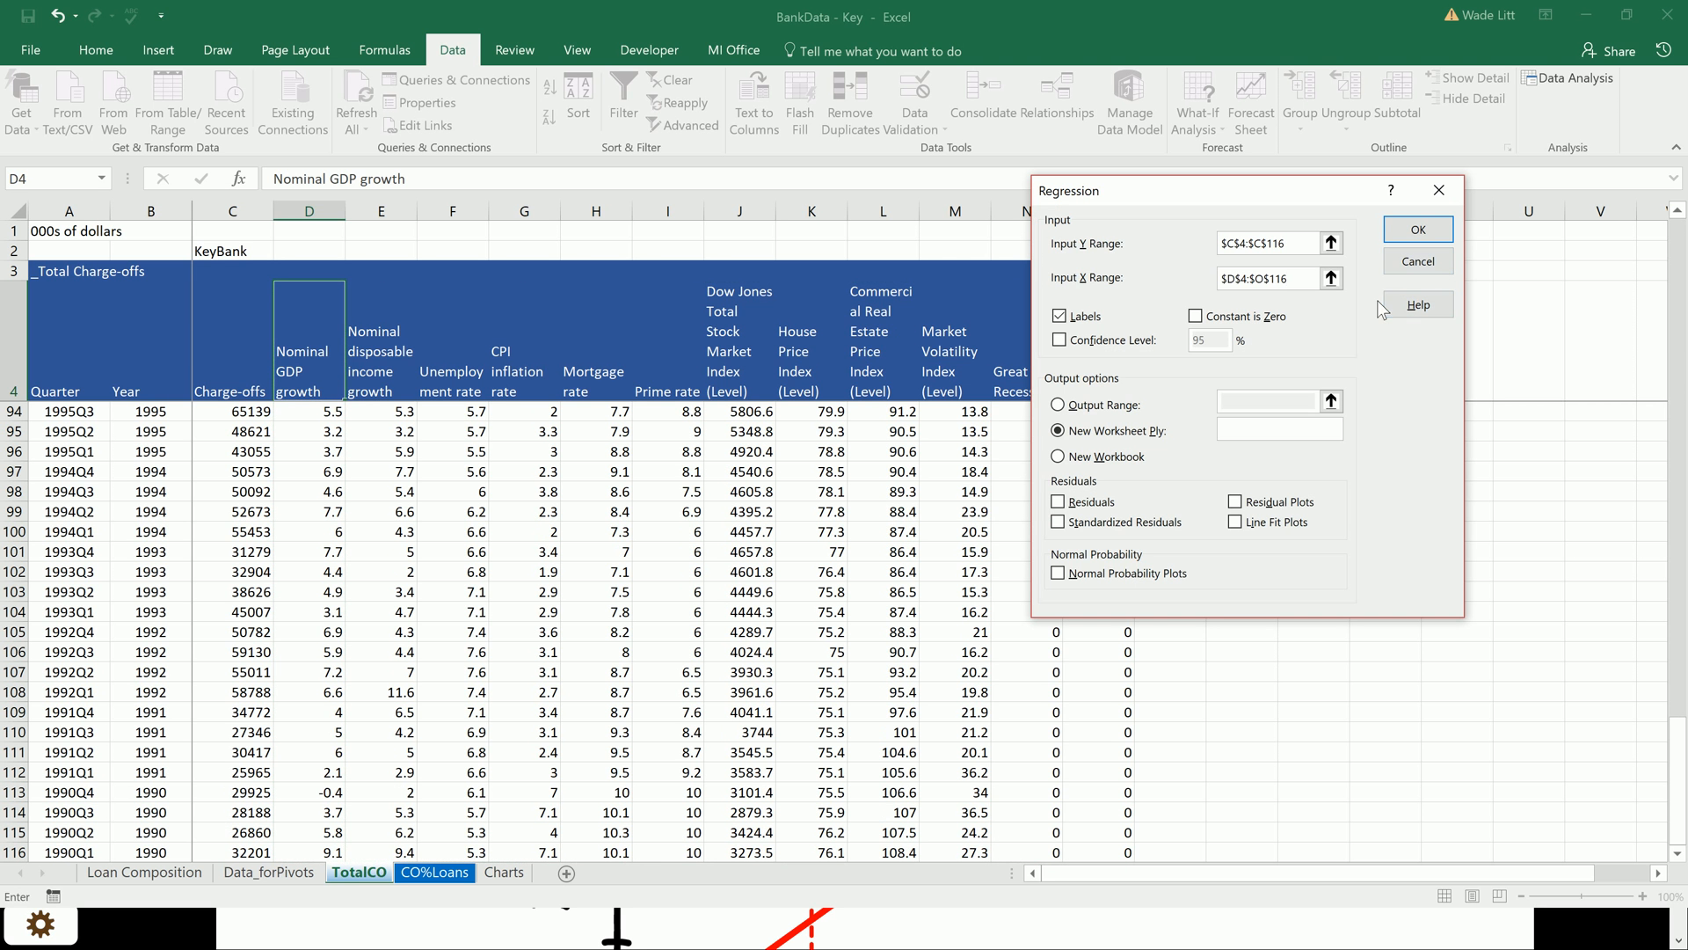
Step: Keep Labels on, output to a New Worksheet Ply, and run the regression summary
{"action": "left_click", "coordinate": [1057, 316]}
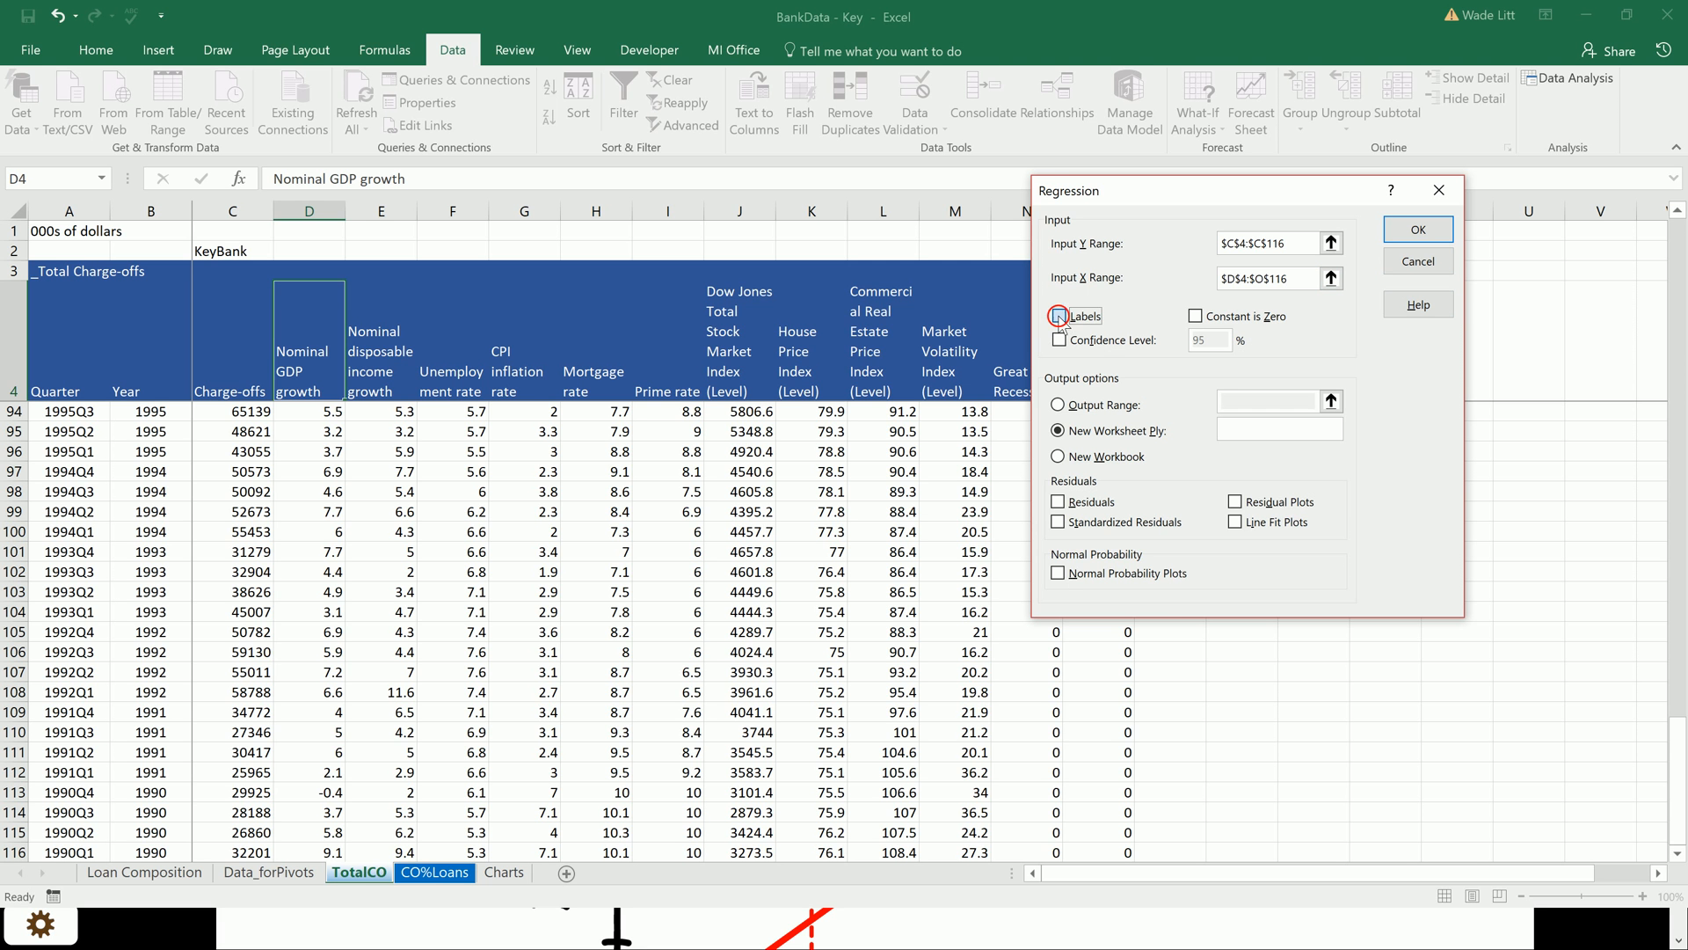
{"action": "left_click", "coordinate": [1057, 316]}
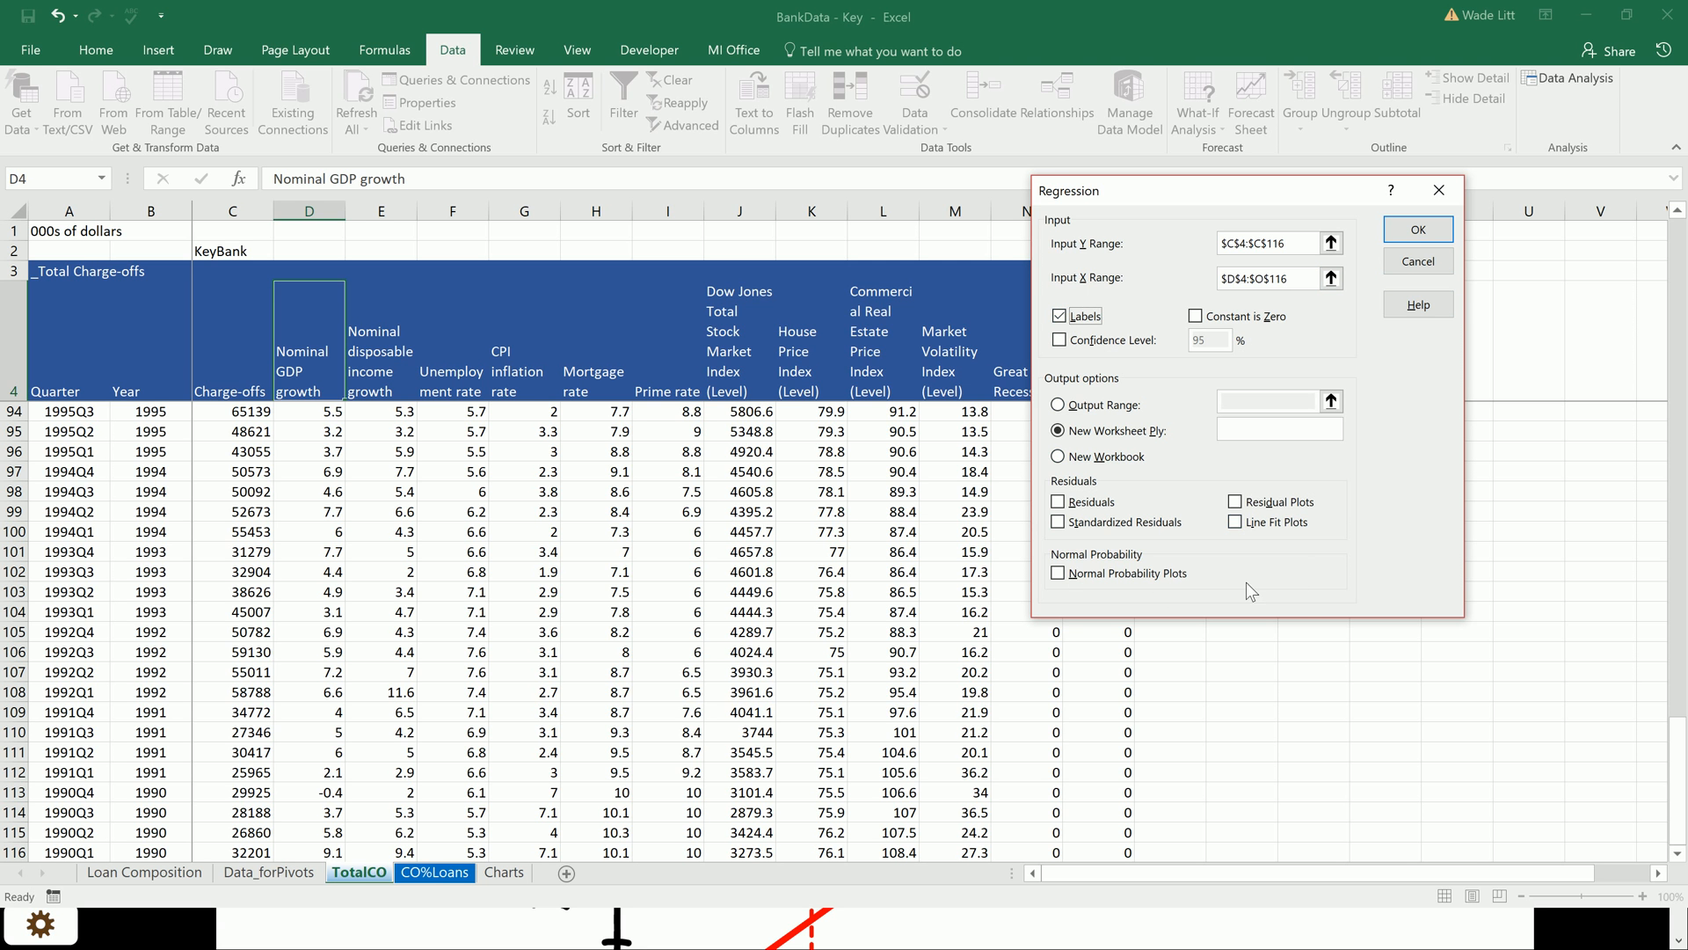
{"action": "mouse_move", "coordinate": [1417, 231]}
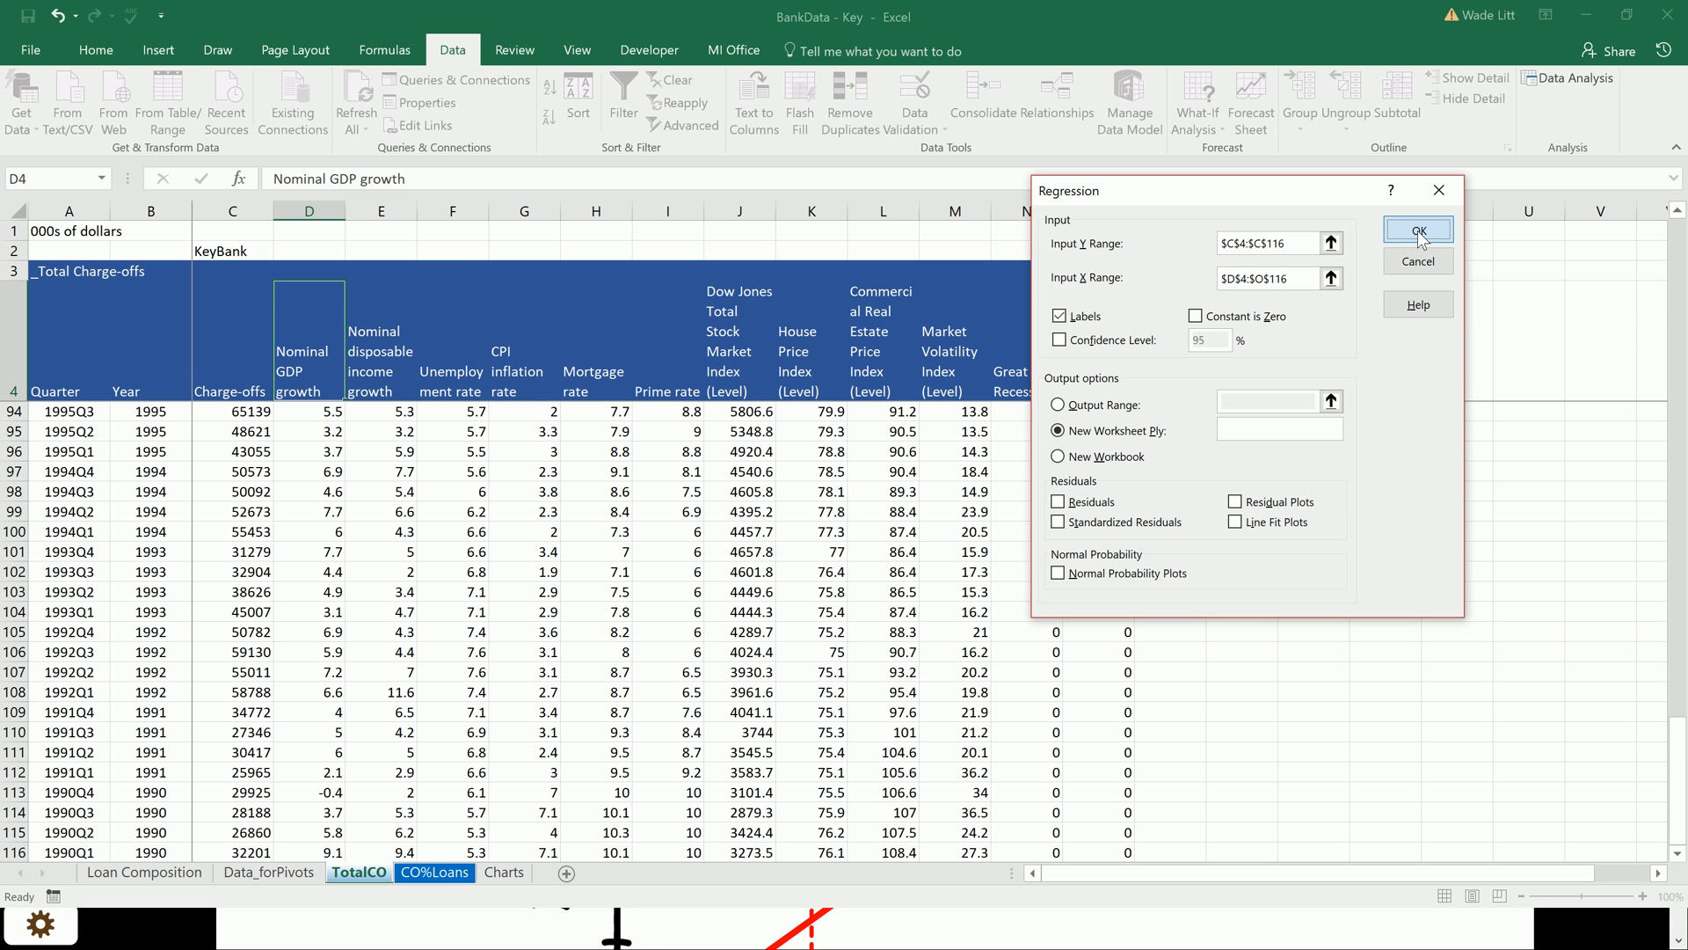
{"action": "left_click", "coordinate": [1417, 229]}
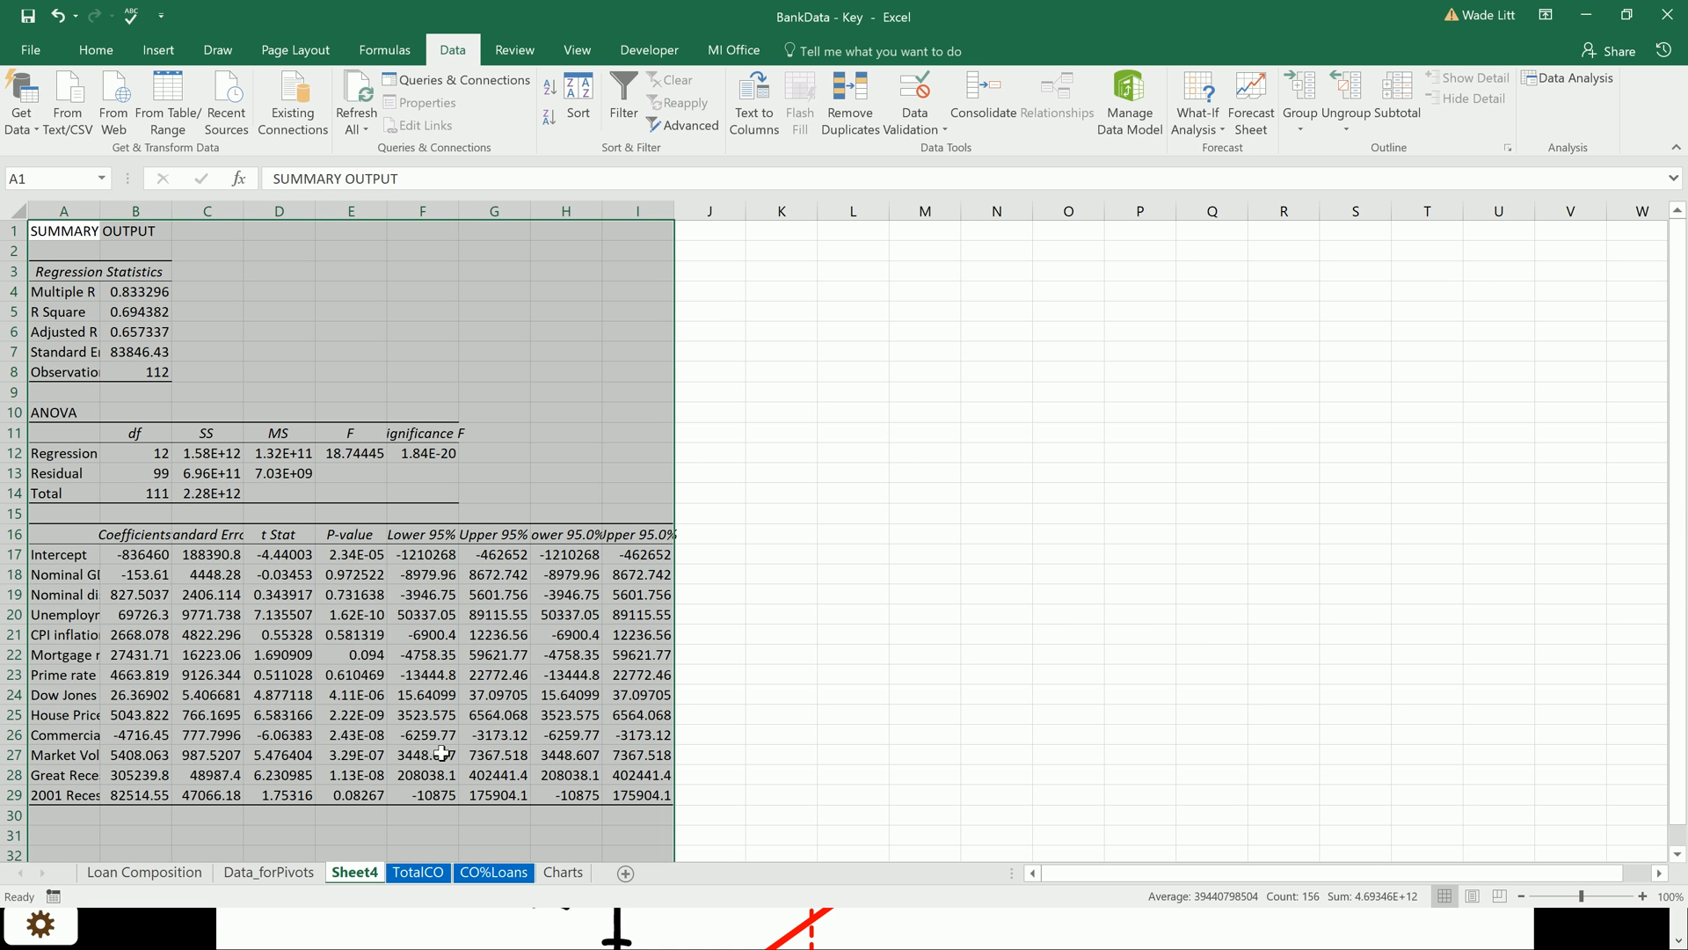
{"action": "mouse_move", "coordinate": [655, 589]}
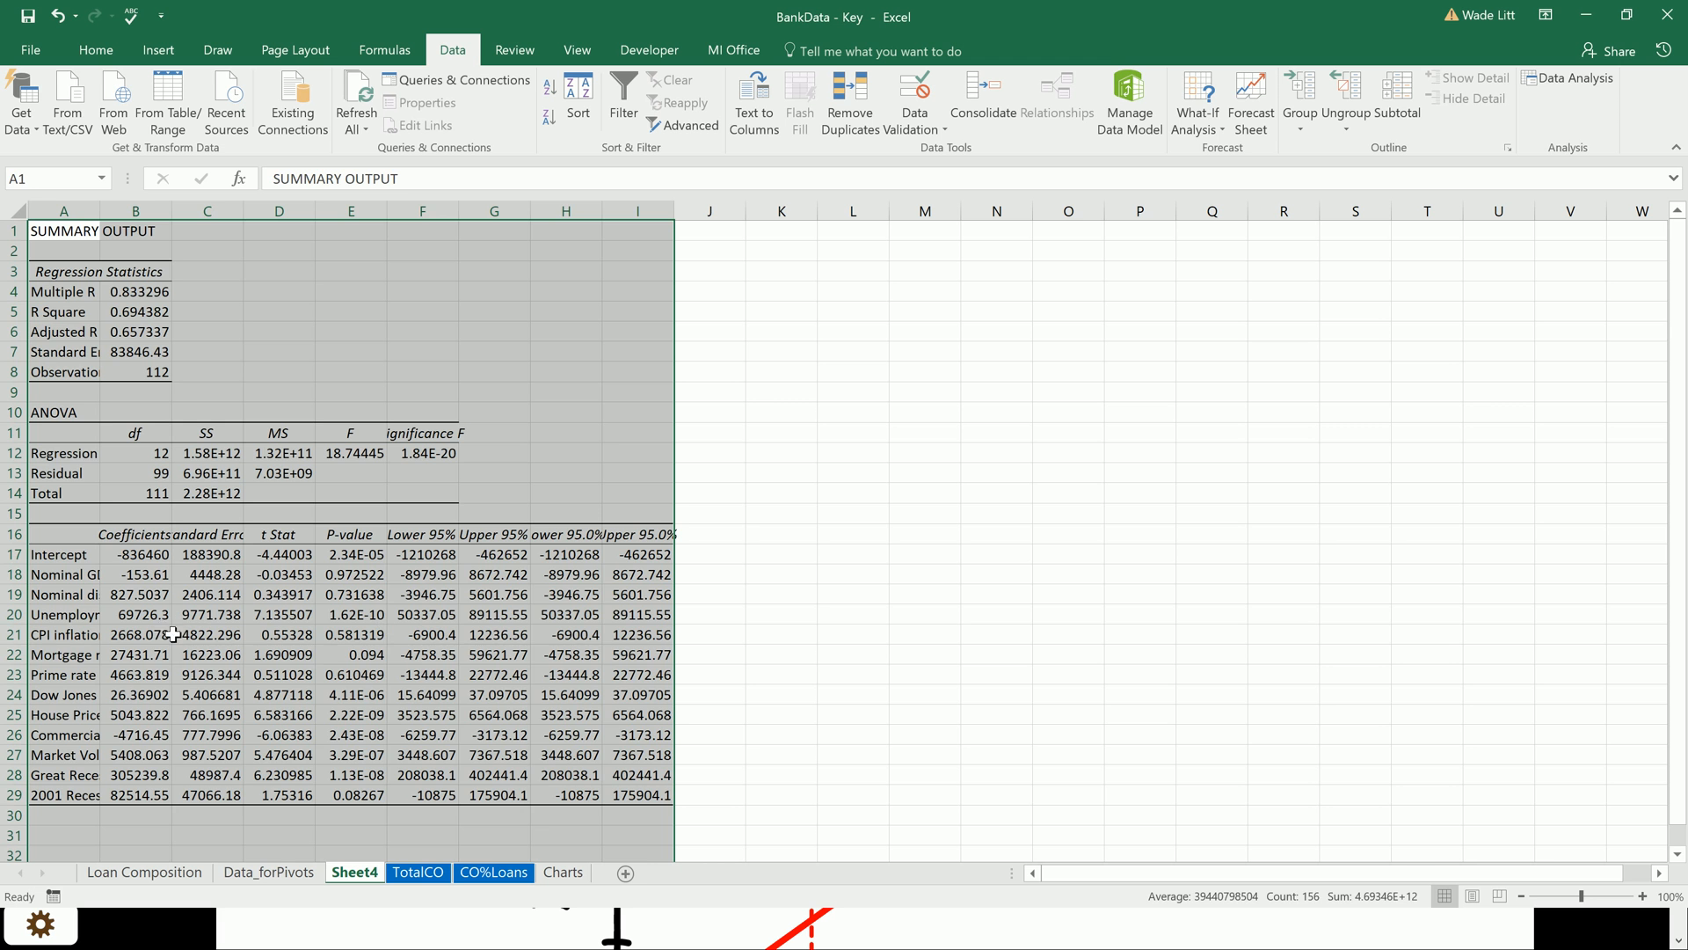
Step: Autofit columns A and B, then select the coefficients from Intercept to 2001 Recession
{"action": "left_click", "coordinate": [67, 612]}
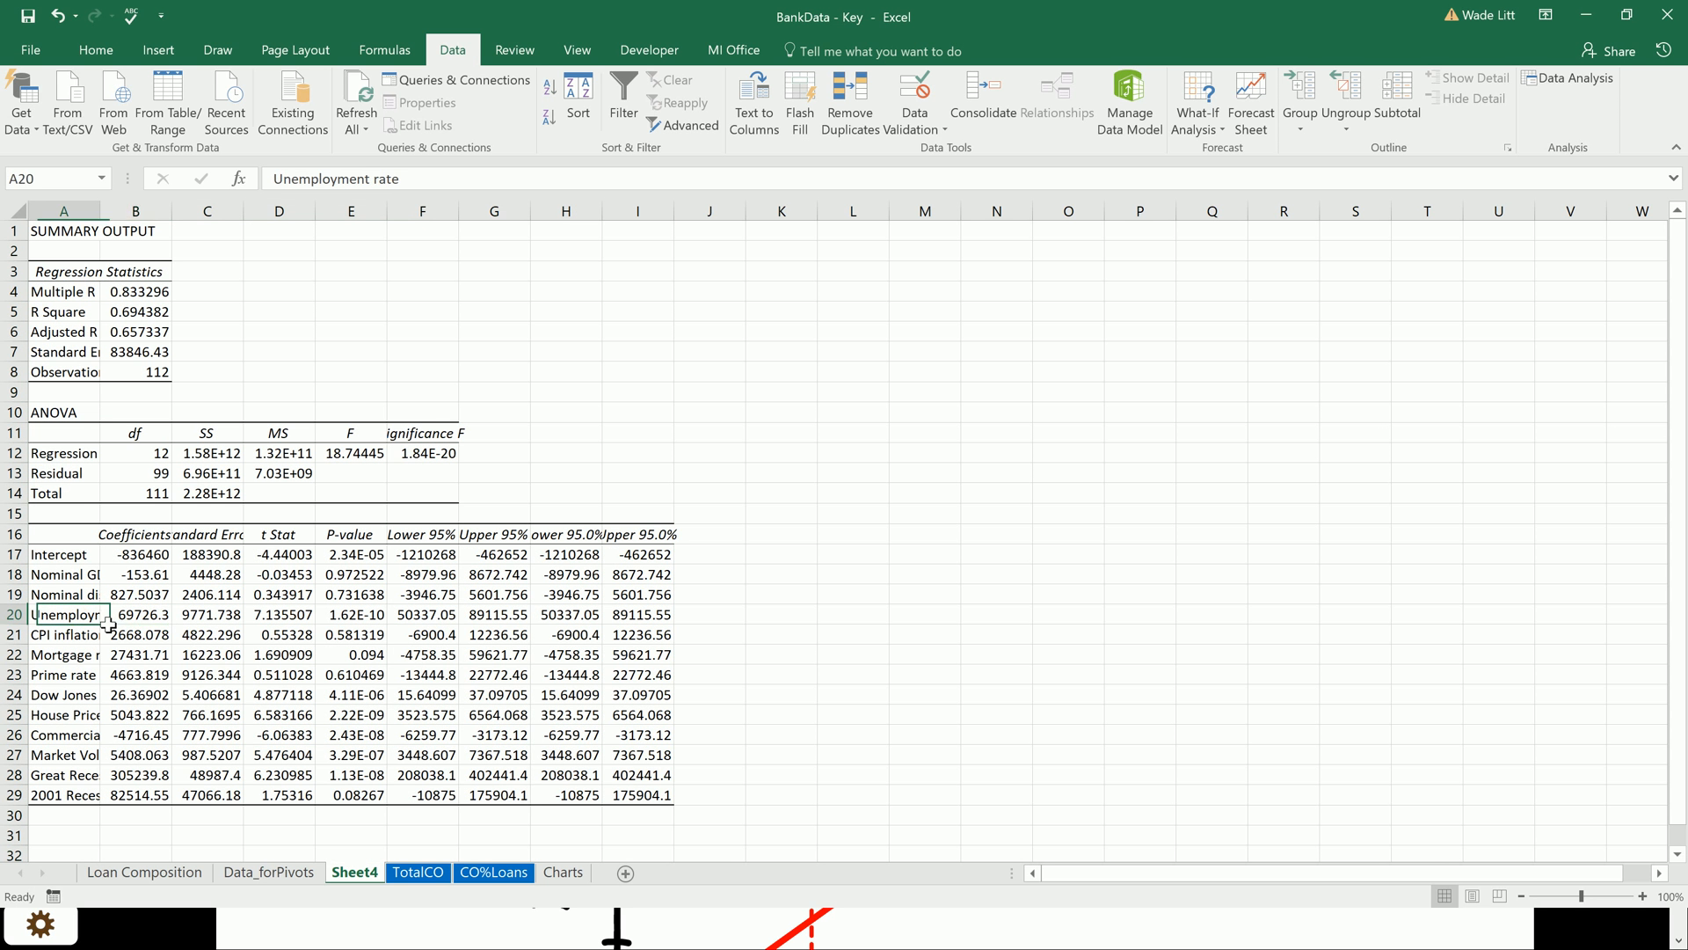
{"action": "left_click", "coordinate": [139, 616]}
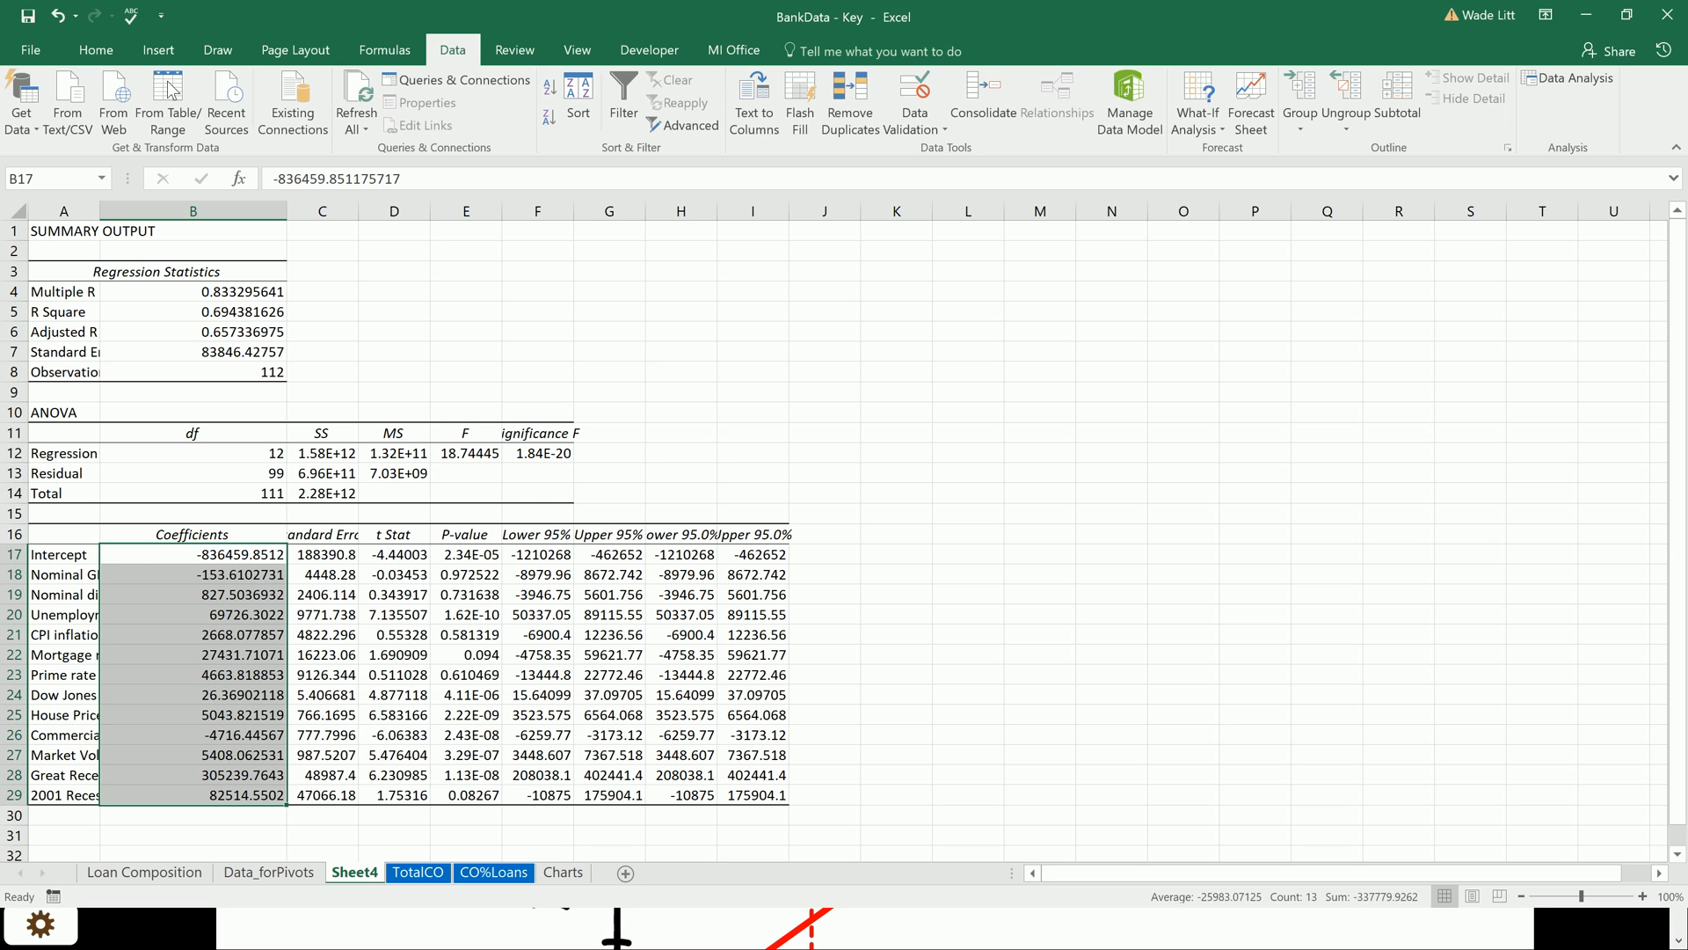
{"action": "left_click", "coordinate": [267, 116]}
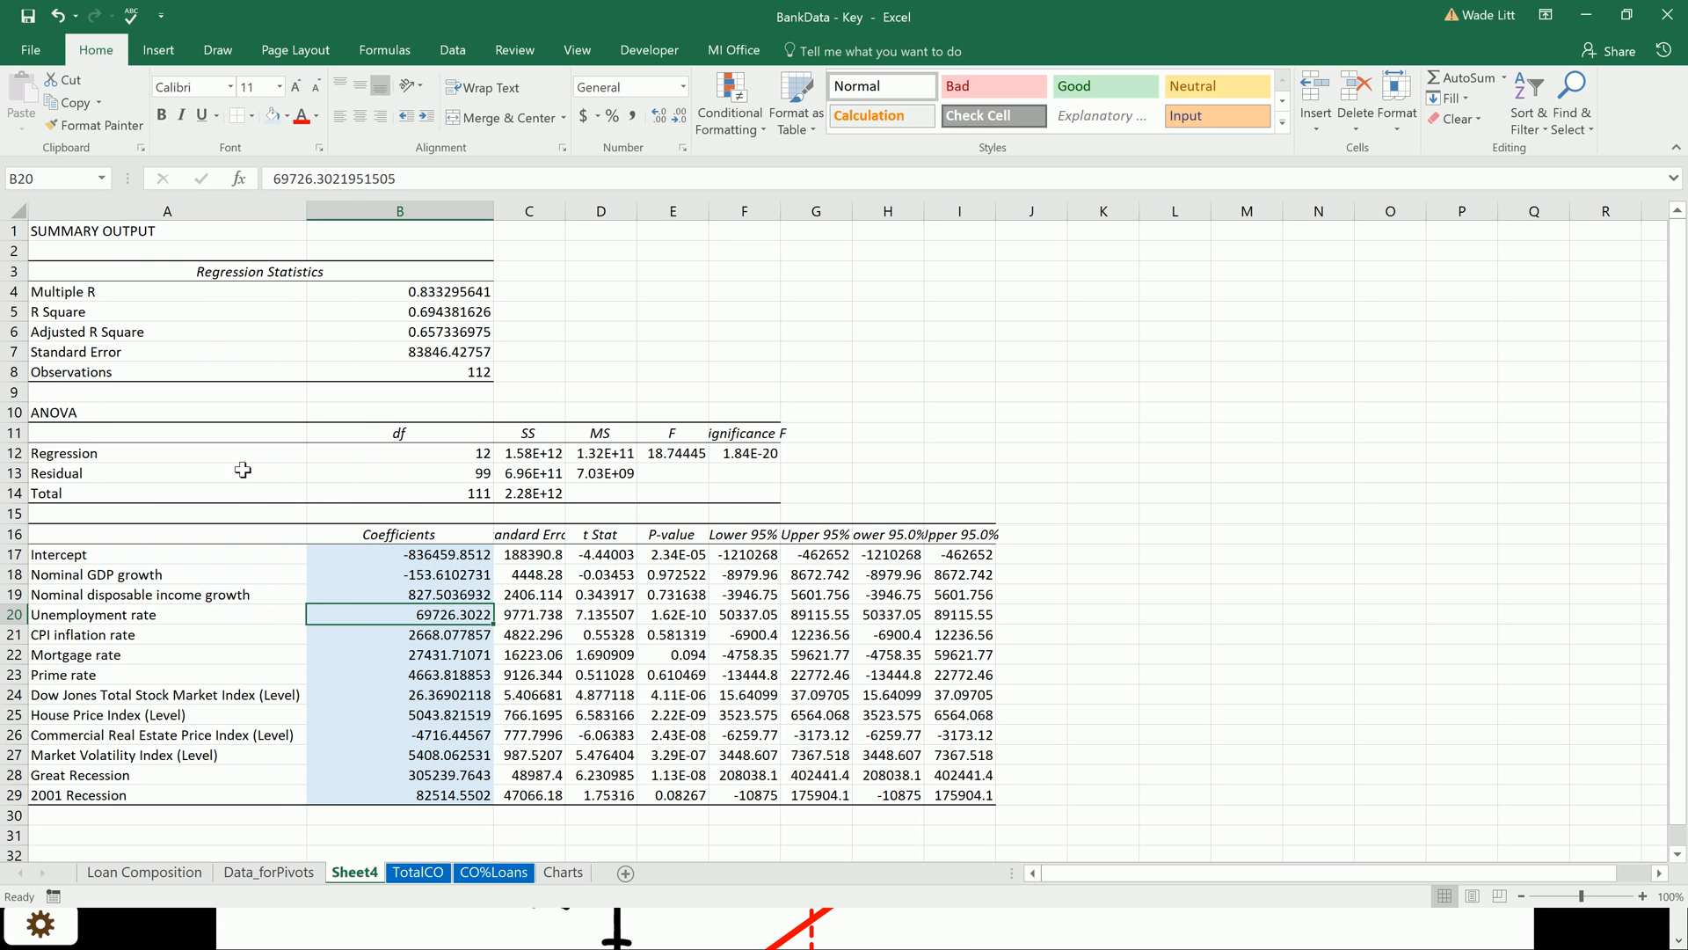
{"action": "left_click_drag", "start_coordinate": [399, 554], "coordinate": [399, 814]}
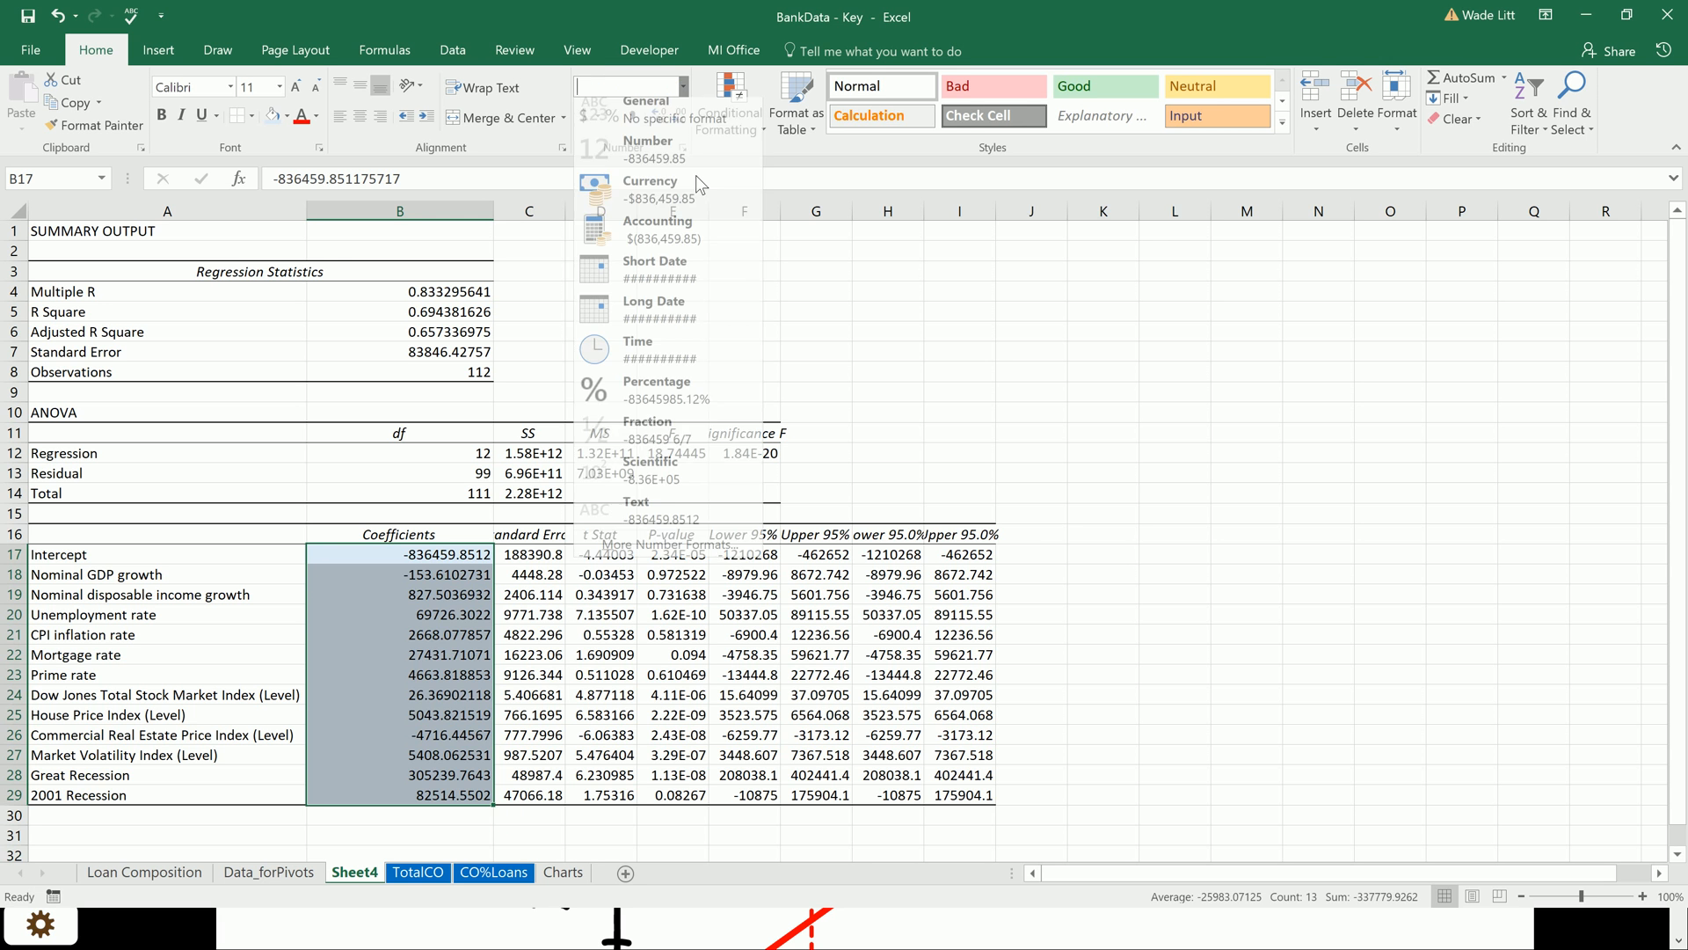
Step: Format the coefficients as numbers with 0 decimal places and a 1000 separator
{"action": "left_click", "coordinate": [649, 149]}
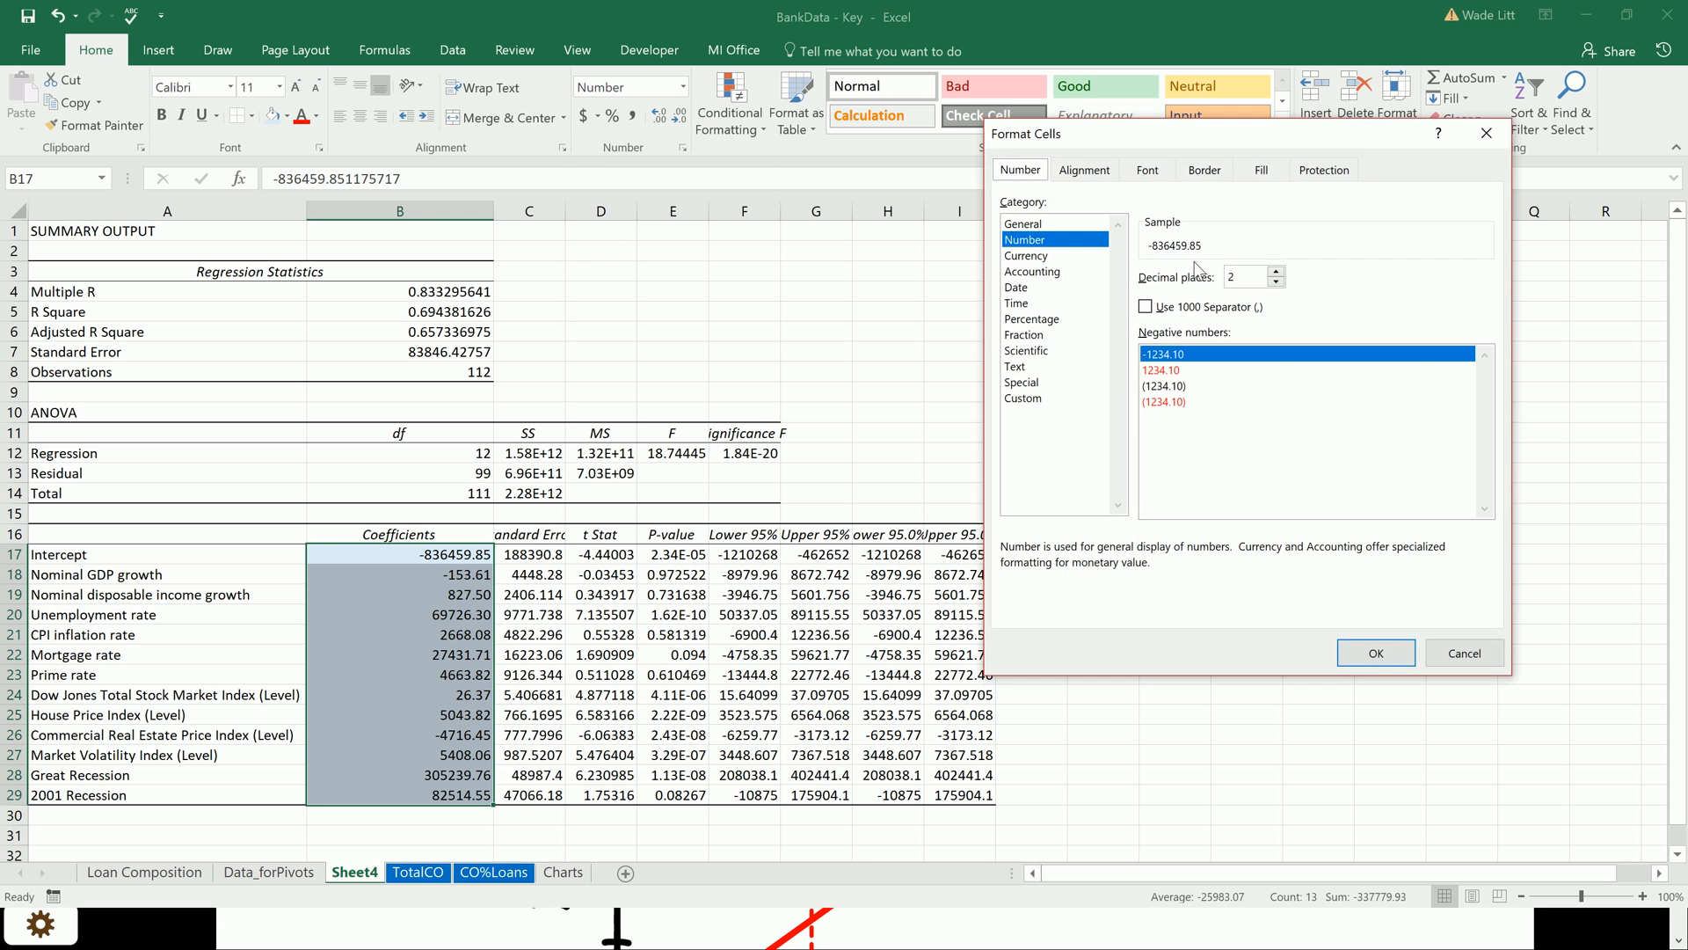
{"action": "left_click", "coordinate": [1147, 306]}
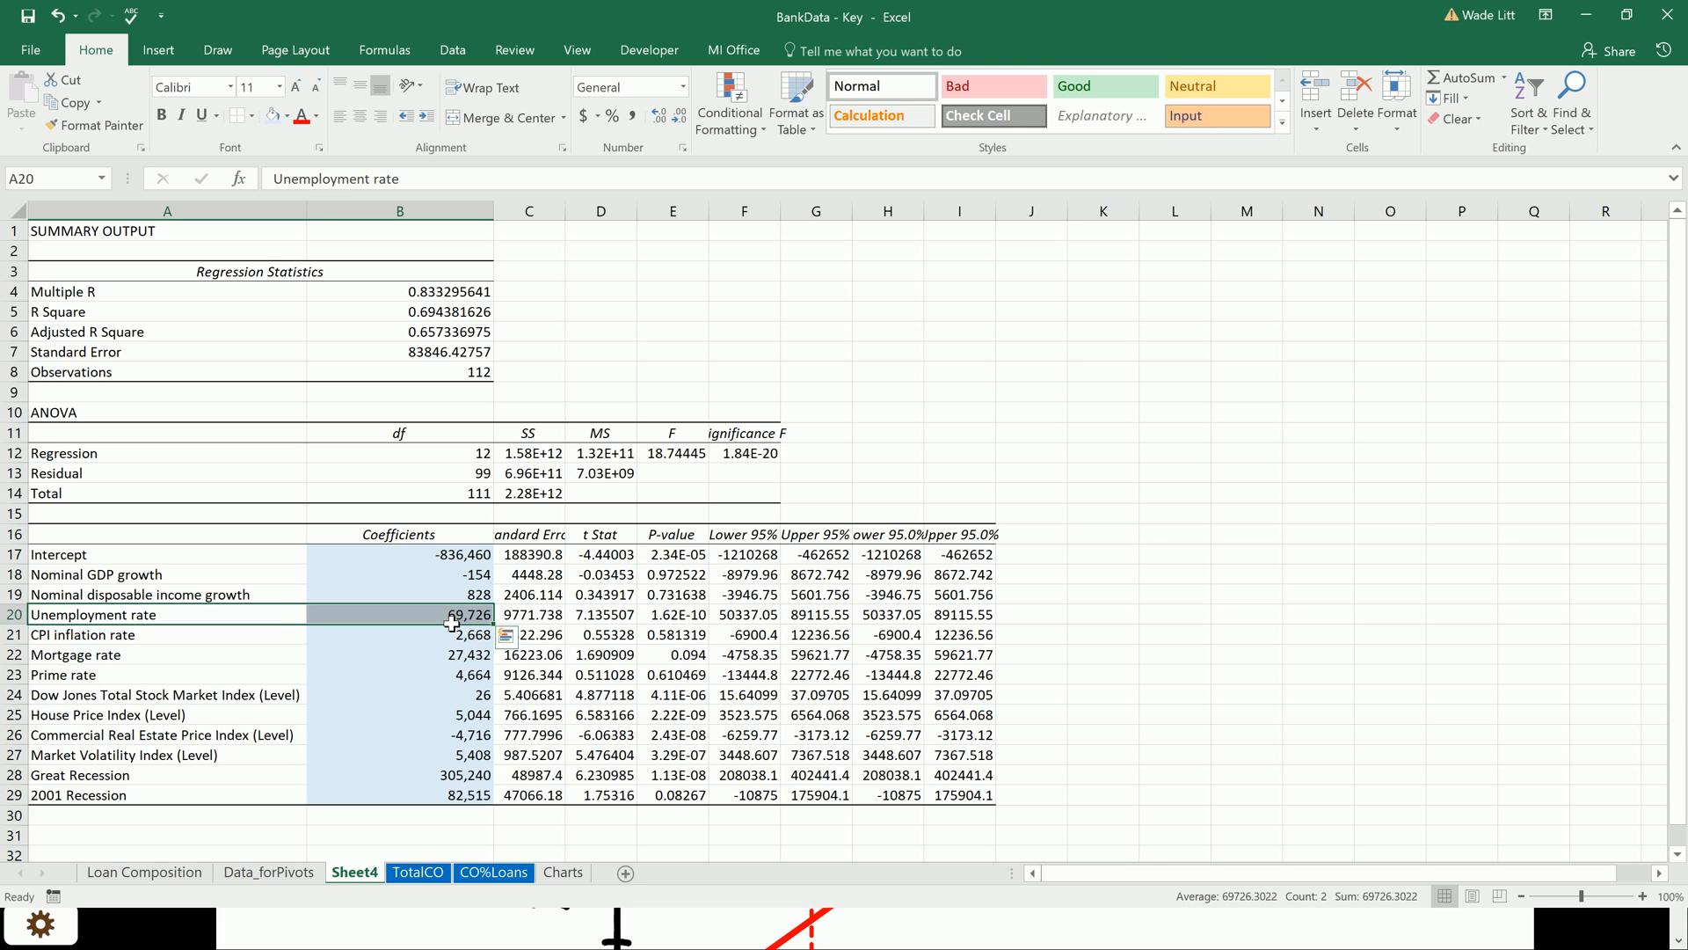
{"action": "left_click", "coordinate": [435, 615]}
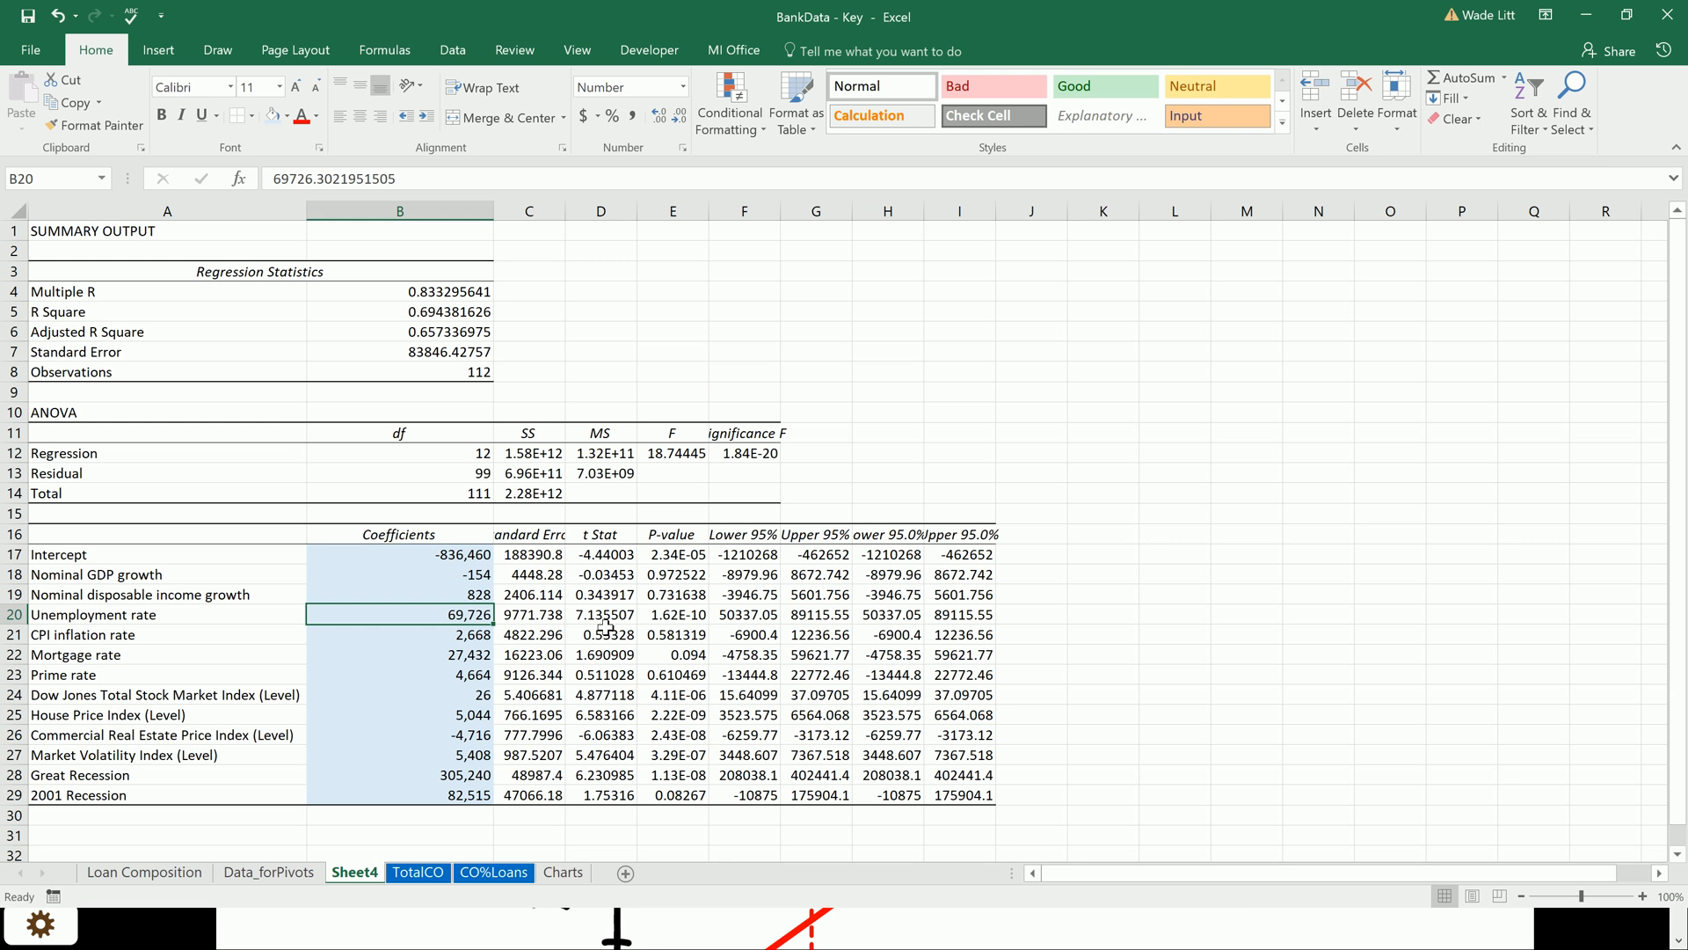
{"action": "mouse_move", "coordinate": [654, 641]}
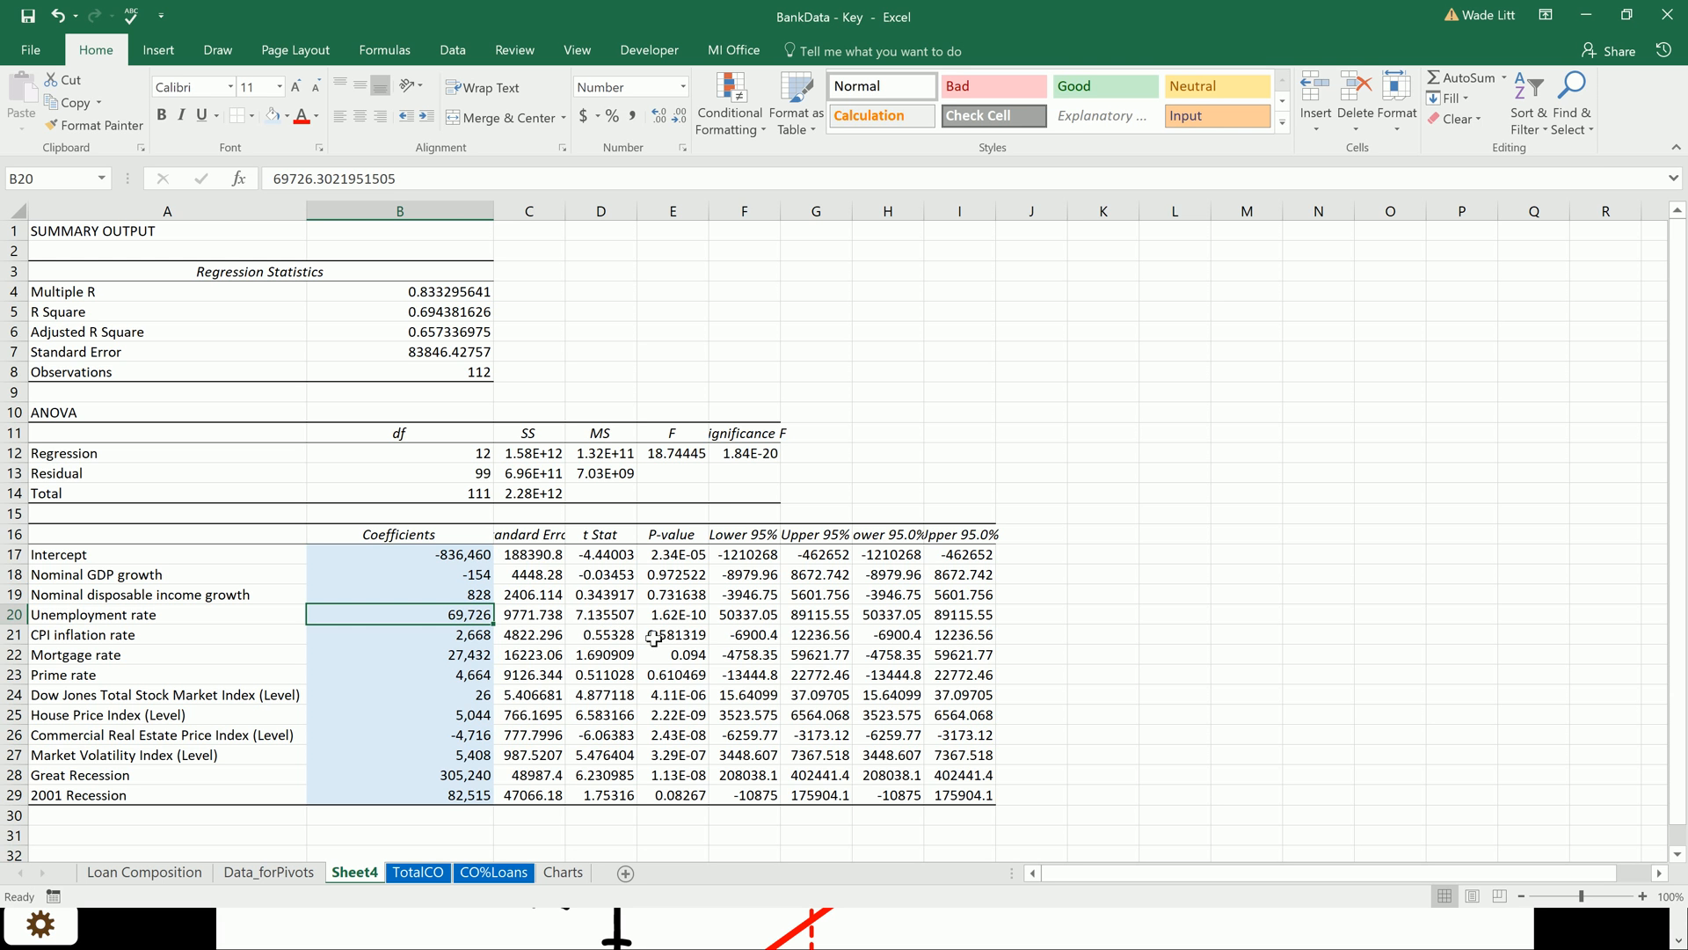
{"action": "left_click", "coordinate": [436, 594]}
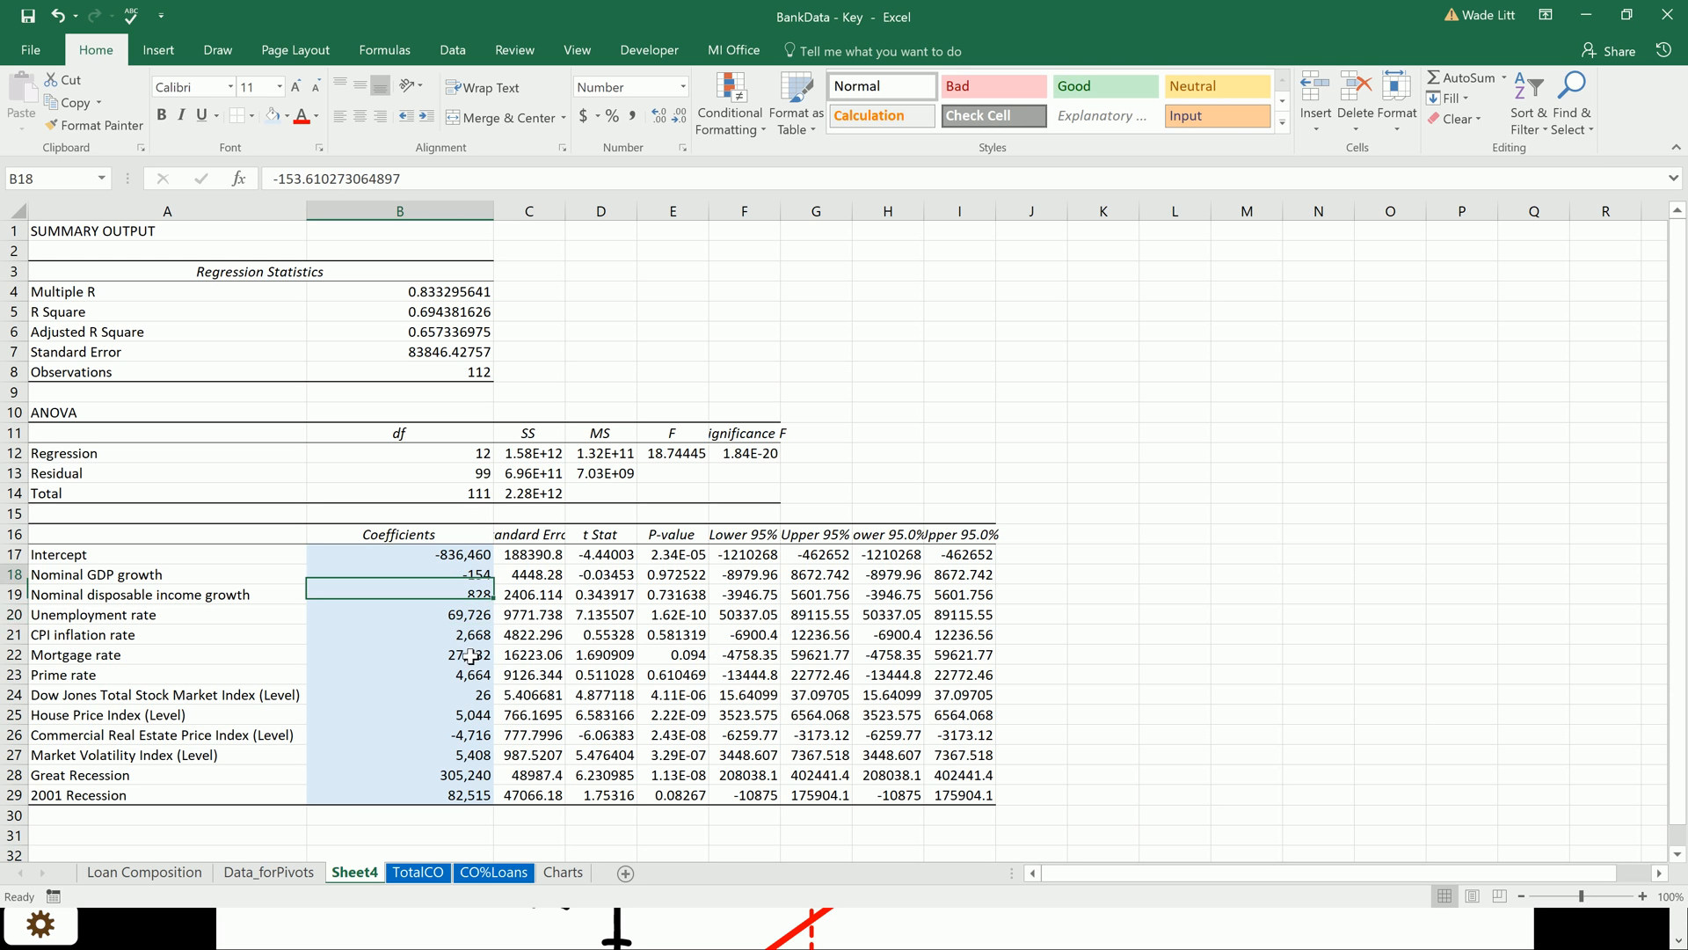
{"action": "left_click_drag", "start_coordinate": [399, 554], "coordinate": [399, 795]}
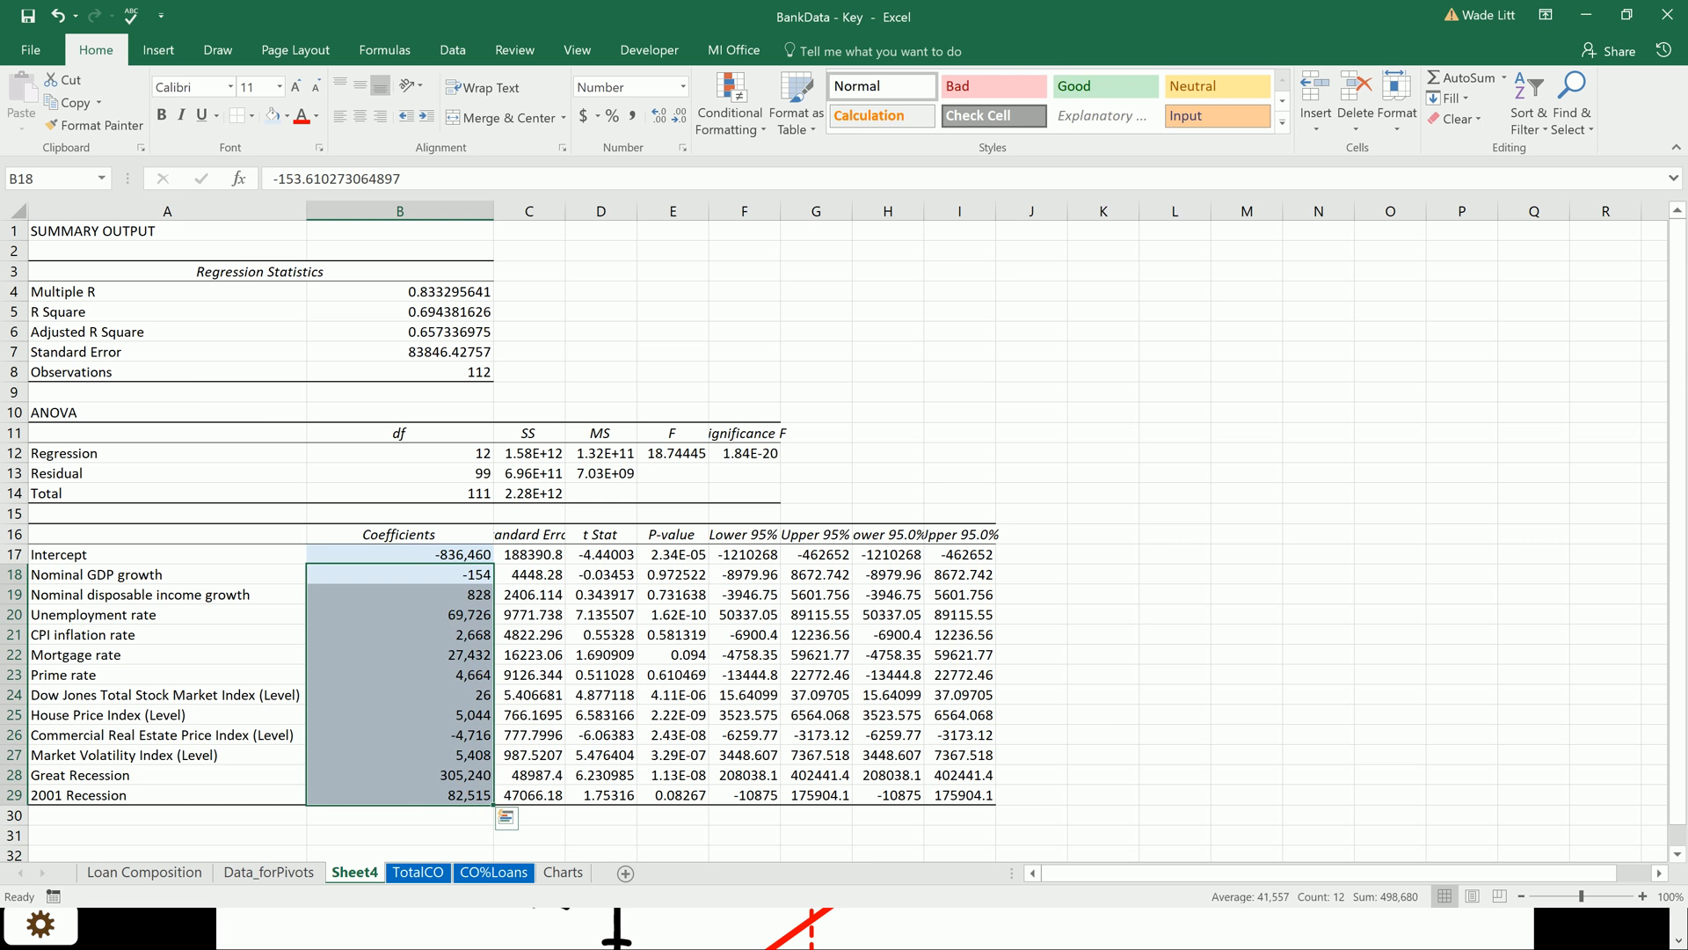
{"action": "left_click", "coordinate": [401, 774]}
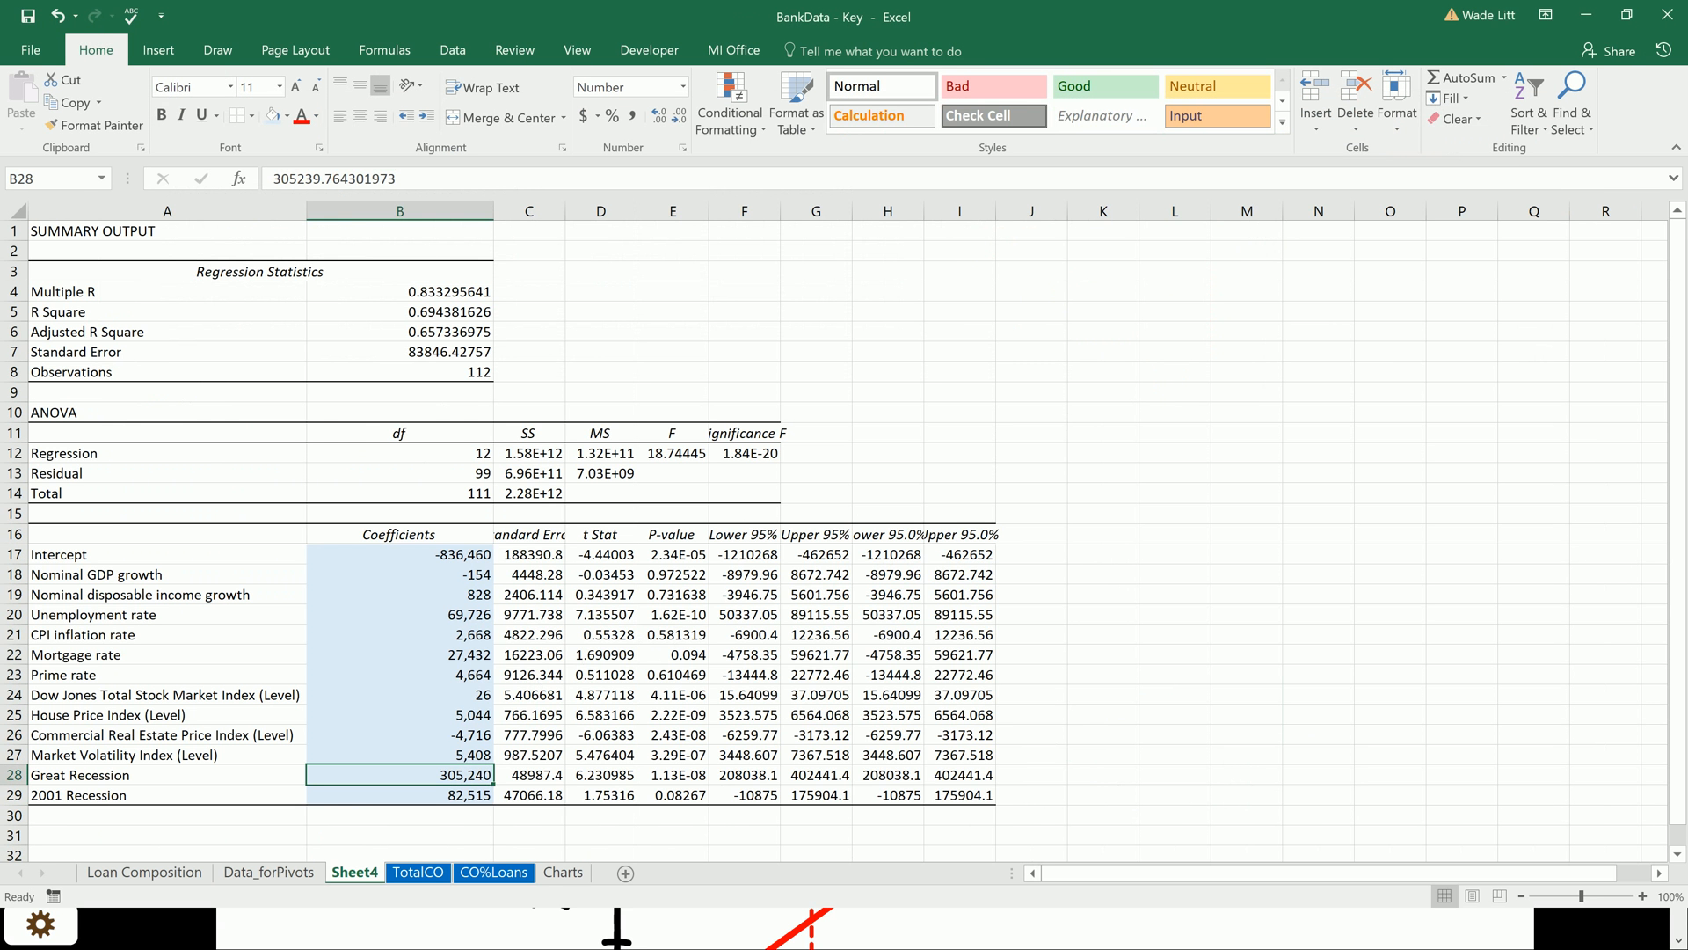
{"action": "left_click", "coordinate": [427, 873]}
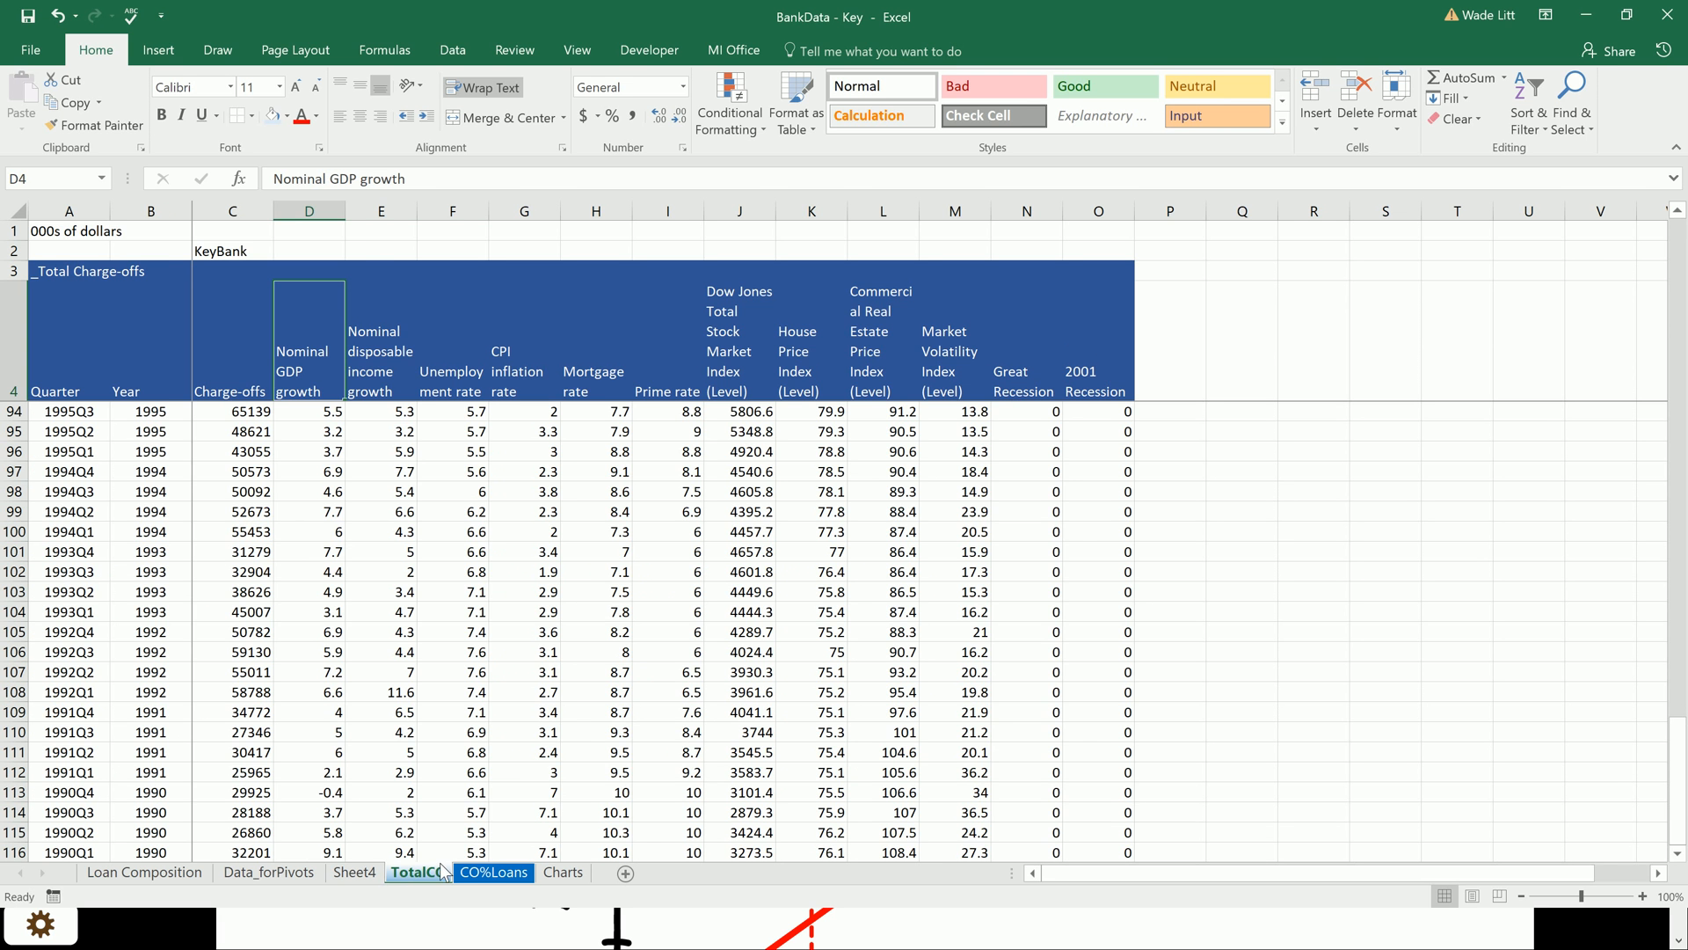
{"action": "left_click", "coordinate": [496, 872]}
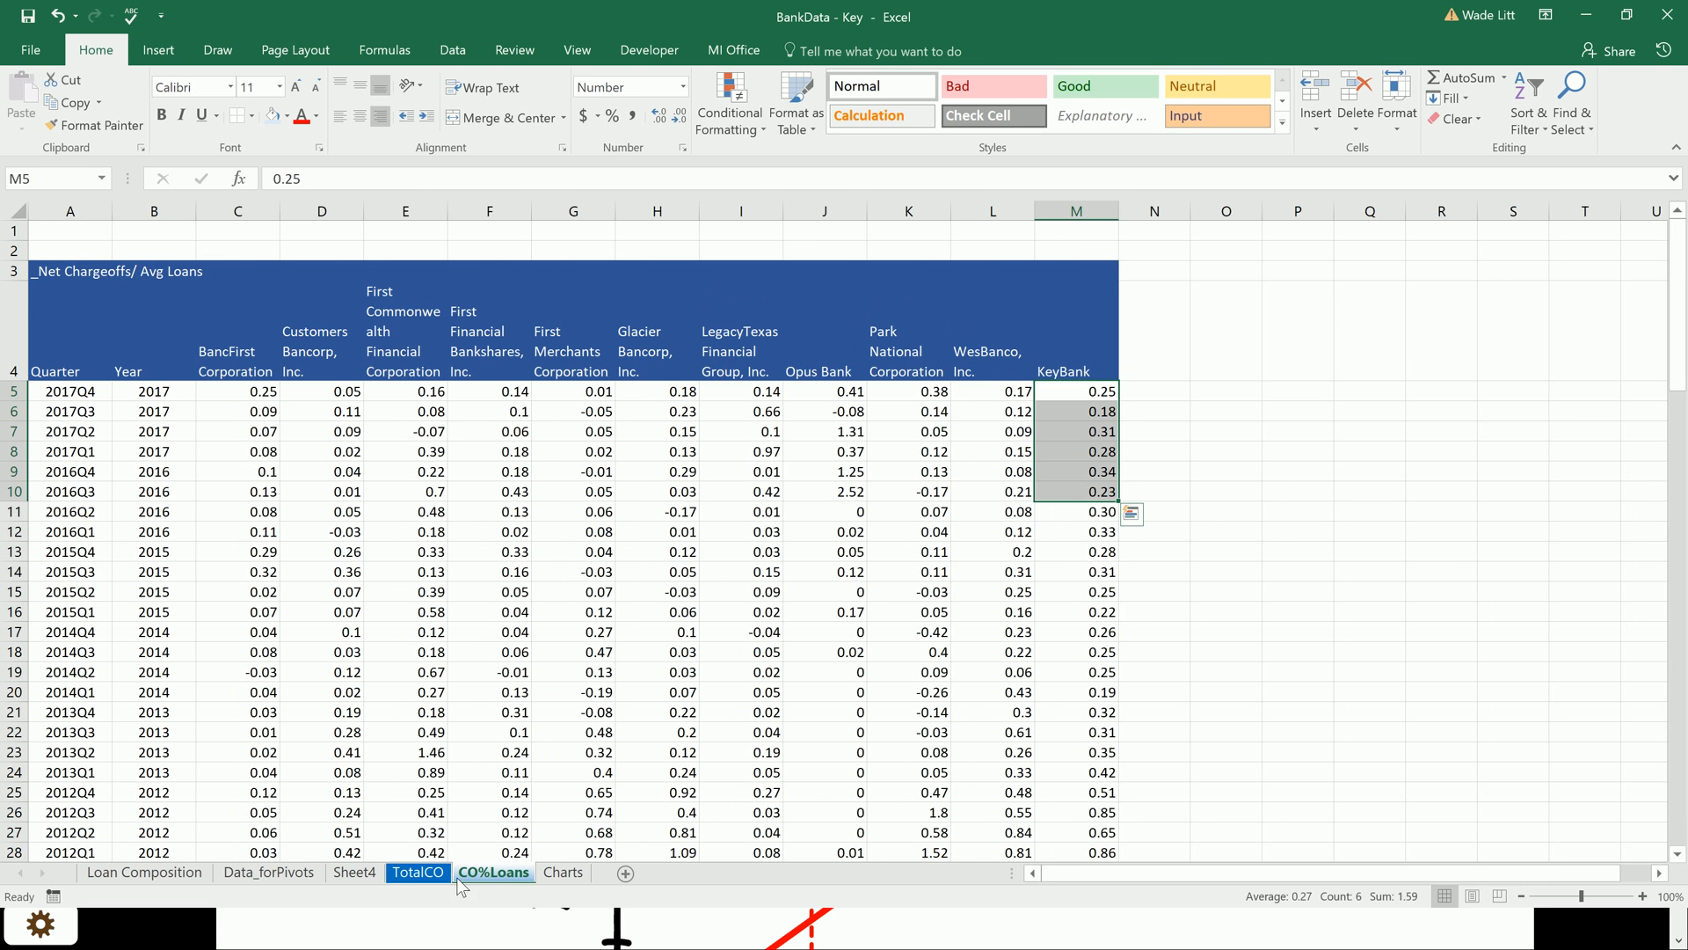
{"action": "left_click", "coordinate": [355, 872]}
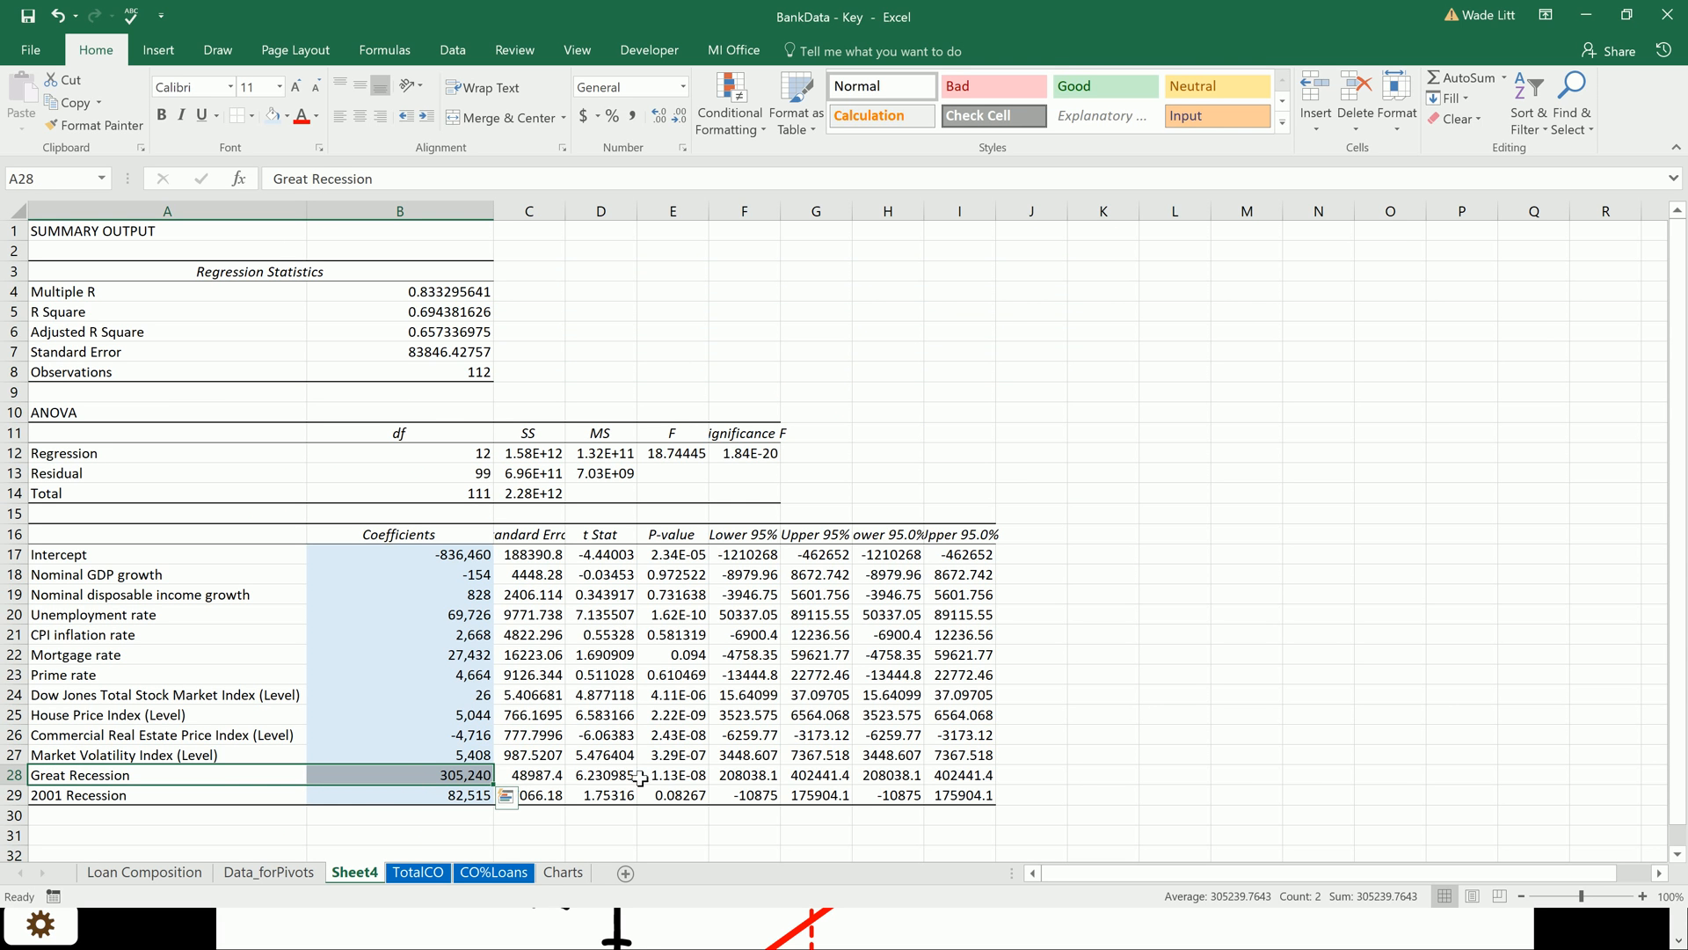
{"action": "mouse_move", "coordinate": [682, 793]}
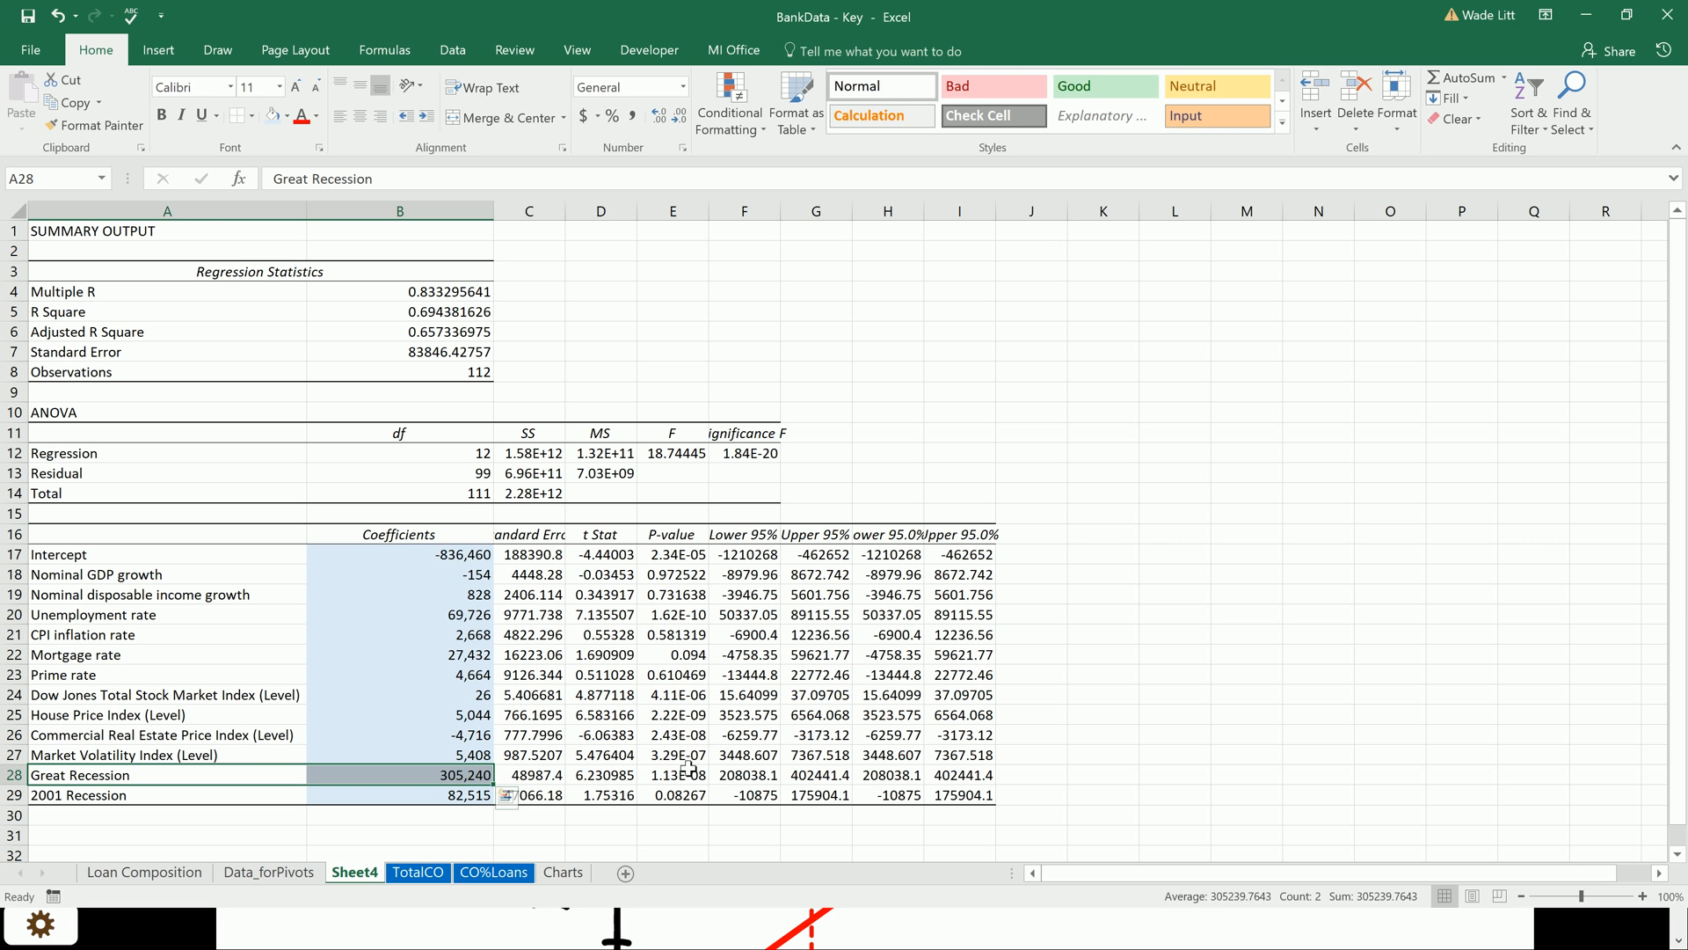
{"action": "mouse_move", "coordinate": [788, 675]}
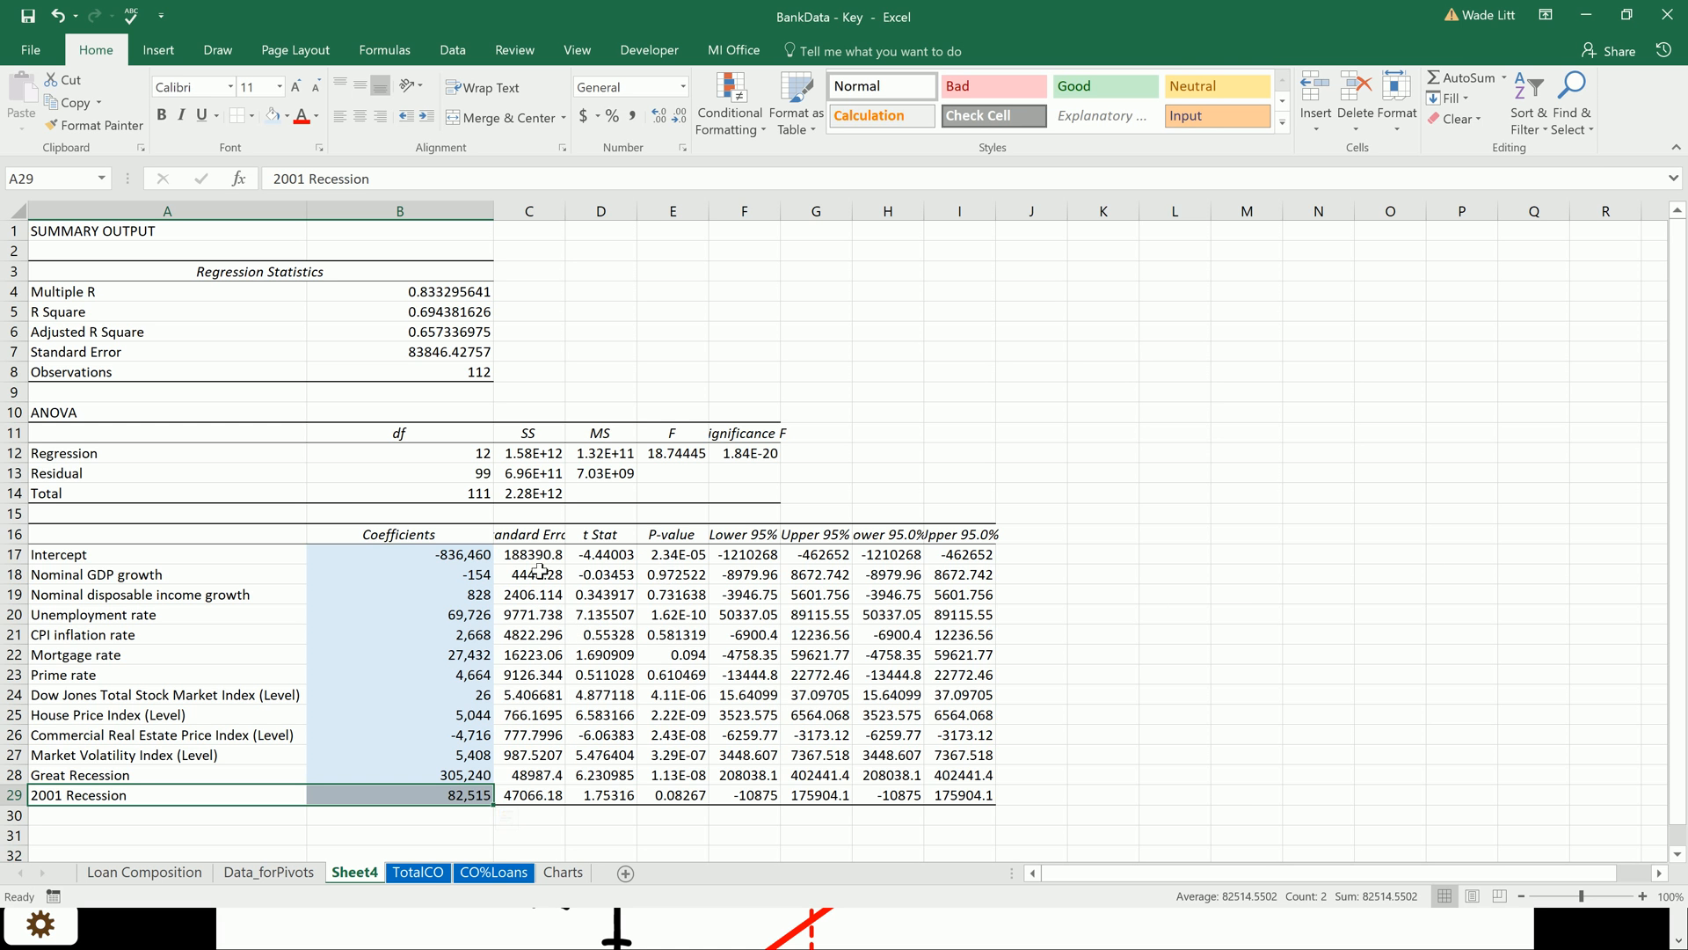
{"action": "left_click", "coordinate": [418, 554]}
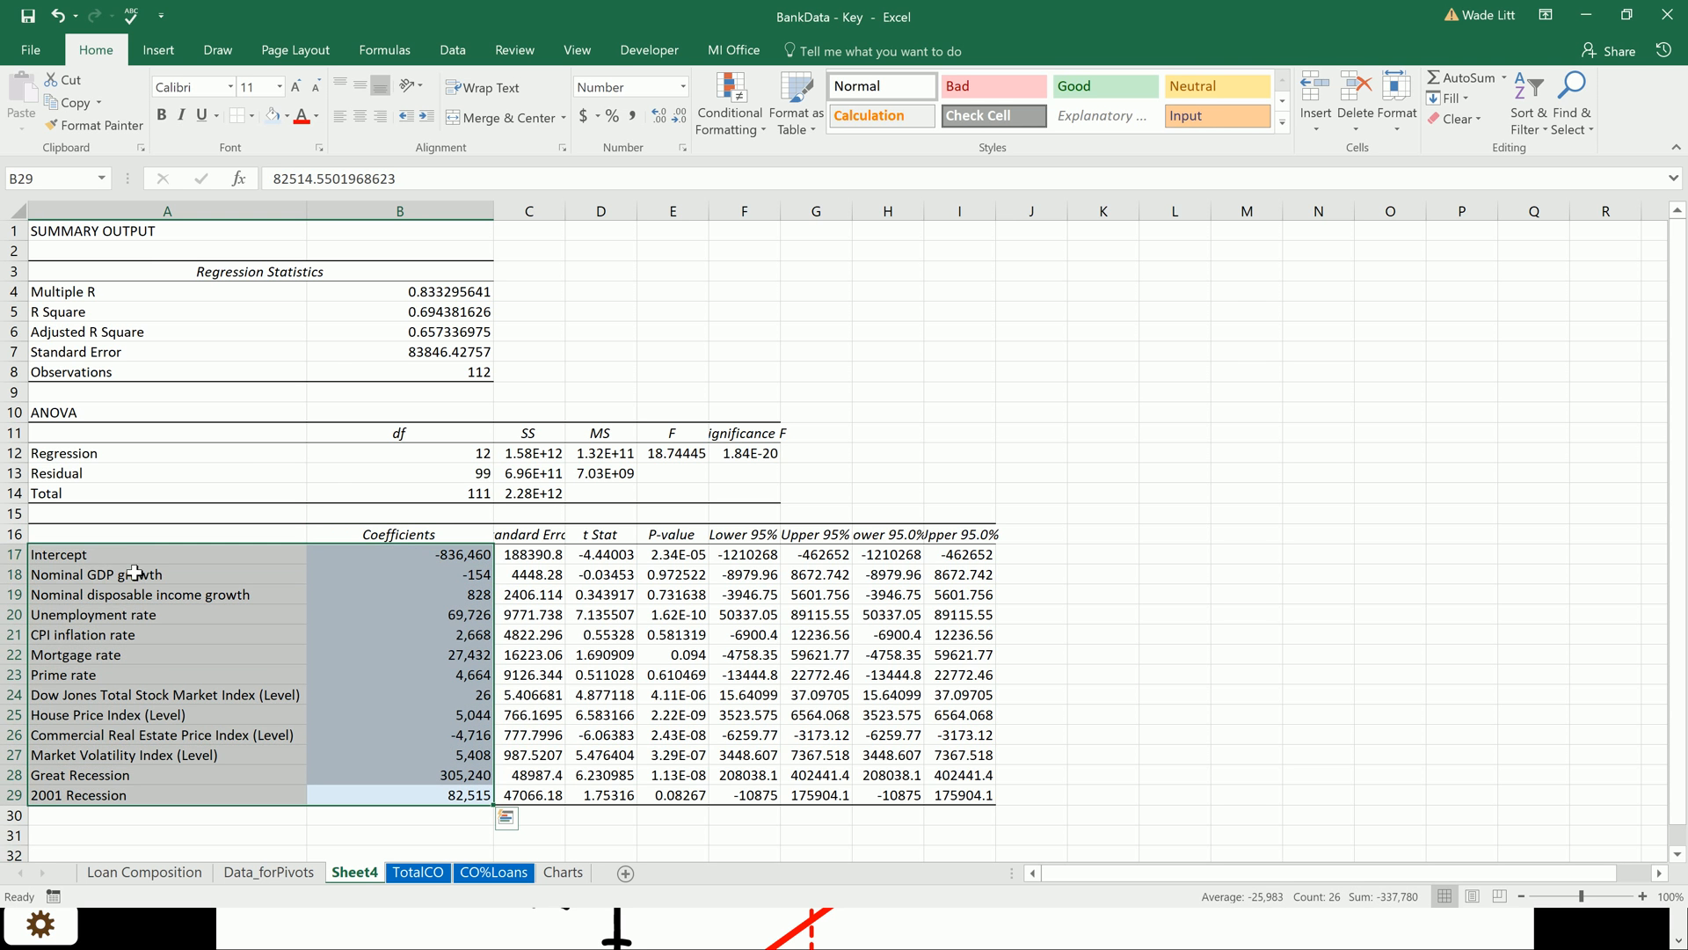
{"action": "mouse_move", "coordinate": [461, 318]}
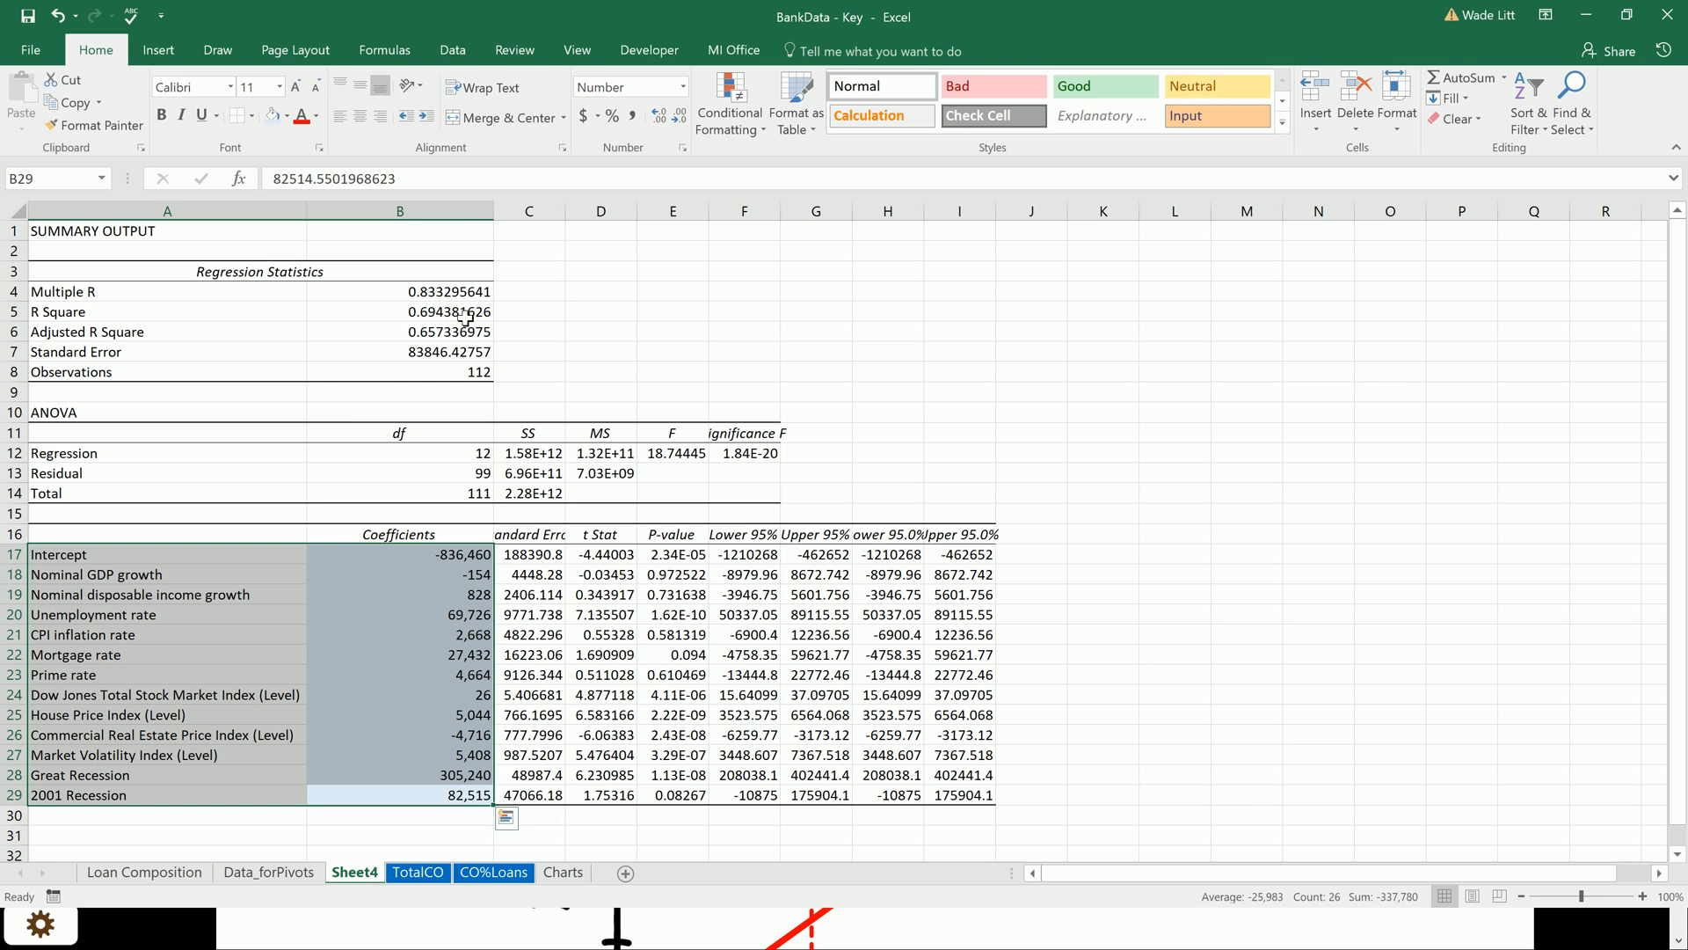
Step: Reduce B4:B7 statistics to two decimals (0.83, 0.69, 0.66, 83846.43)
{"action": "left_click_drag", "start_coordinate": [400, 290], "coordinate": [401, 352]}
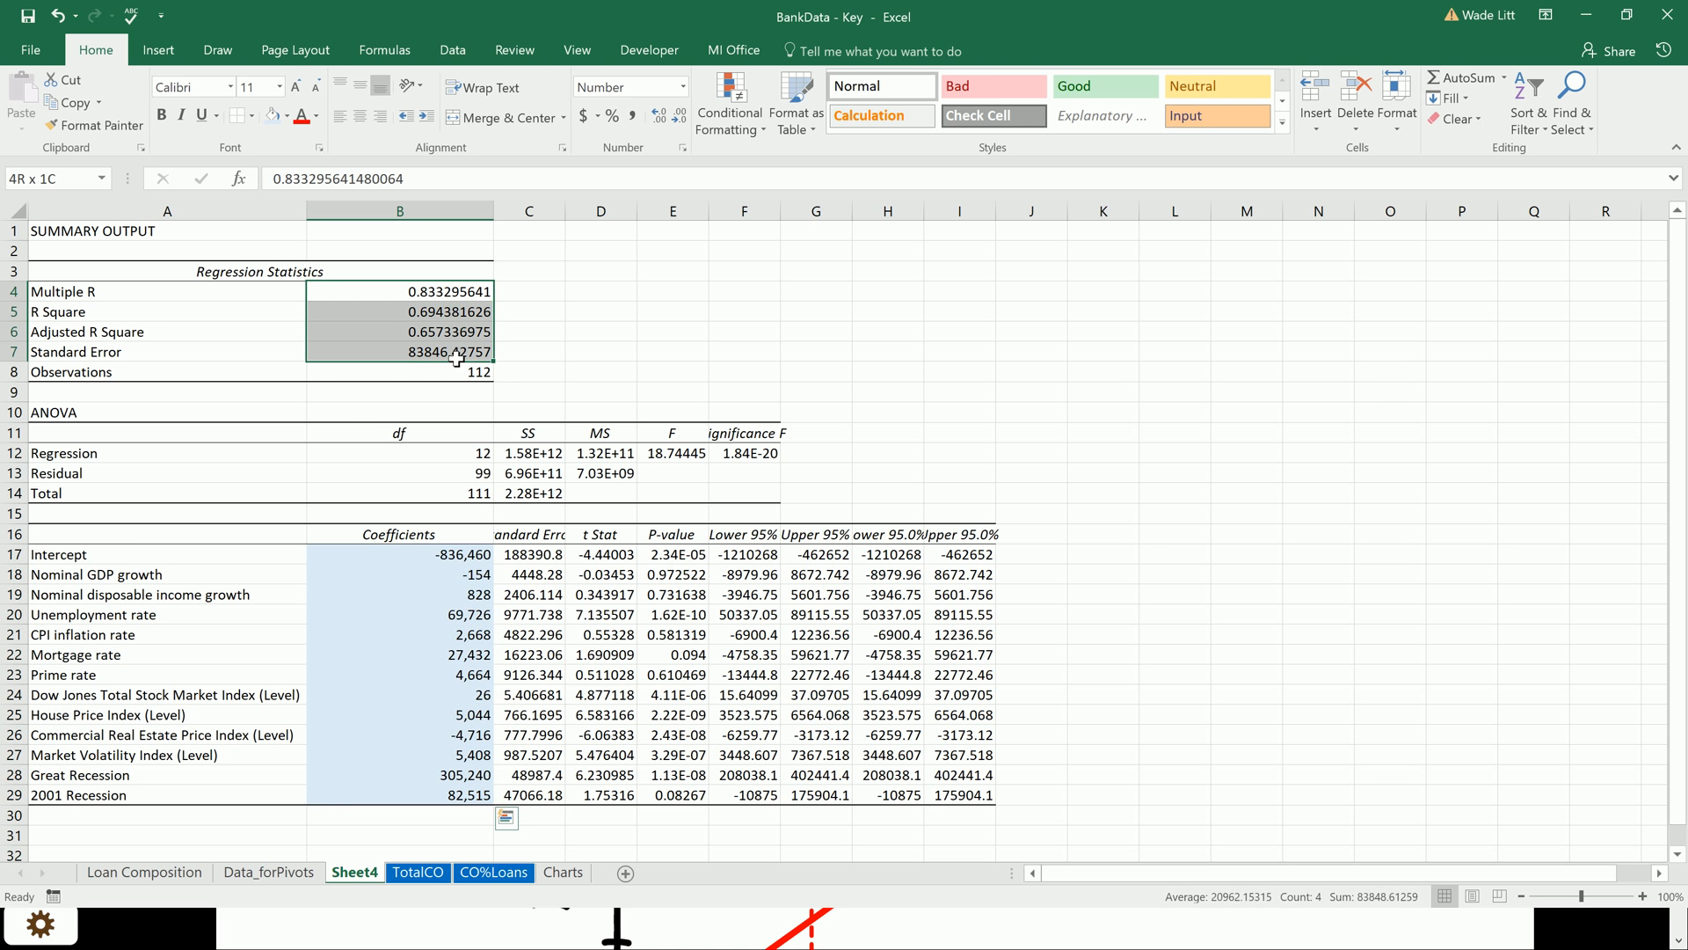
{"action": "left_click", "coordinate": [677, 115]}
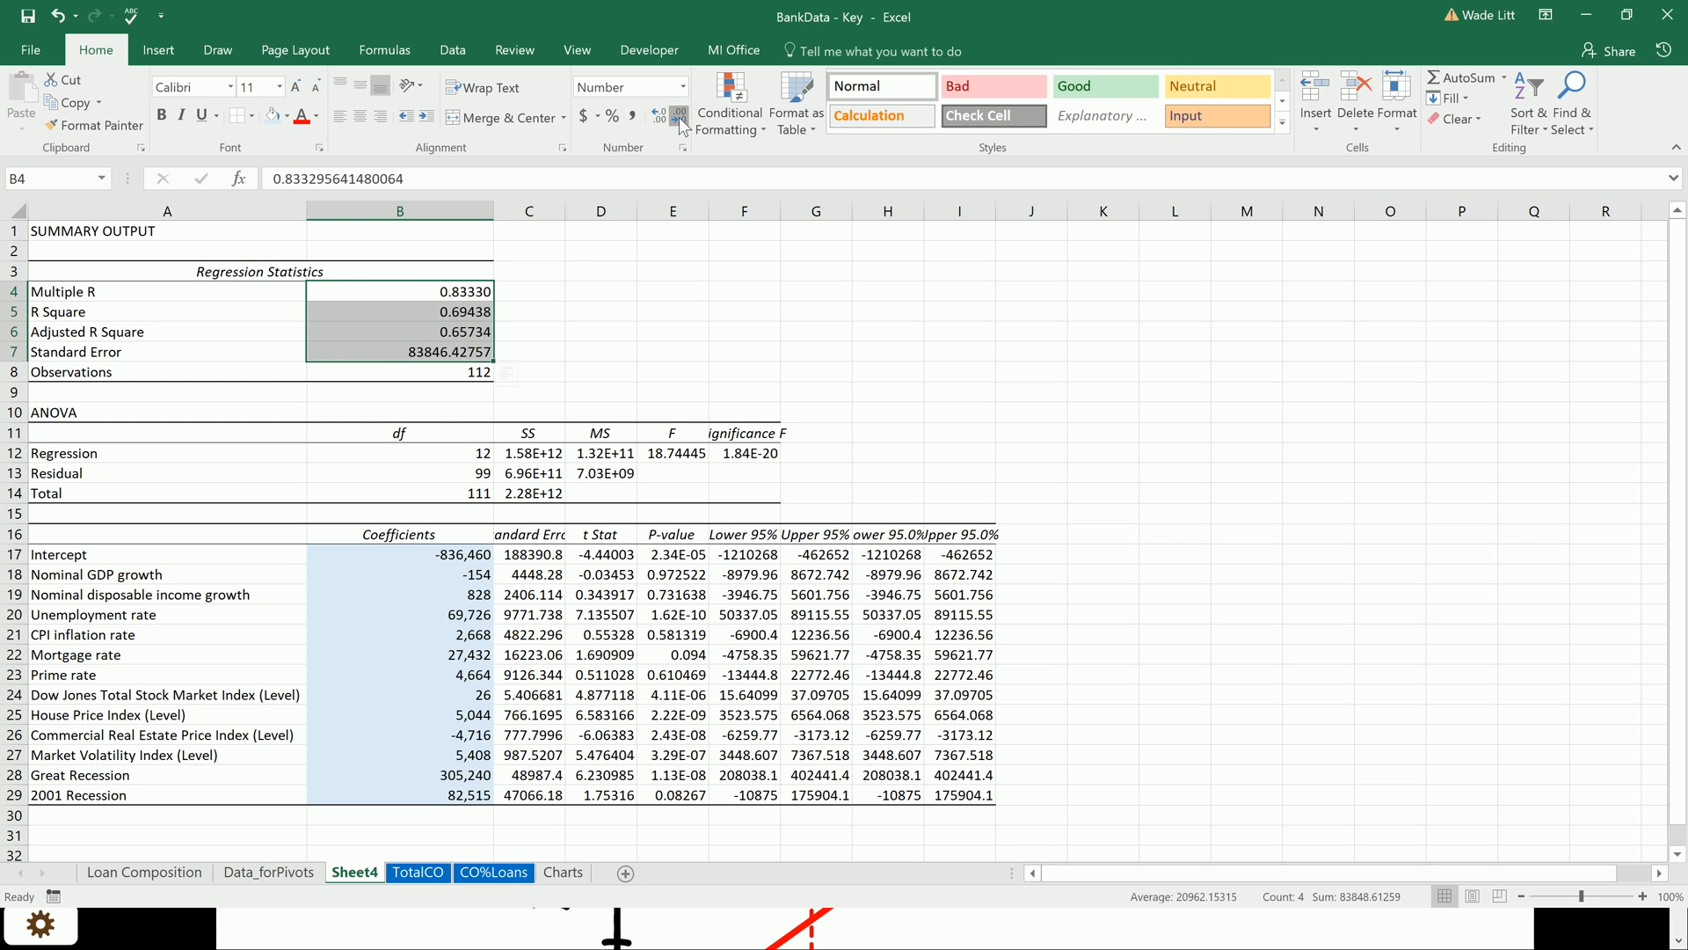
{"action": "left_click", "coordinate": [658, 116]}
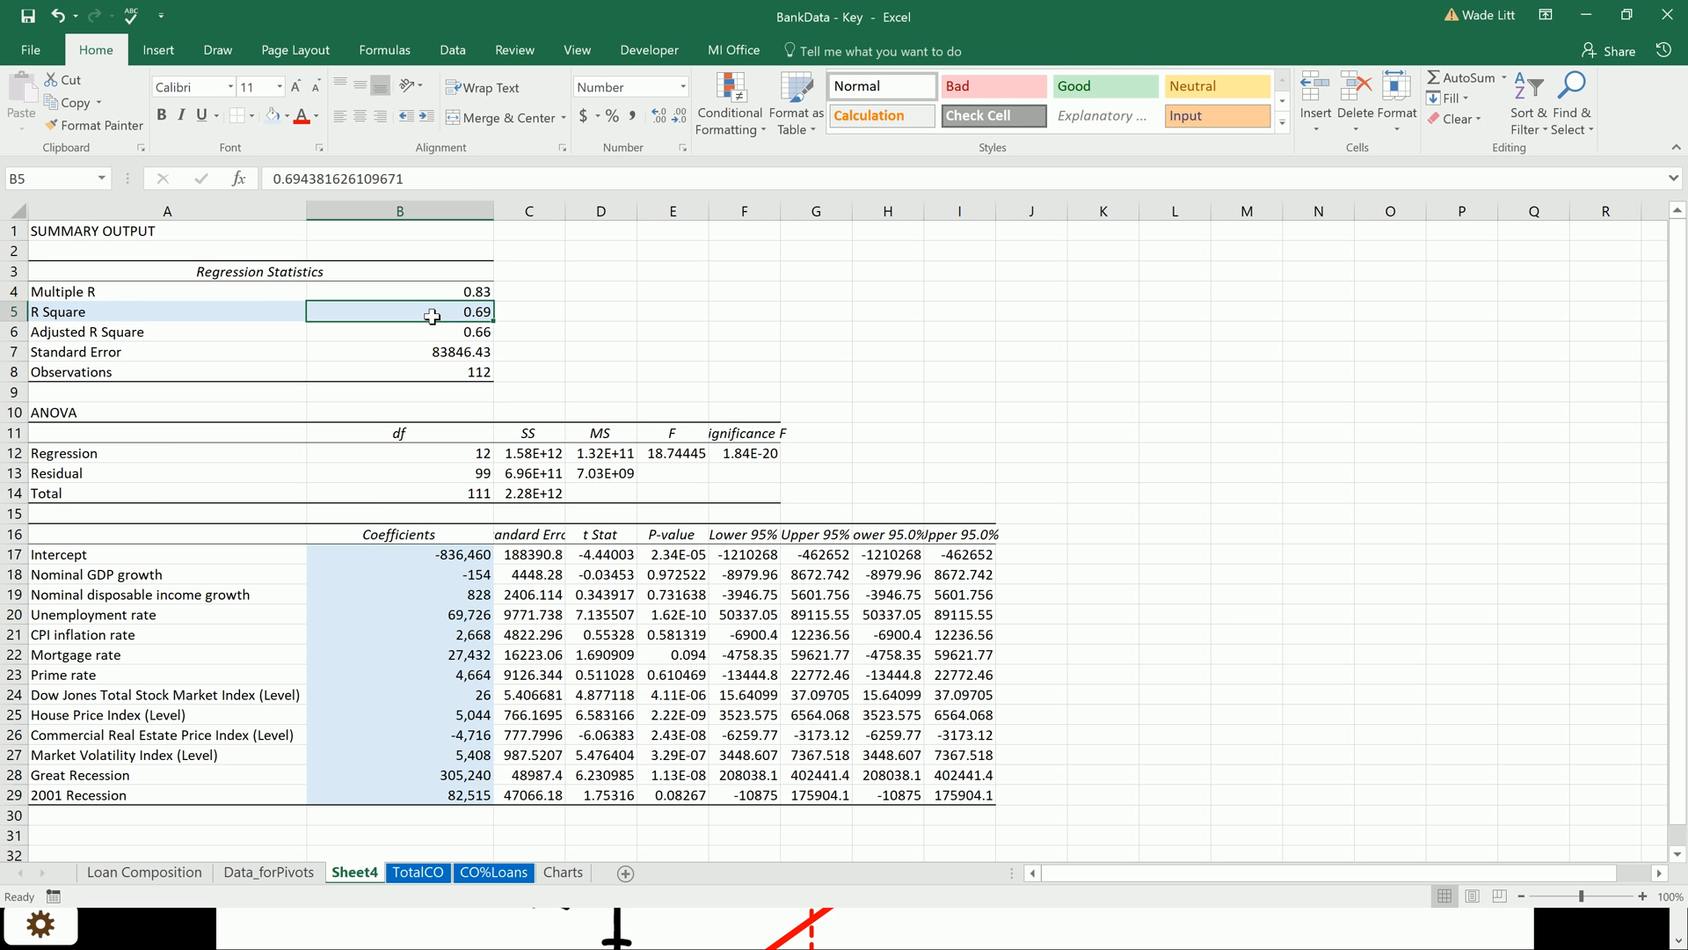
{"action": "mouse_move", "coordinate": [78, 558]}
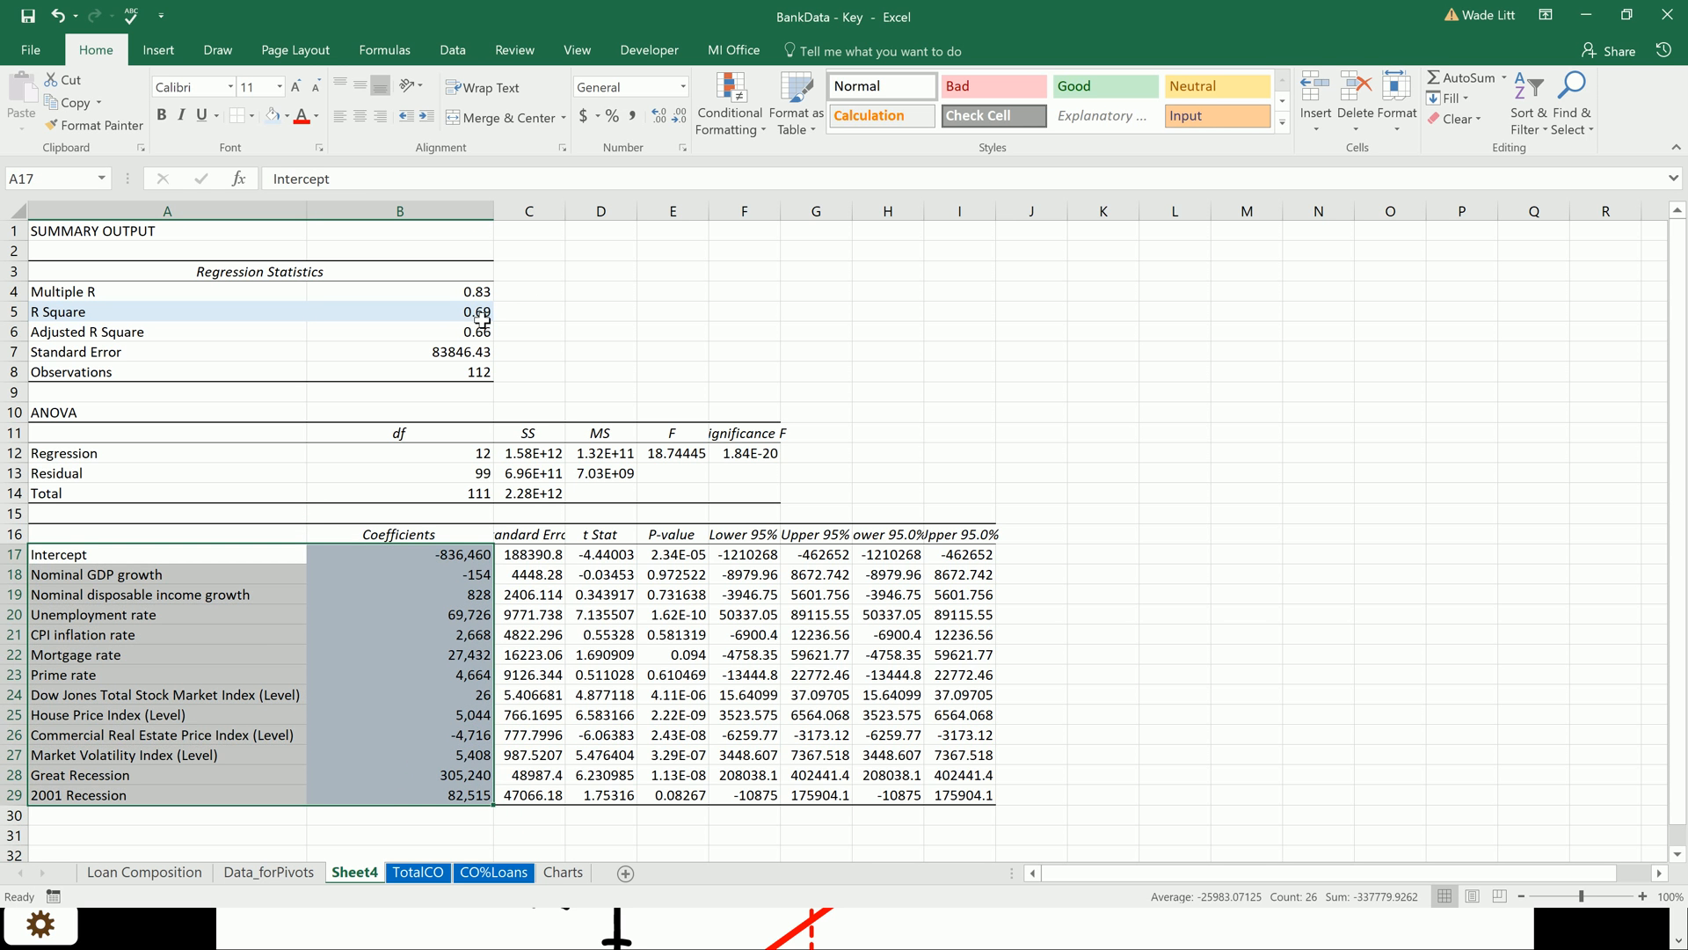
{"action": "left_click", "coordinate": [399, 311]}
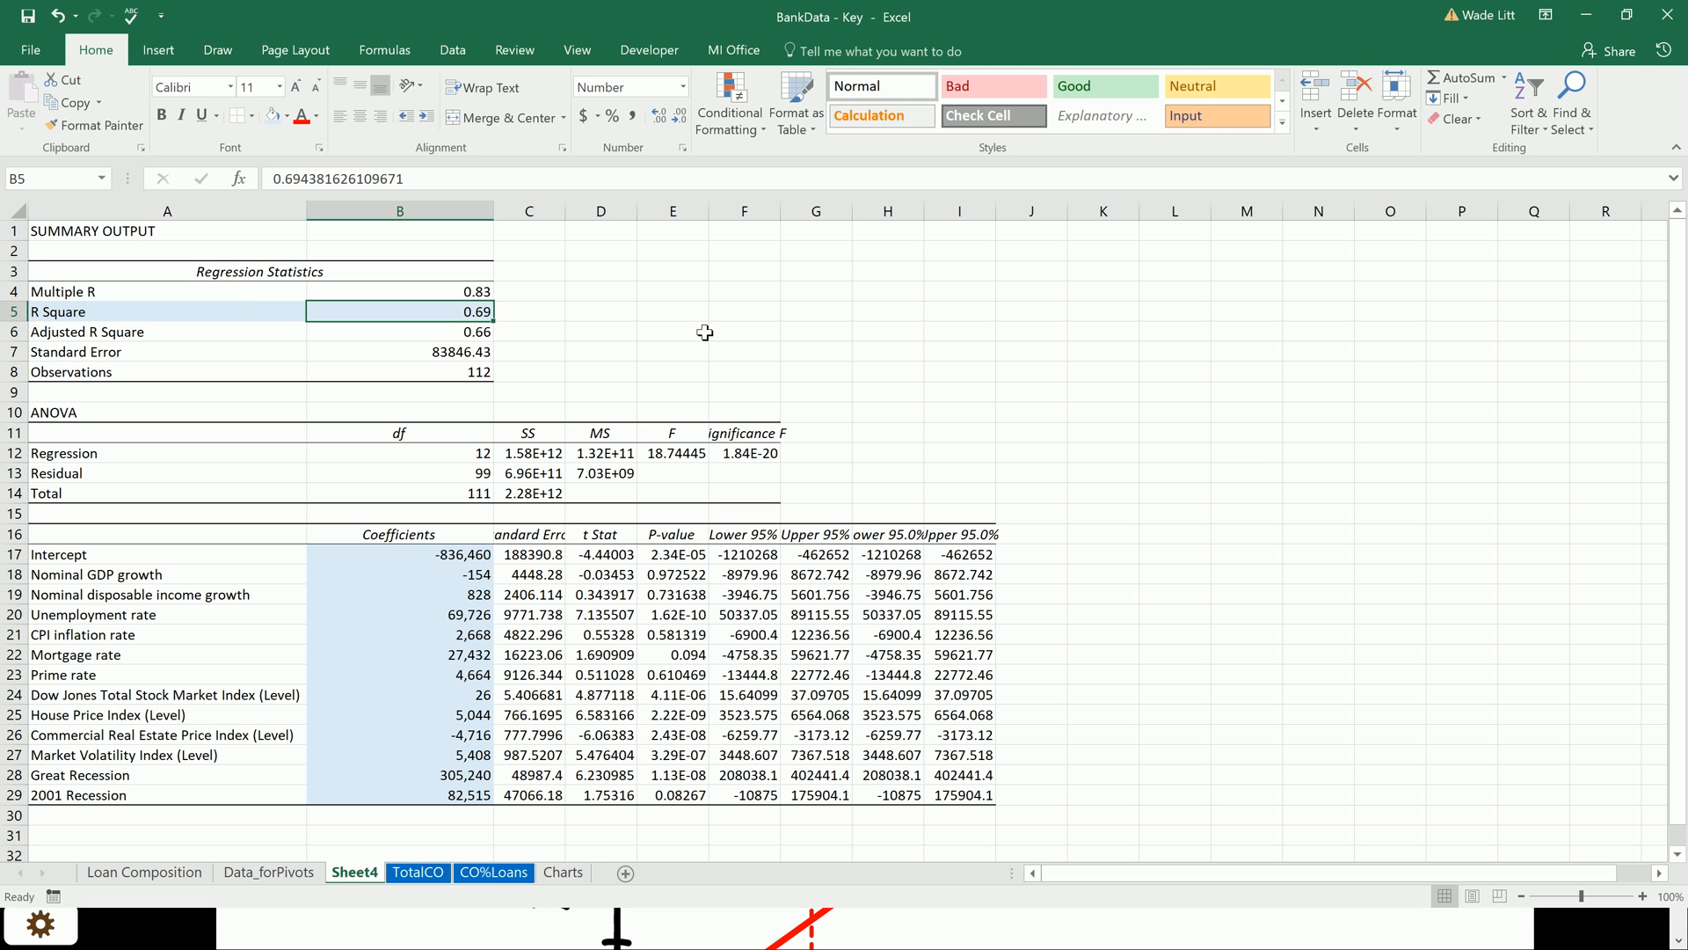
{"action": "mouse_move", "coordinate": [253, 313]}
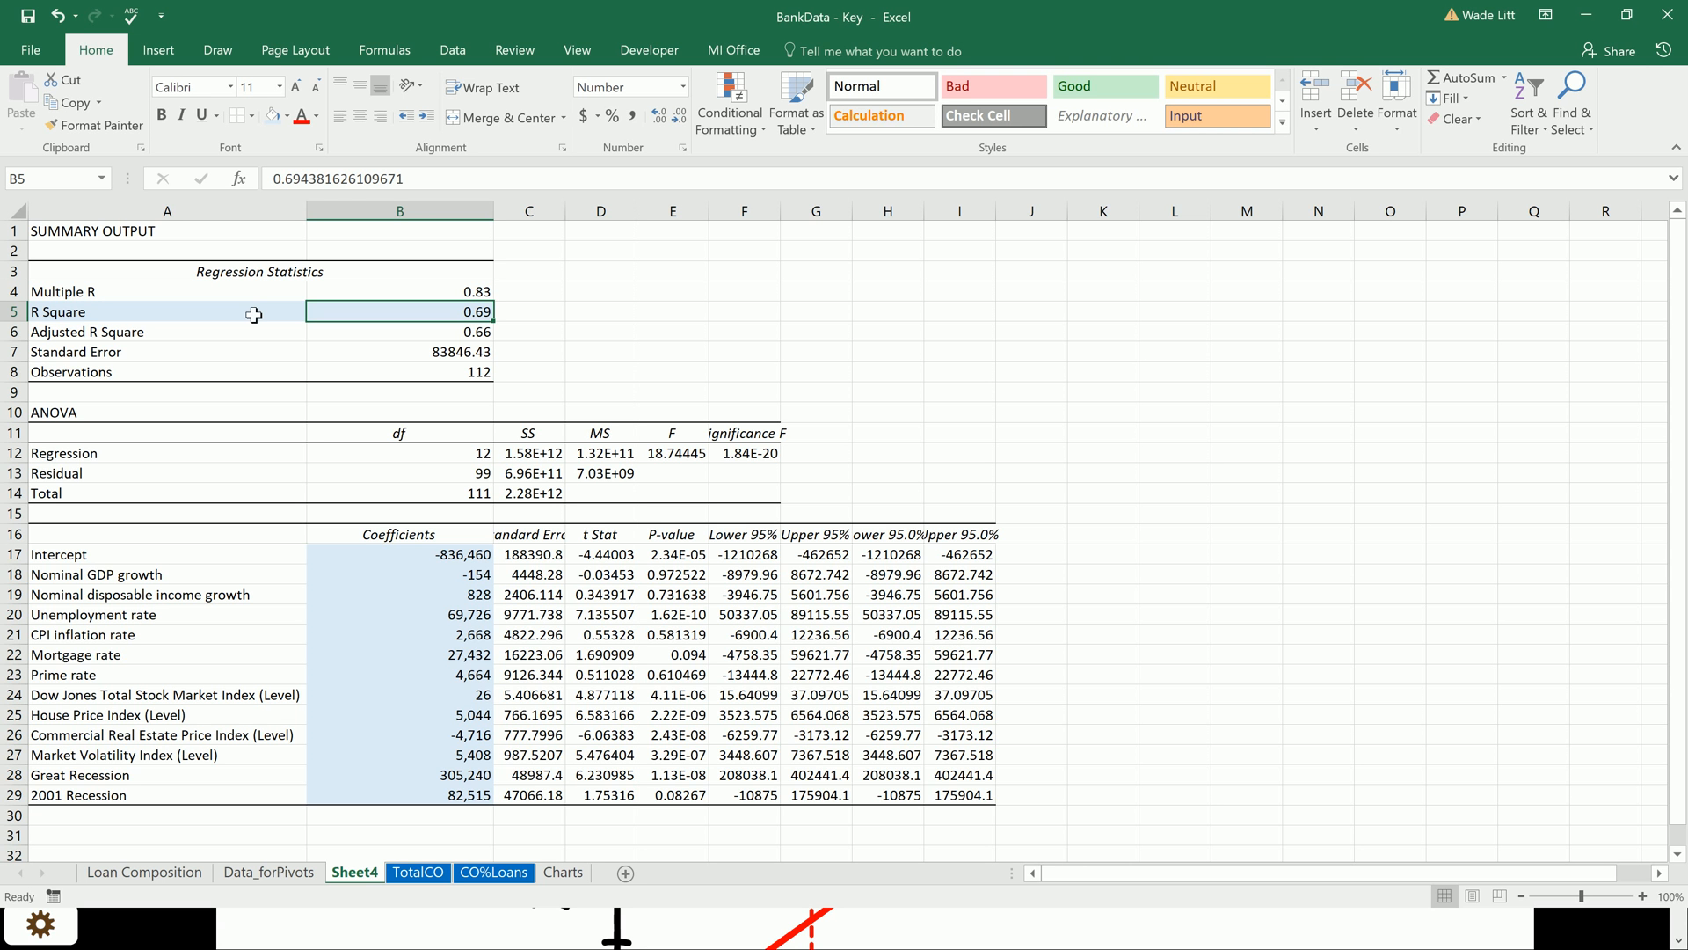
{"action": "mouse_move", "coordinate": [132, 616]}
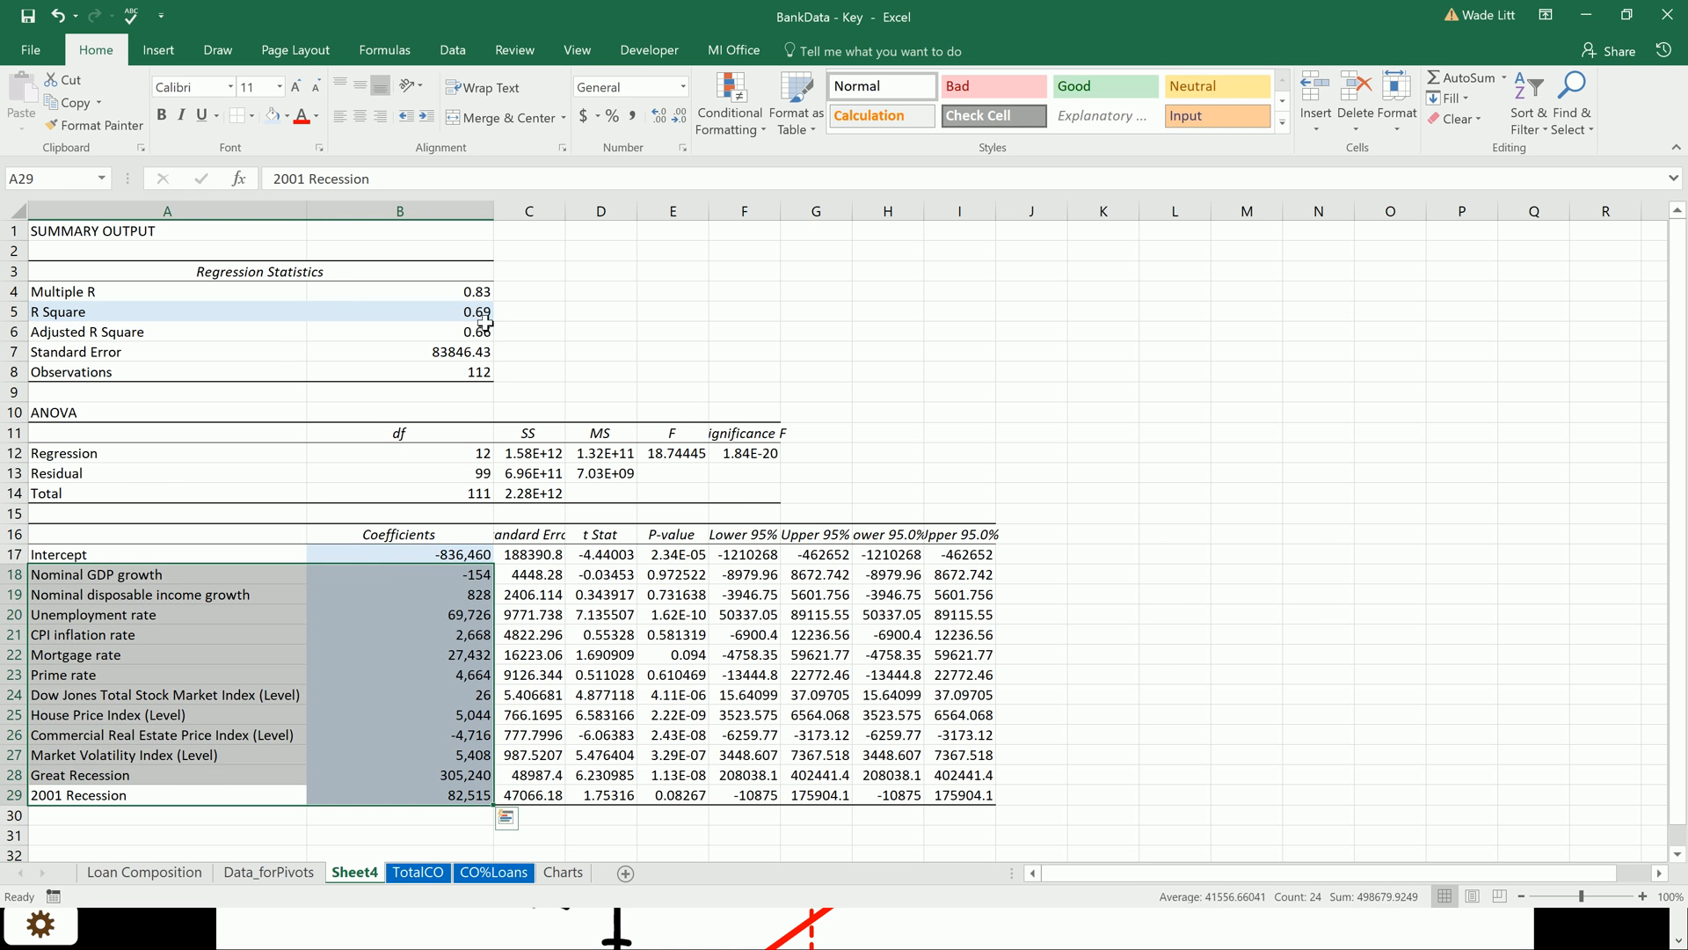
{"action": "left_click", "coordinate": [399, 312]}
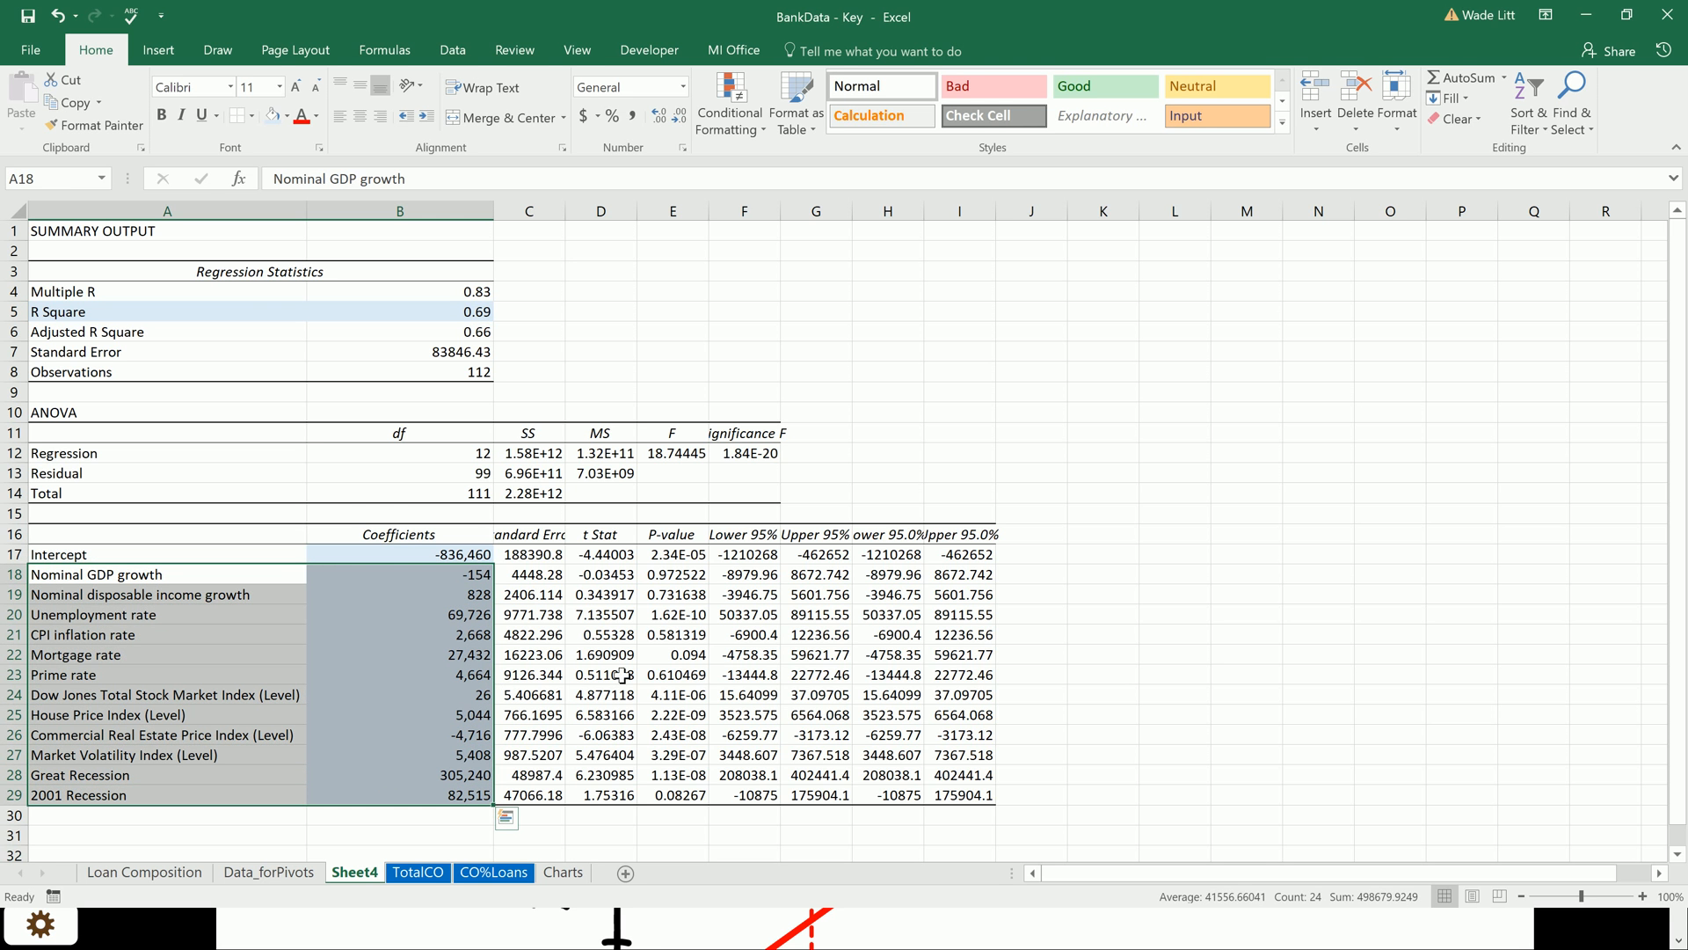
{"action": "mouse_move", "coordinate": [533, 635]}
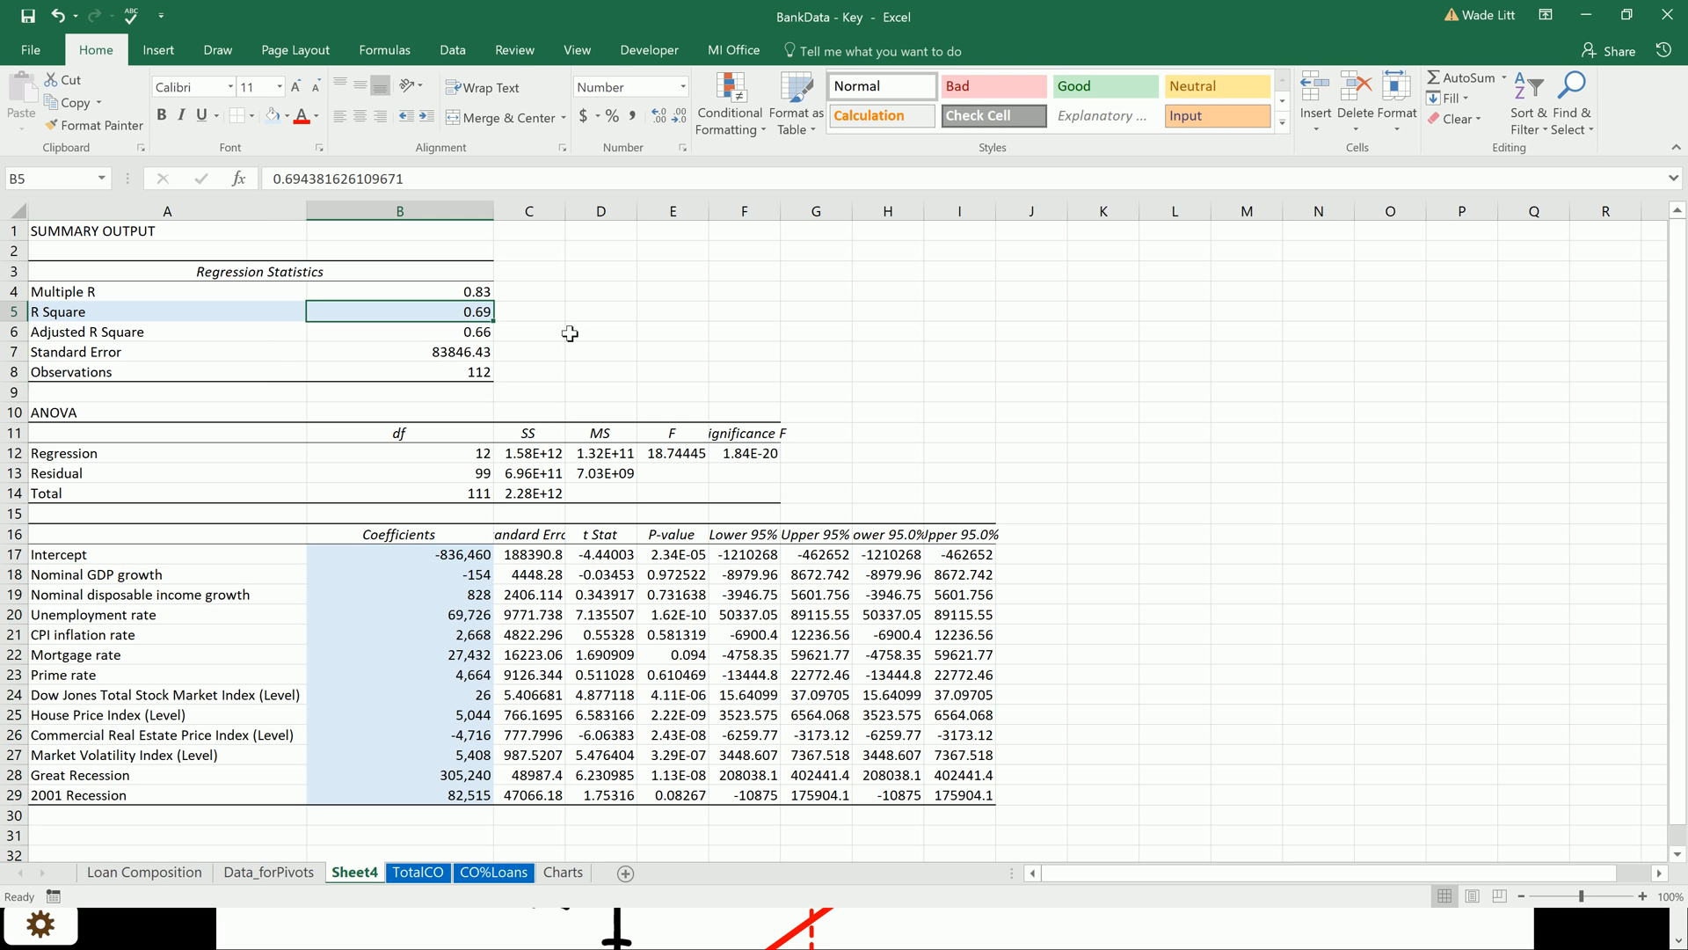
{"action": "mouse_move", "coordinate": [562, 330]}
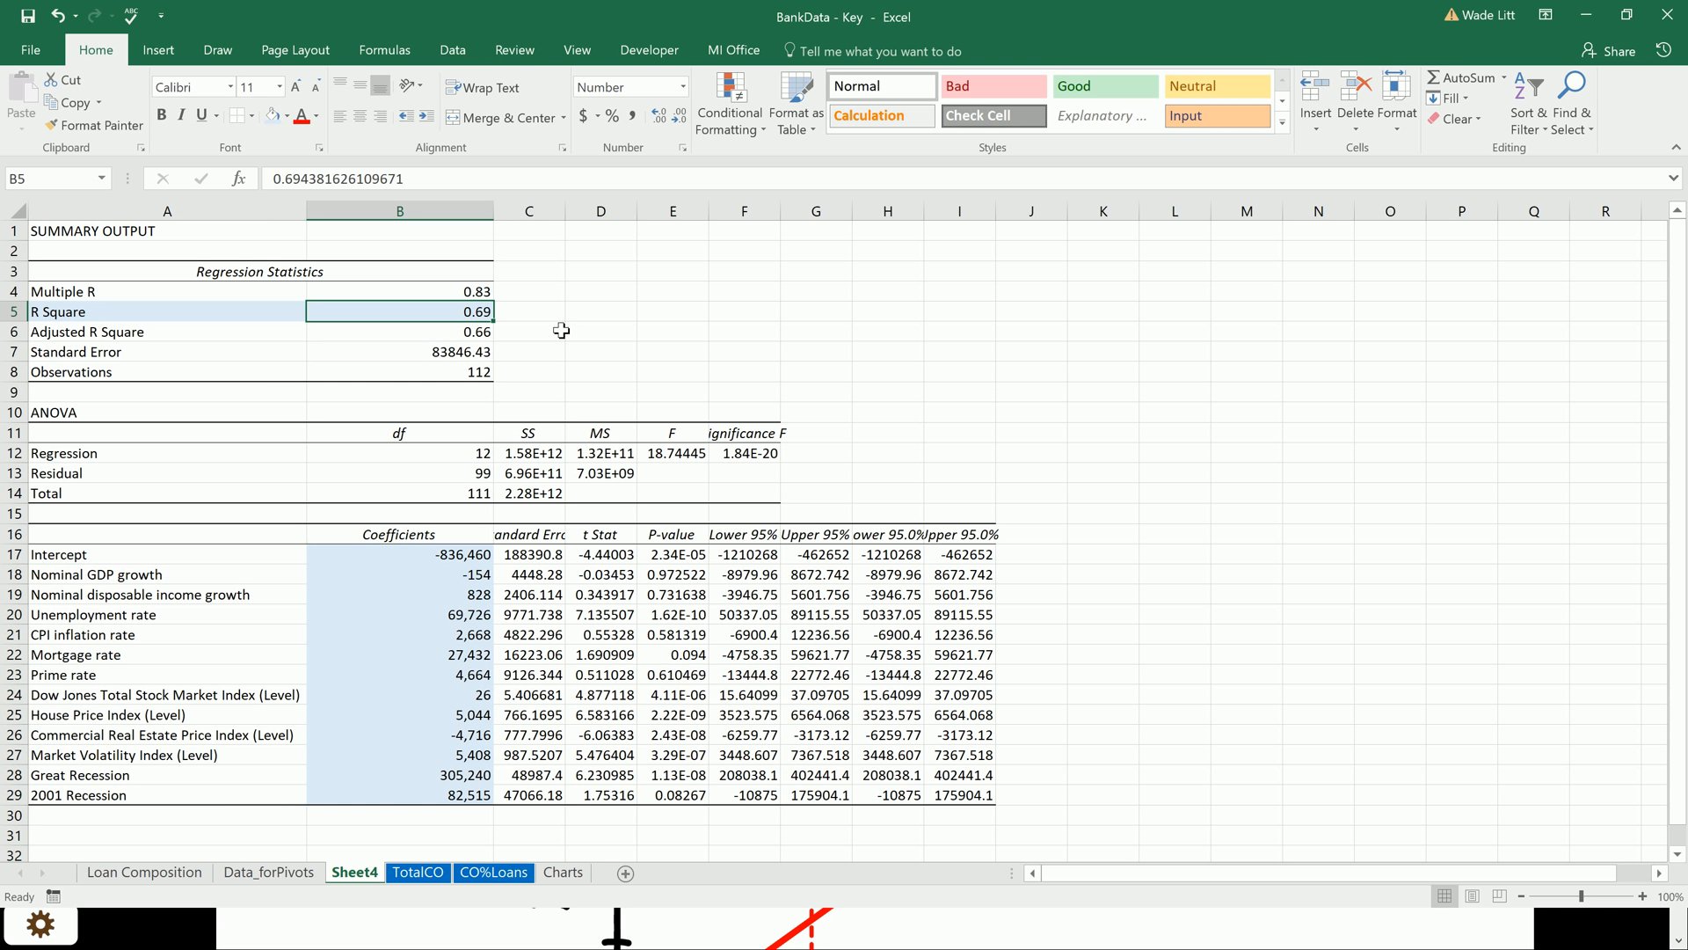
{"action": "mouse_move", "coordinate": [486, 336]}
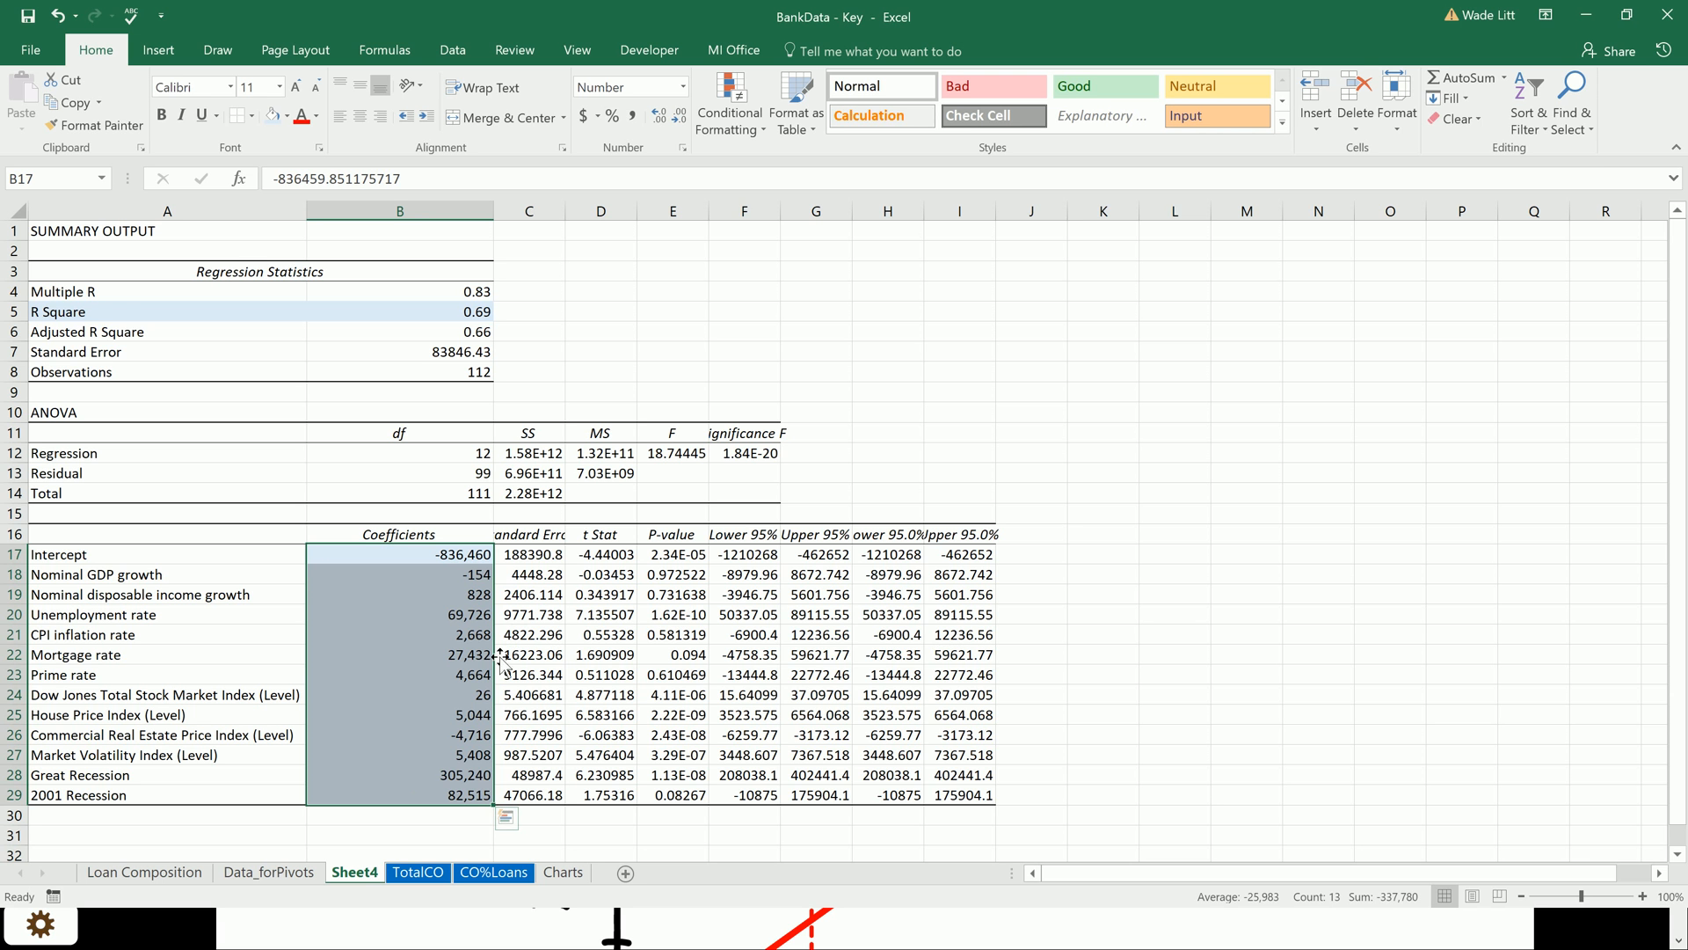
{"action": "mouse_move", "coordinate": [469, 735]}
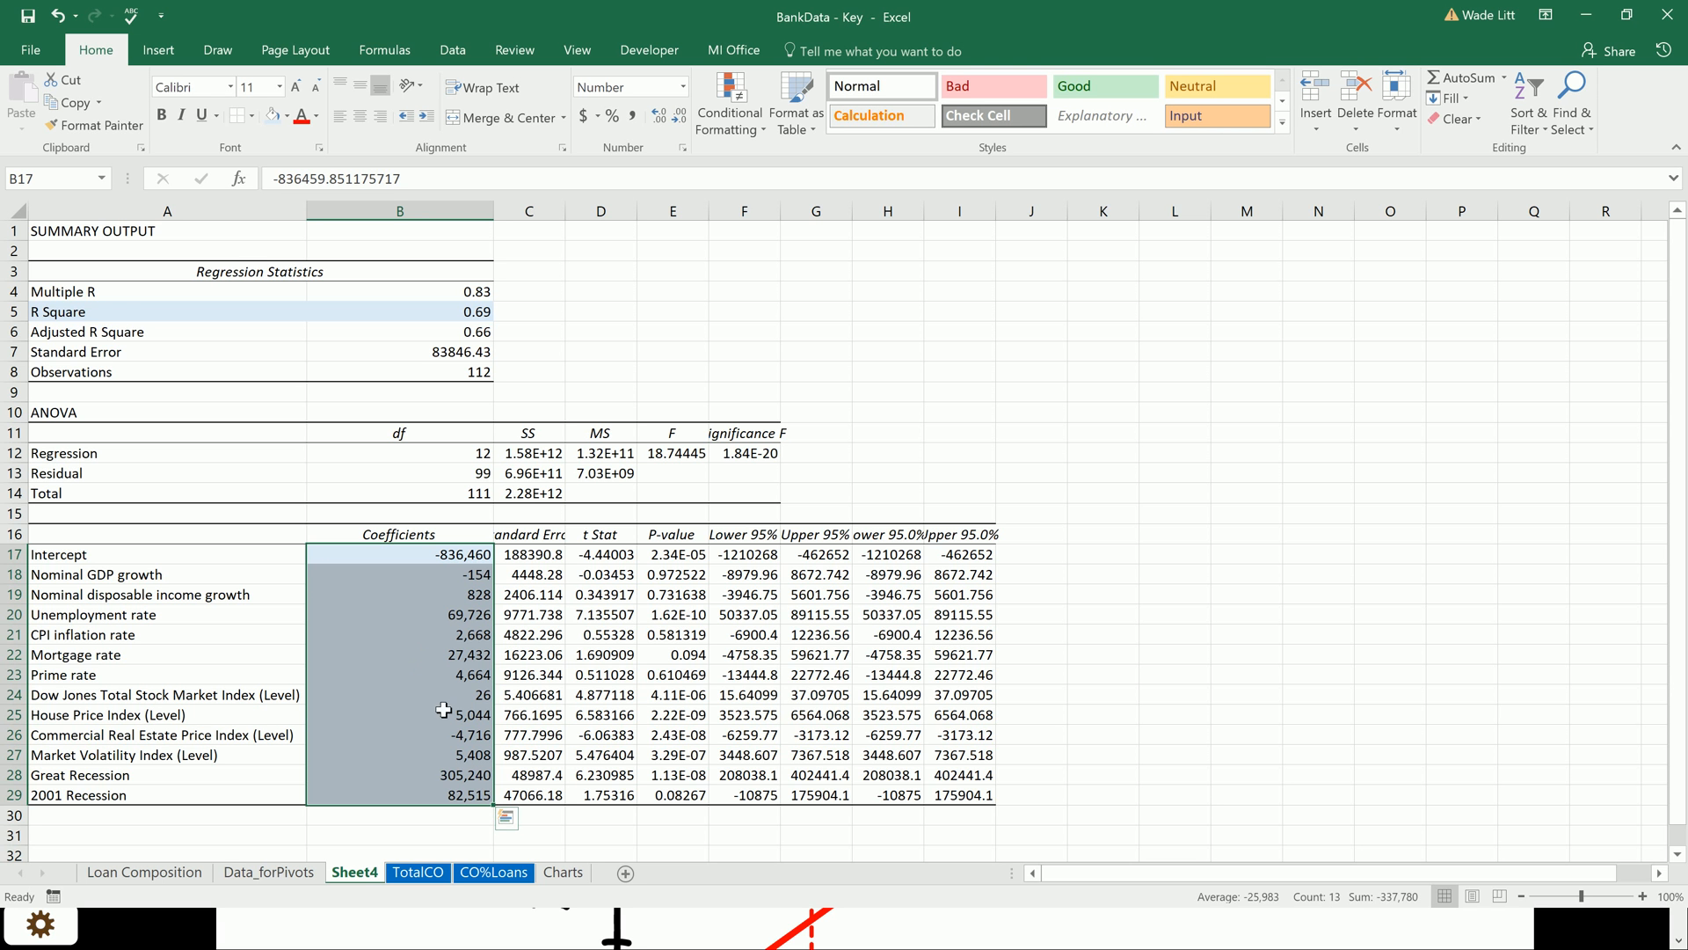
{"action": "mouse_move", "coordinate": [464, 715]}
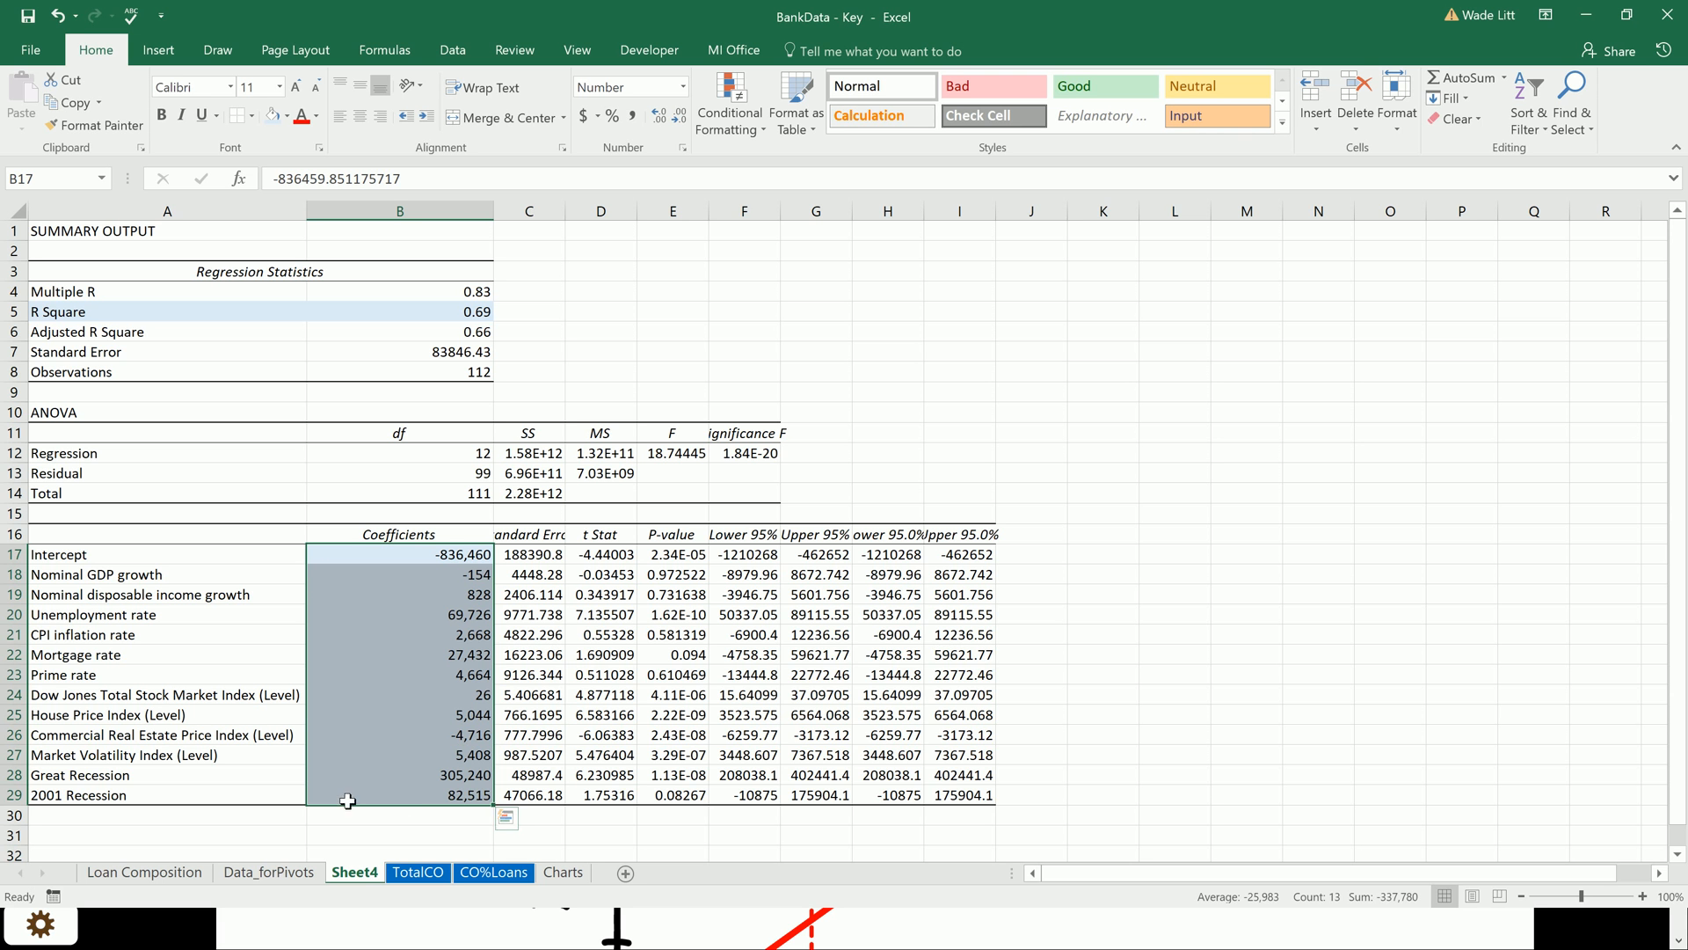
{"action": "mouse_move", "coordinate": [376, 798]}
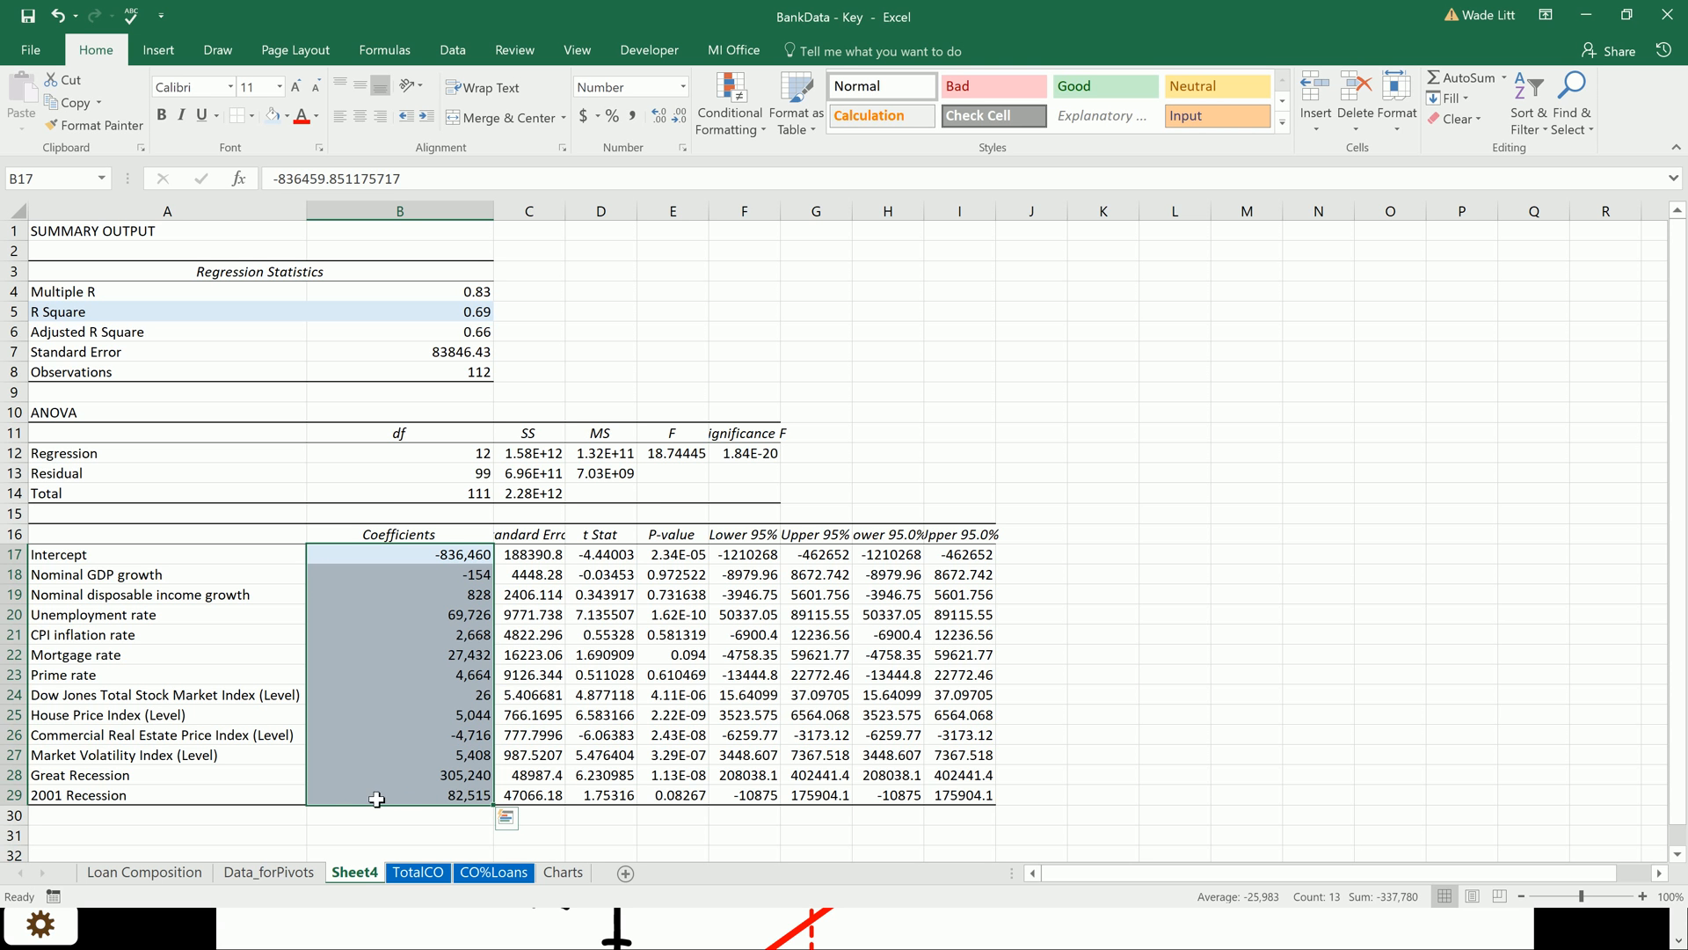
{"action": "mouse_move", "coordinate": [431, 638]}
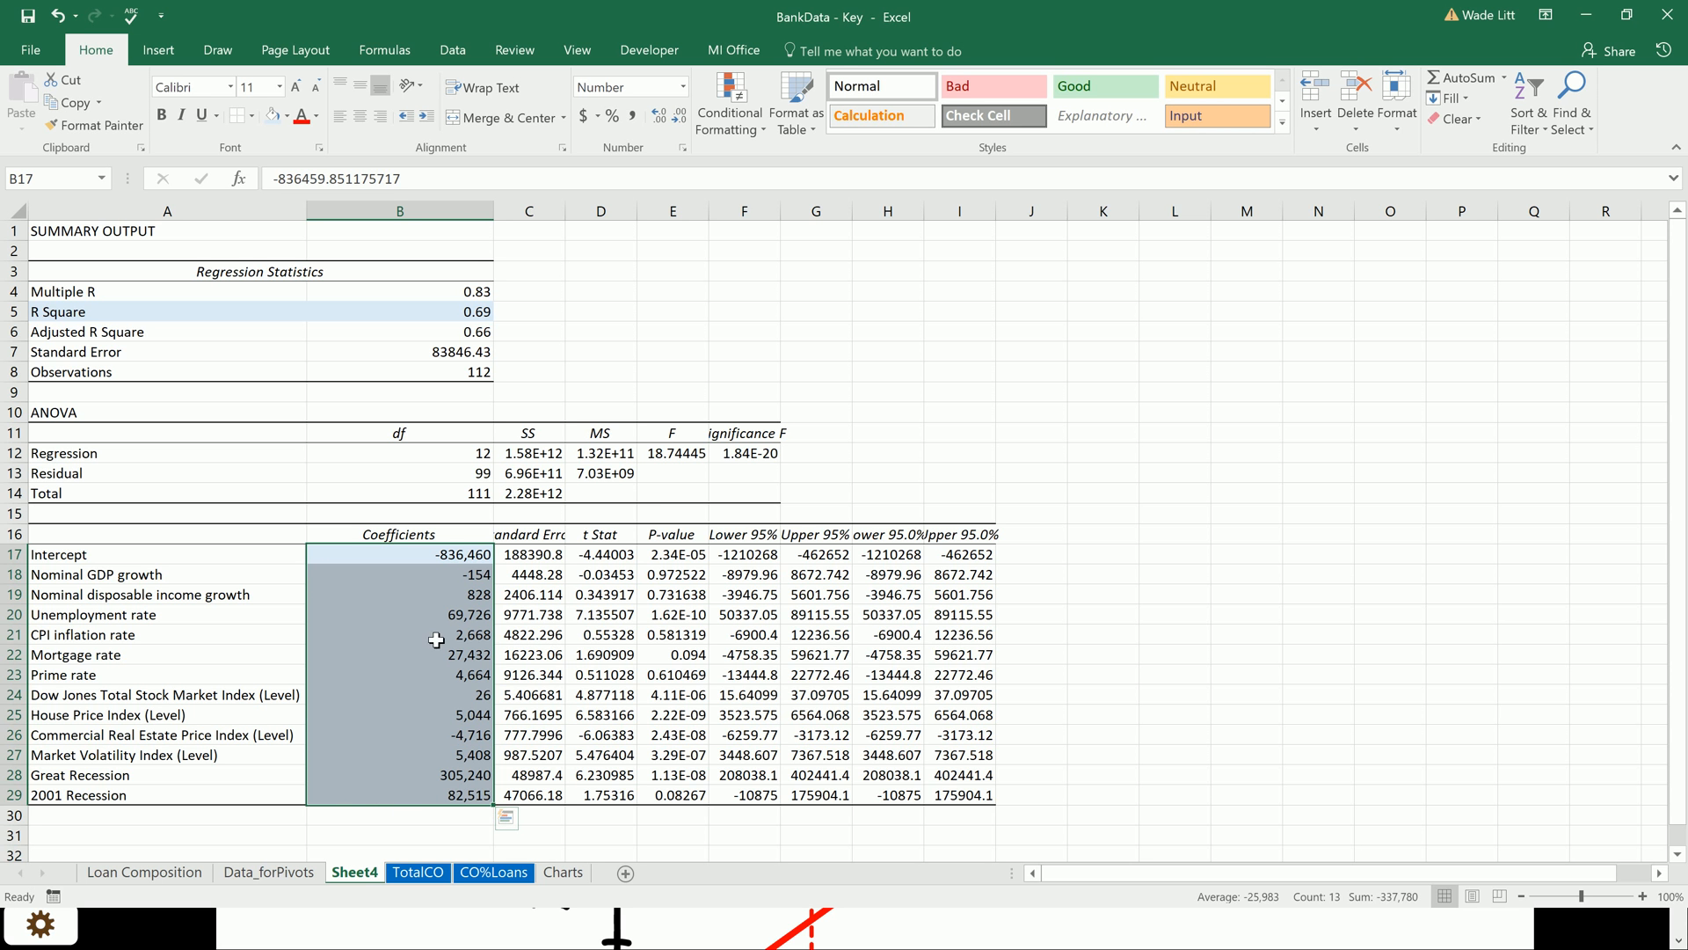